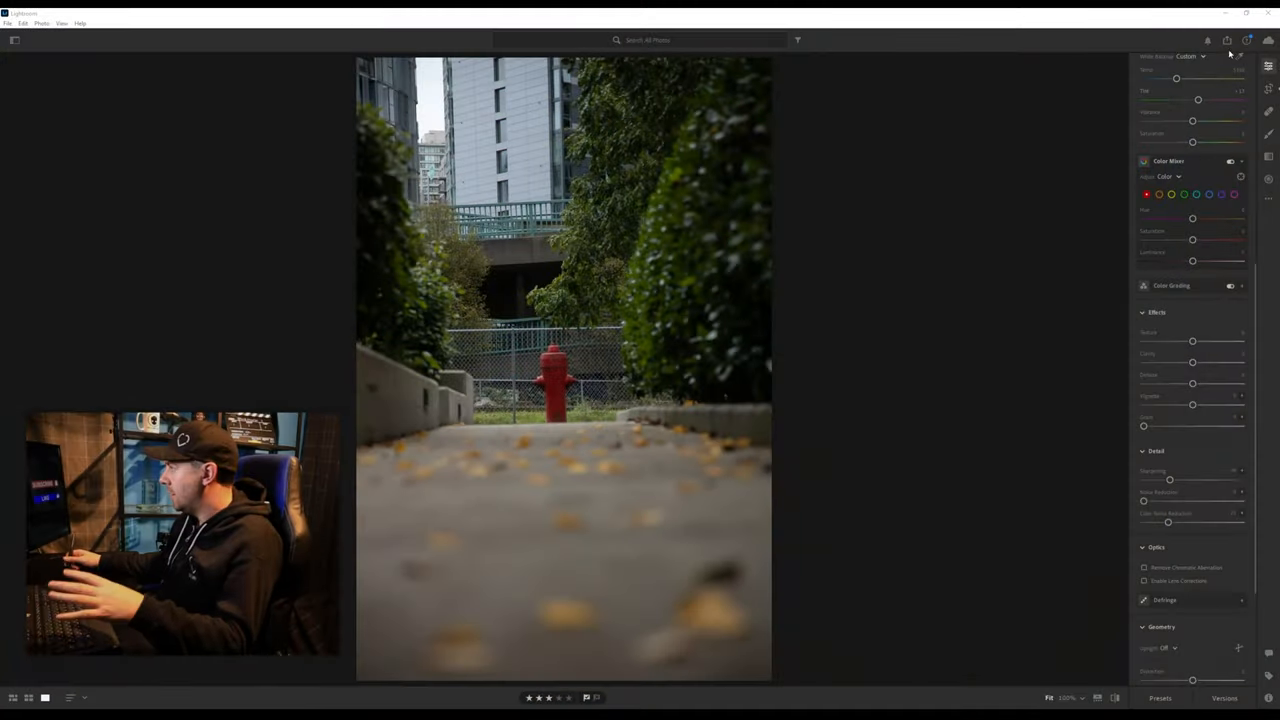
Step: Enable Remove Chromatic Aberration and Enable Lens Corrections in the Optics panel
scroll("up", 3)
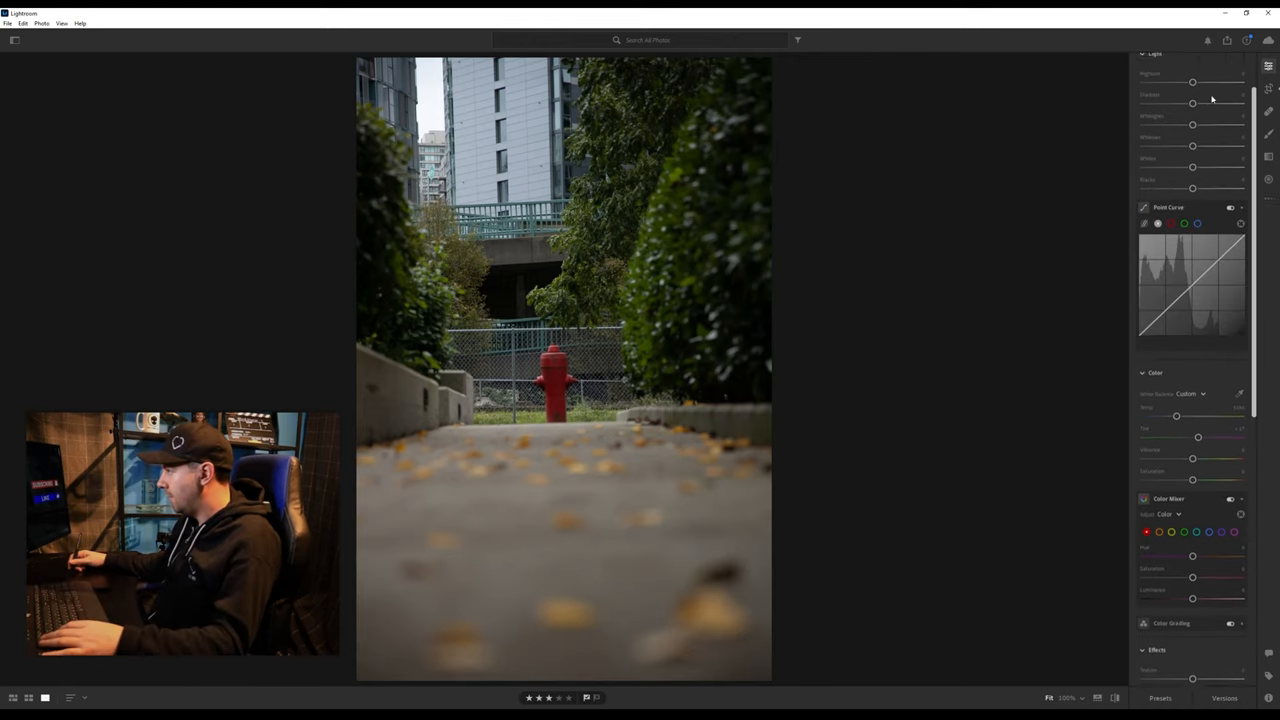
scroll("down", 3)
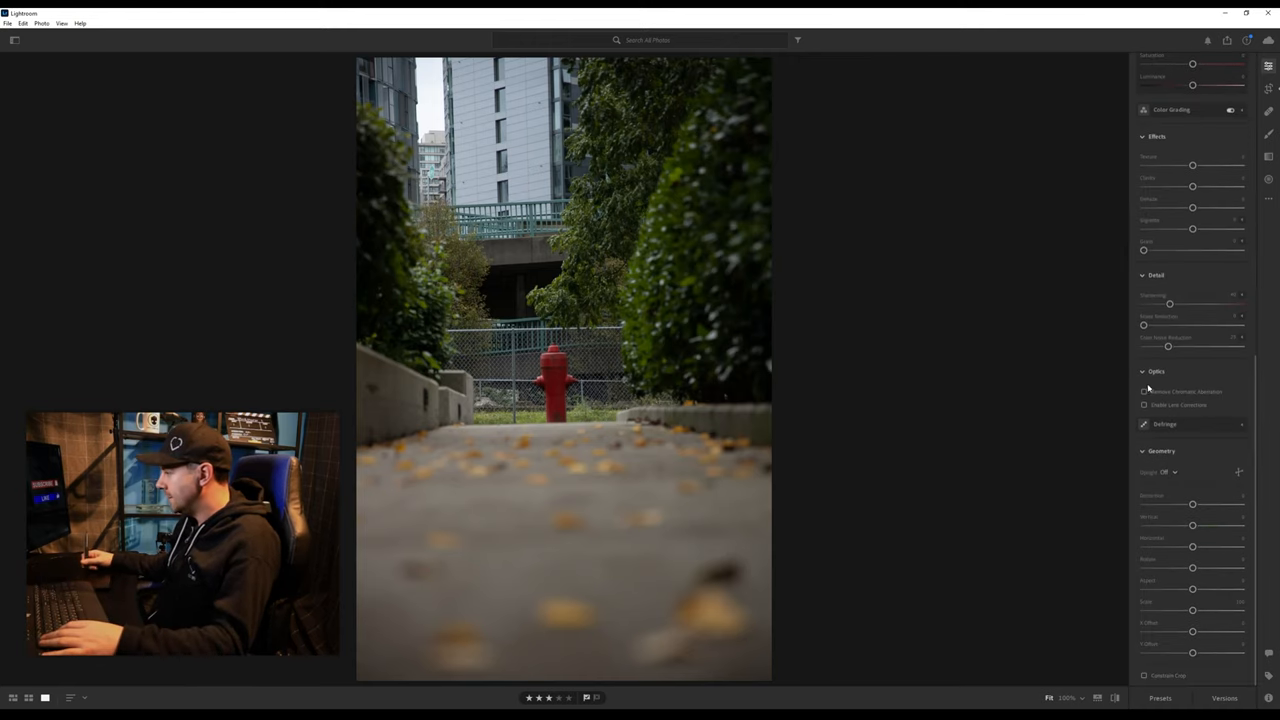
left_click(1144, 391)
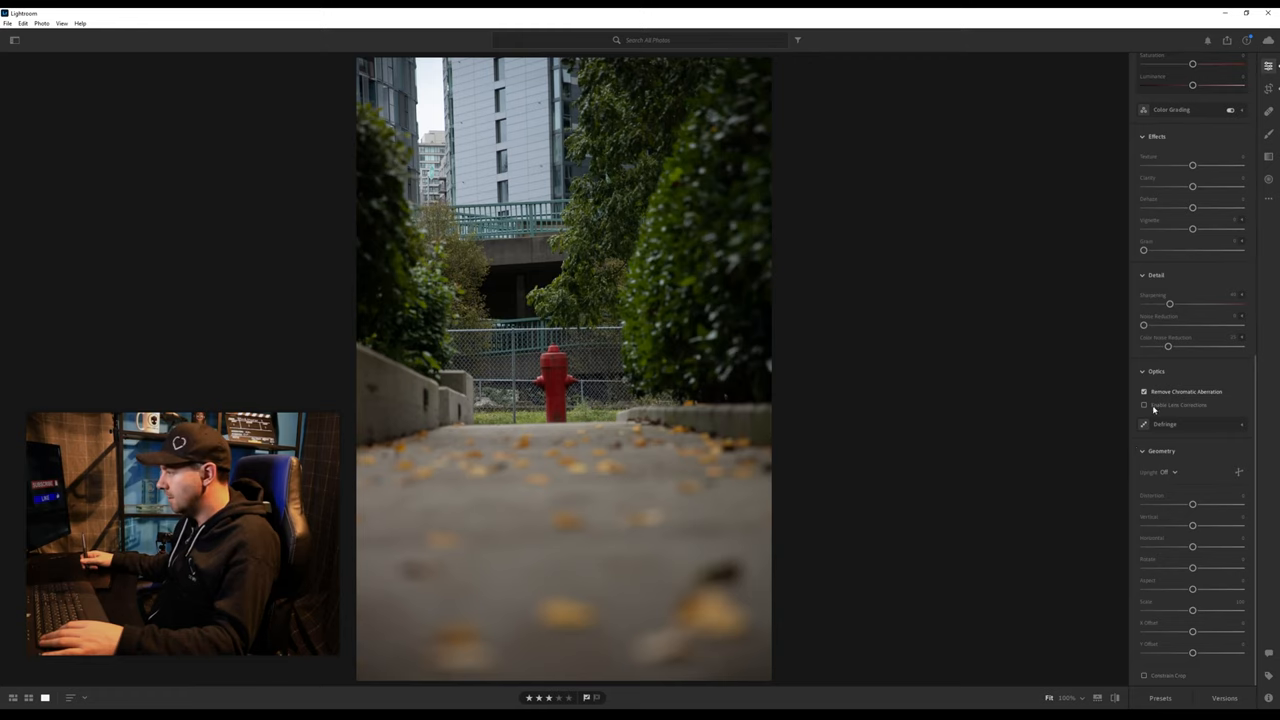
left_click(1144, 405)
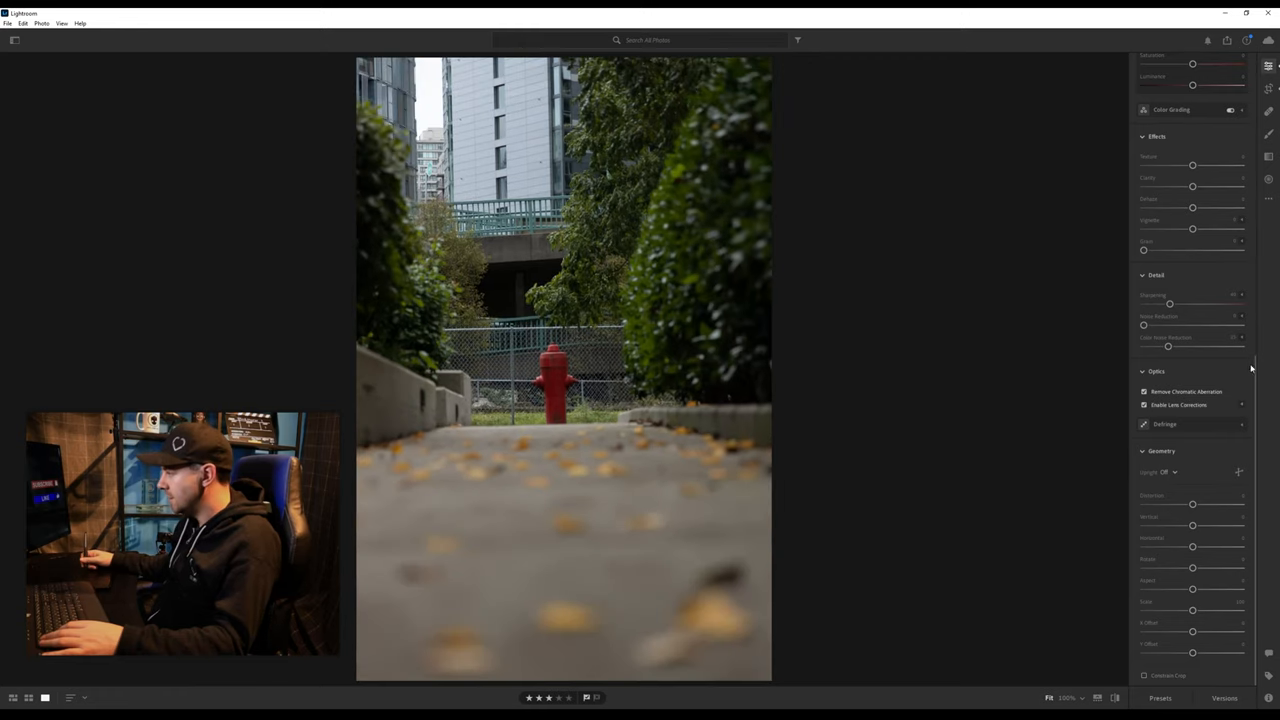
scroll("up", 3)
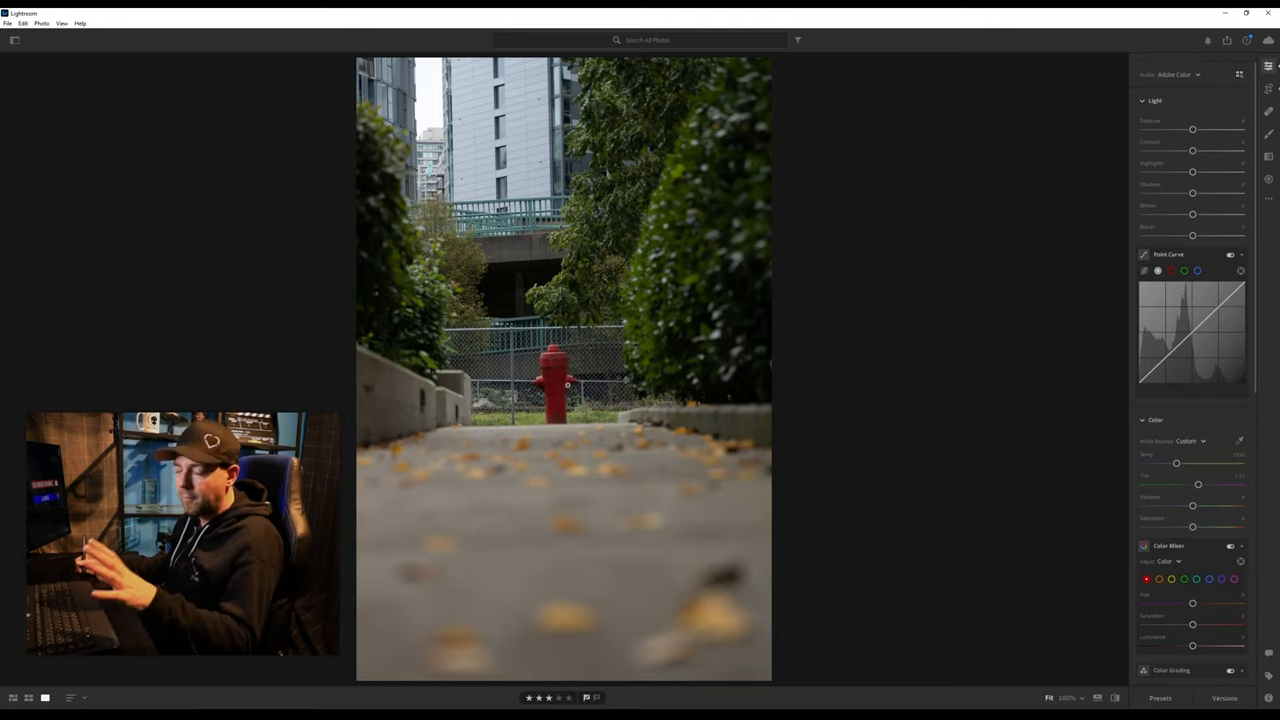
Step: Crop the photo tighter around the hydrant and walkway with a slight straightening rotation
left_click(1267, 89)
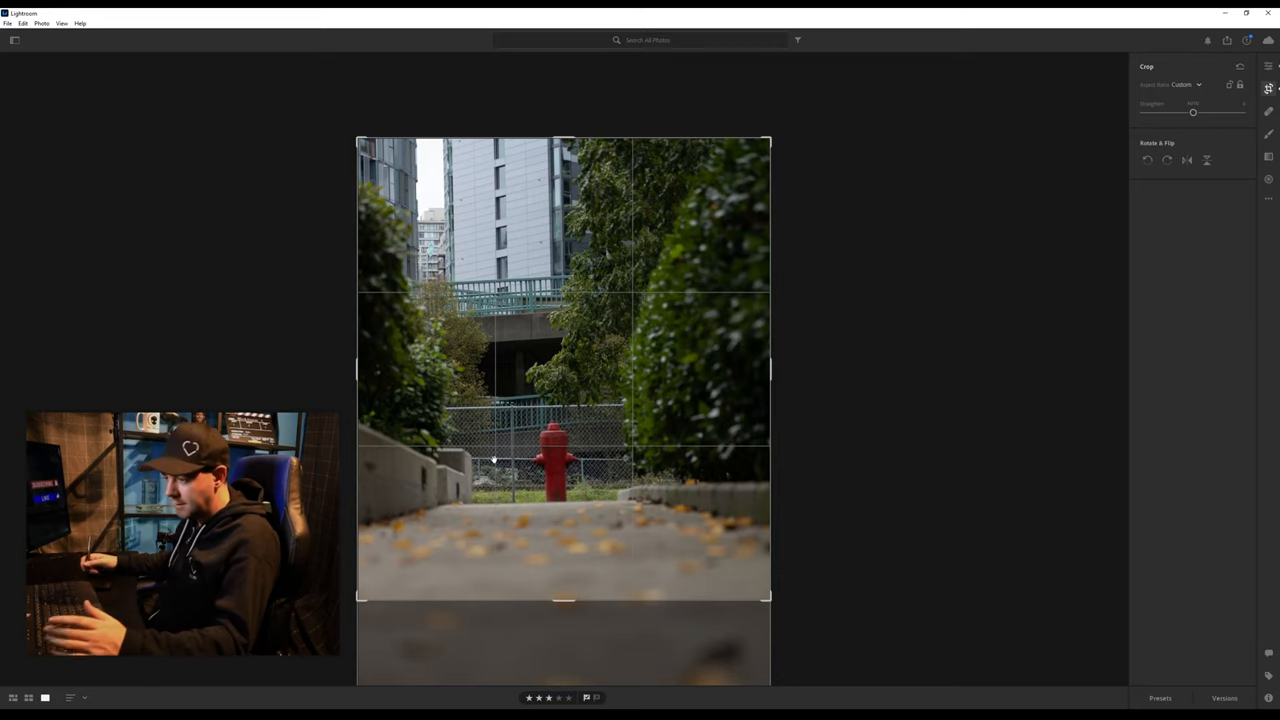
mouse_move(580, 576)
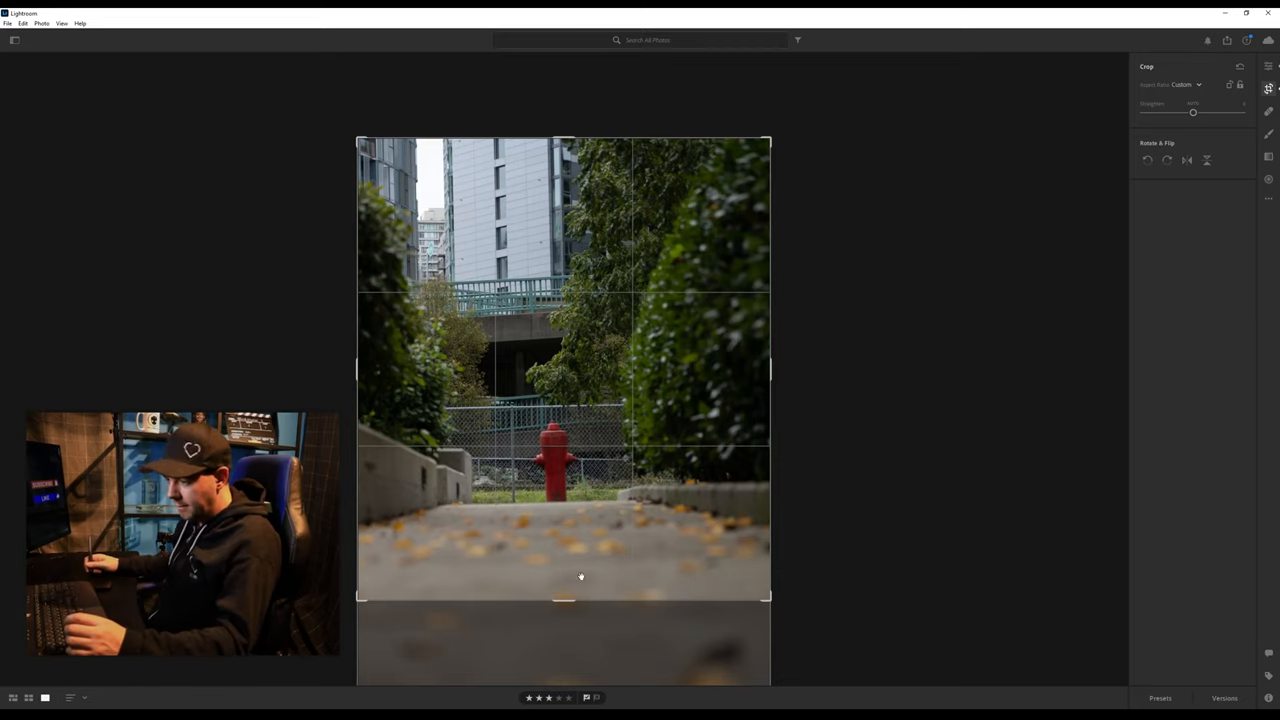
left_click_drag(580, 597, 563, 592)
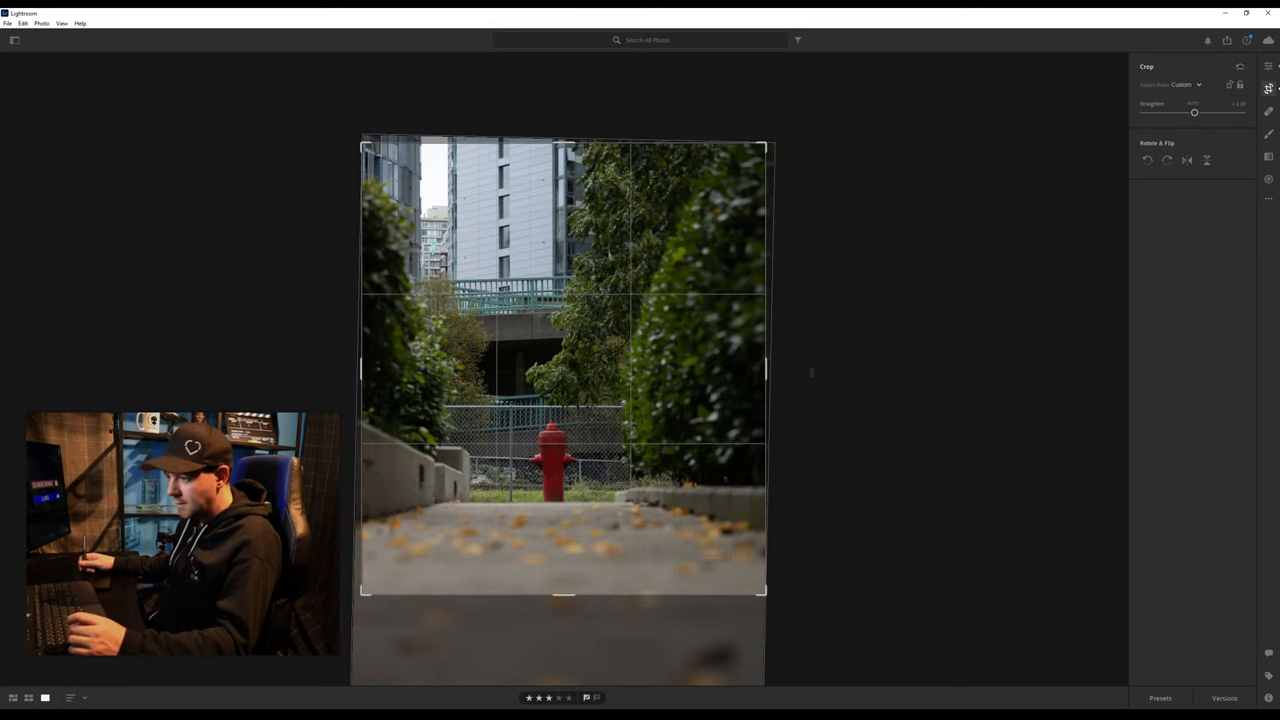
mouse_move(423, 402)
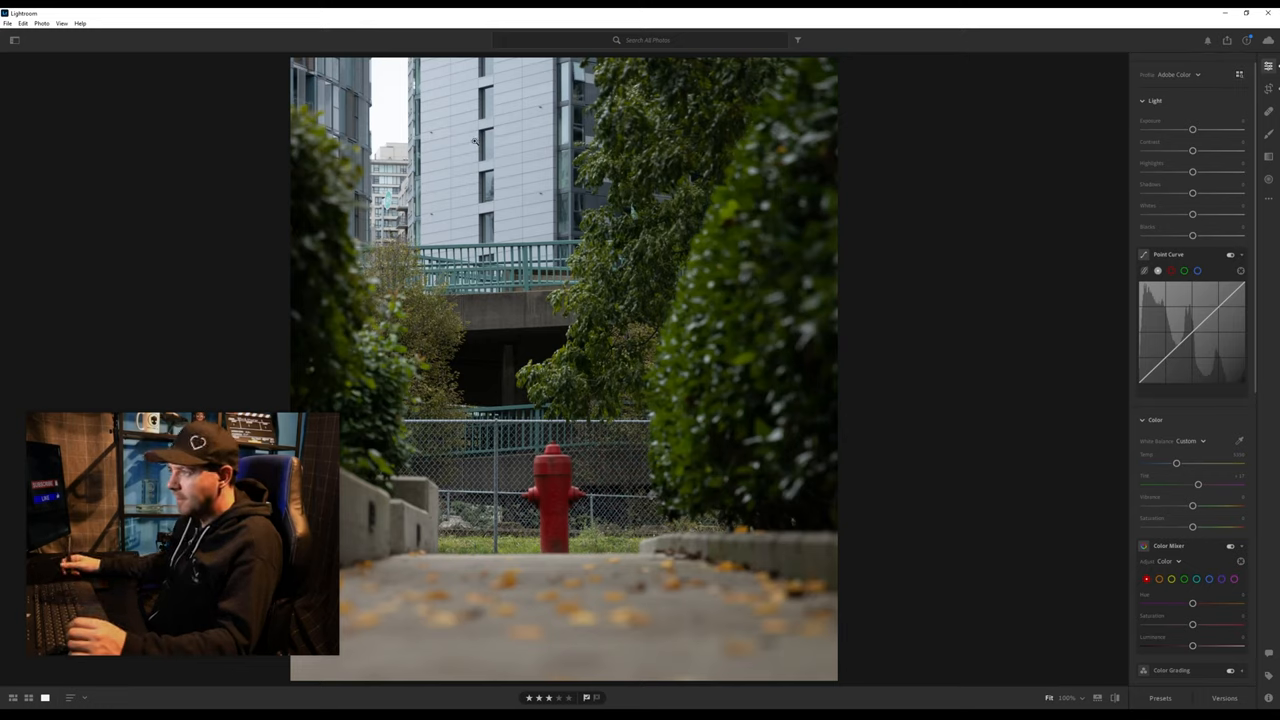
Step: Refine the crop, trimming more from the top, sides and bottom, and apply it
left_click(1268, 88)
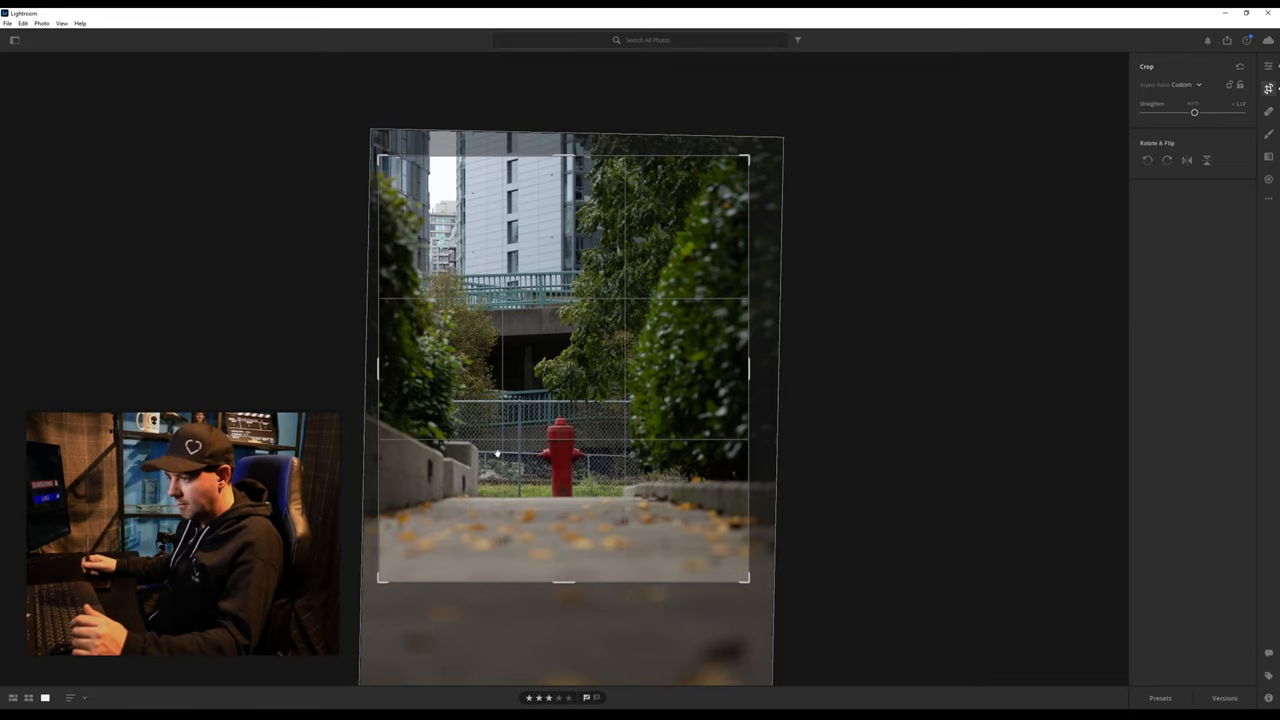
mouse_move(658, 403)
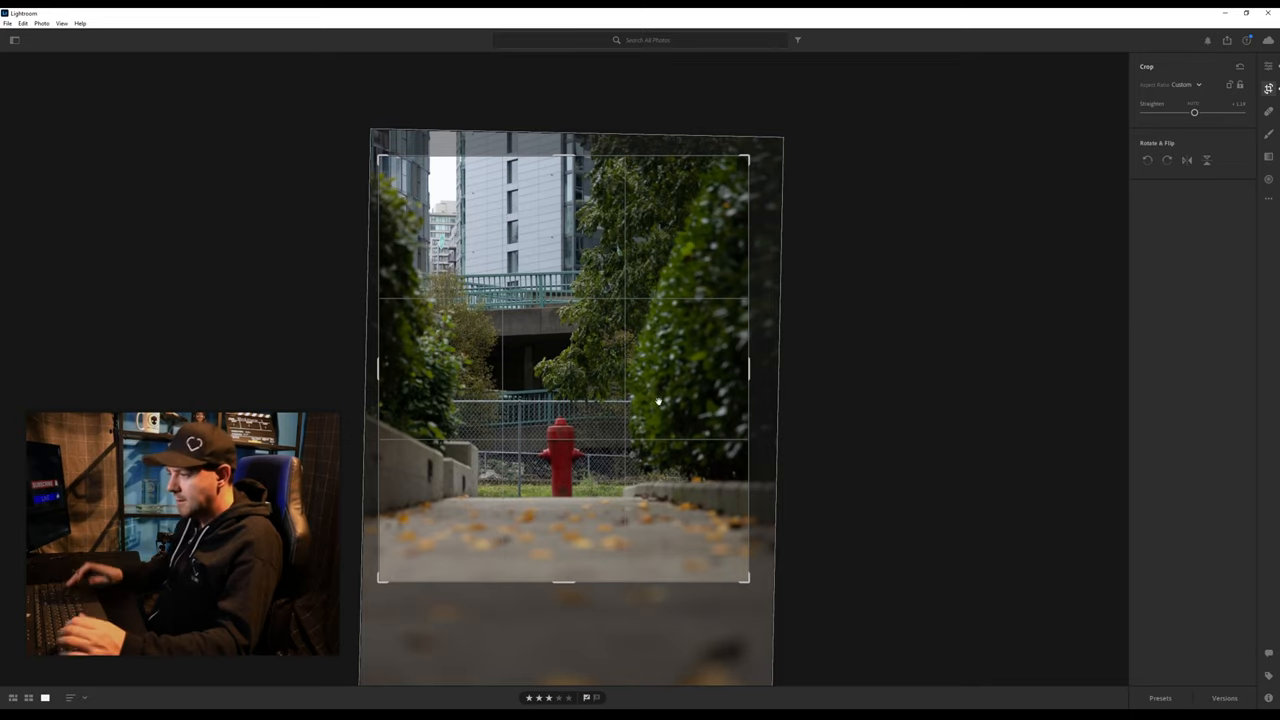
left_click(1268, 88)
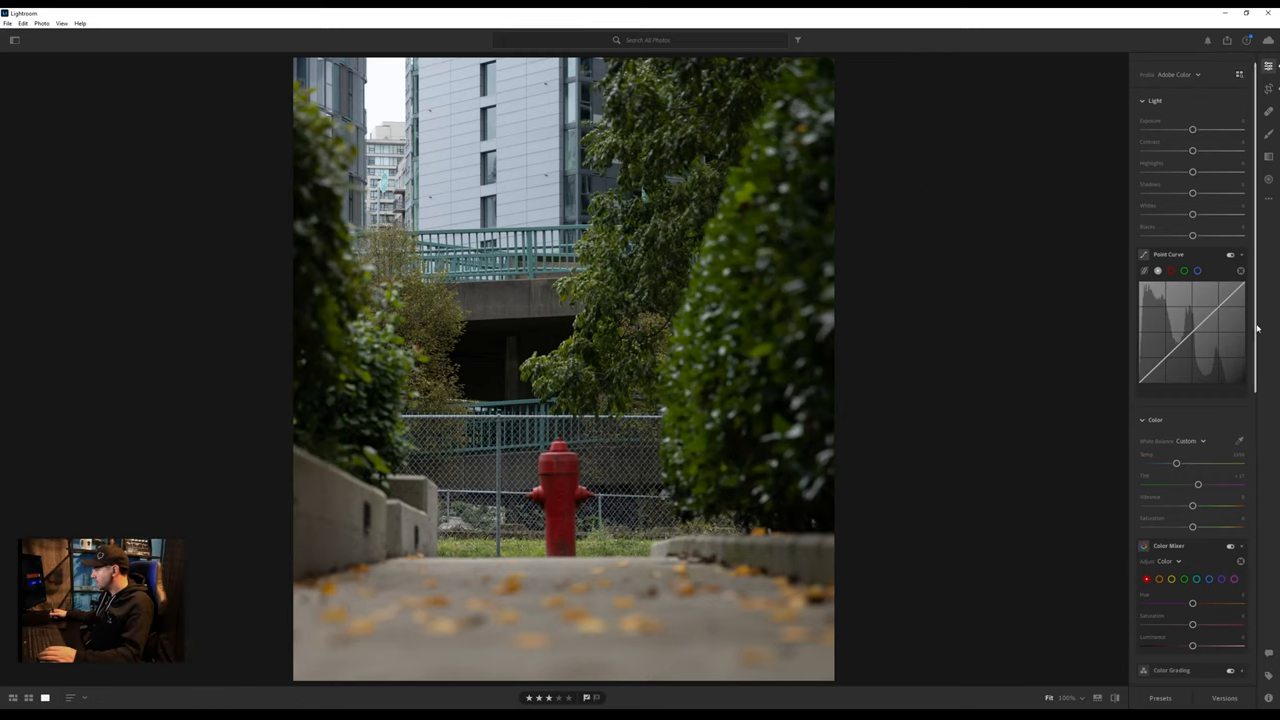
Step: Set Yellow, Blue and Green saturation to about -100 in Color Mixer, graying the foliage
scroll("down", 3)
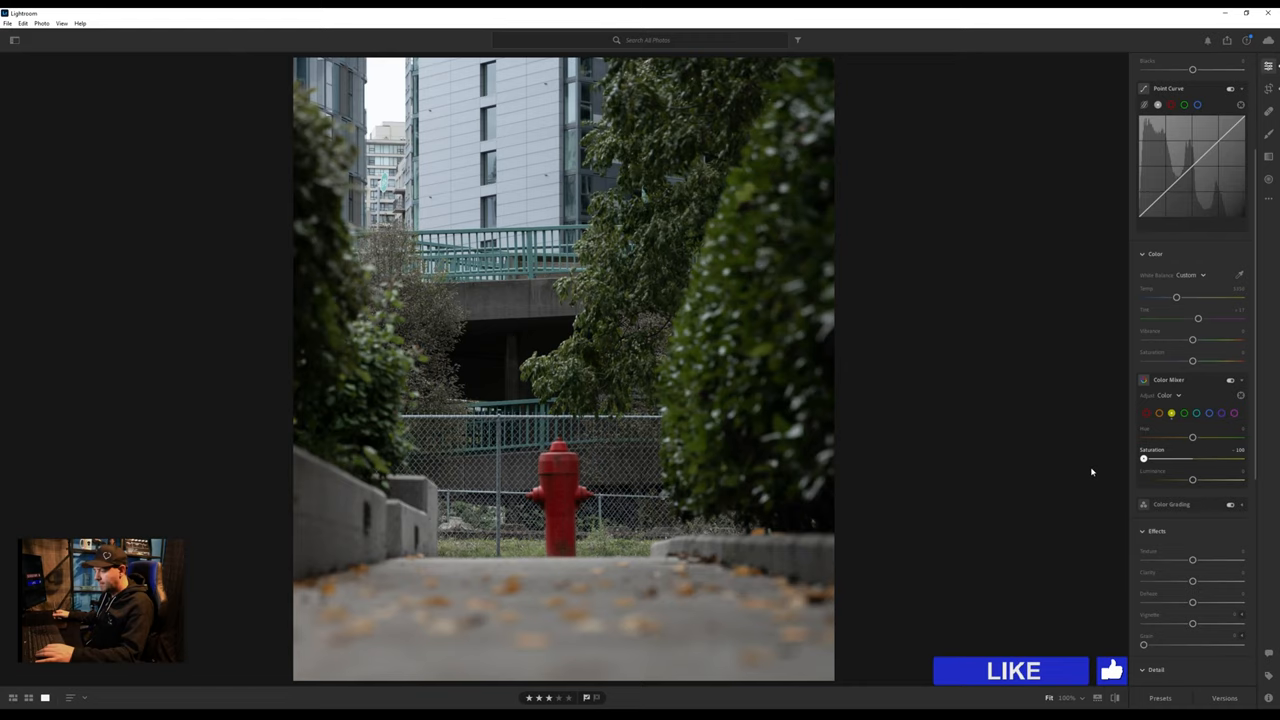
left_click(1112, 670)
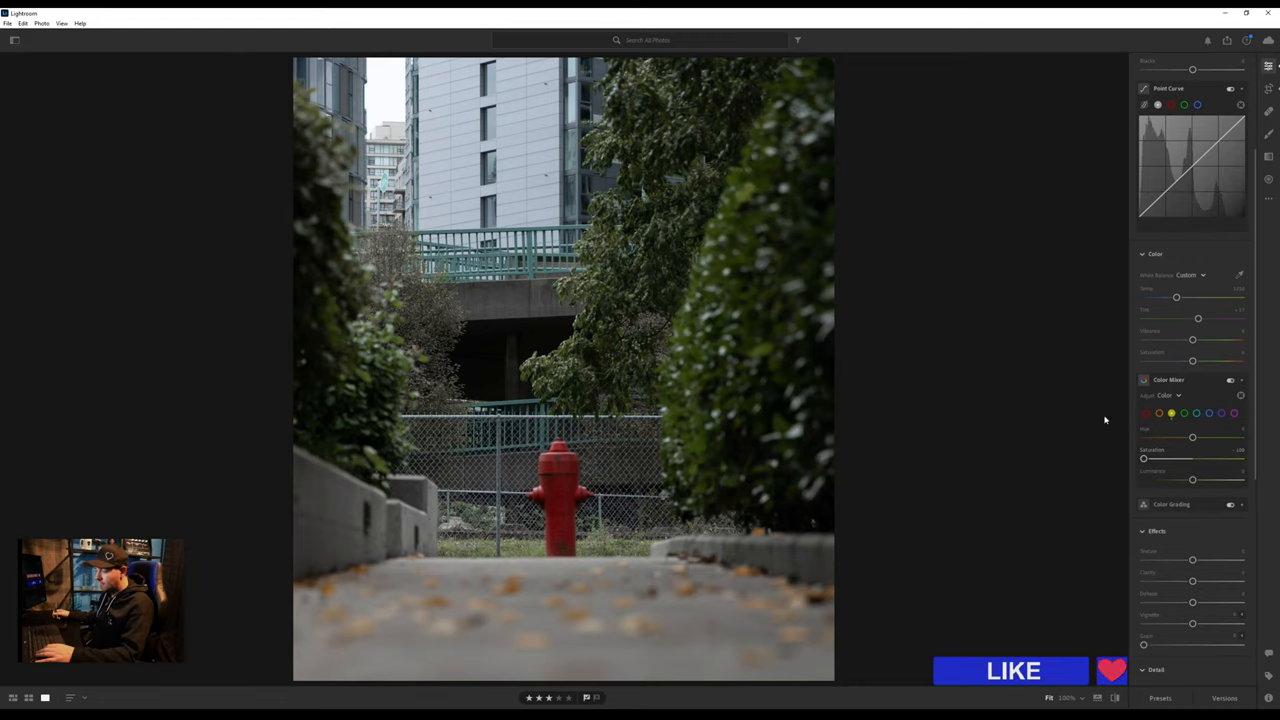
mouse_move(1225, 391)
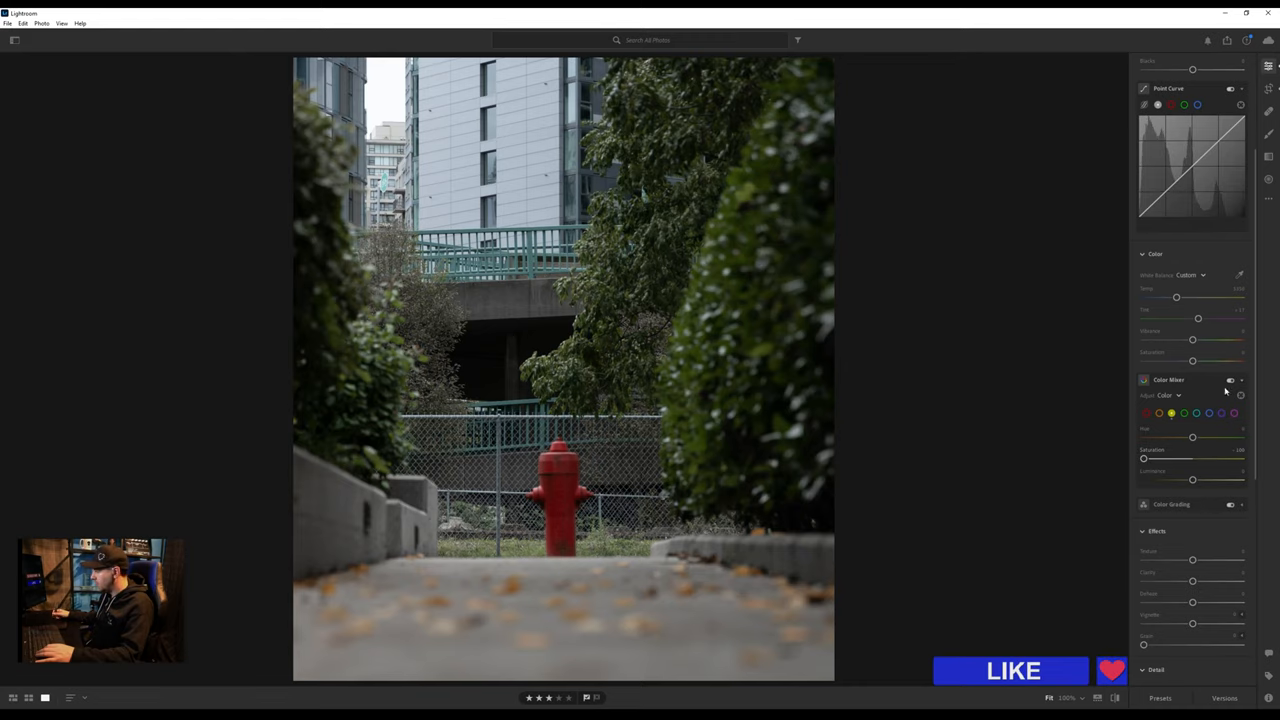
left_click(1241, 395)
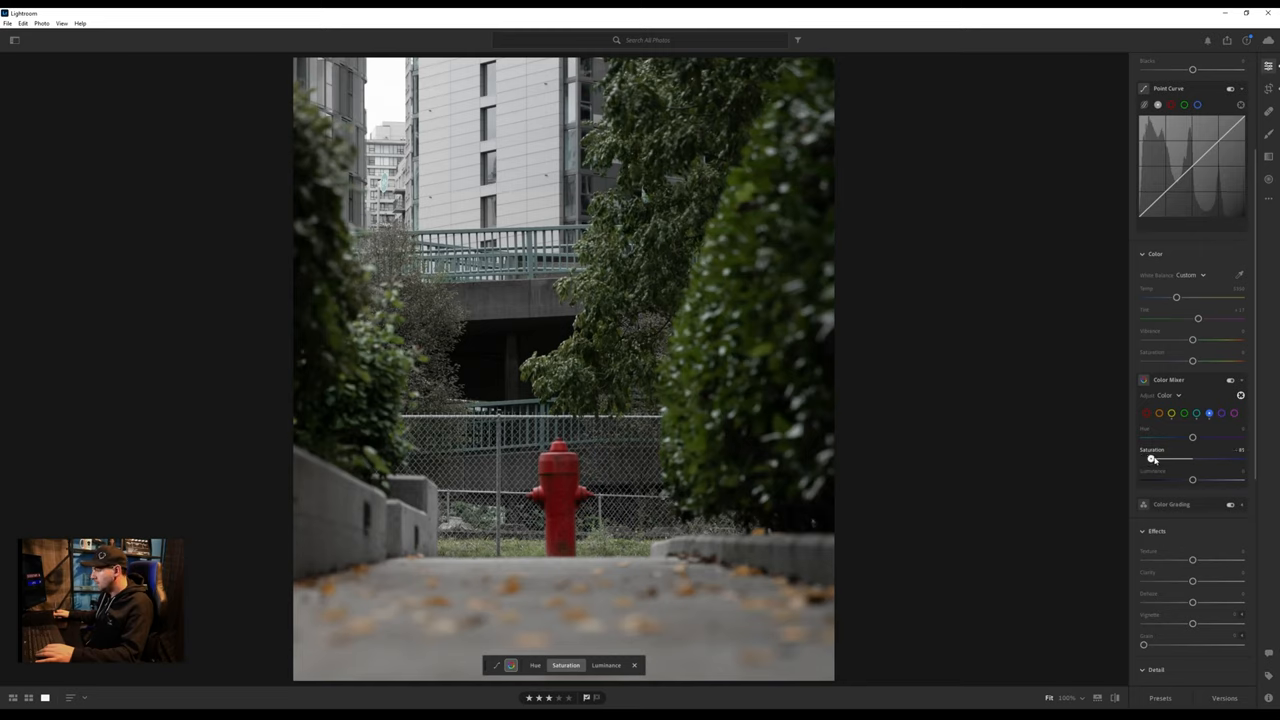
left_click_drag(1176, 458, 1148, 458)
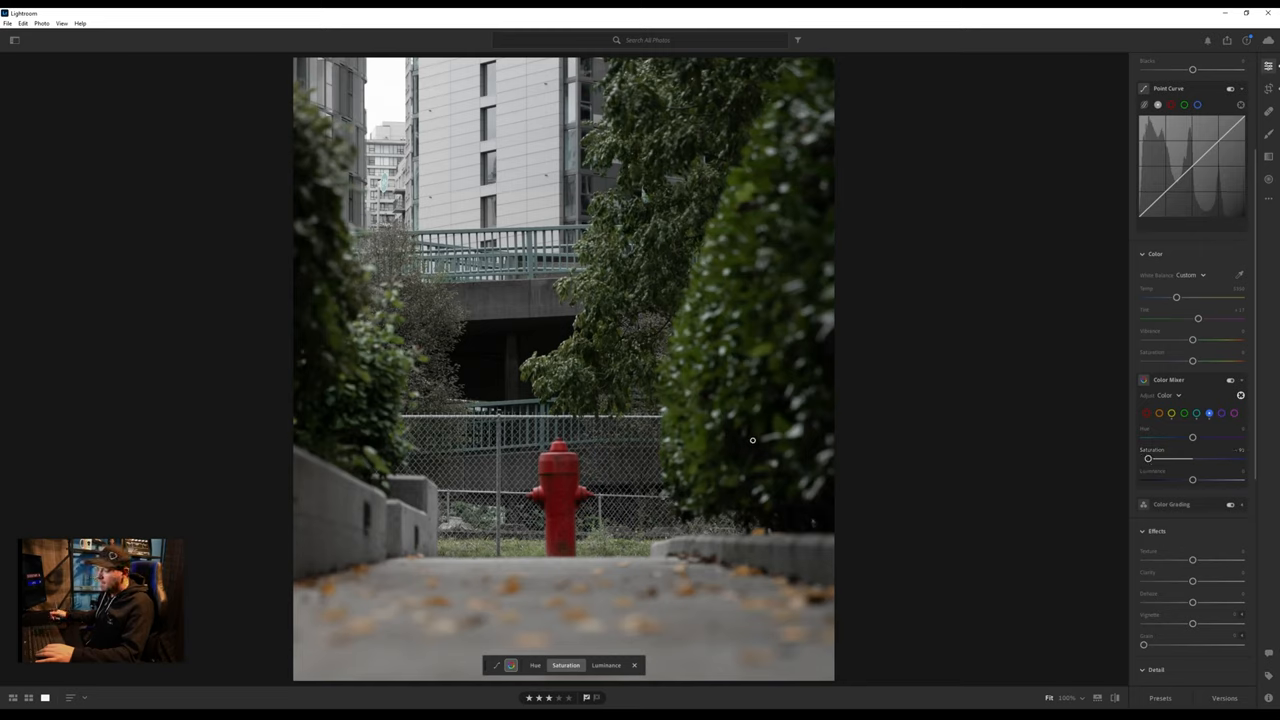
mouse_move(754, 329)
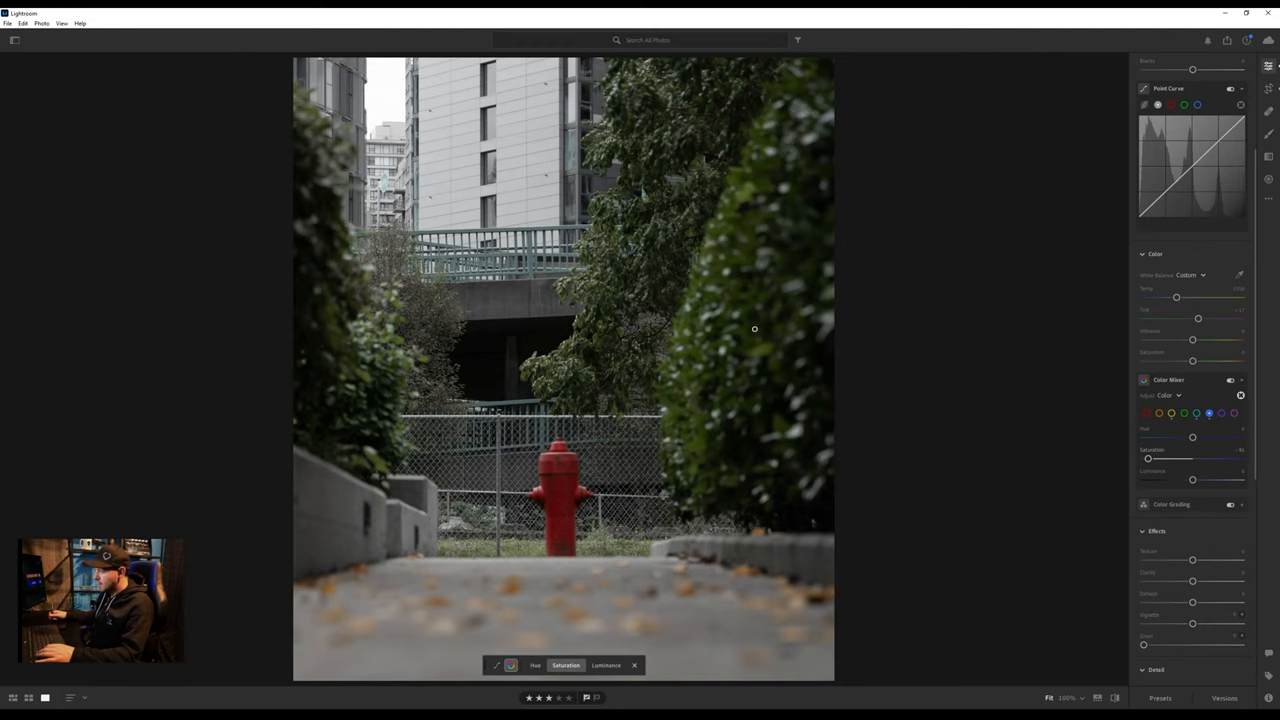
left_click(1184, 413)
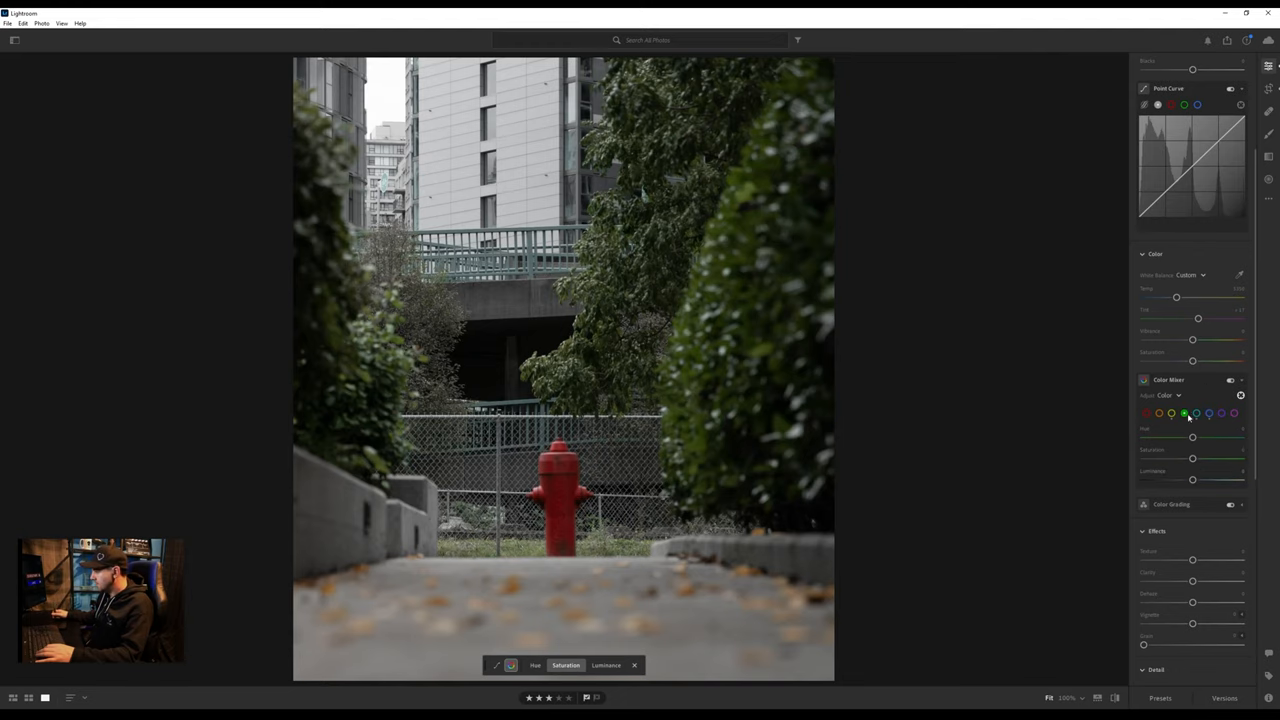
left_click_drag(1192, 458, 1144, 458)
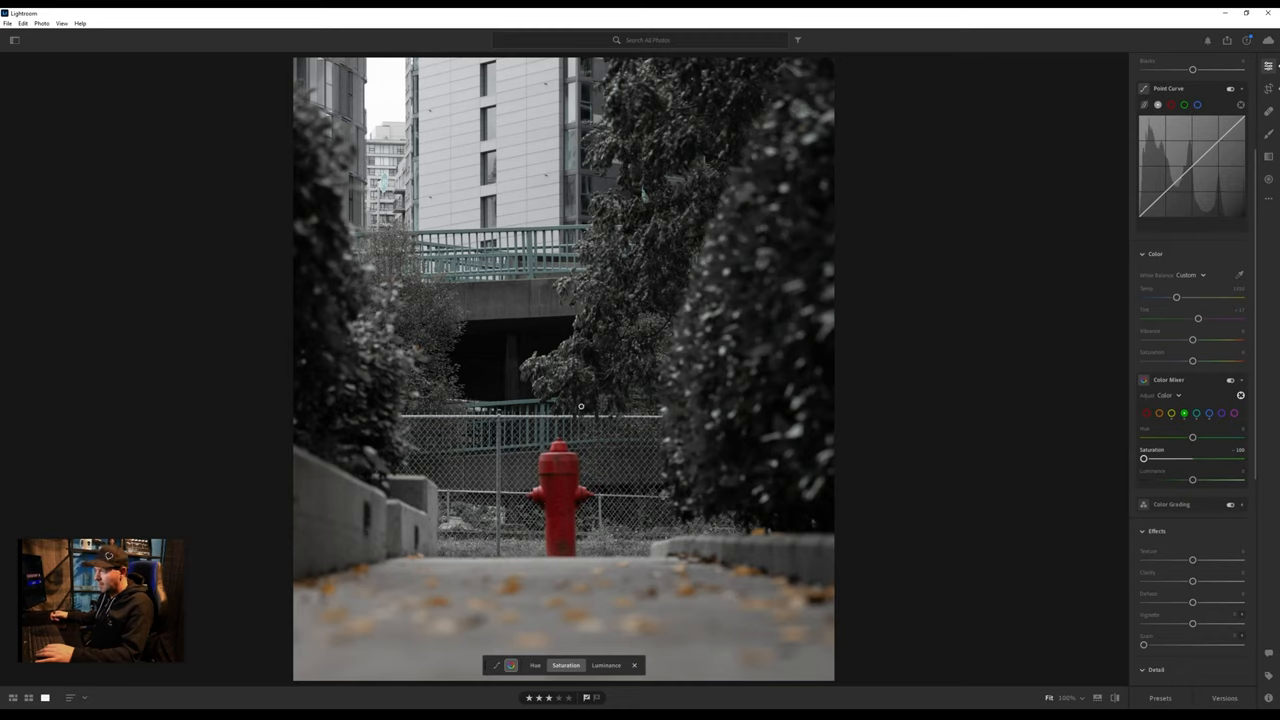
mouse_move(668, 387)
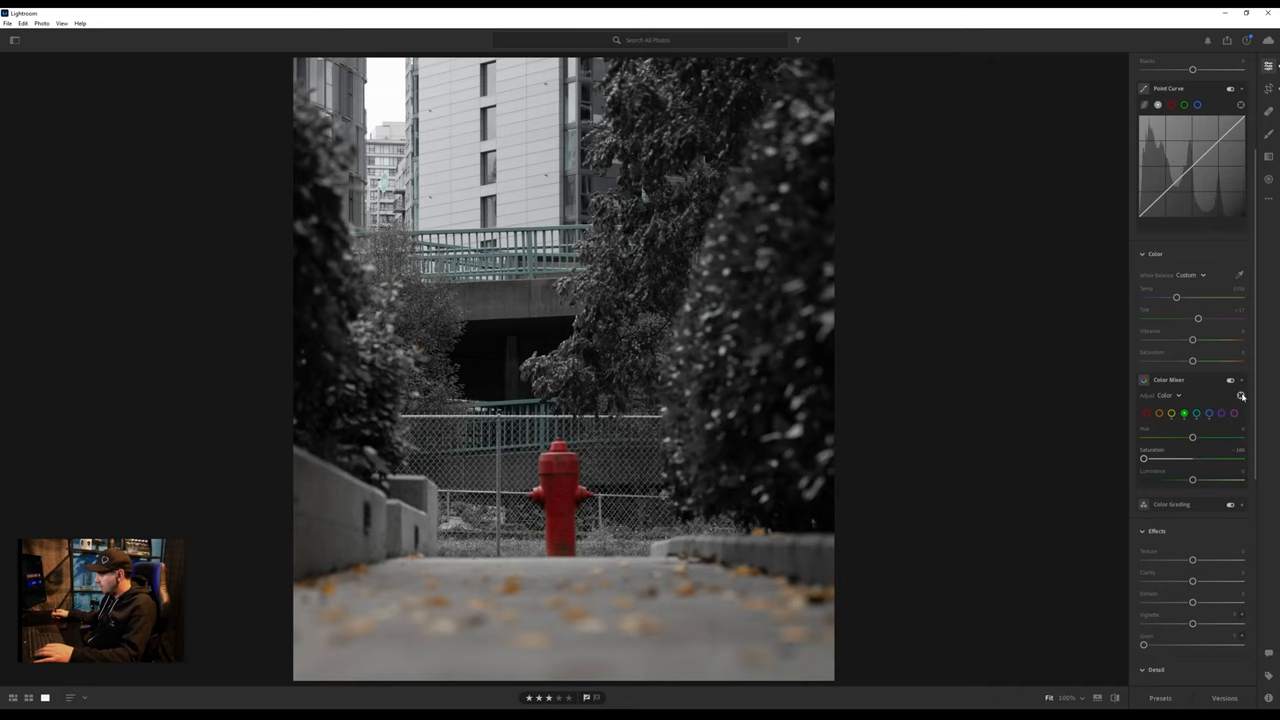
Step: Shift the orange leaves' hue toward a richer red-orange using on-photo sampling
left_click(1241, 395)
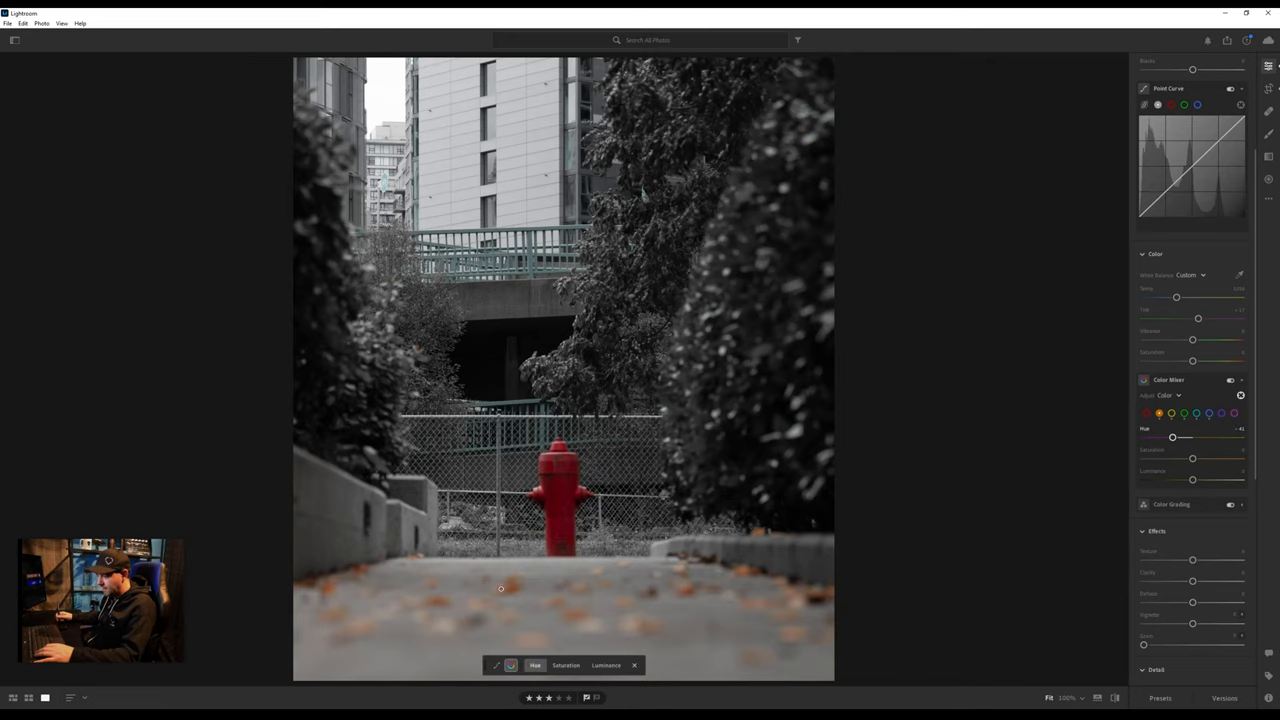
left_click_drag(1200, 437, 1187, 437)
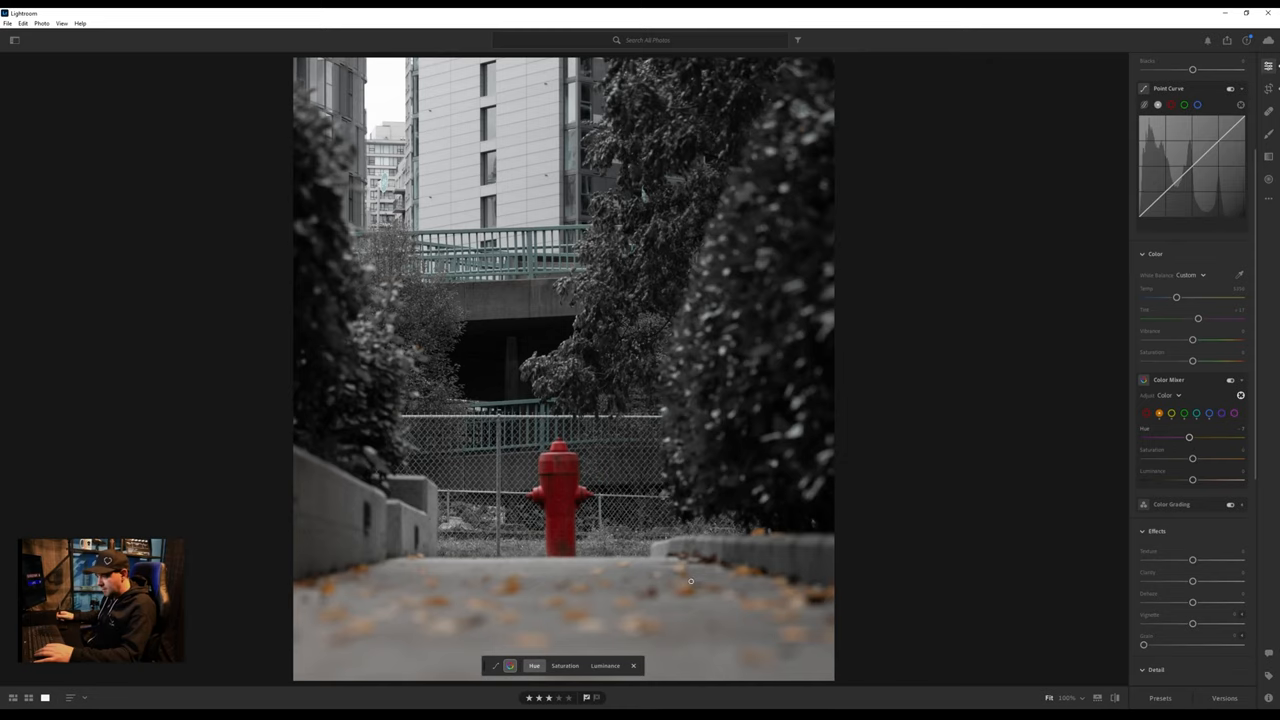
mouse_move(709, 527)
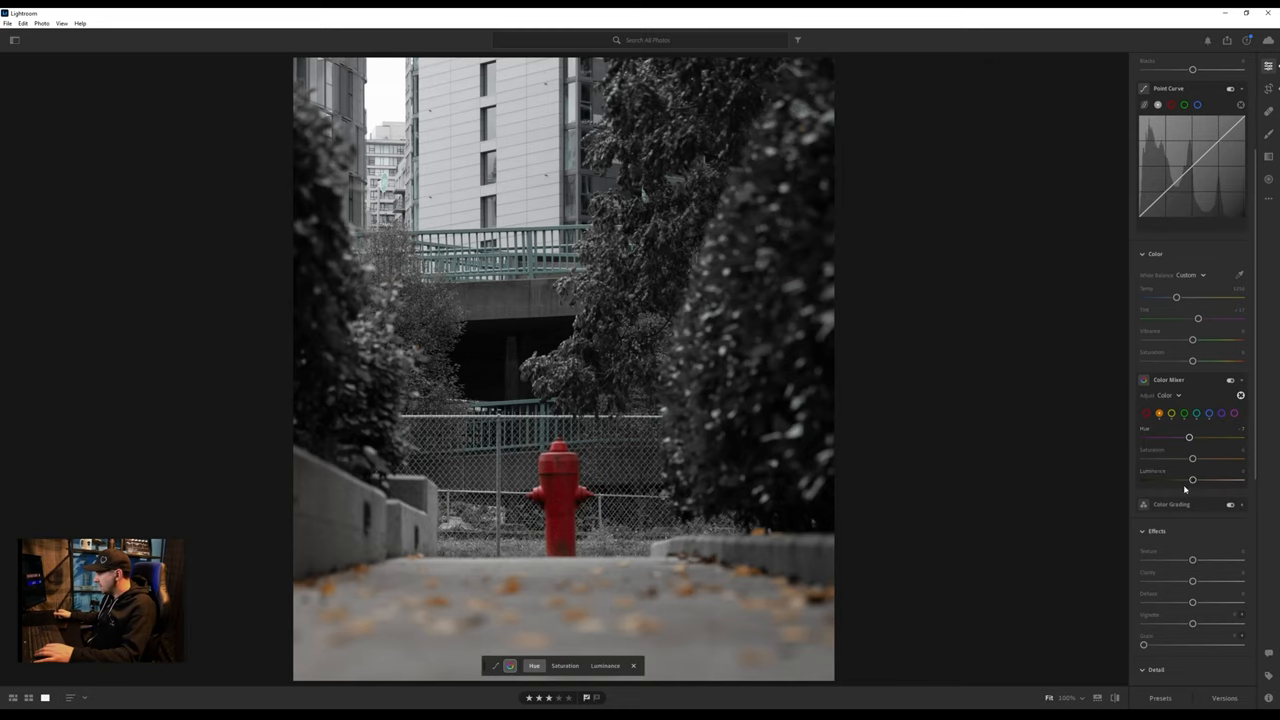
mouse_move(1167, 487)
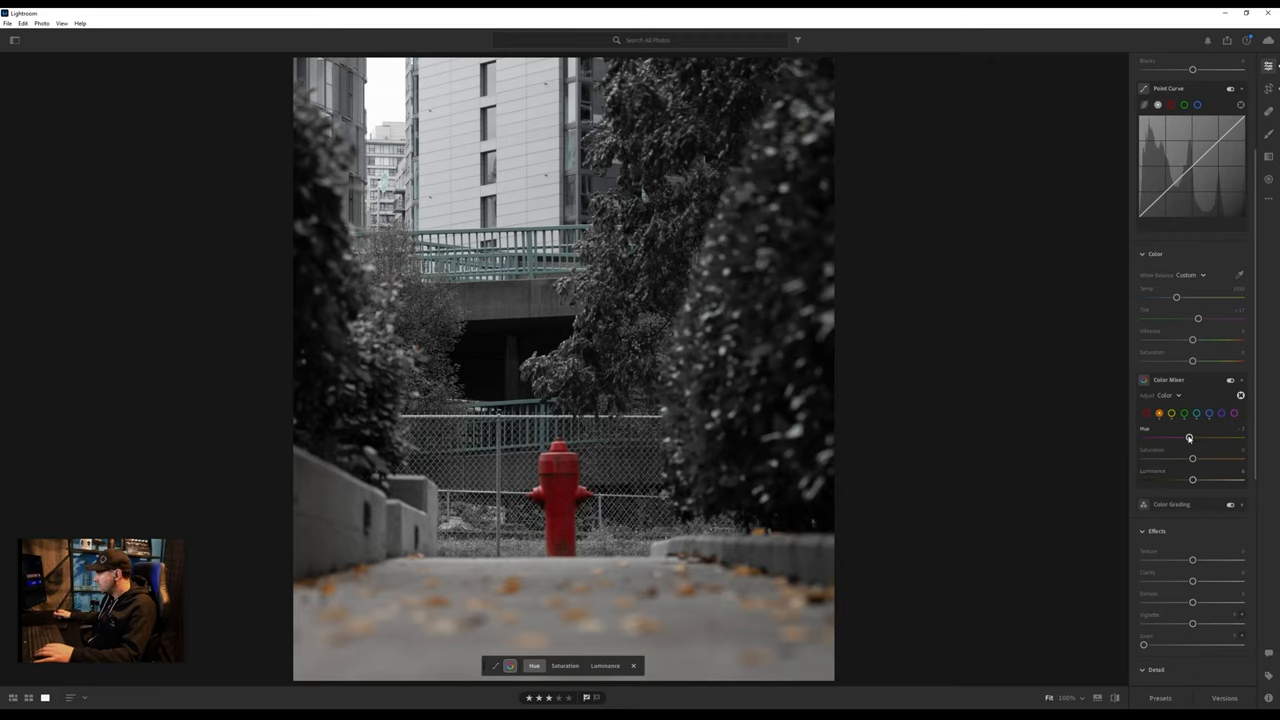
left_click_drag(1189, 438, 1157, 438)
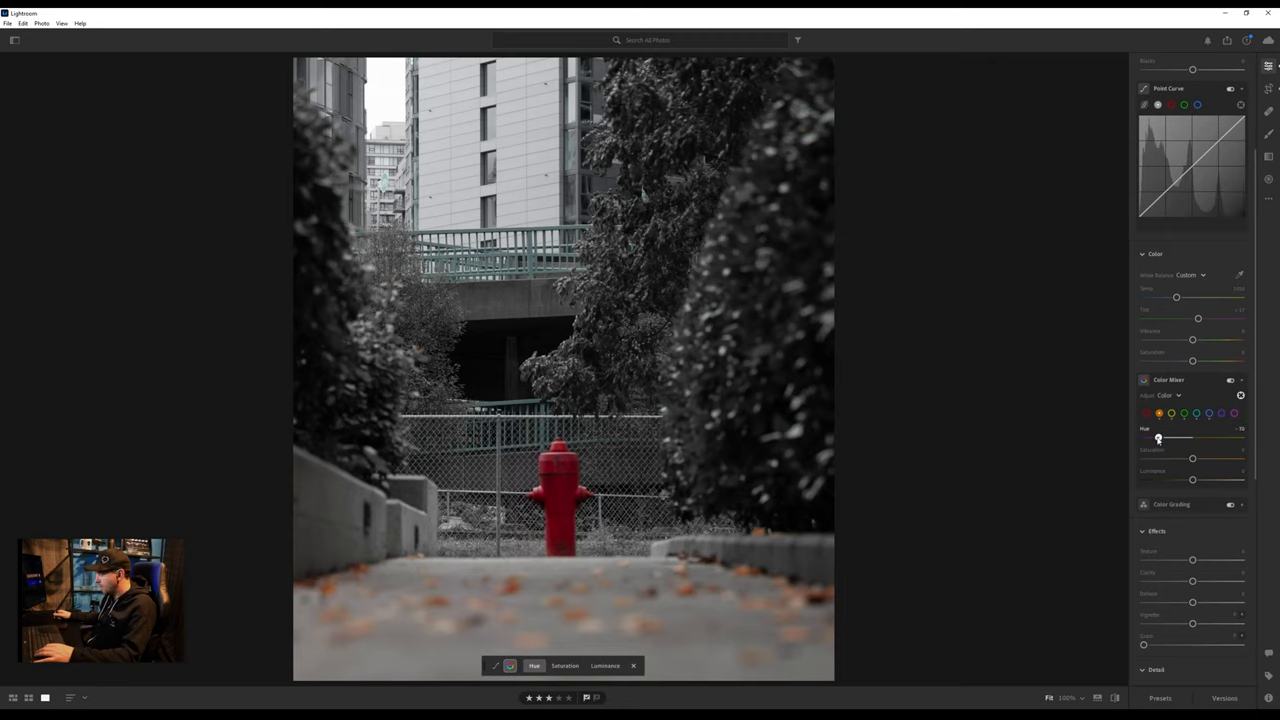
left_click_drag(1191, 458, 1210, 458)
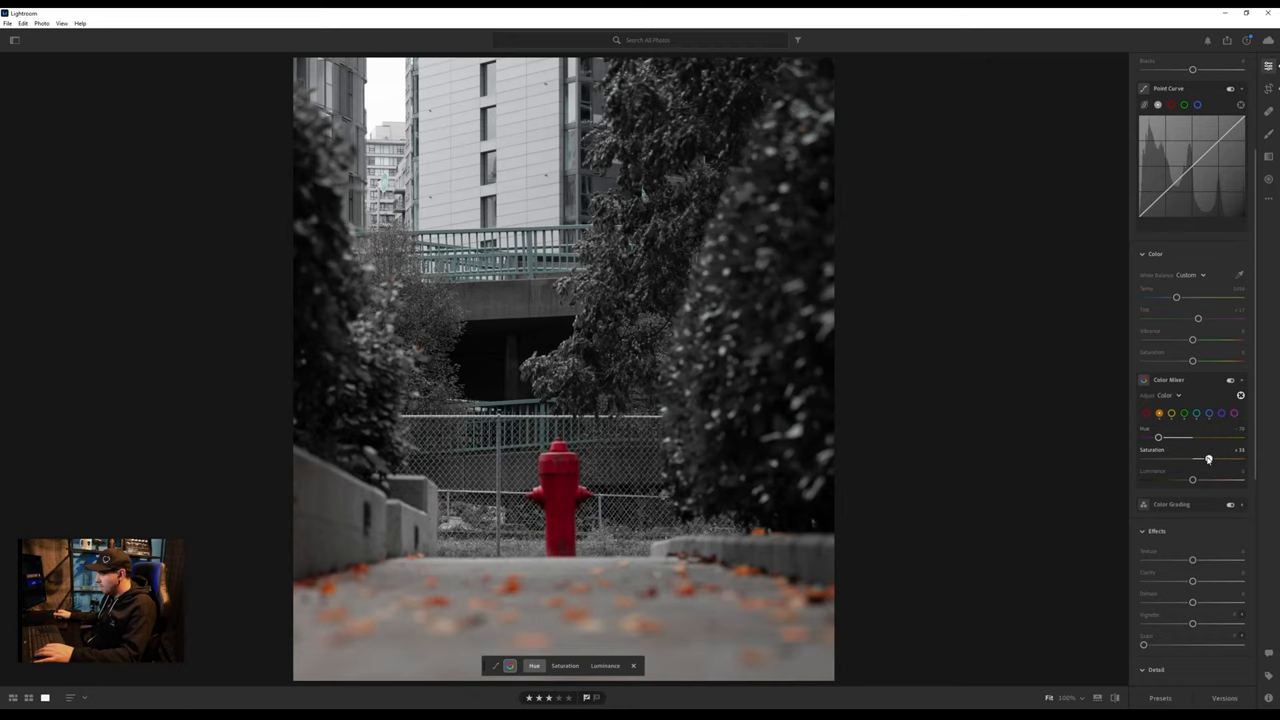
Step: Boost the oranges' saturation and shift the red hydrant's hue
left_click_drag(1198, 458, 1207, 458)
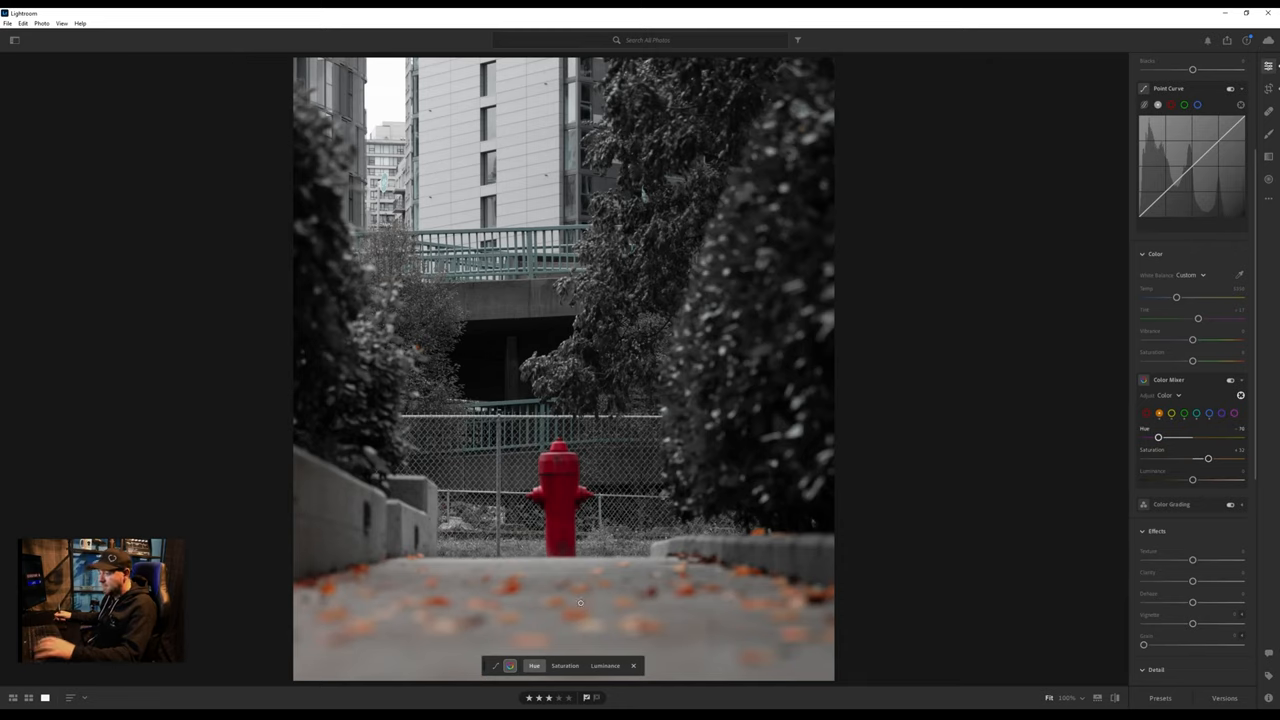
mouse_move(848, 480)
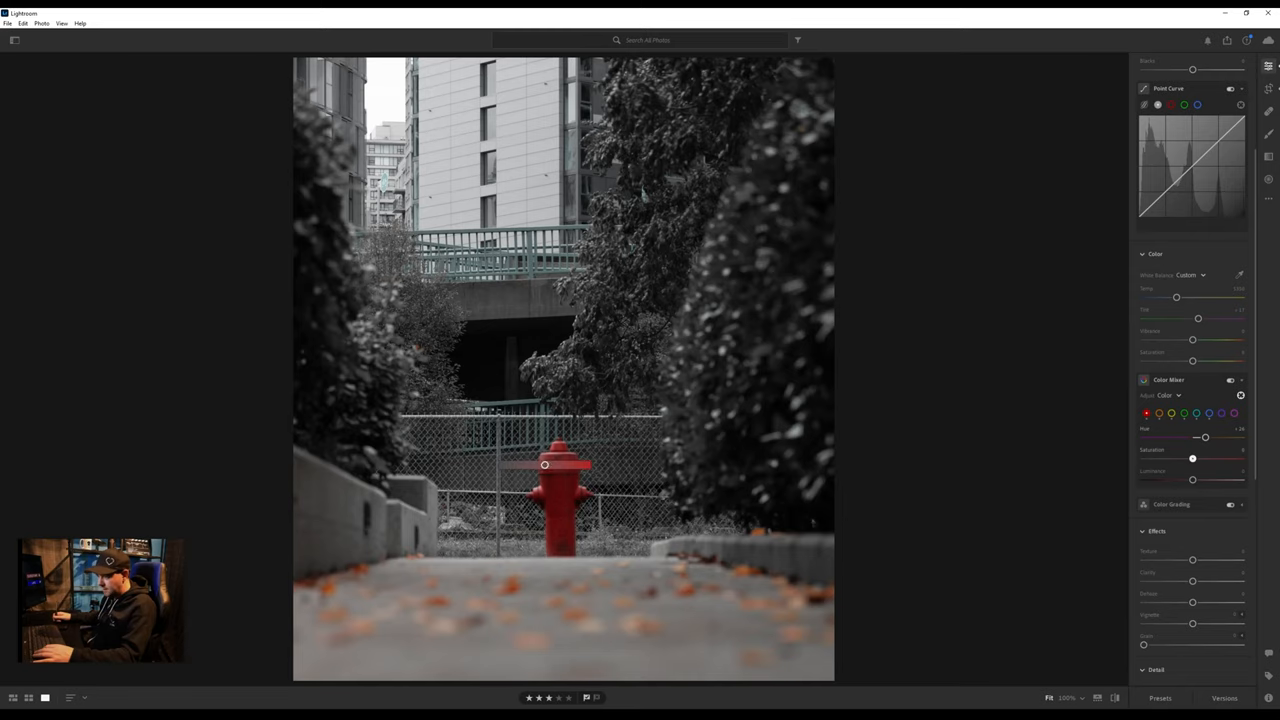
left_click_drag(1193, 458, 1212, 458)
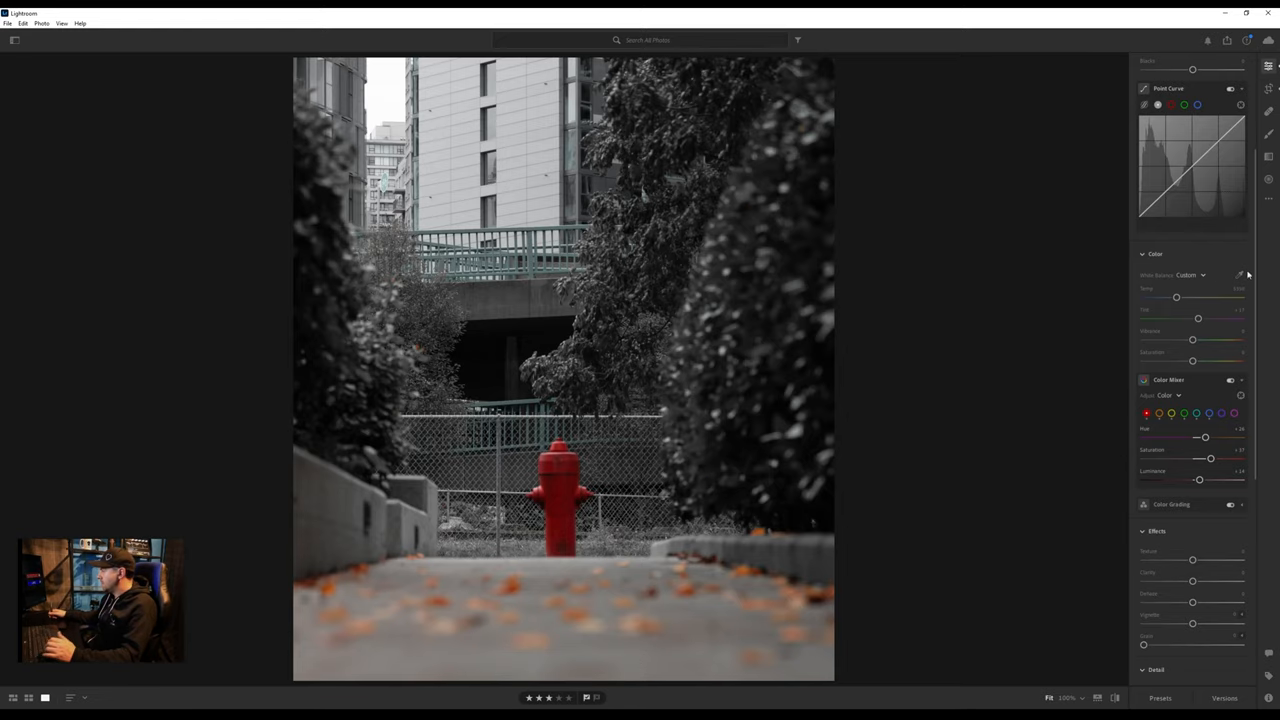
Step: Raise Contrast and pull down Highlights in the Light panel
scroll("down", 3)
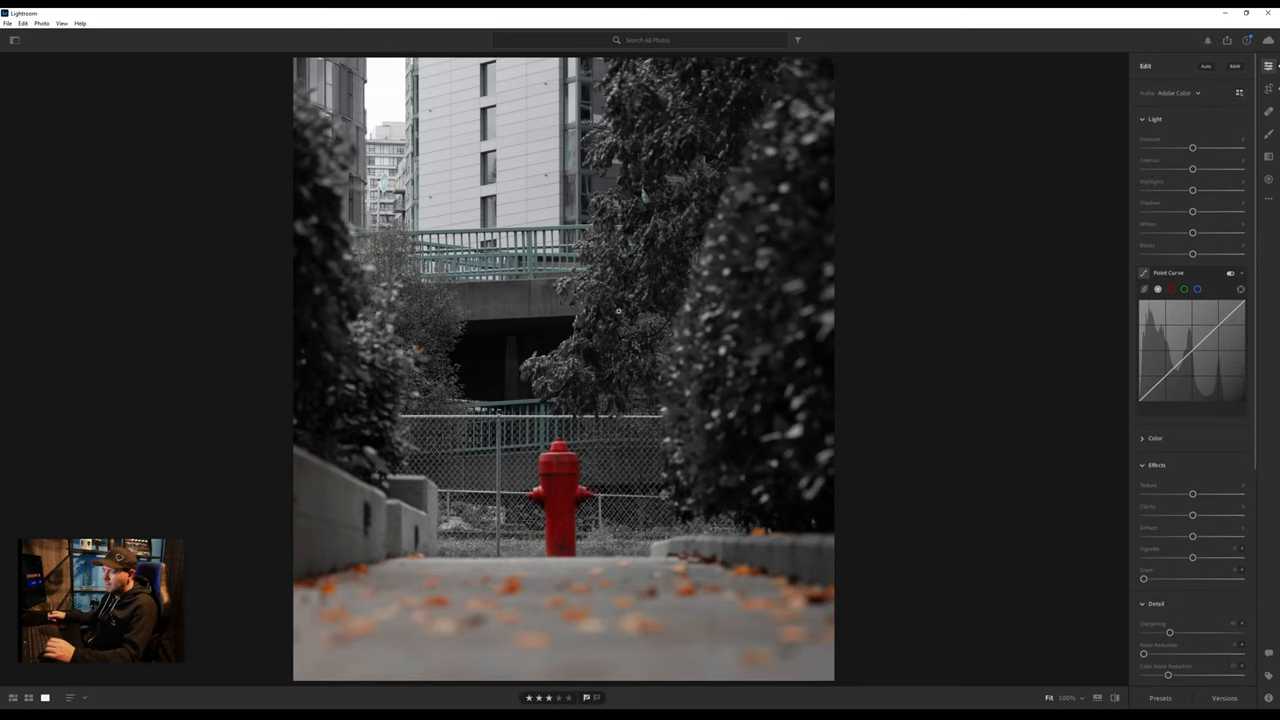
mouse_move(709, 511)
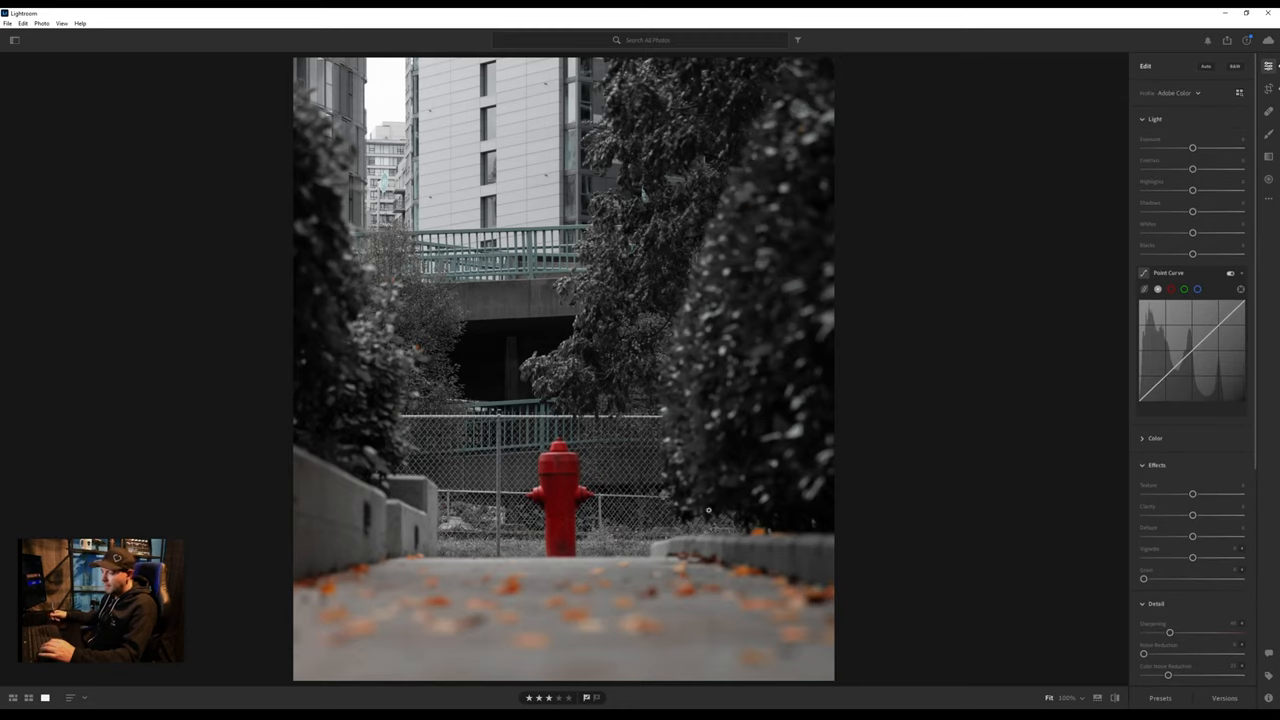
mouse_move(475, 110)
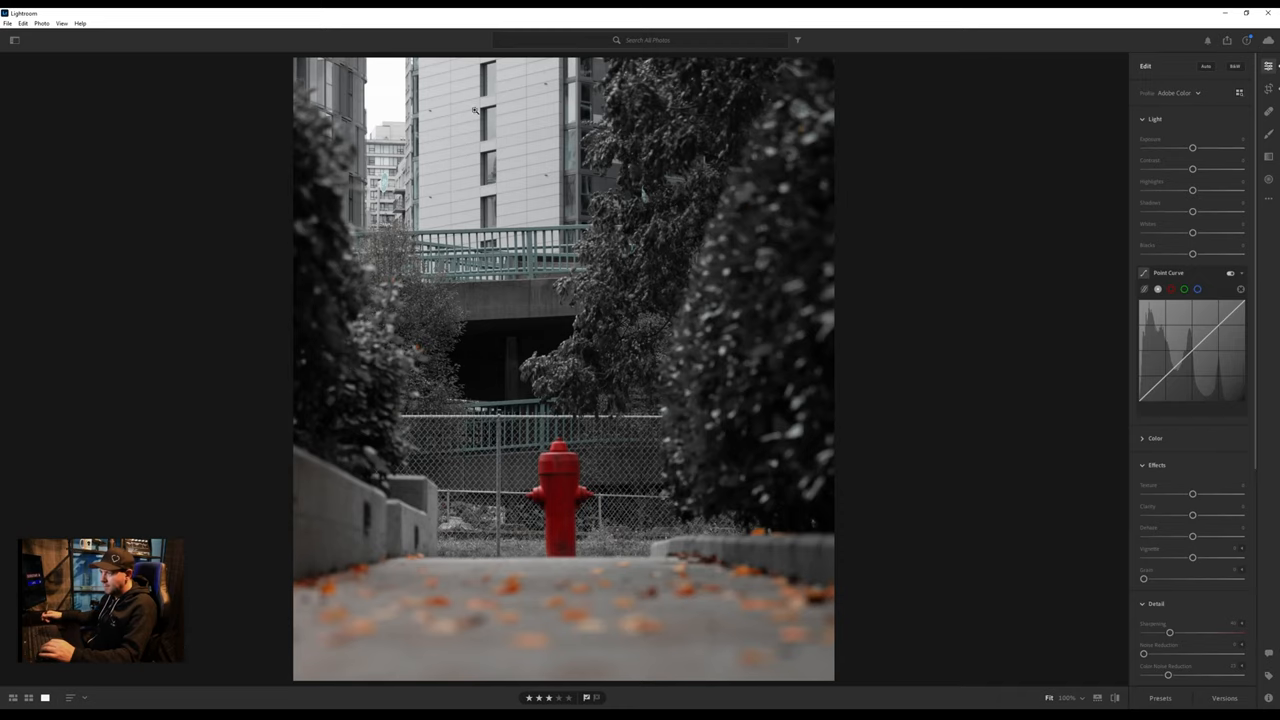
mouse_move(528, 151)
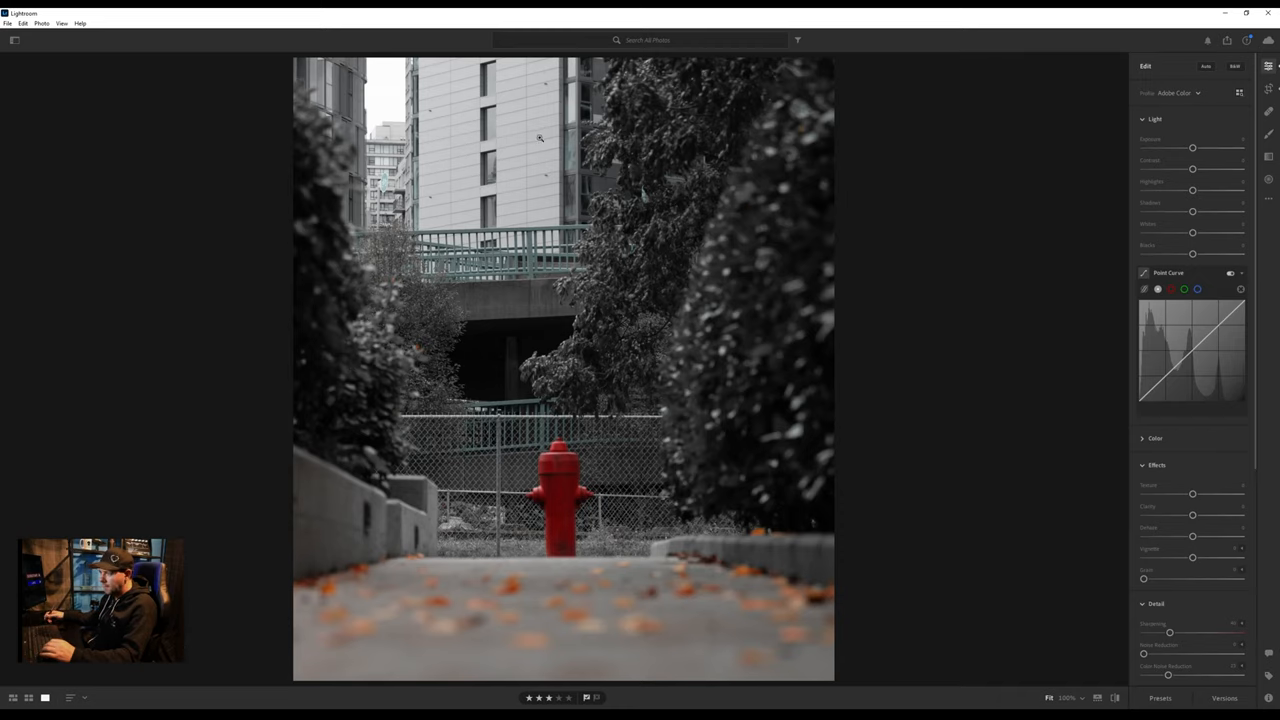
mouse_move(591, 155)
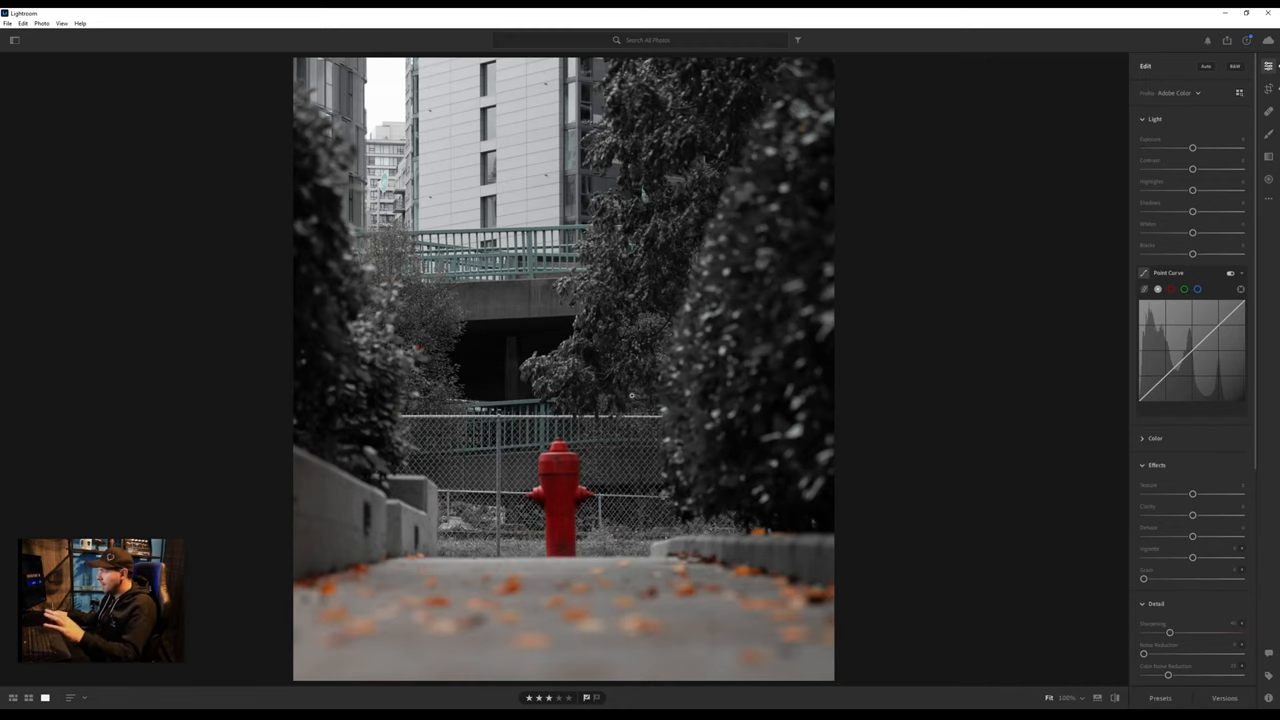
mouse_move(1134, 97)
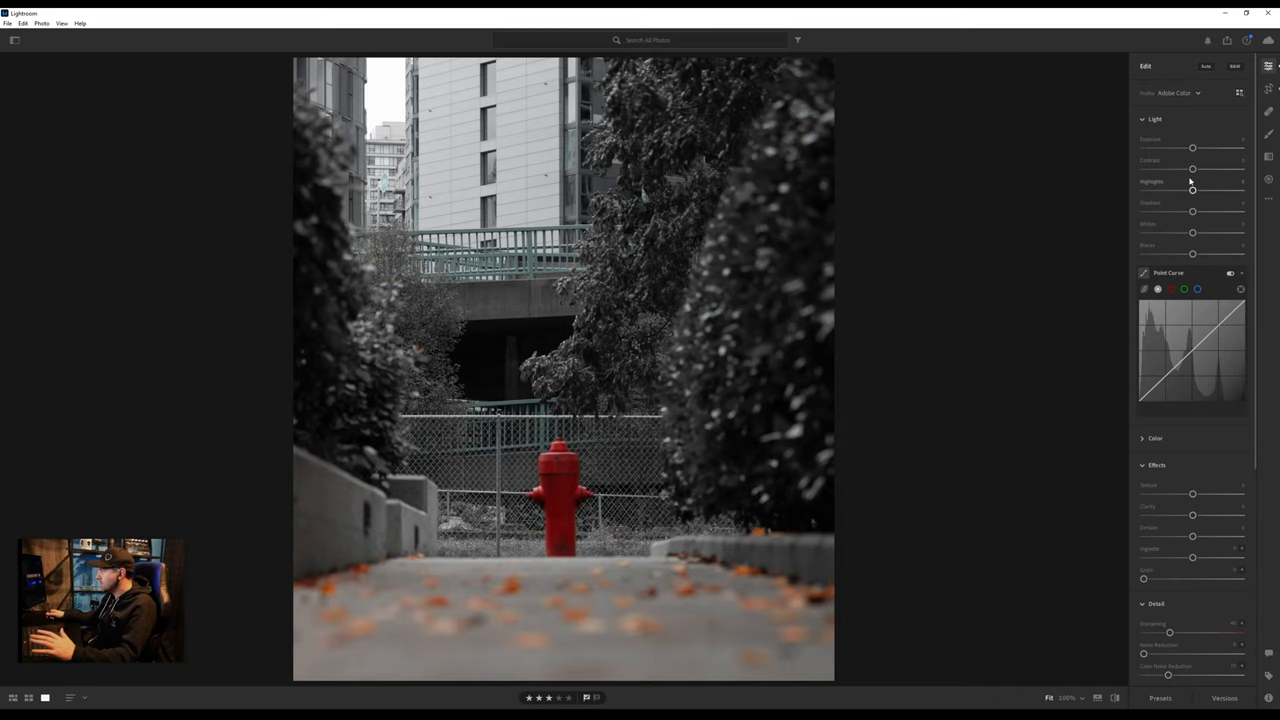
left_click_drag(1192, 168, 1199, 168)
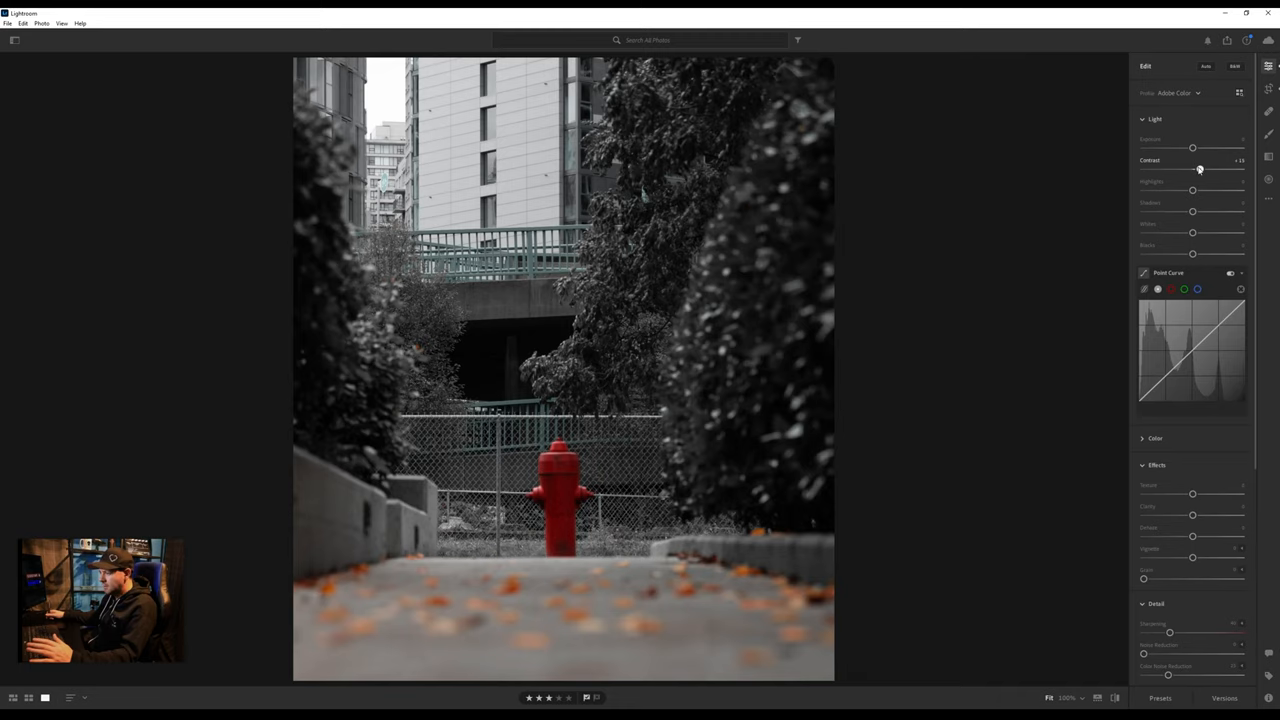
left_click_drag(1198, 168, 1200, 168)
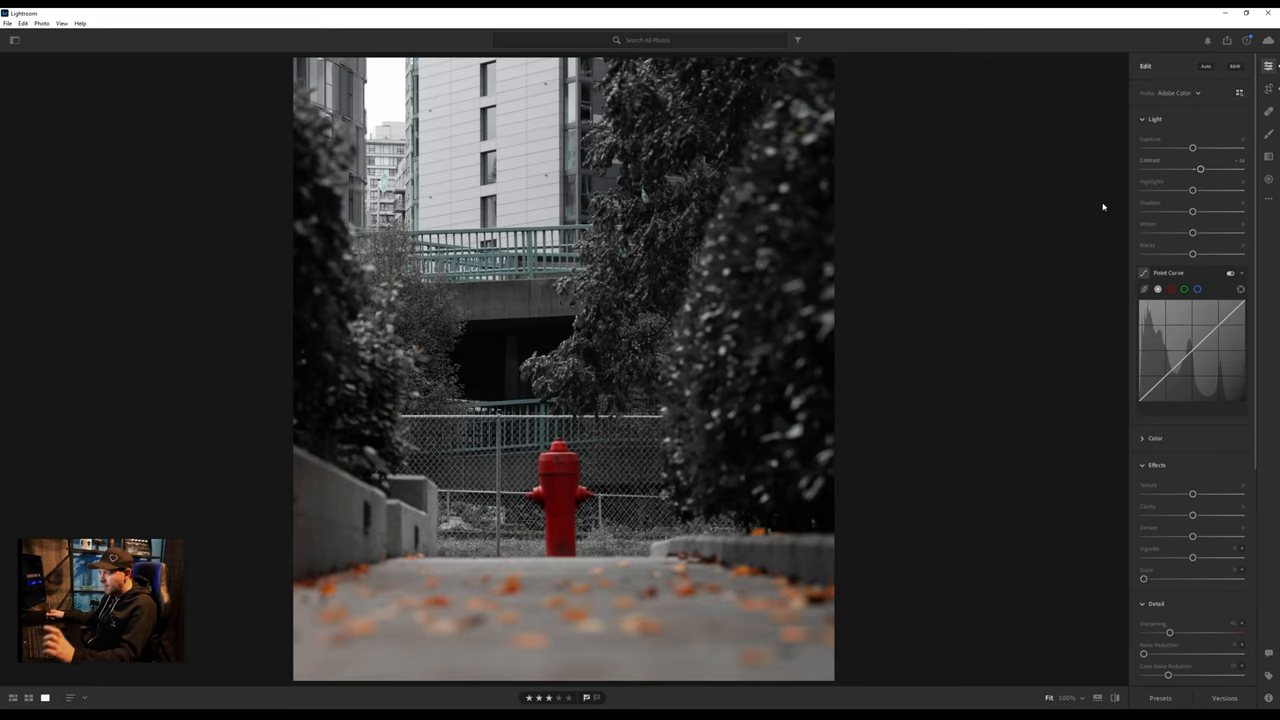
mouse_move(1137, 191)
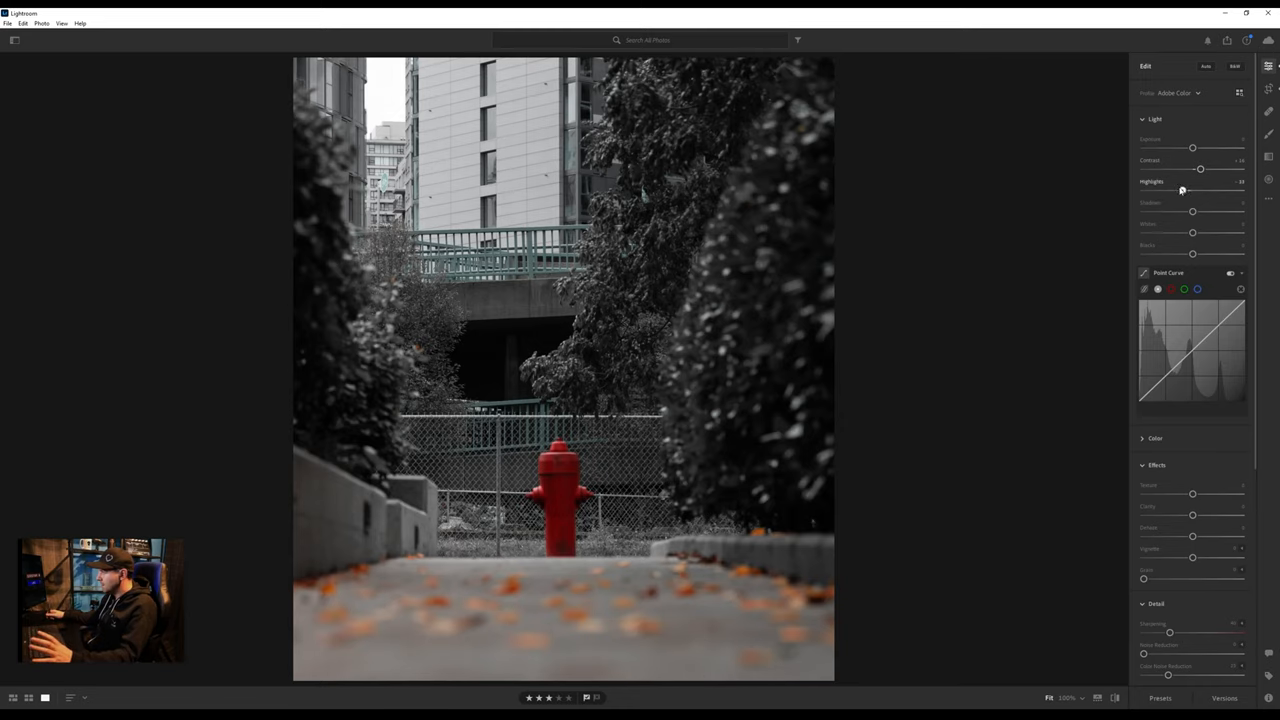
left_click_drag(1183, 190, 1161, 190)
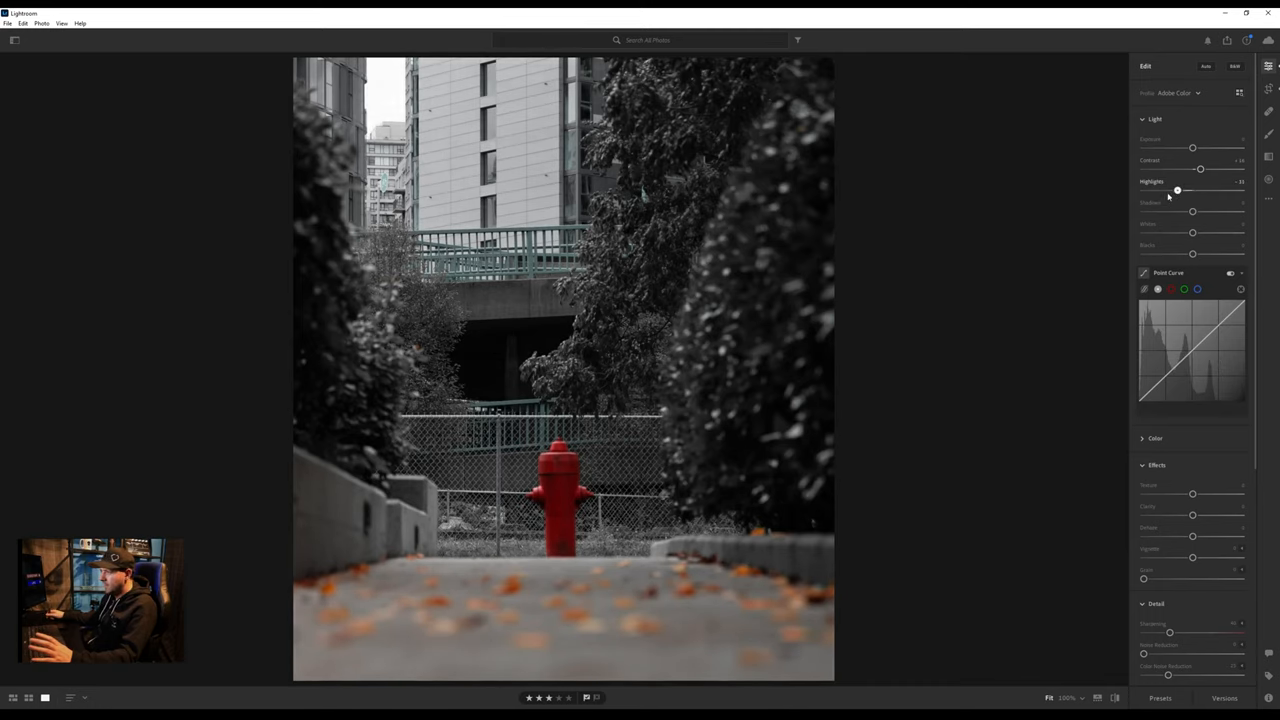
left_click_drag(1177, 190, 1158, 190)
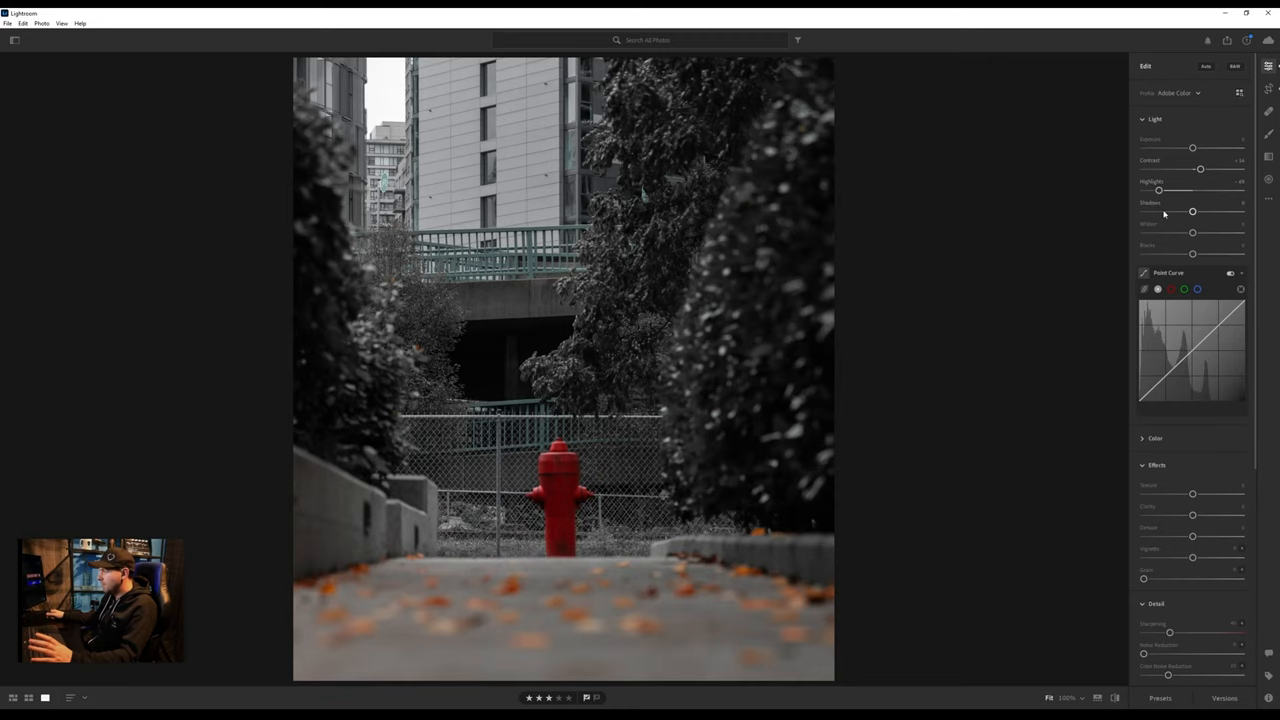
Step: Lift Shadows and Whites and deepen Blacks
left_click_drag(1192, 211, 1197, 211)
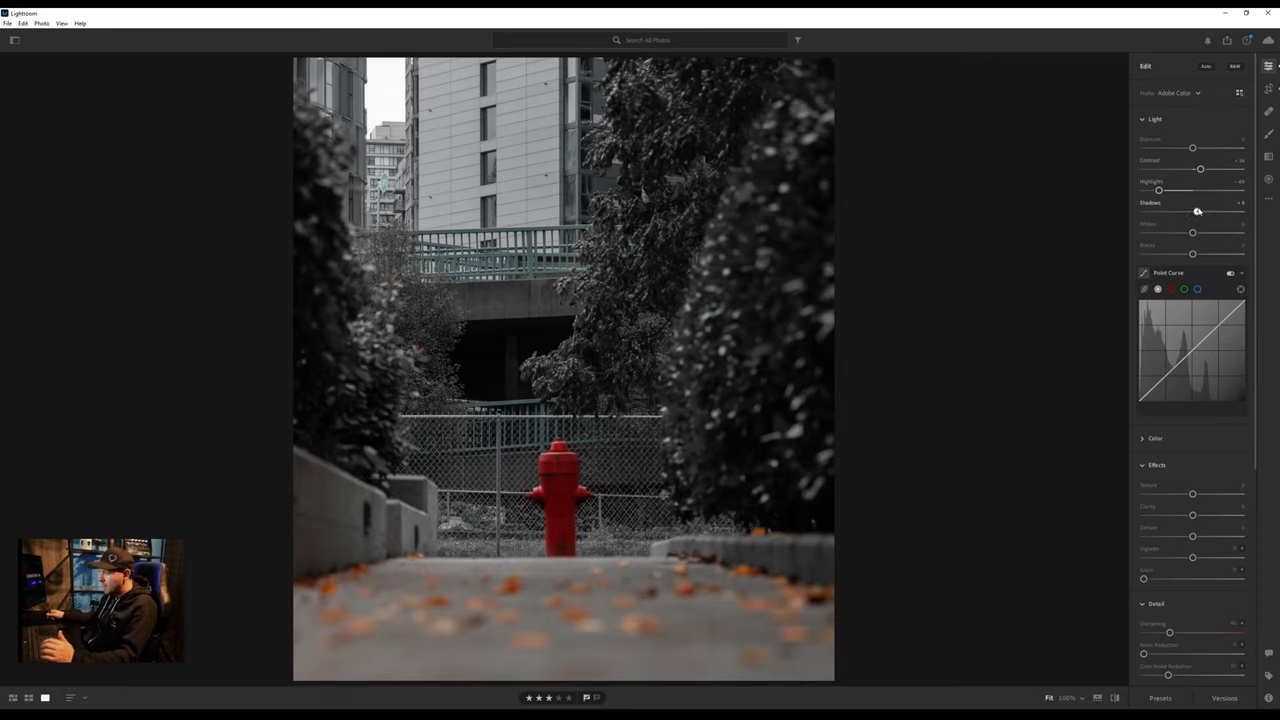
left_click_drag(1197, 211, 1211, 211)
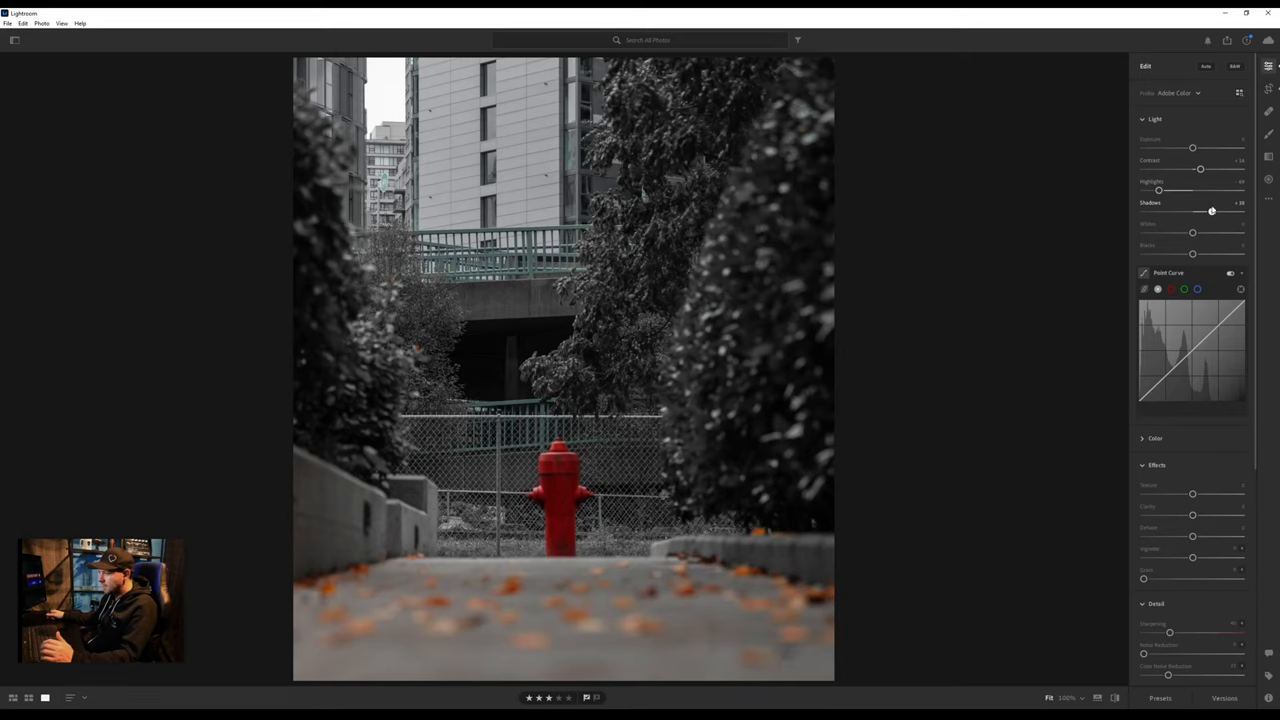
left_click_drag(1212, 210, 1210, 210)
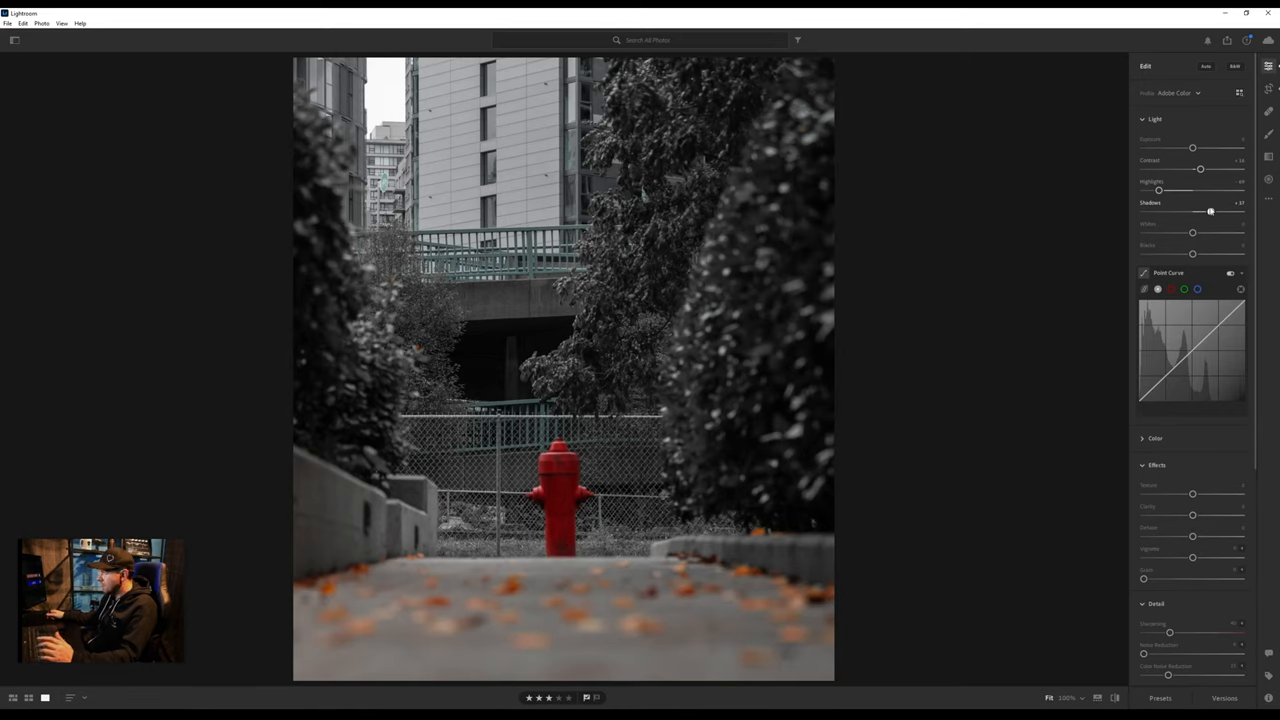
left_click_drag(1210, 211, 1213, 211)
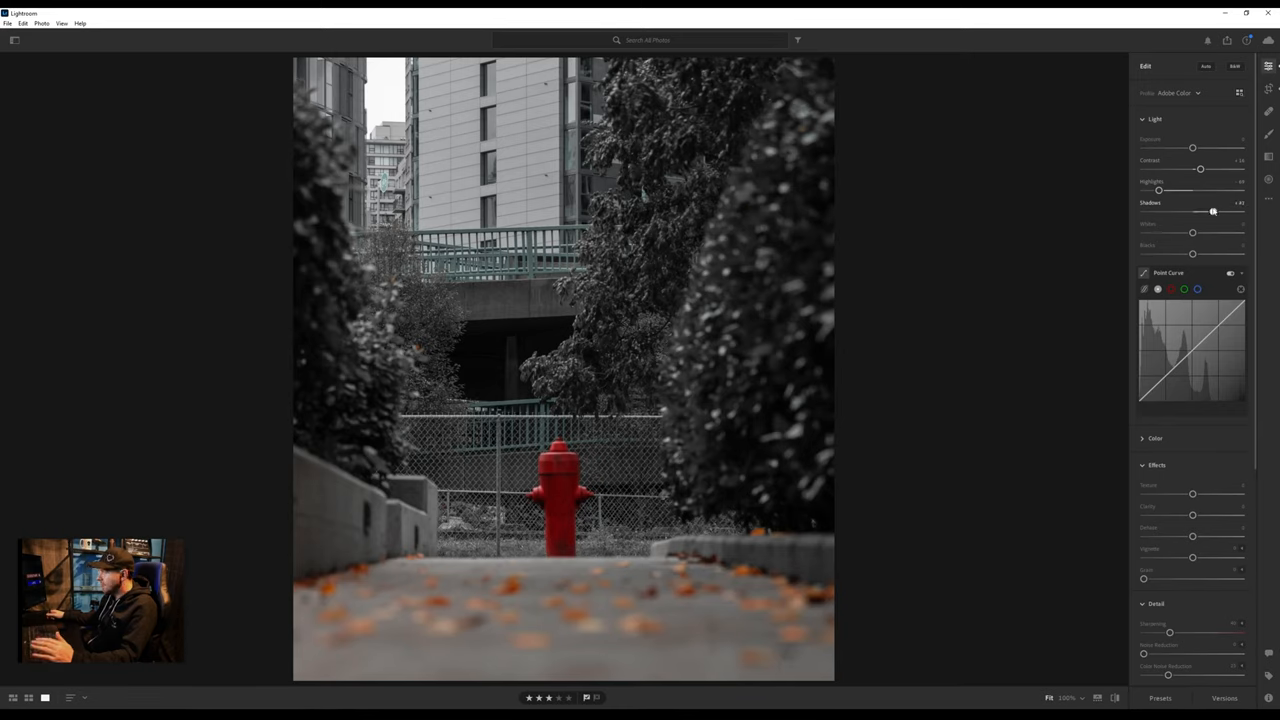
left_click_drag(1192, 231, 1205, 231)
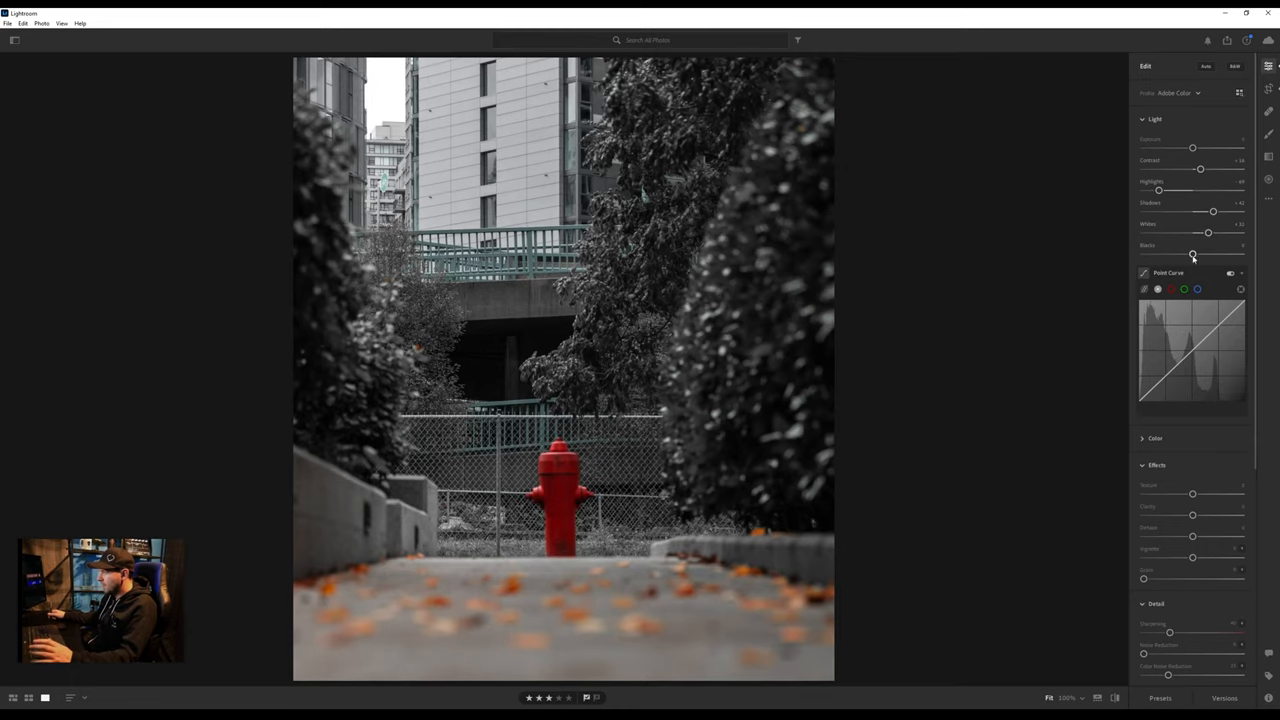
left_click_drag(1192, 254, 1180, 254)
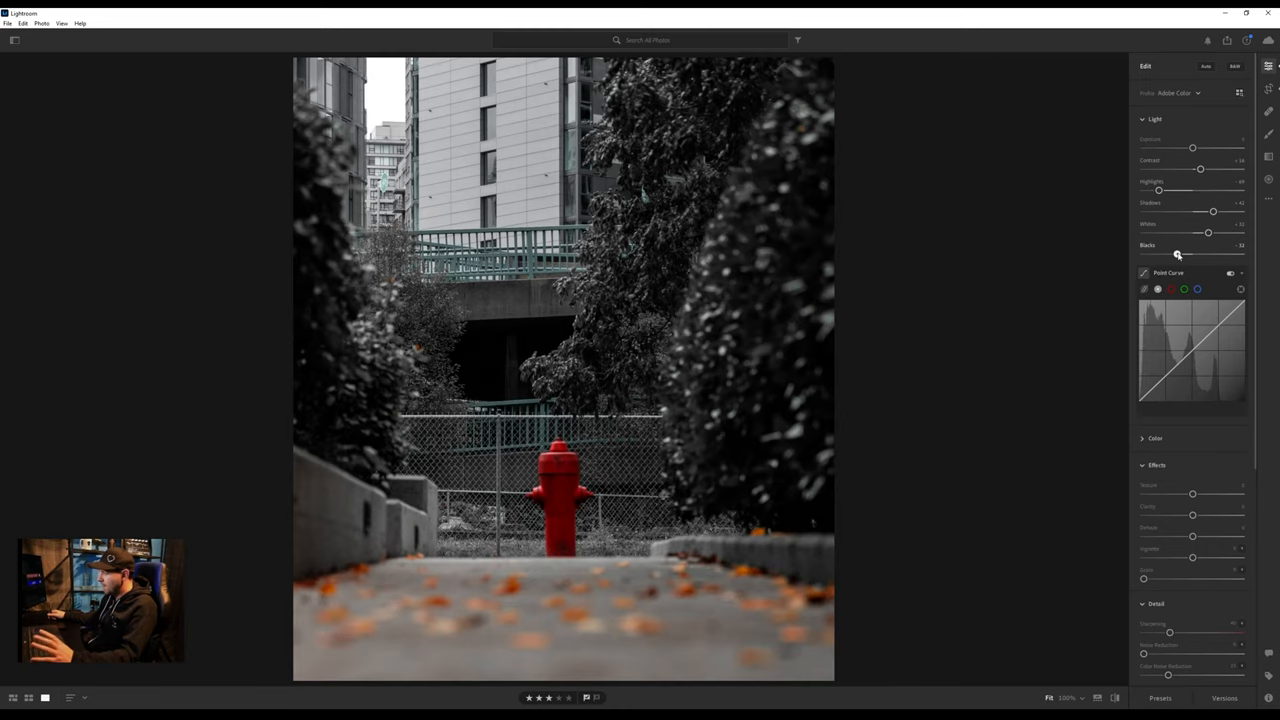
left_click_drag(1178, 254, 1176, 254)
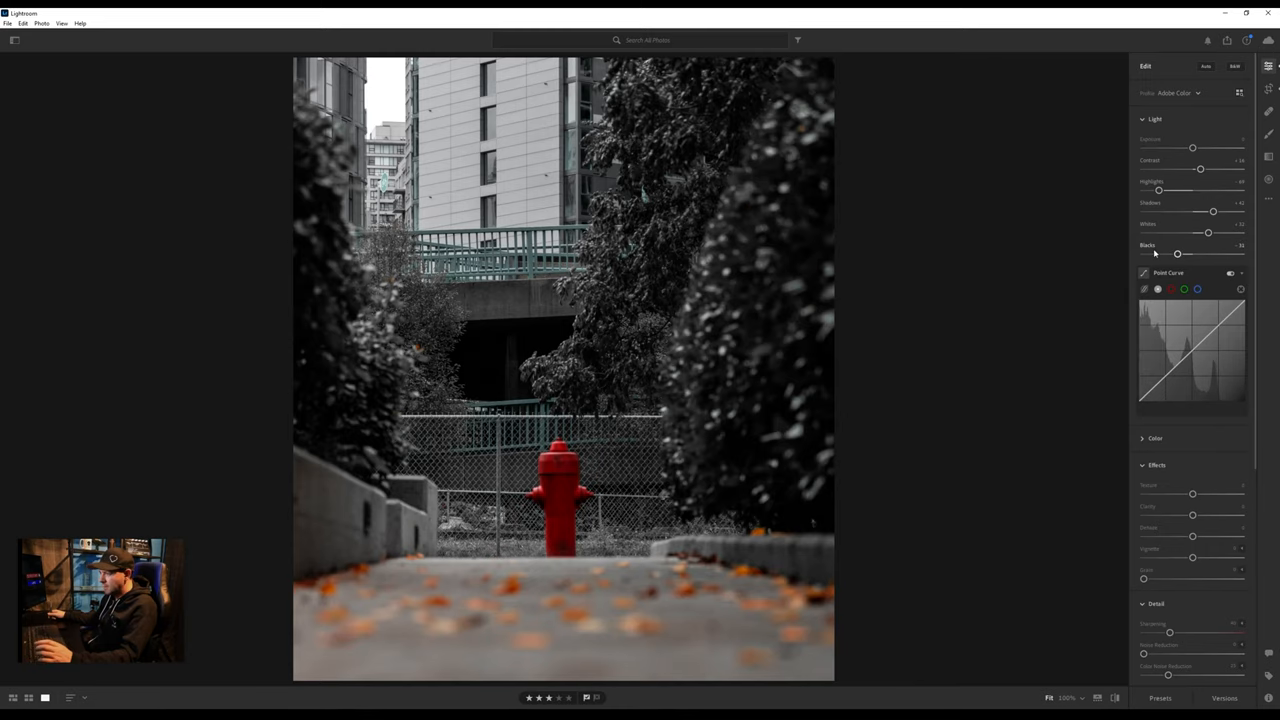
mouse_move(1111, 255)
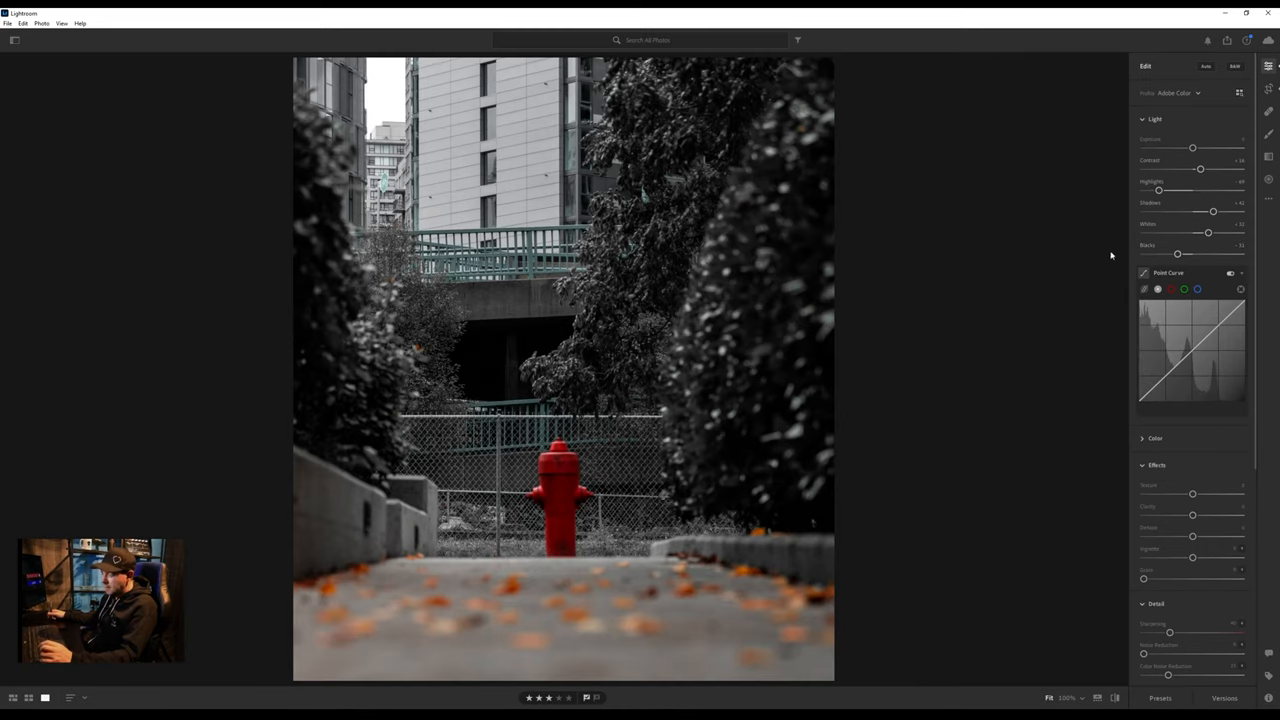
mouse_move(1028, 227)
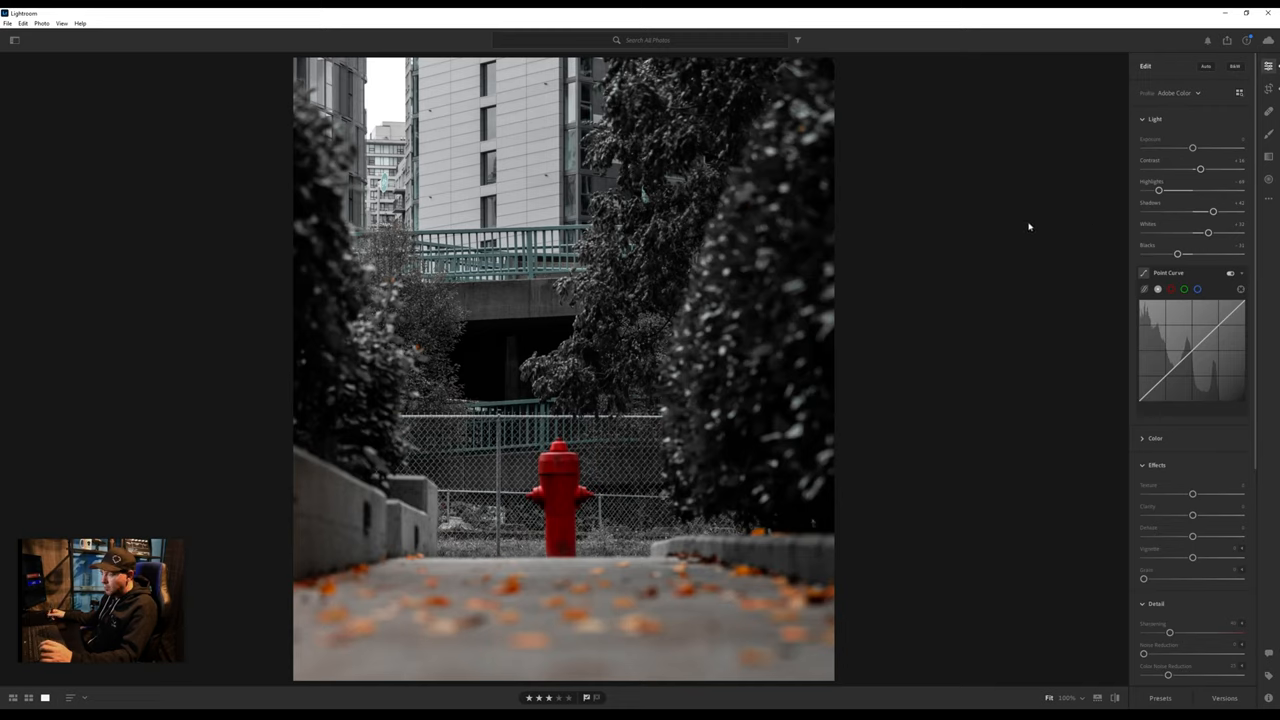
mouse_move(1049, 178)
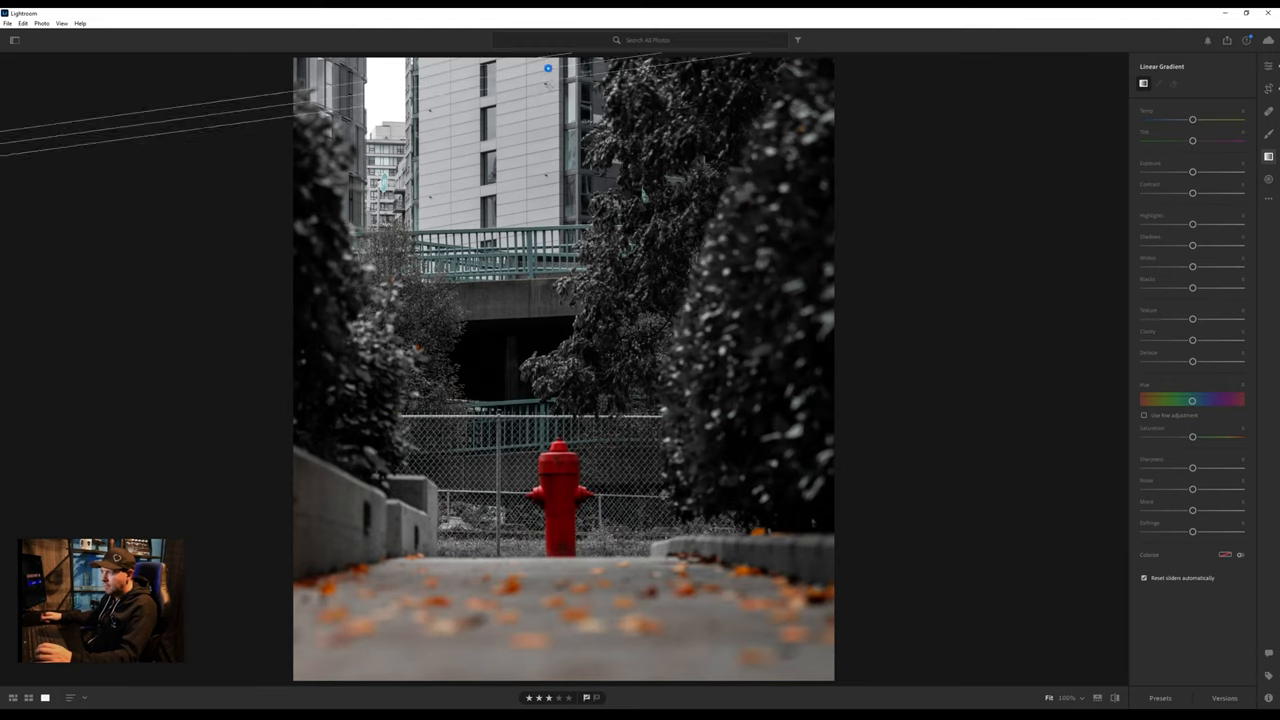
Step: Add a linear gradient from the top with hidden overlay and lower its exposure
left_click_drag(547, 68, 548, 265)
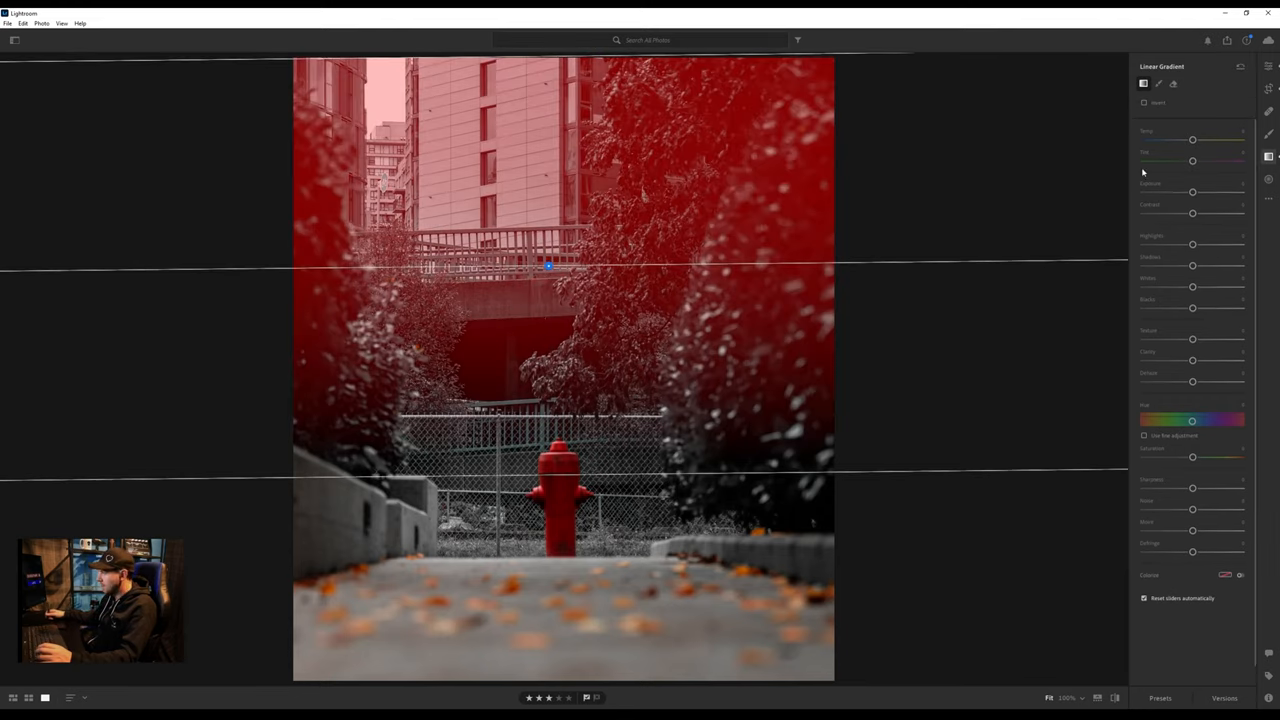
right_click(548, 265)
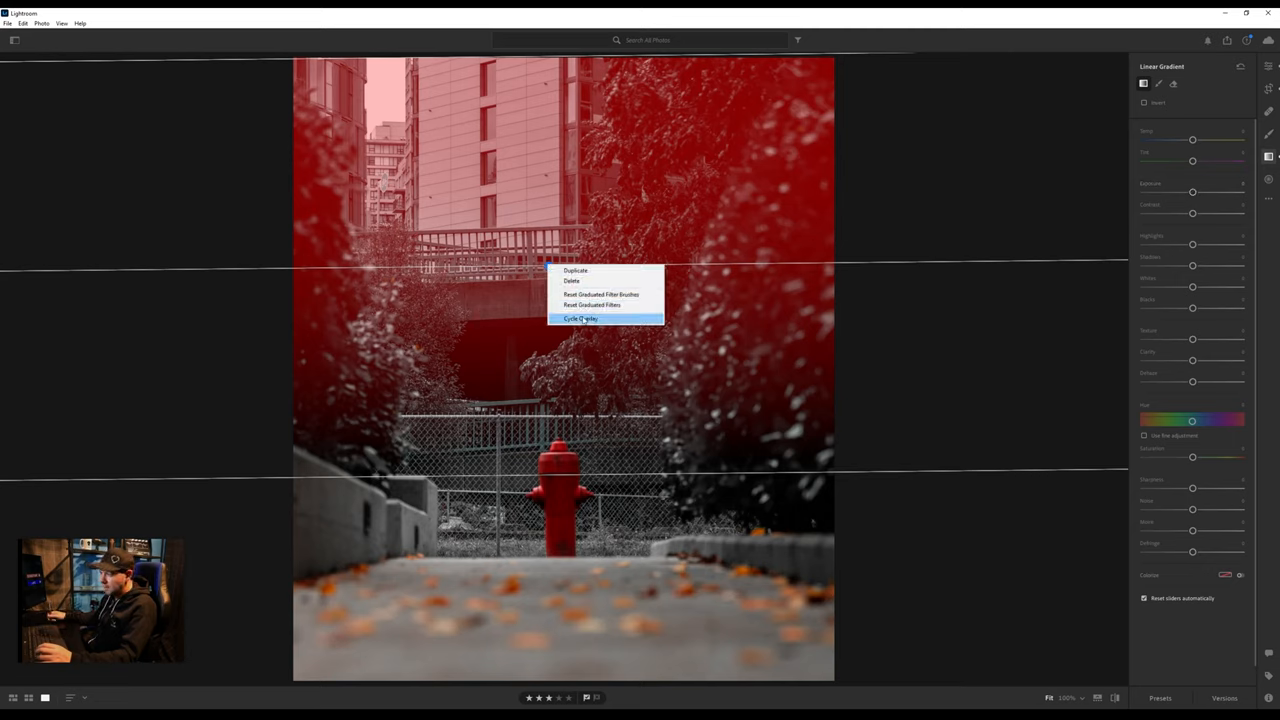
left_click(582, 318)
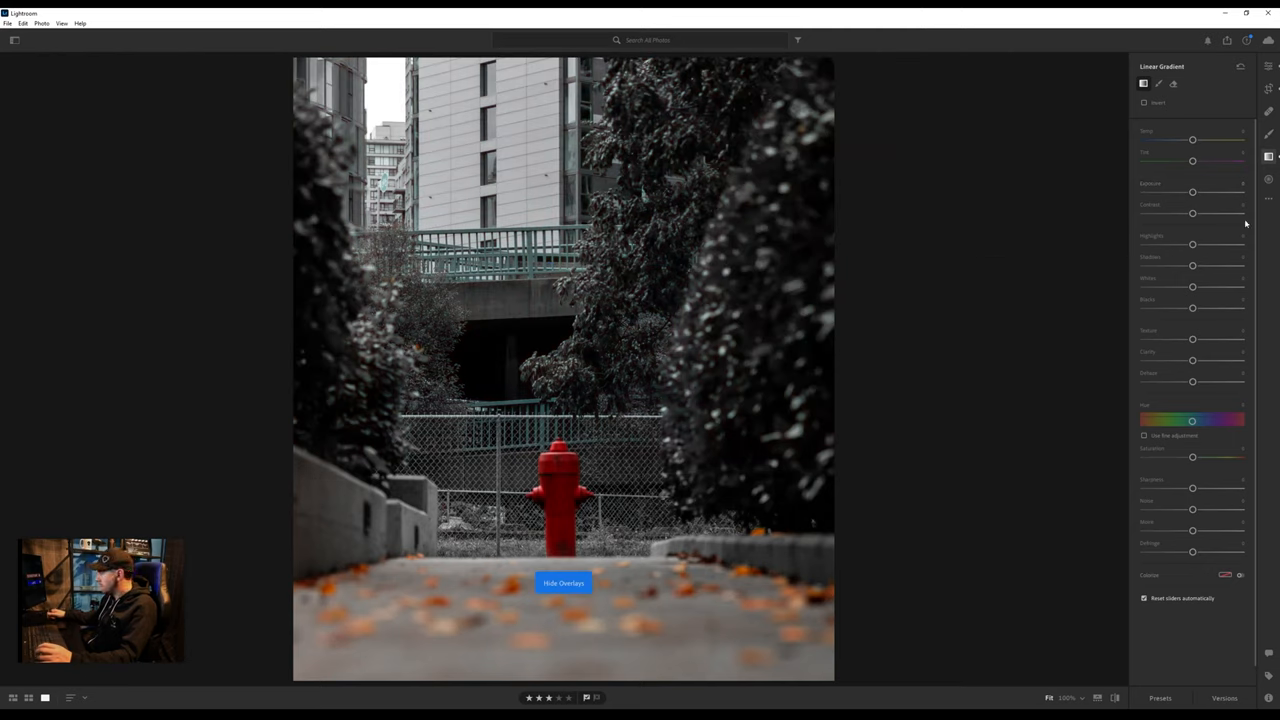
left_click_drag(1192, 191, 1186, 191)
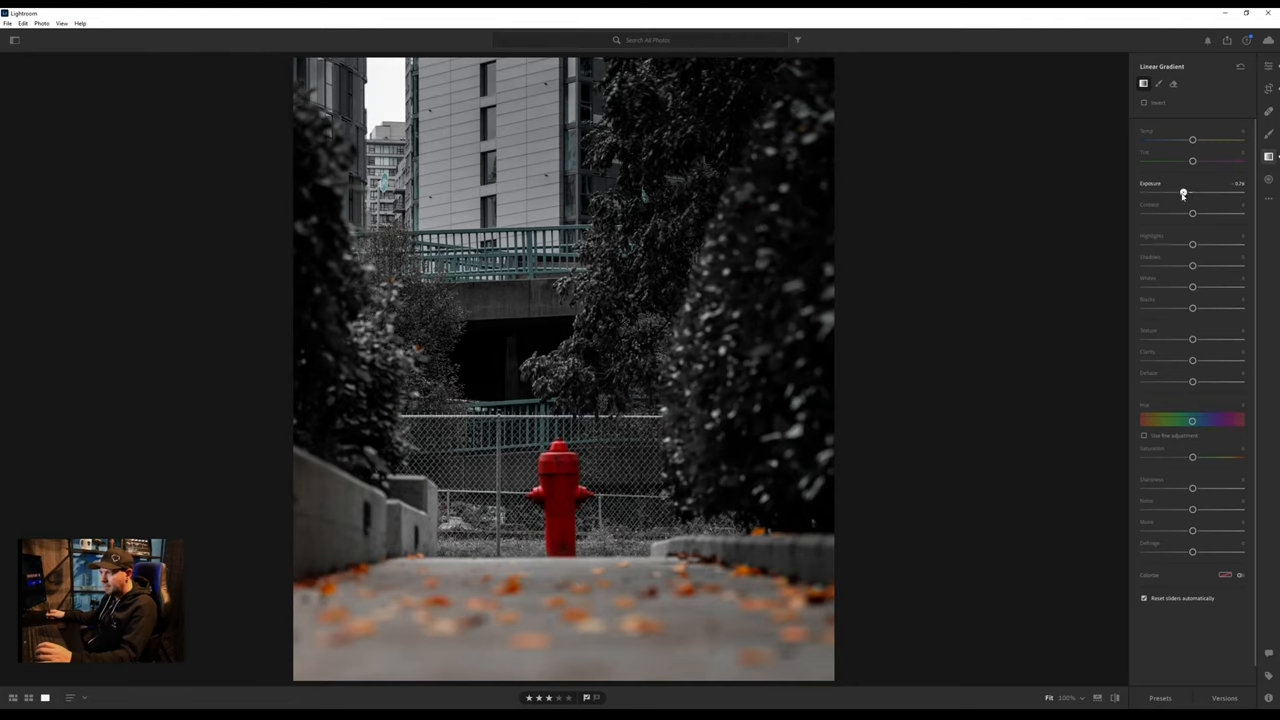
left_click_drag(1192, 192, 1183, 192)
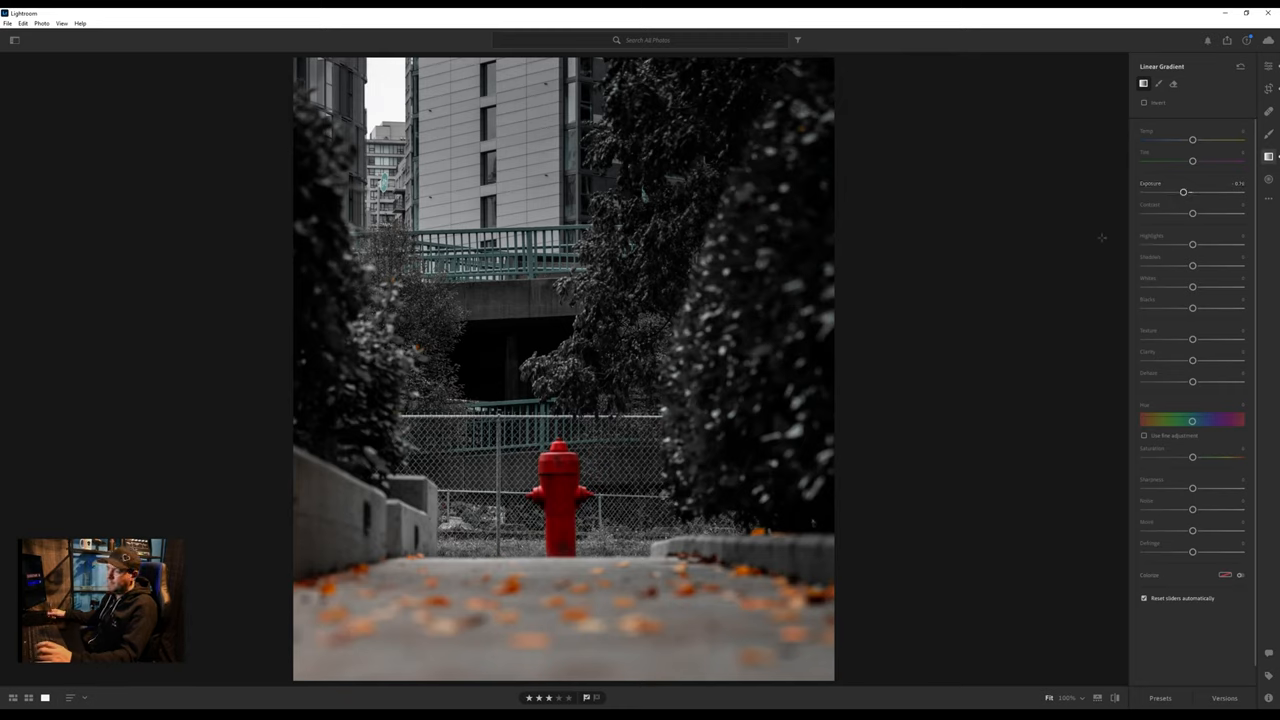
mouse_move(1152, 104)
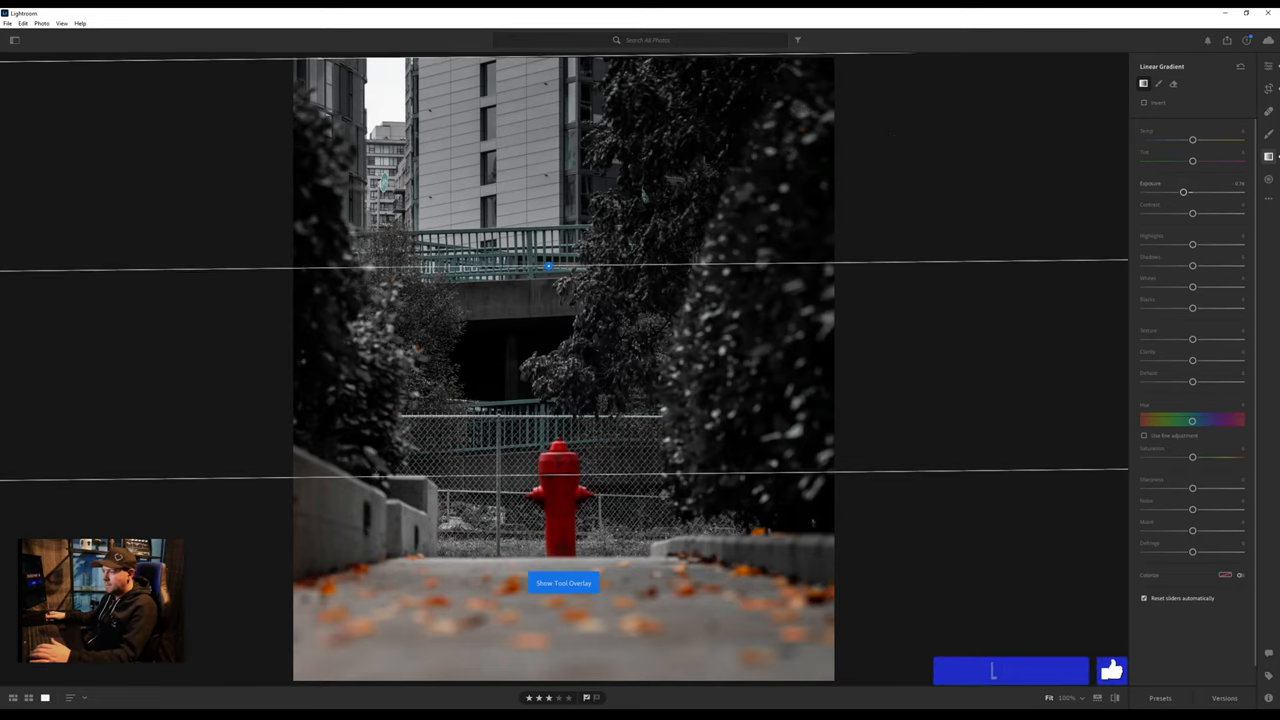
Step: Move the gradient higher so the darkening fades out above the railings
left_click_drag(548, 265, 548, 237)
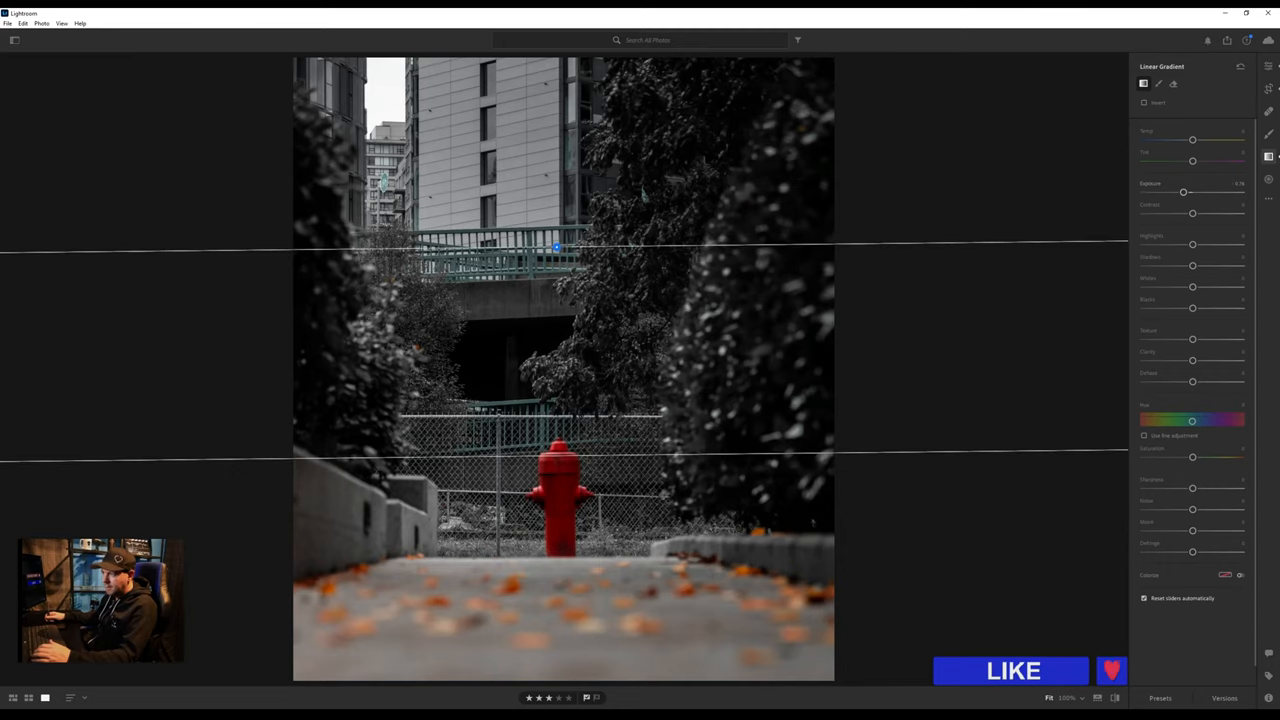
left_click_drag(557, 248, 558, 212)
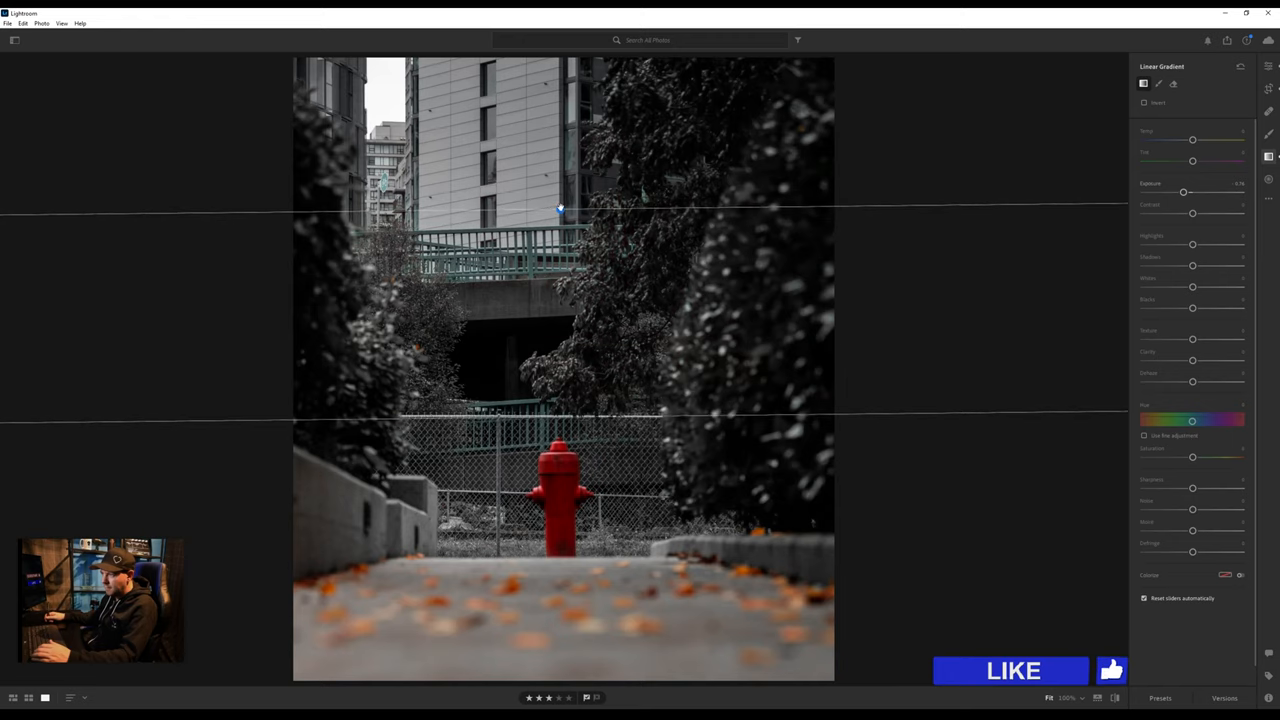
left_click_drag(560, 210, 563, 203)
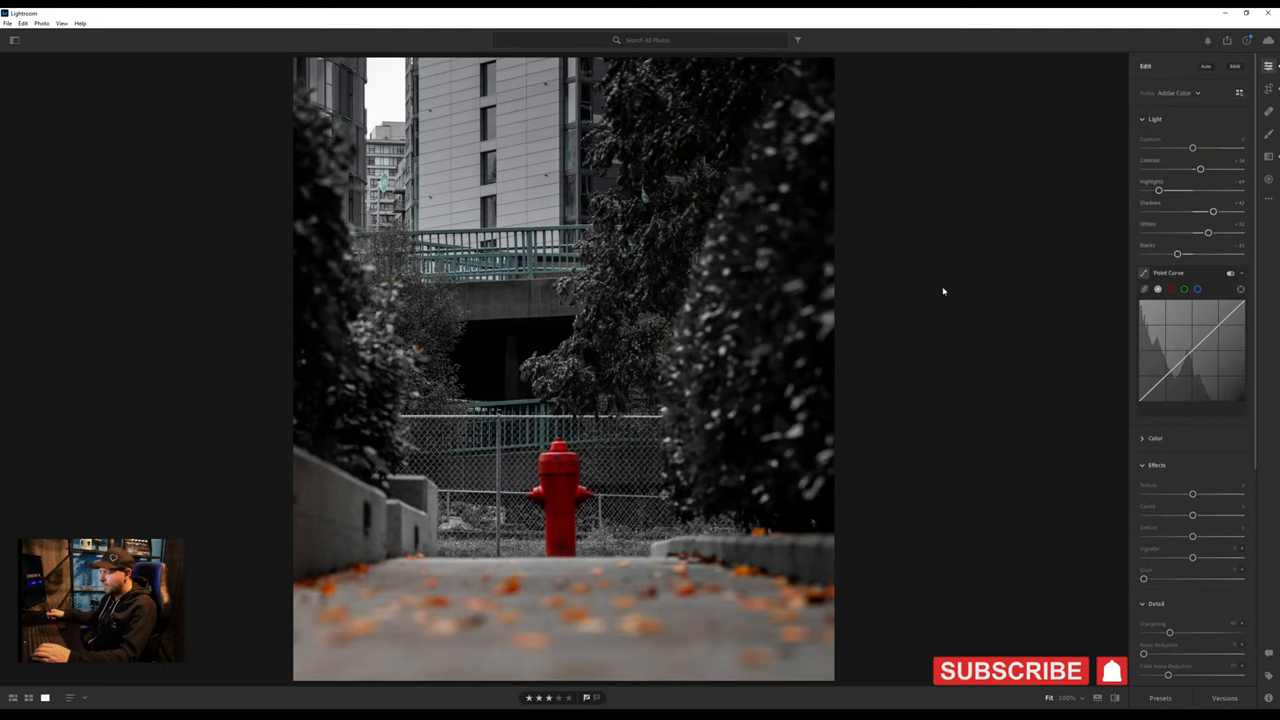
mouse_move(853, 228)
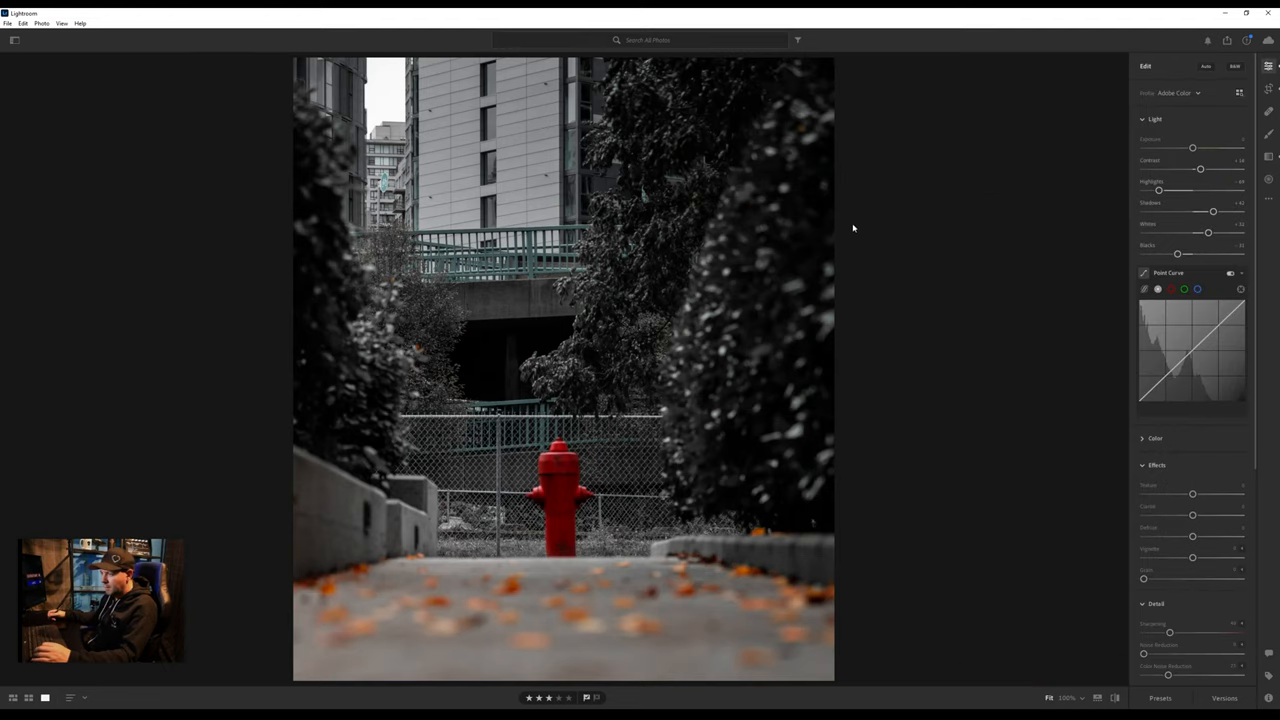
mouse_move(932, 247)
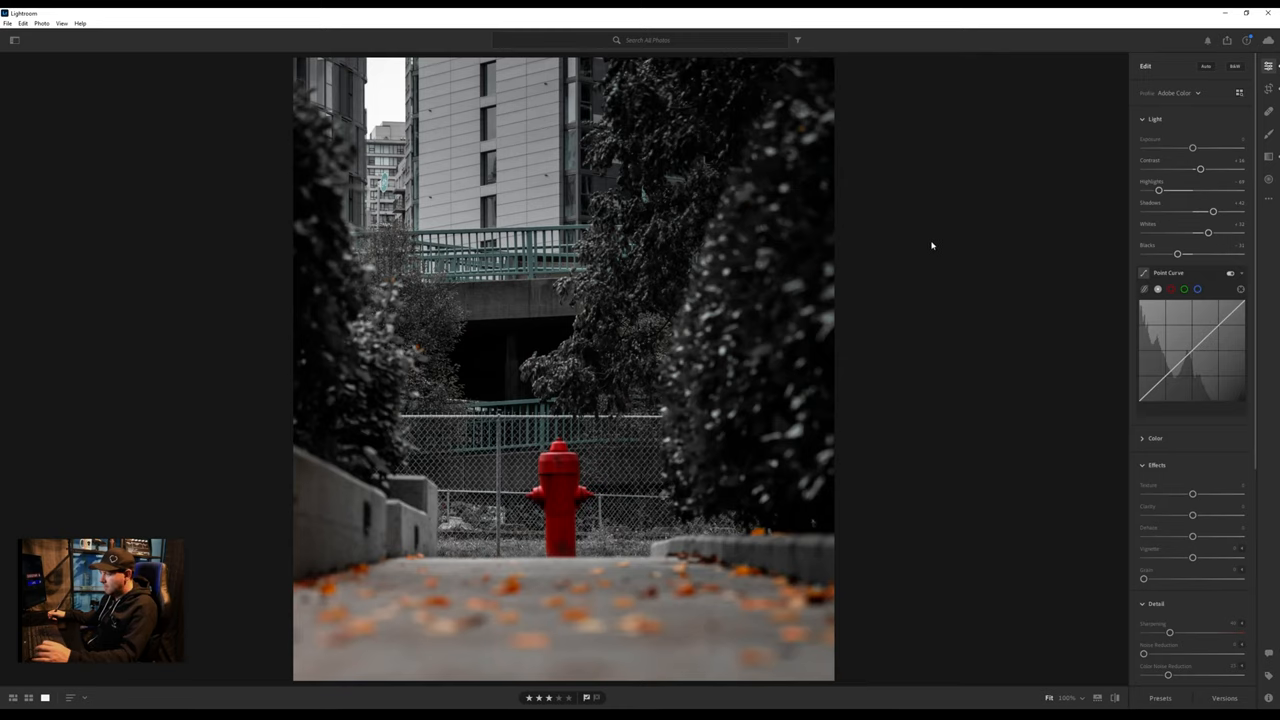
mouse_move(913, 246)
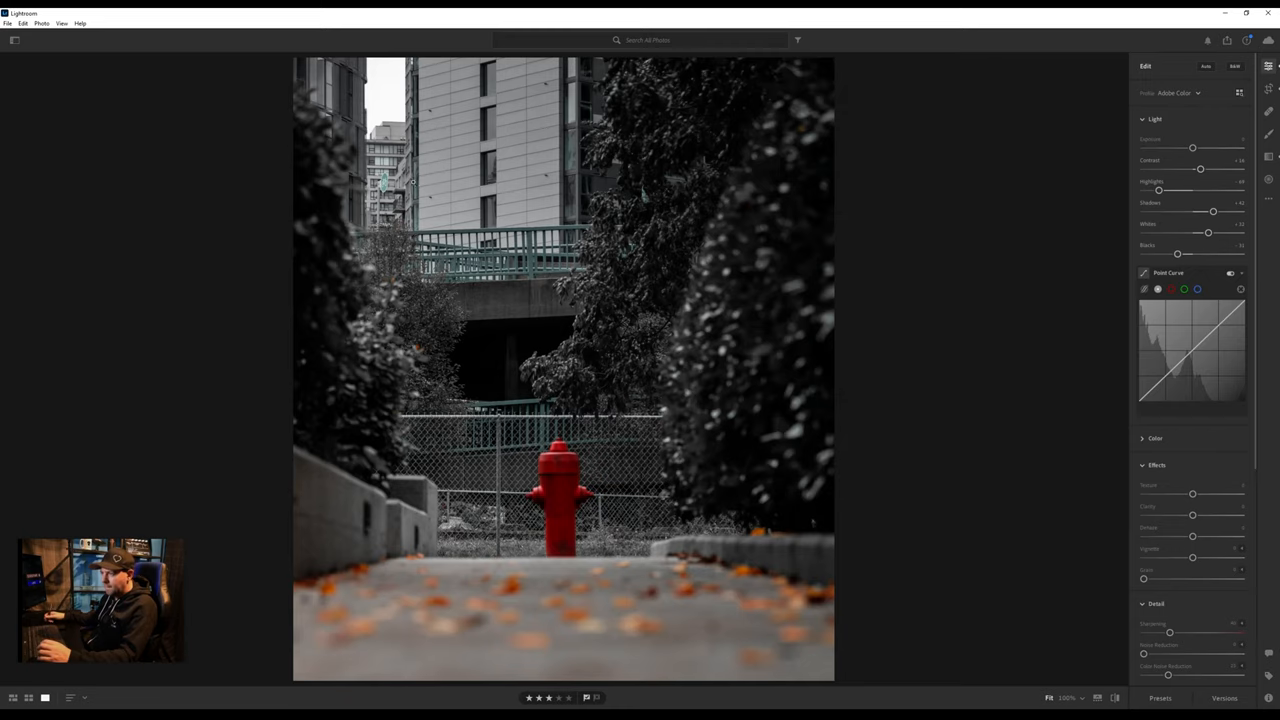
mouse_move(460, 302)
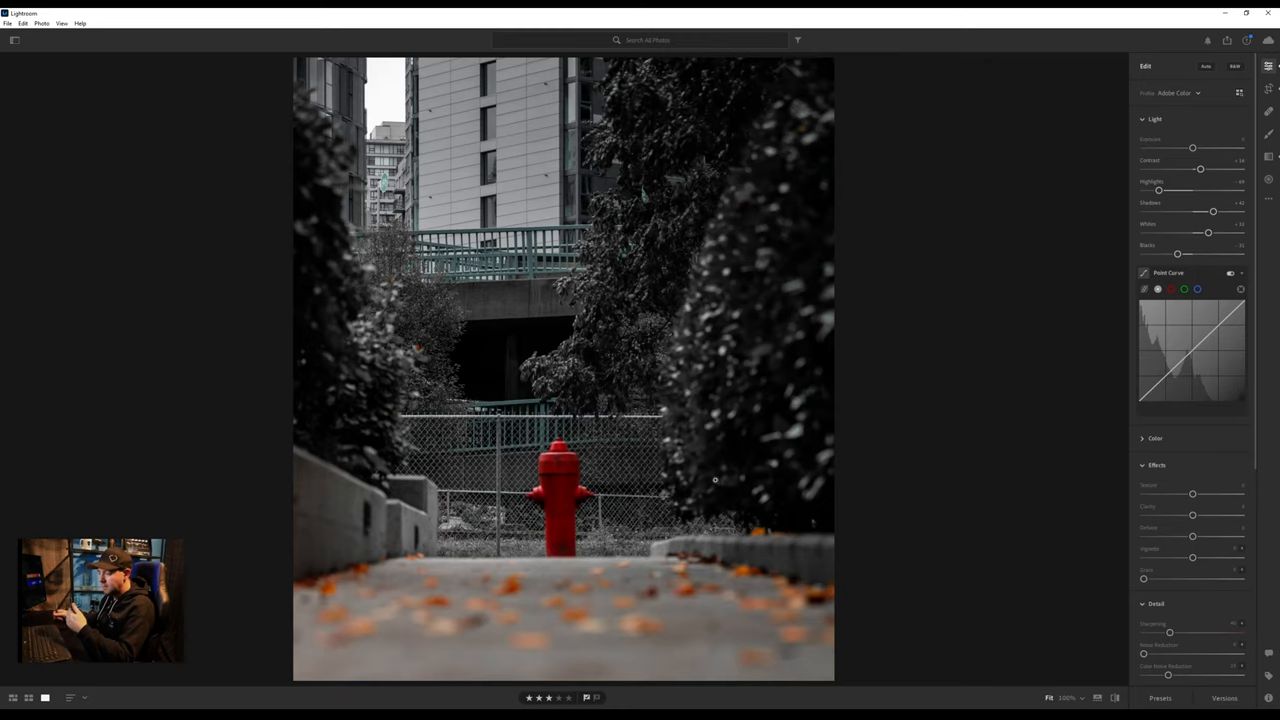
mouse_move(558, 507)
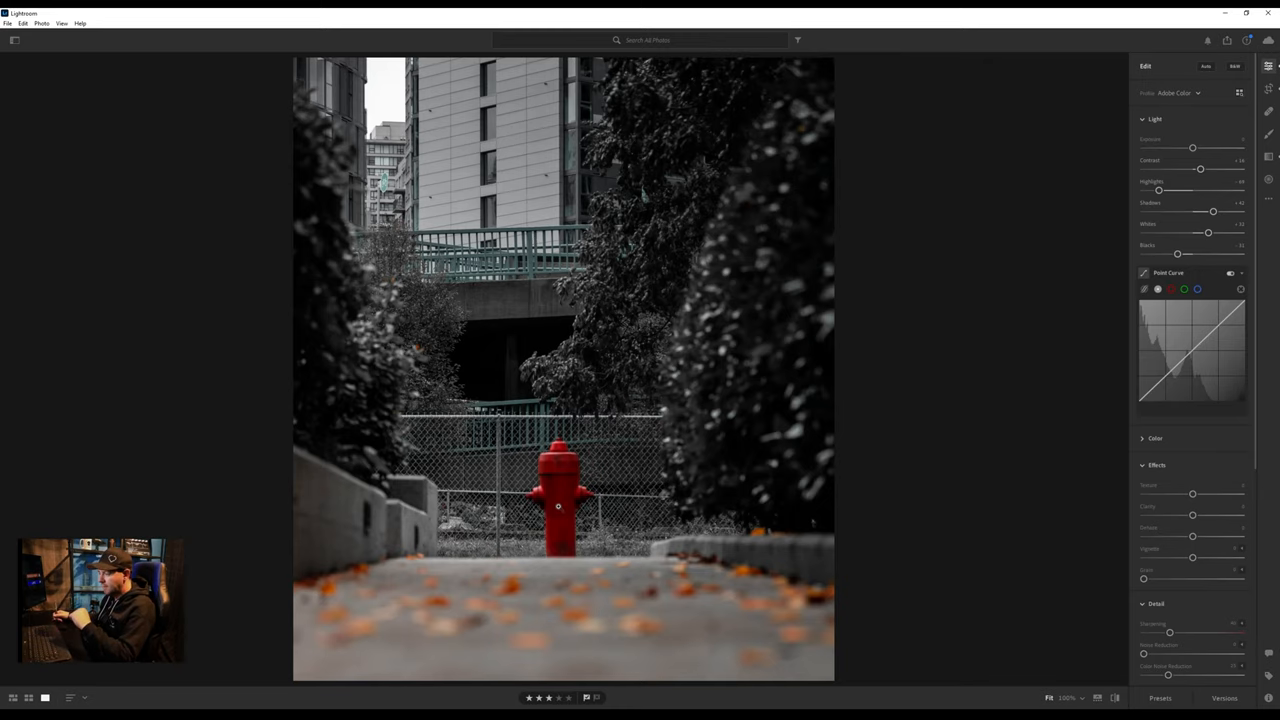
mouse_move(551, 499)
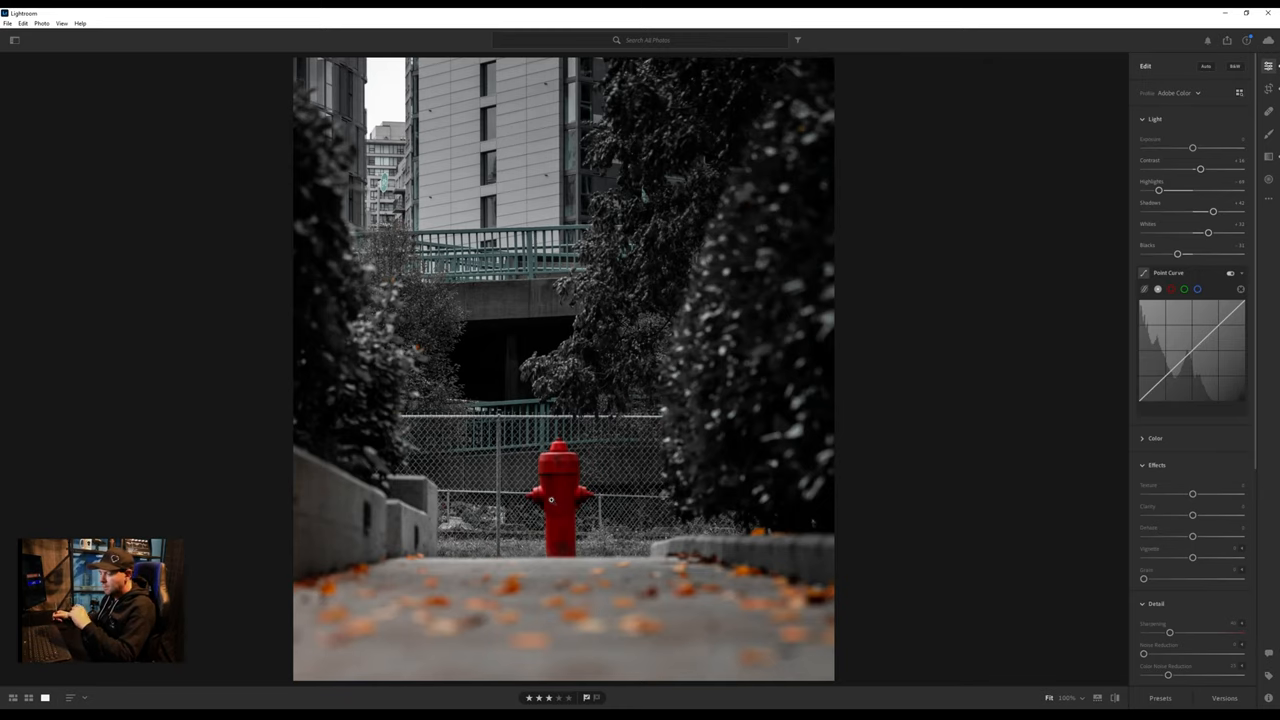
mouse_move(1033, 251)
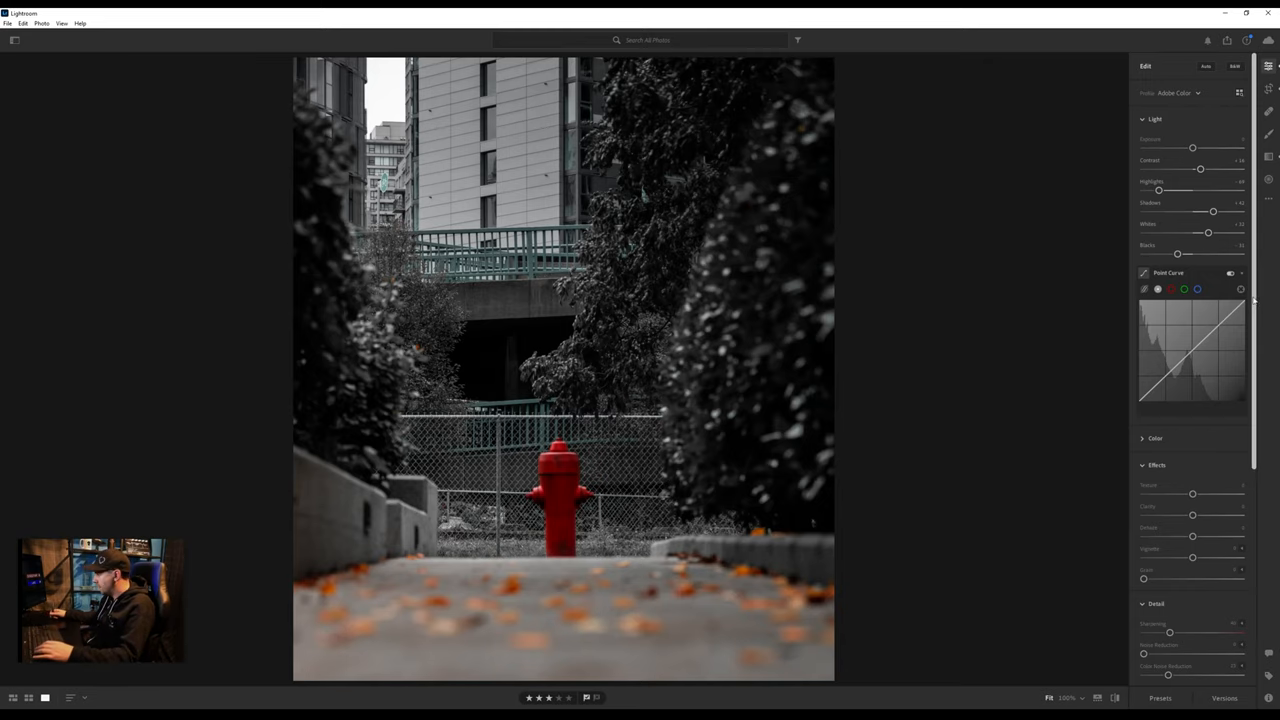
Step: Restore the blue railings' saturation via the Color Mixer targeted adjustment tool
scroll("down", 3)
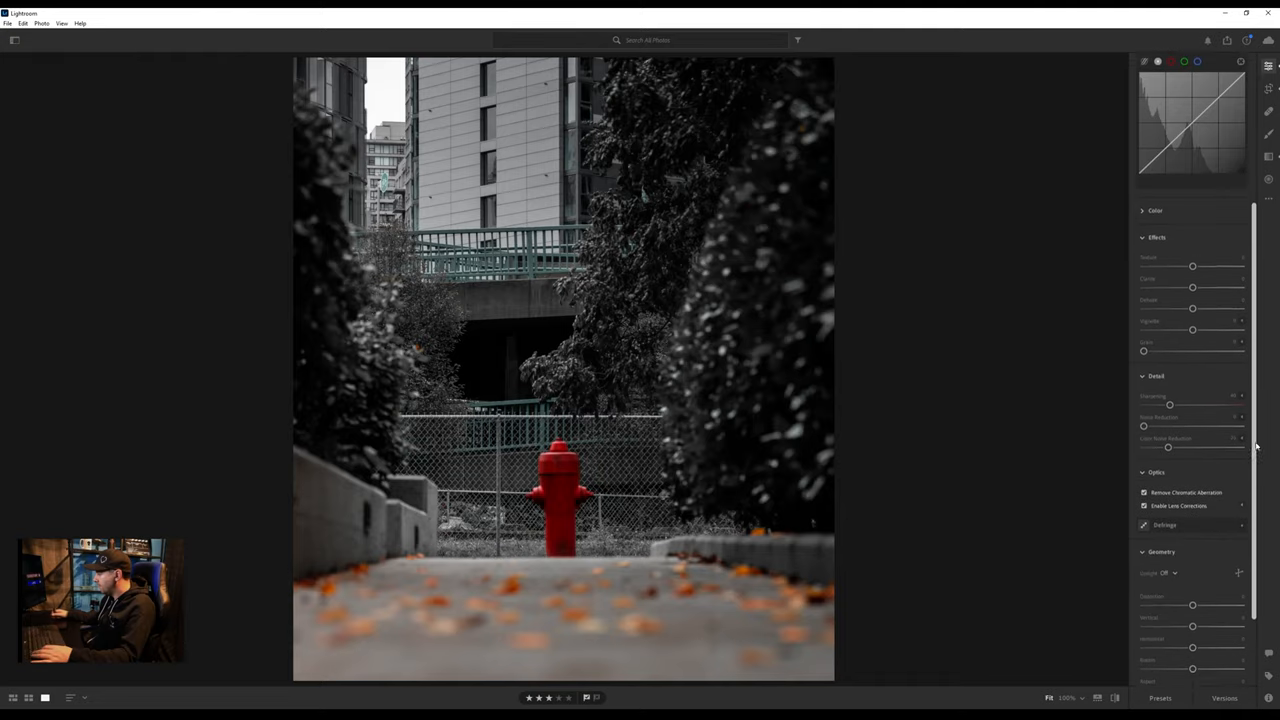
scroll("up", 3)
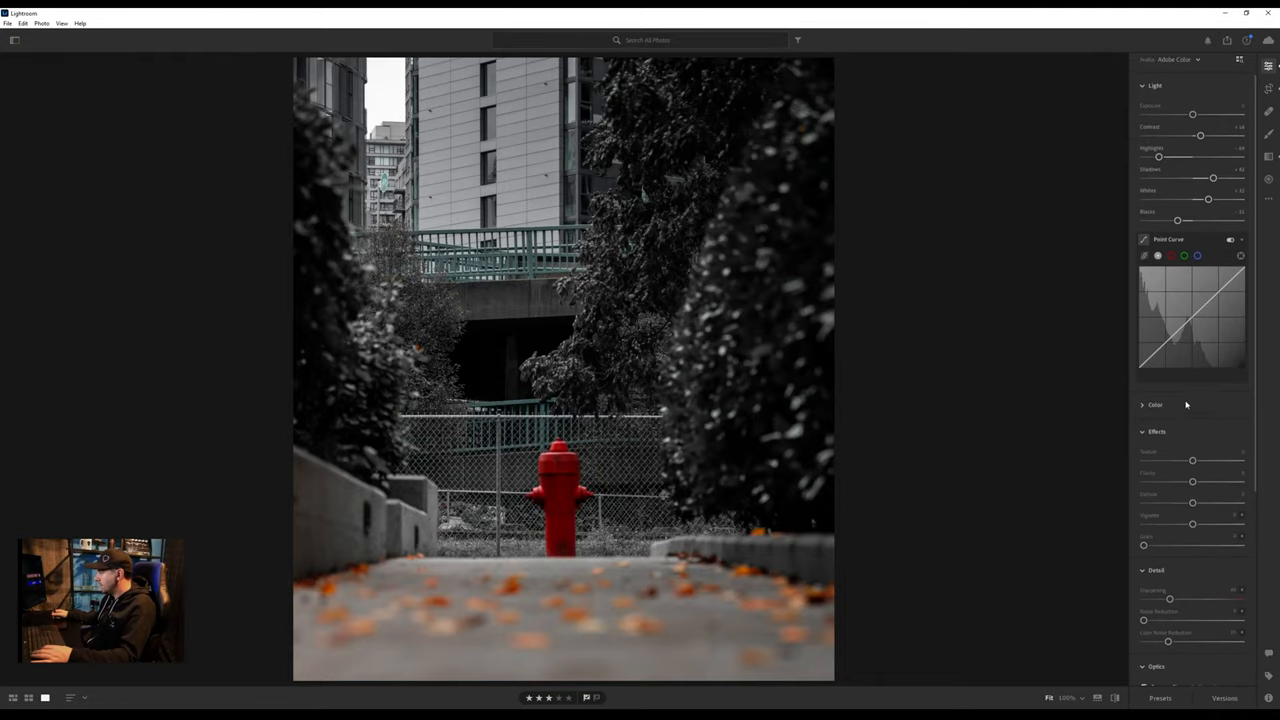
left_click(1155, 404)
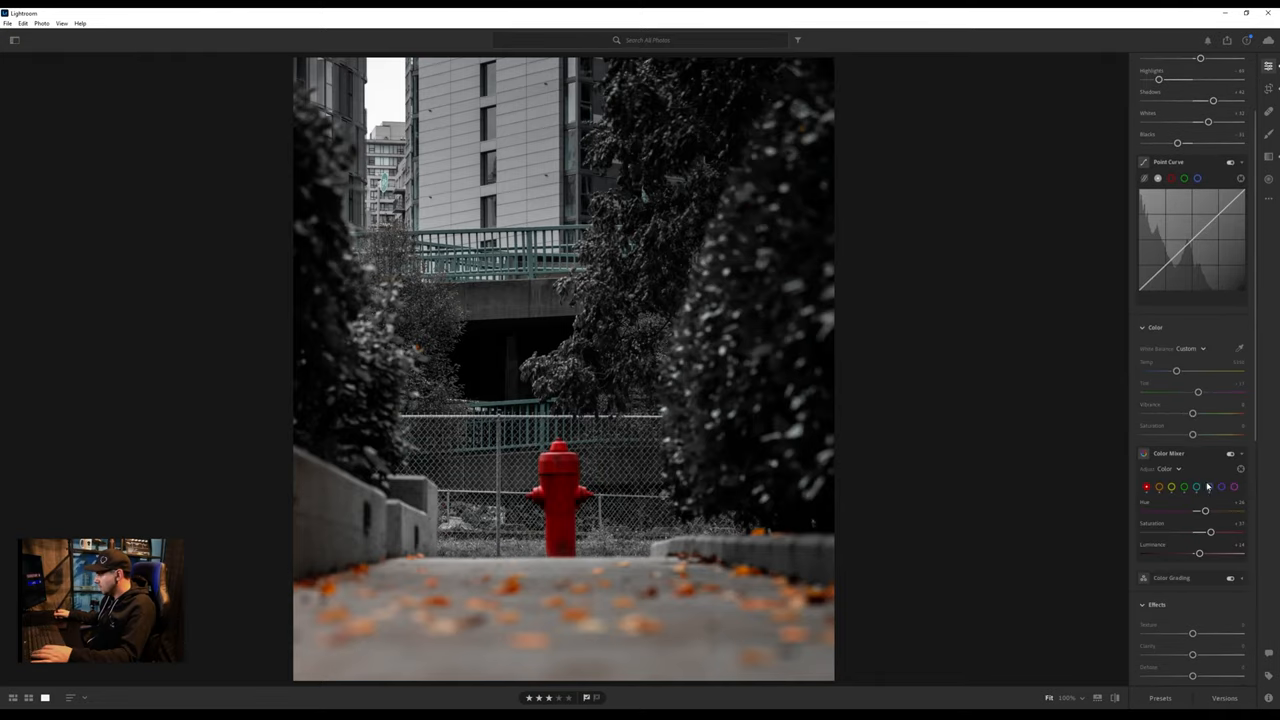
left_click(1240, 468)
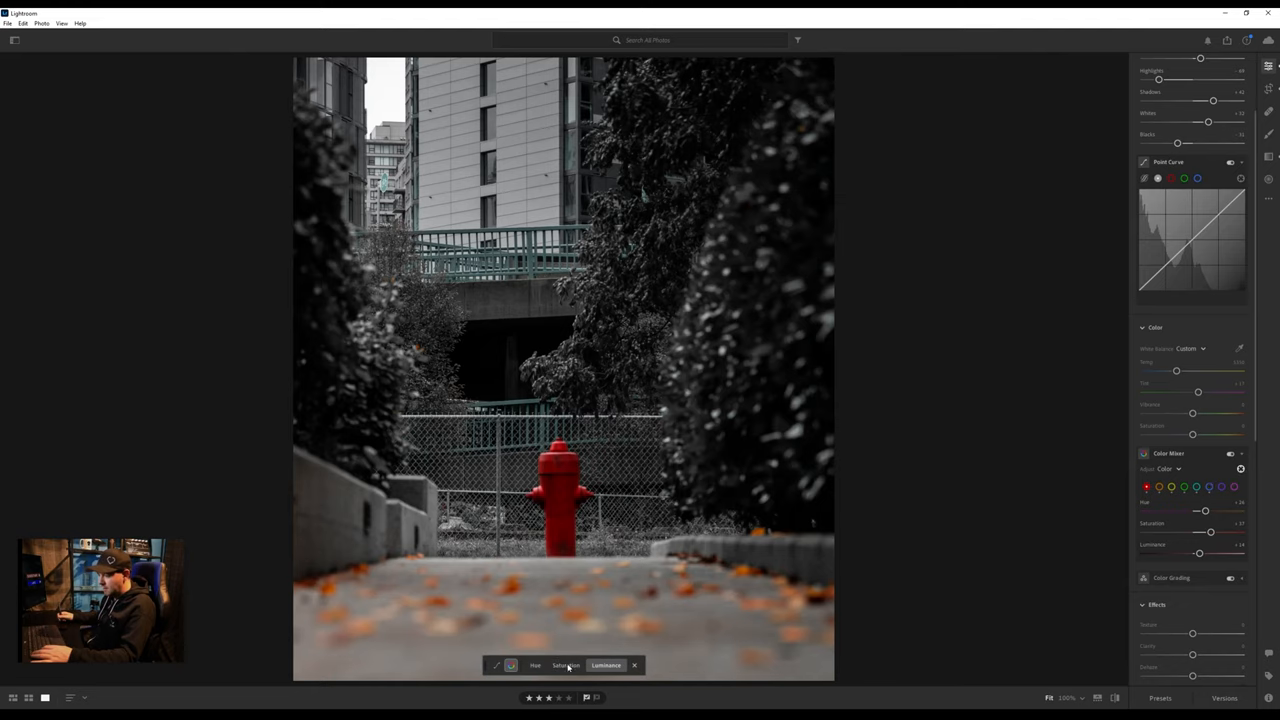
left_click(1196, 487)
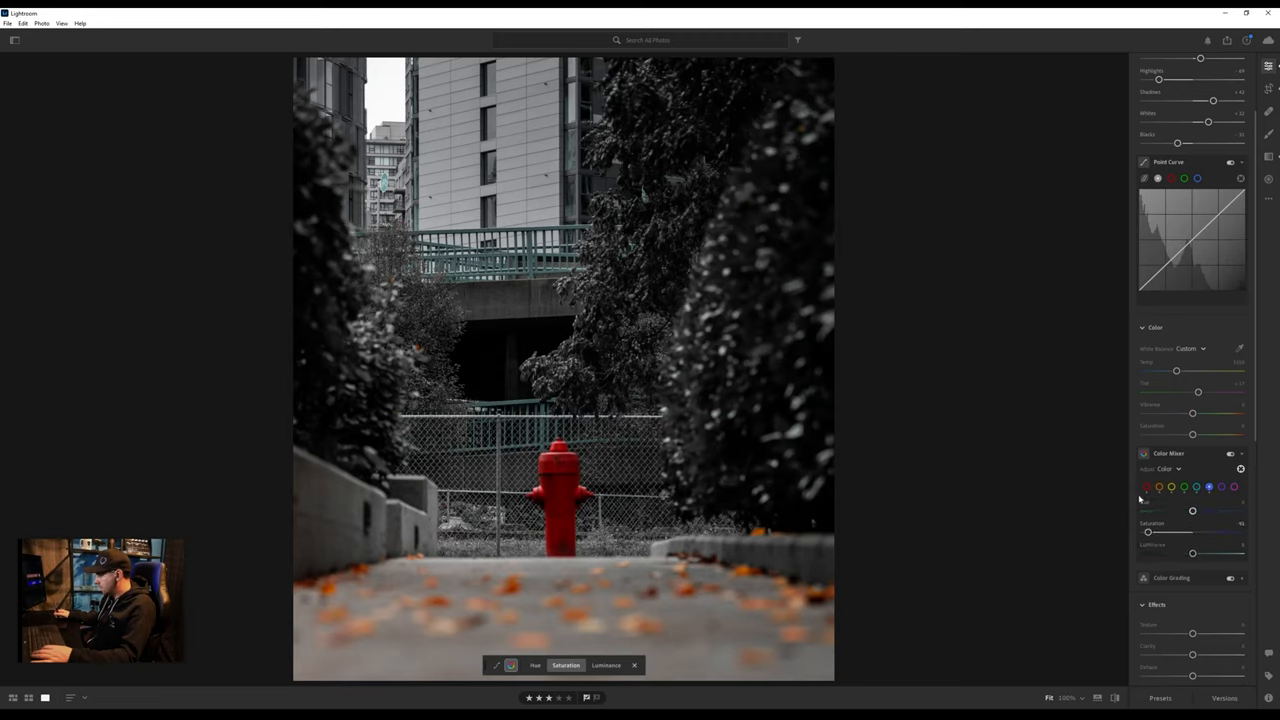
left_click_drag(1192, 532, 1185, 532)
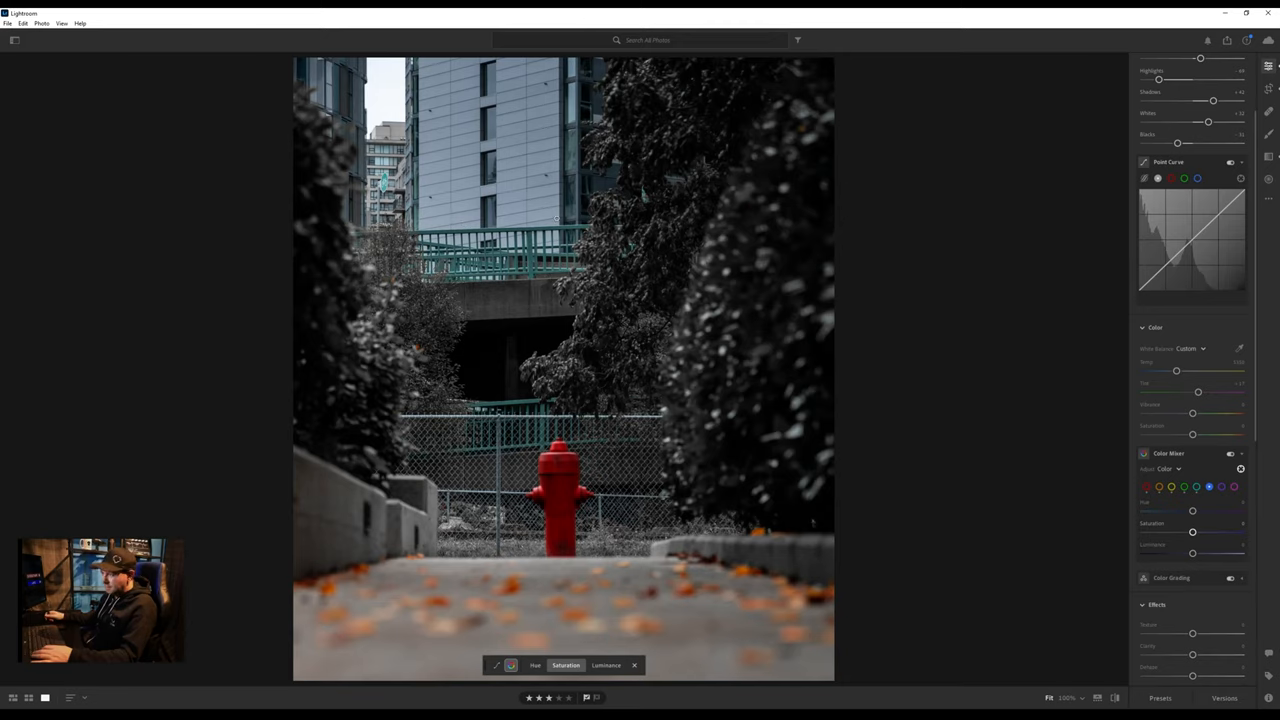
mouse_move(531, 292)
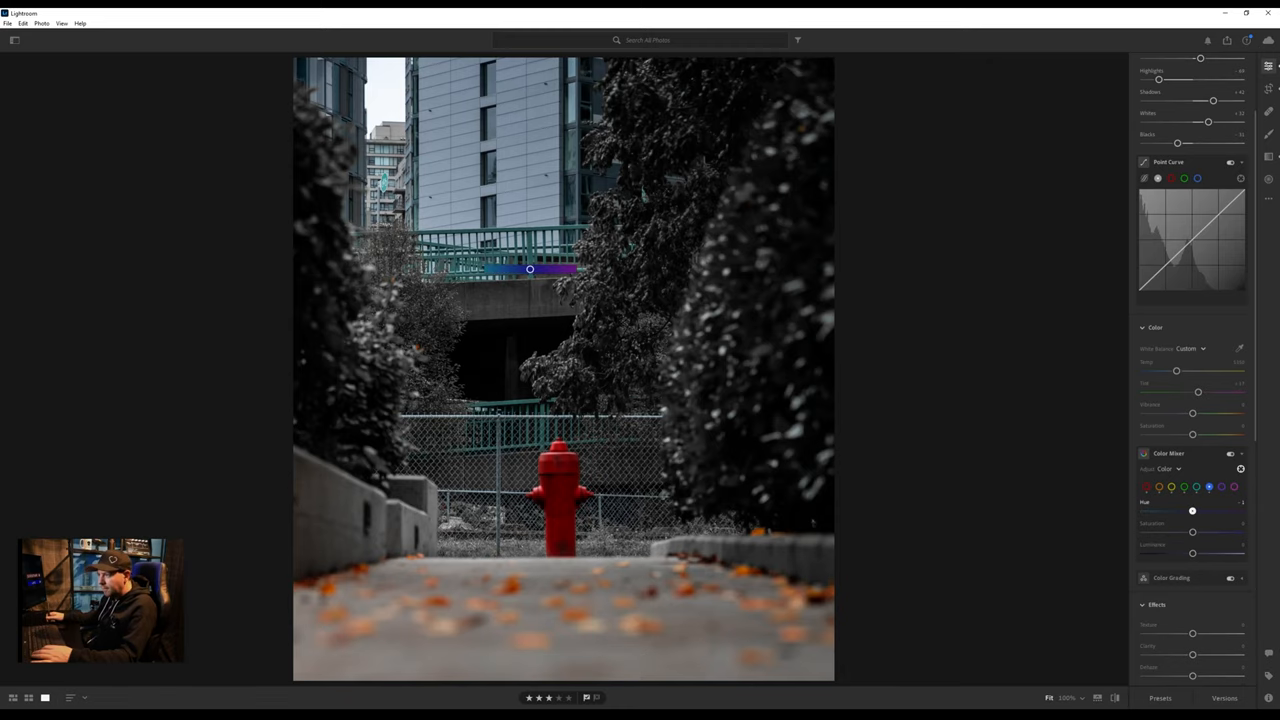
Step: Shift the blues' hue toward teal and raise their luminance
left_click_drag(1192, 510, 1187, 510)
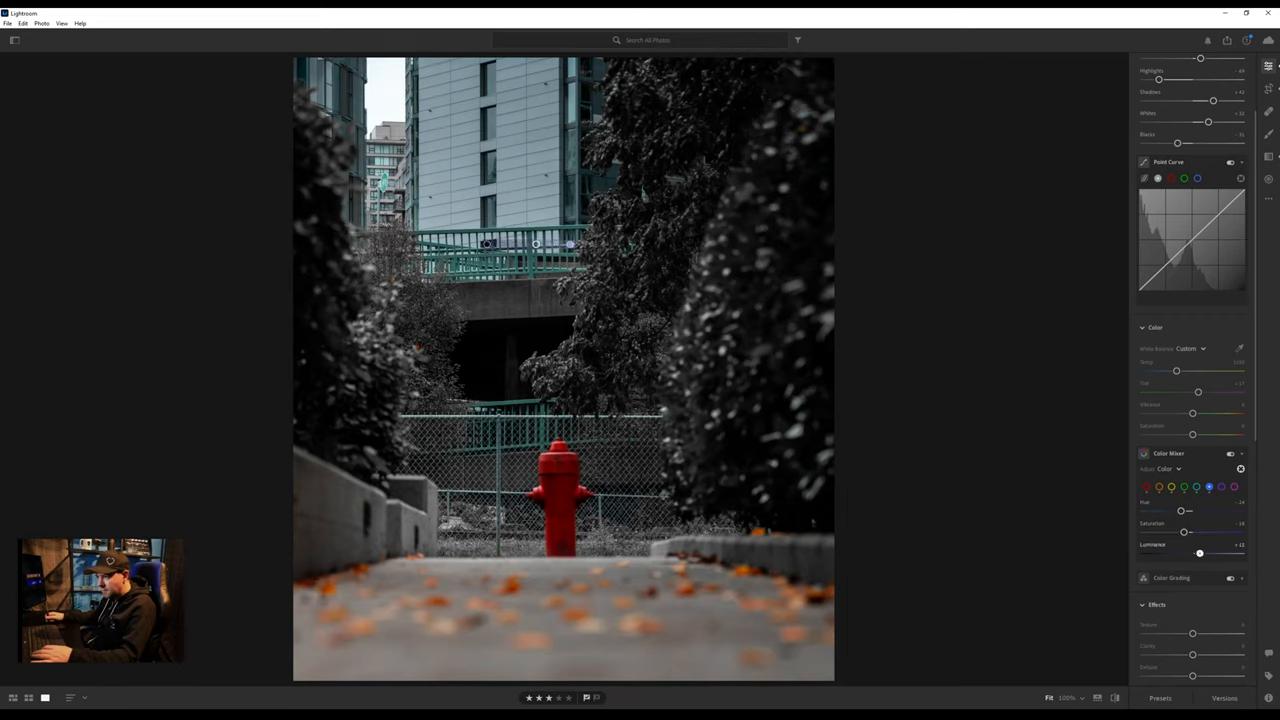
left_click_drag(1199, 553, 1207, 553)
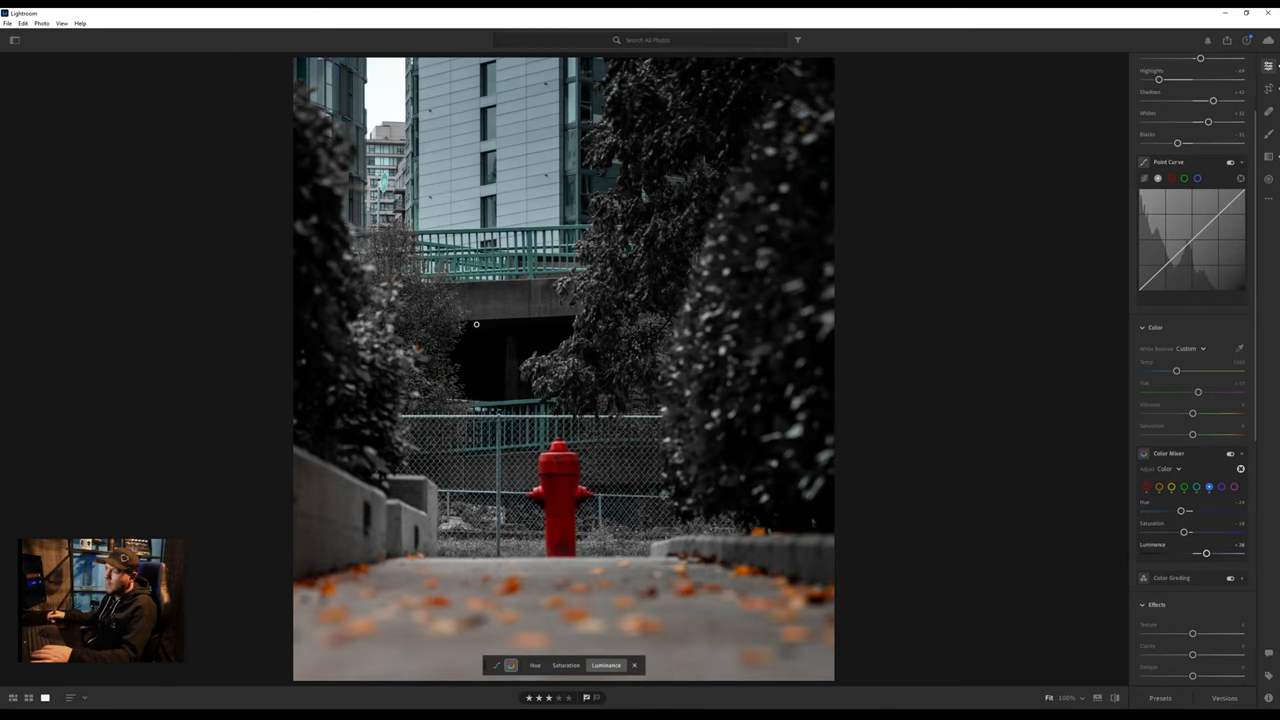
mouse_move(539, 435)
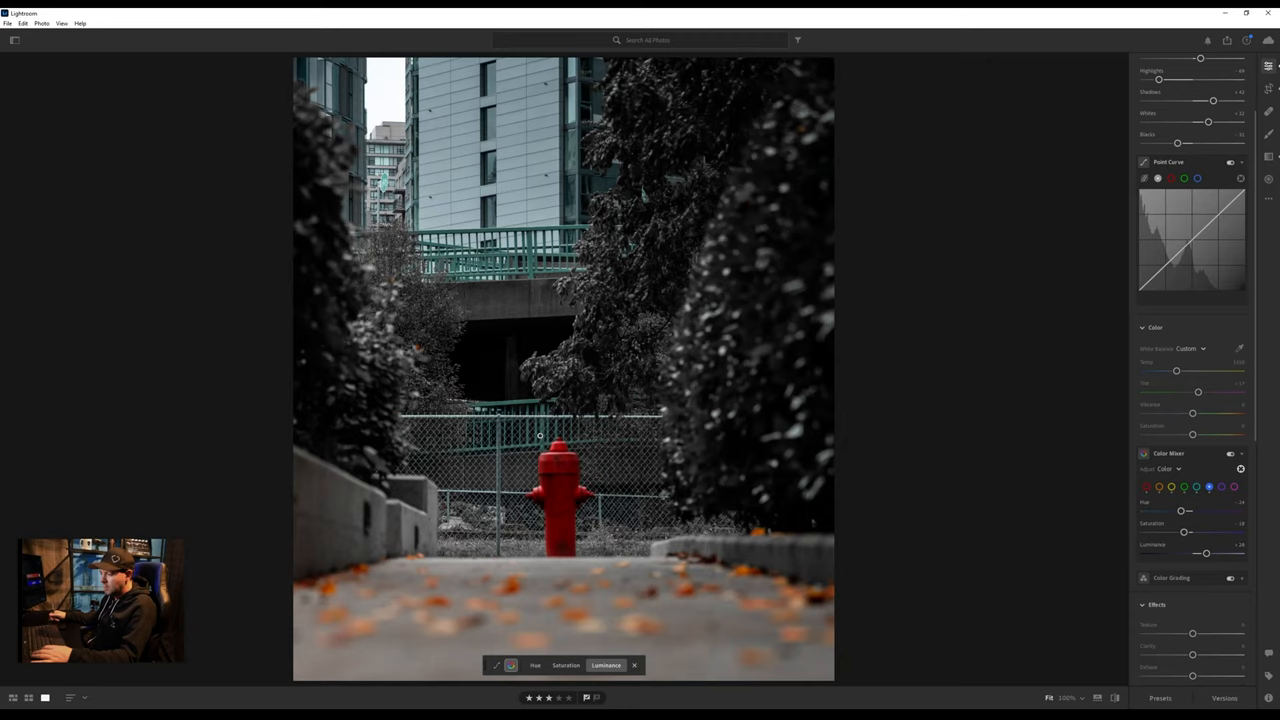
mouse_move(426, 497)
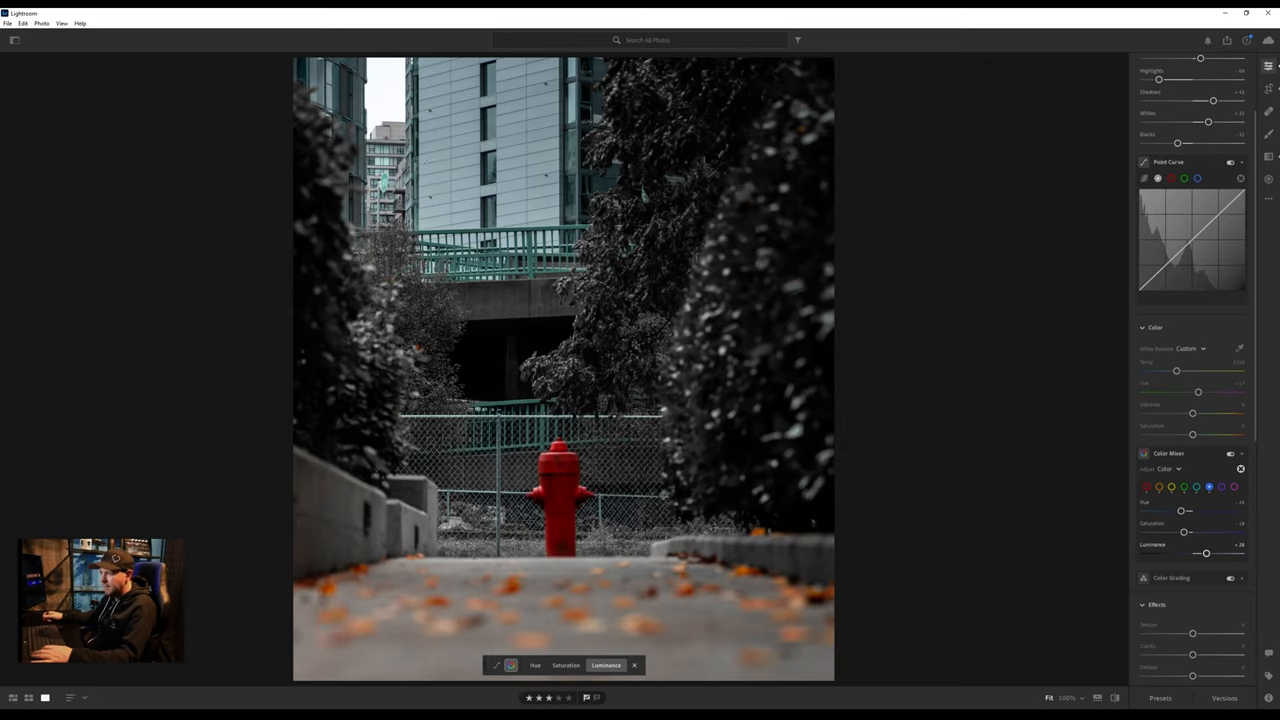
Step: Close the targeted adjustment toolbar, keeping the tuned blue mixer settings
left_click(468, 106)
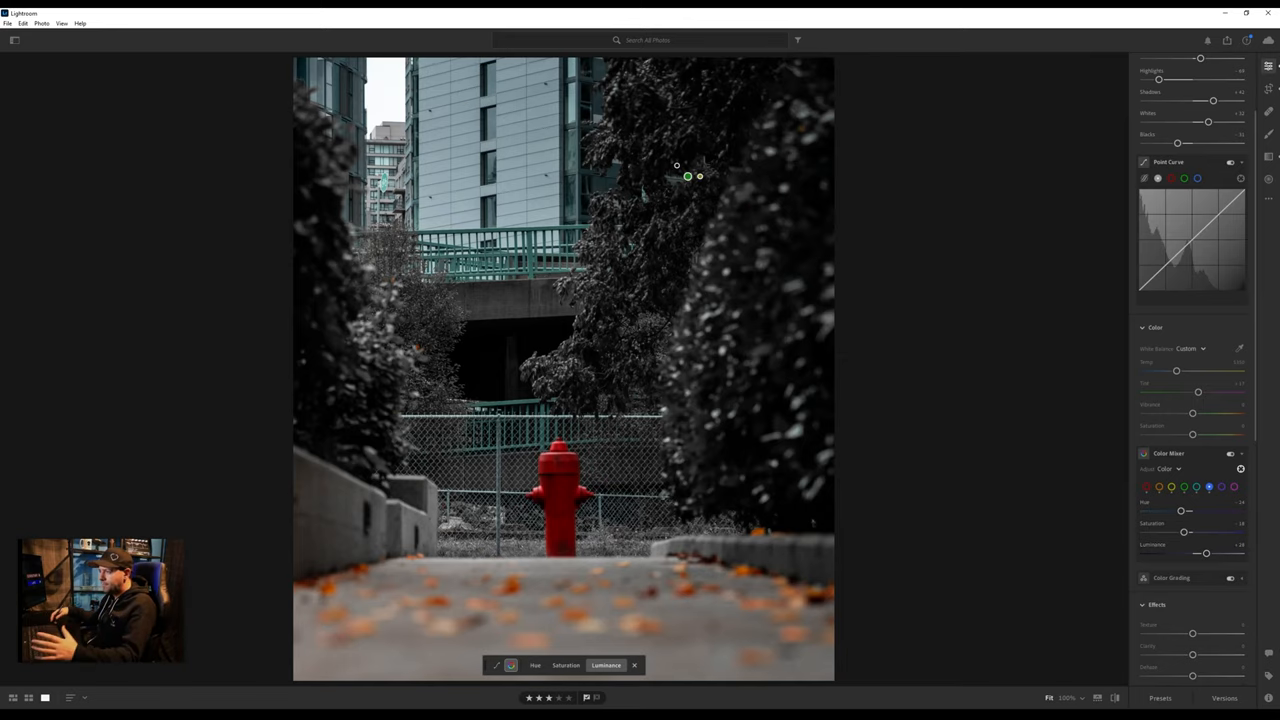
left_click(1268, 156)
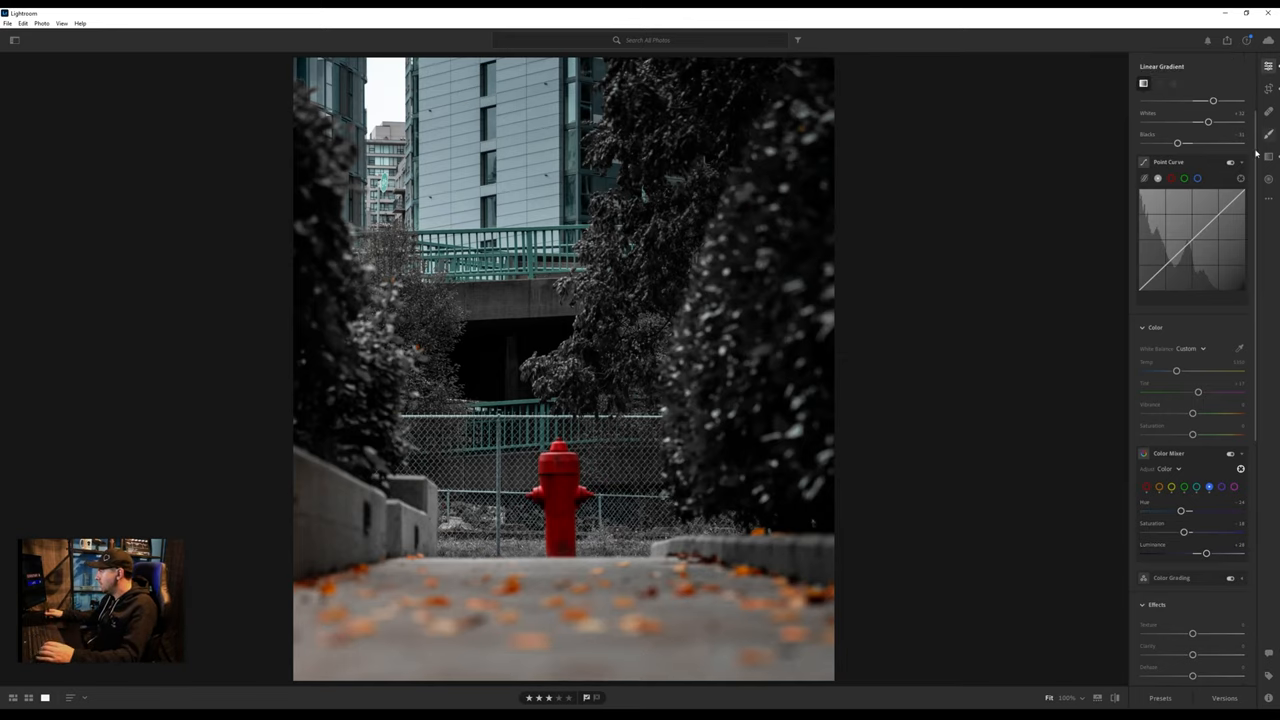
Step: Start a brush mask with overlay shown, paint a test stroke, then reset the brushing
left_click(1268, 133)
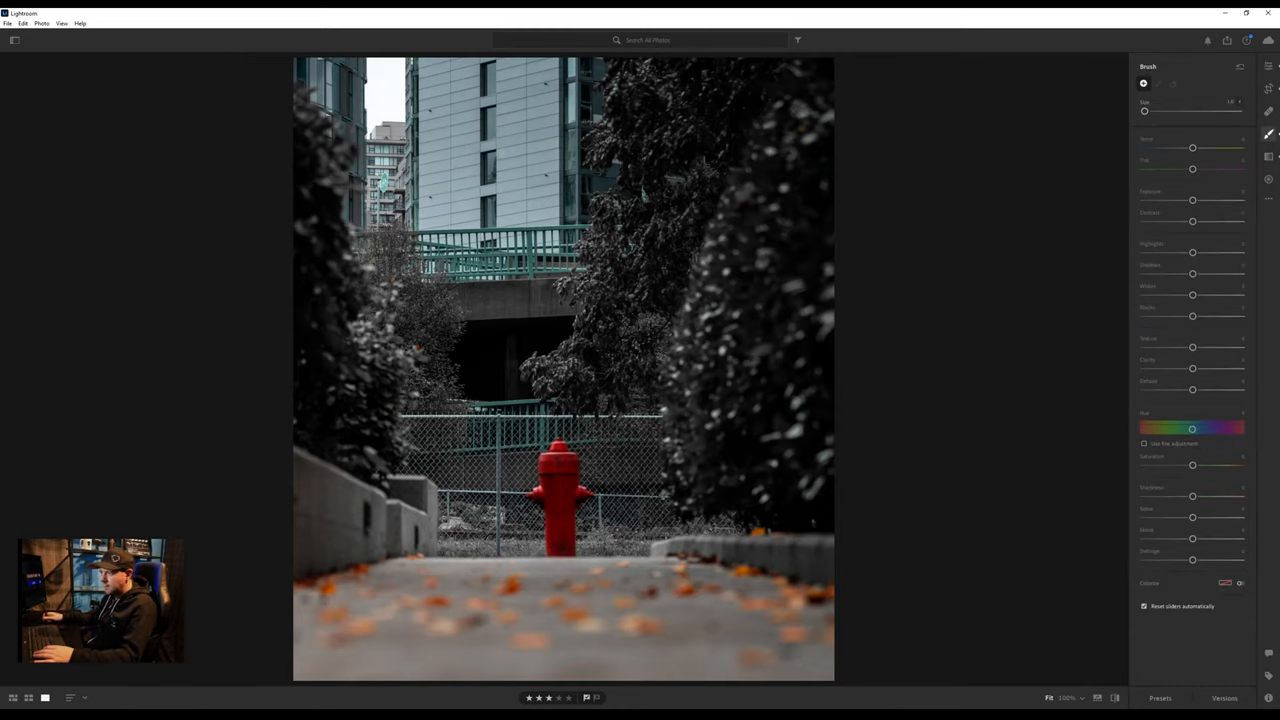
right_click(510, 147)
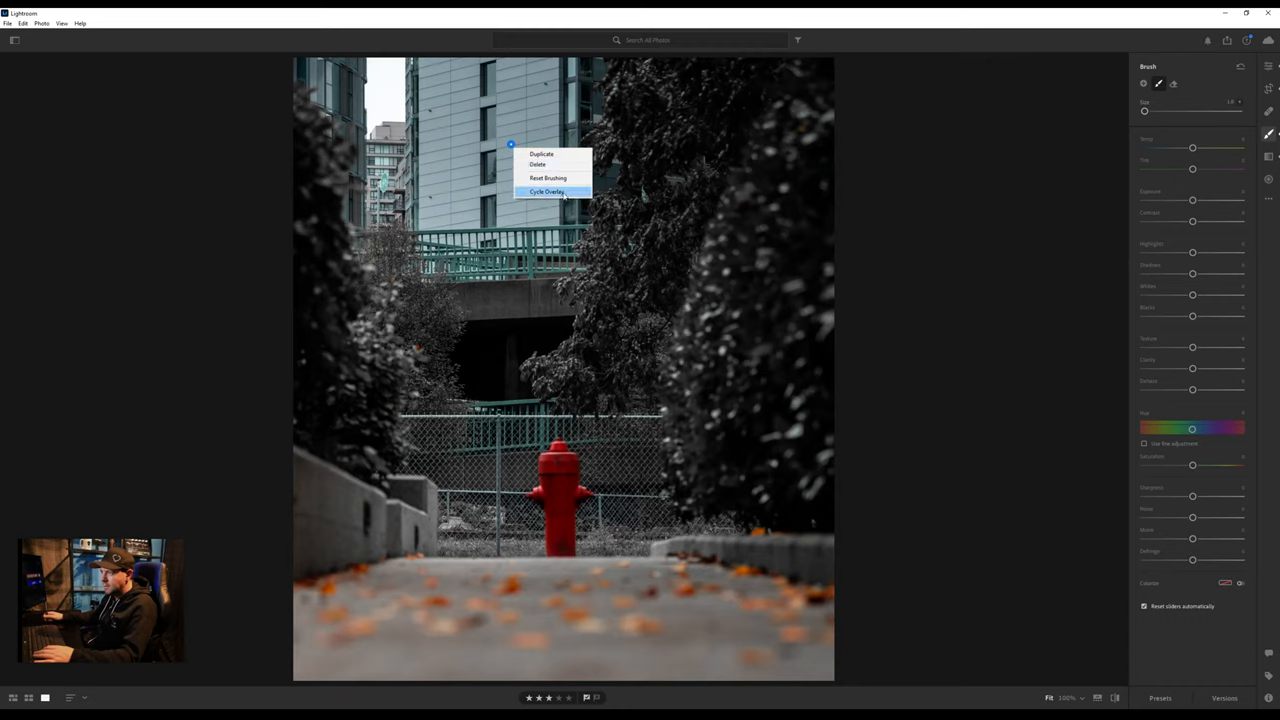
left_click(547, 191)
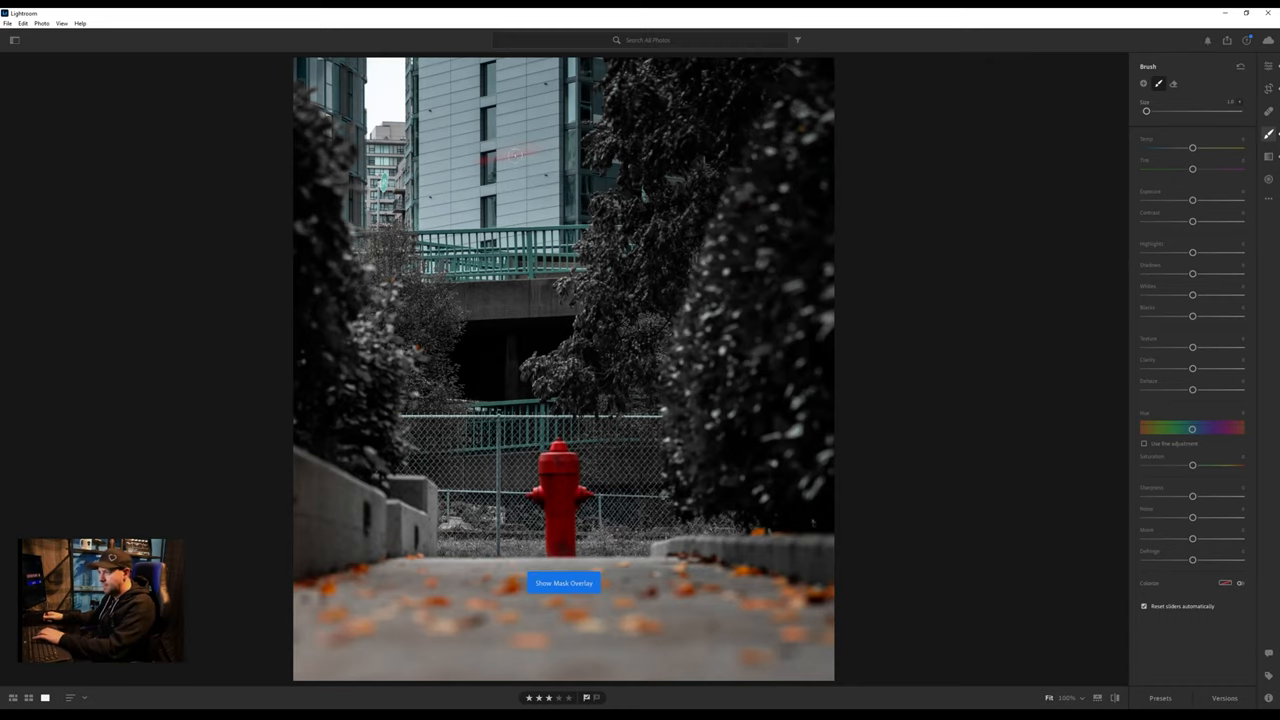
left_click(563, 583)
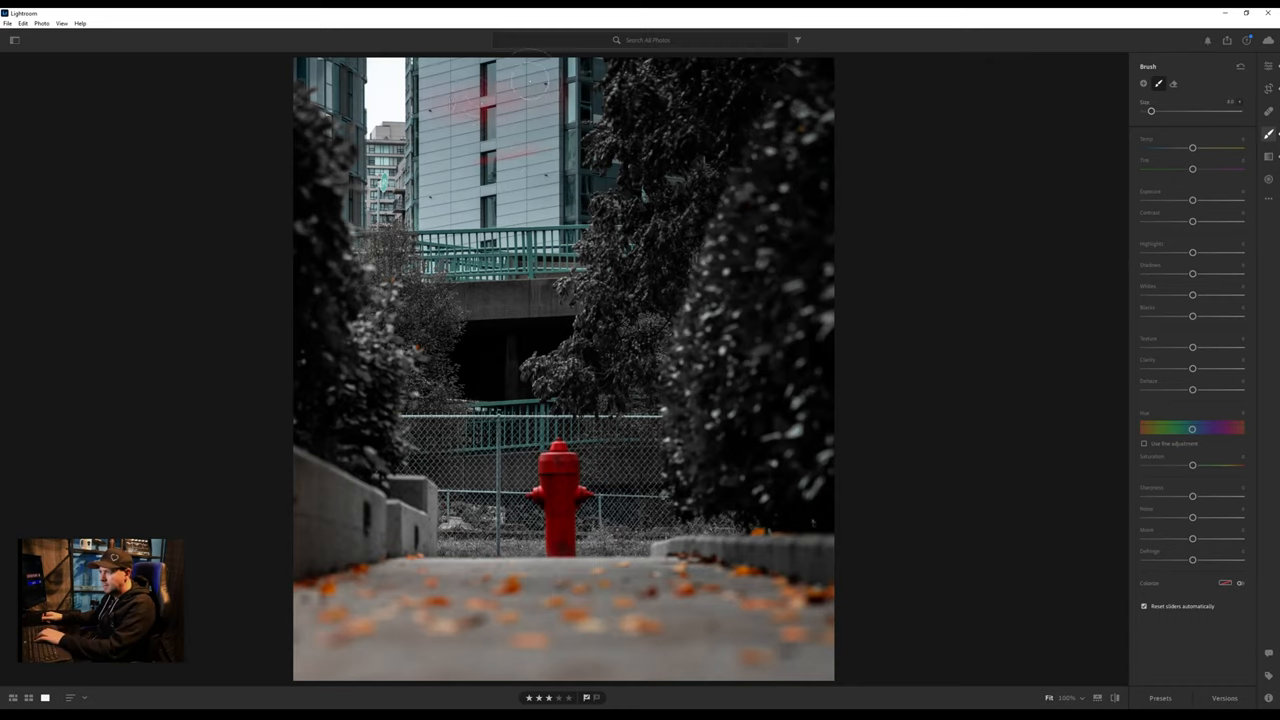
right_click(515, 270)
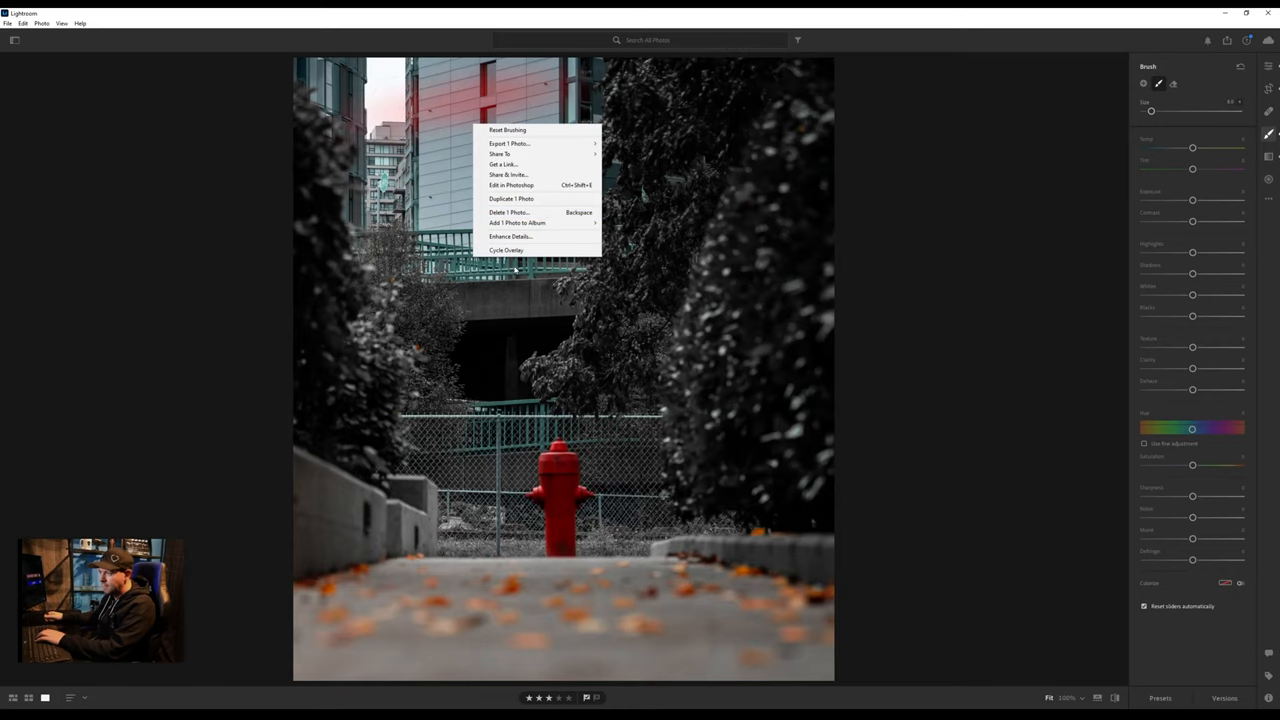
left_click(506, 250)
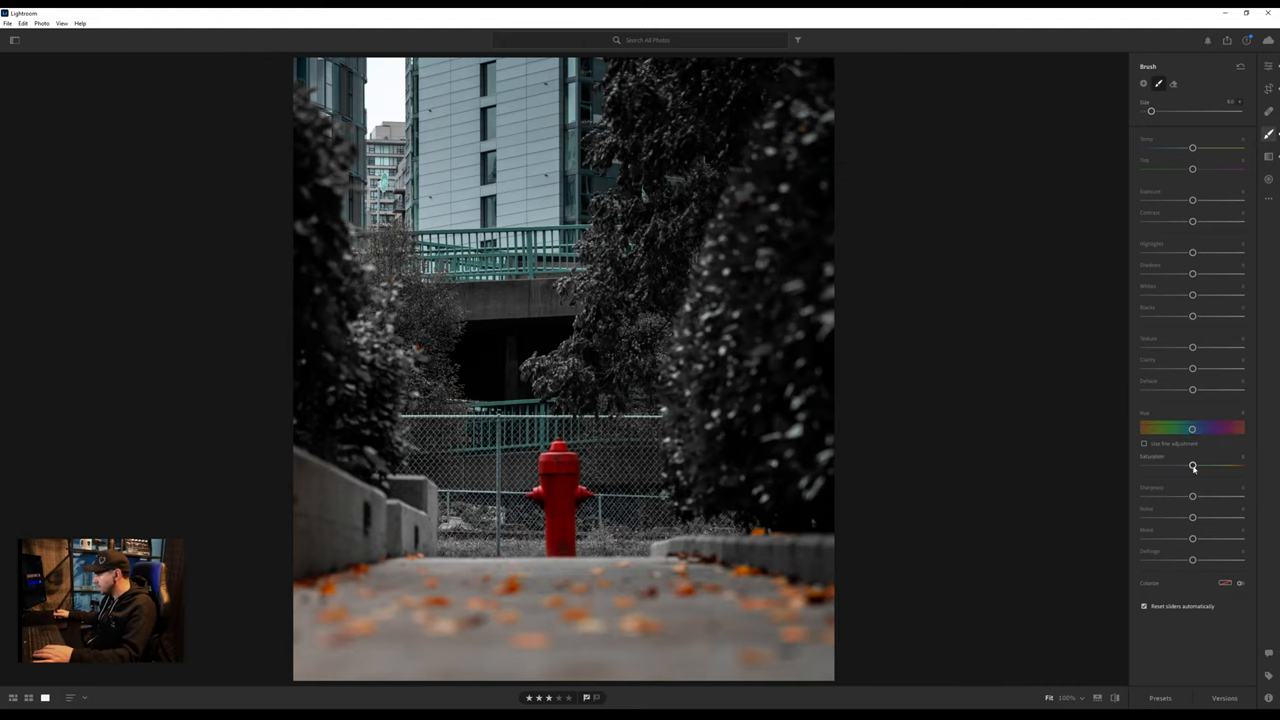
Step: Set the brush Saturation to -100 and paint desaturation near the upper railings
left_click_drag(1192, 466, 1143, 466)
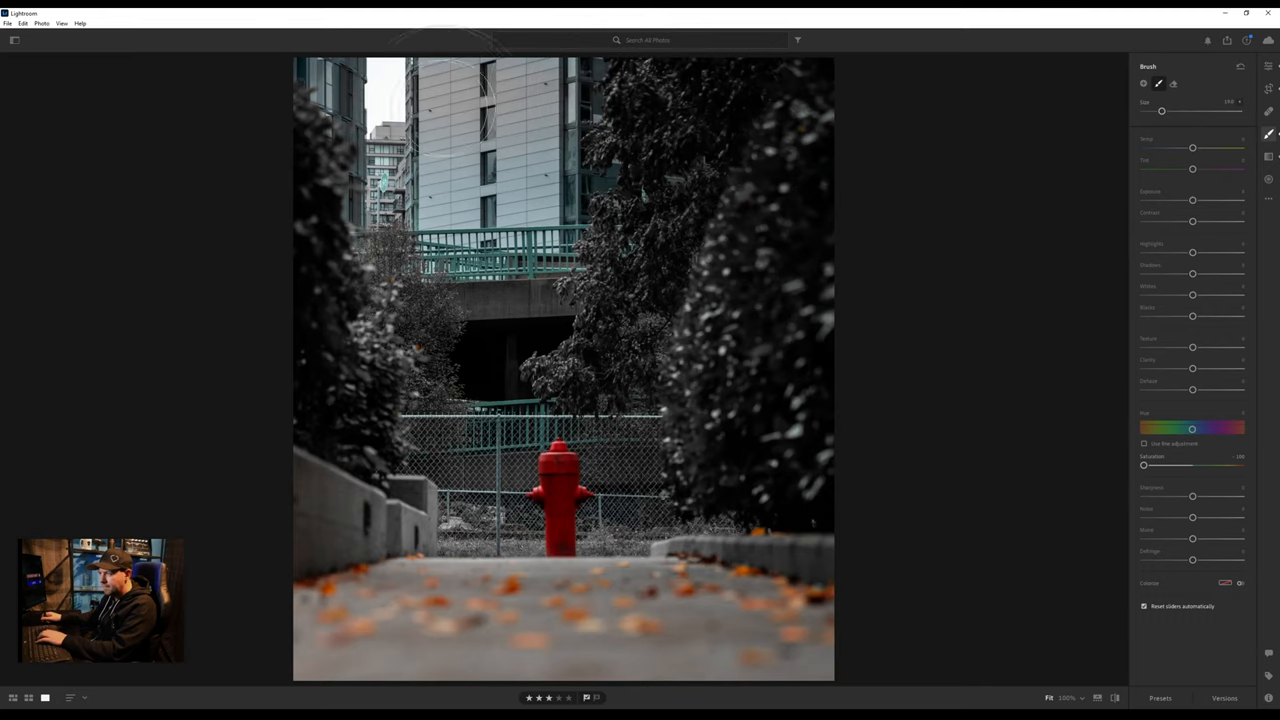
mouse_move(500, 190)
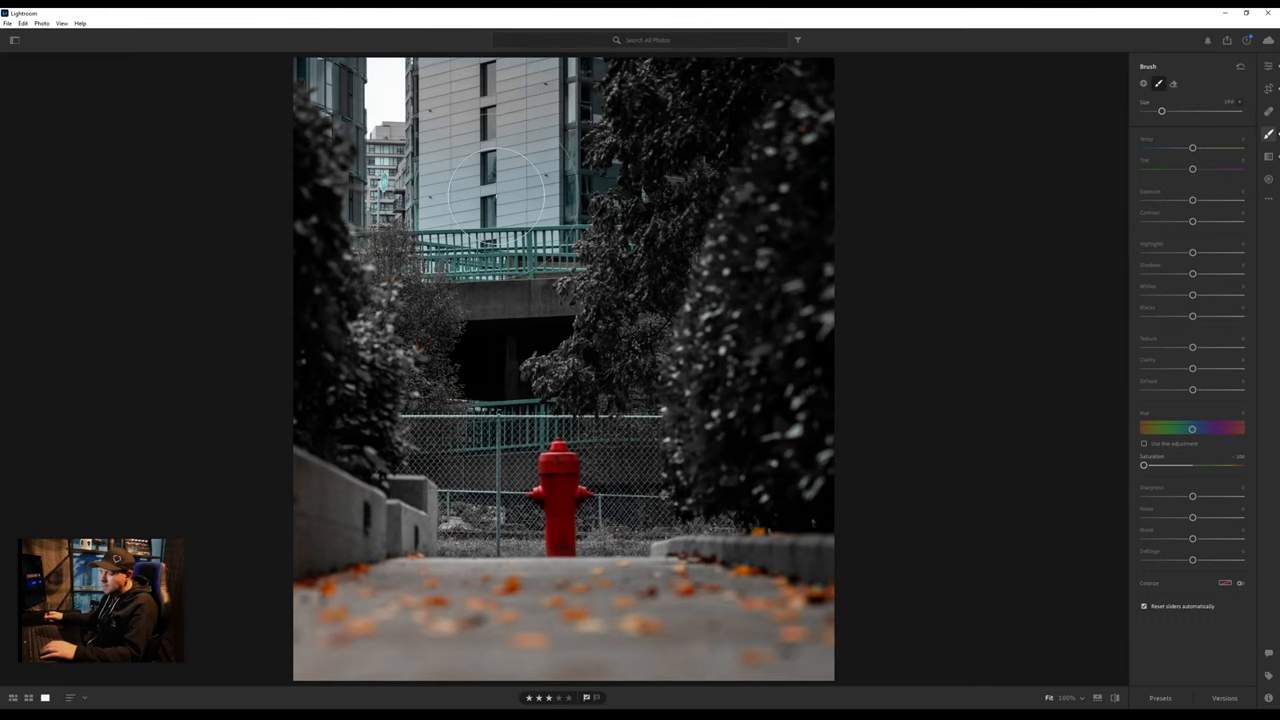
mouse_move(515, 205)
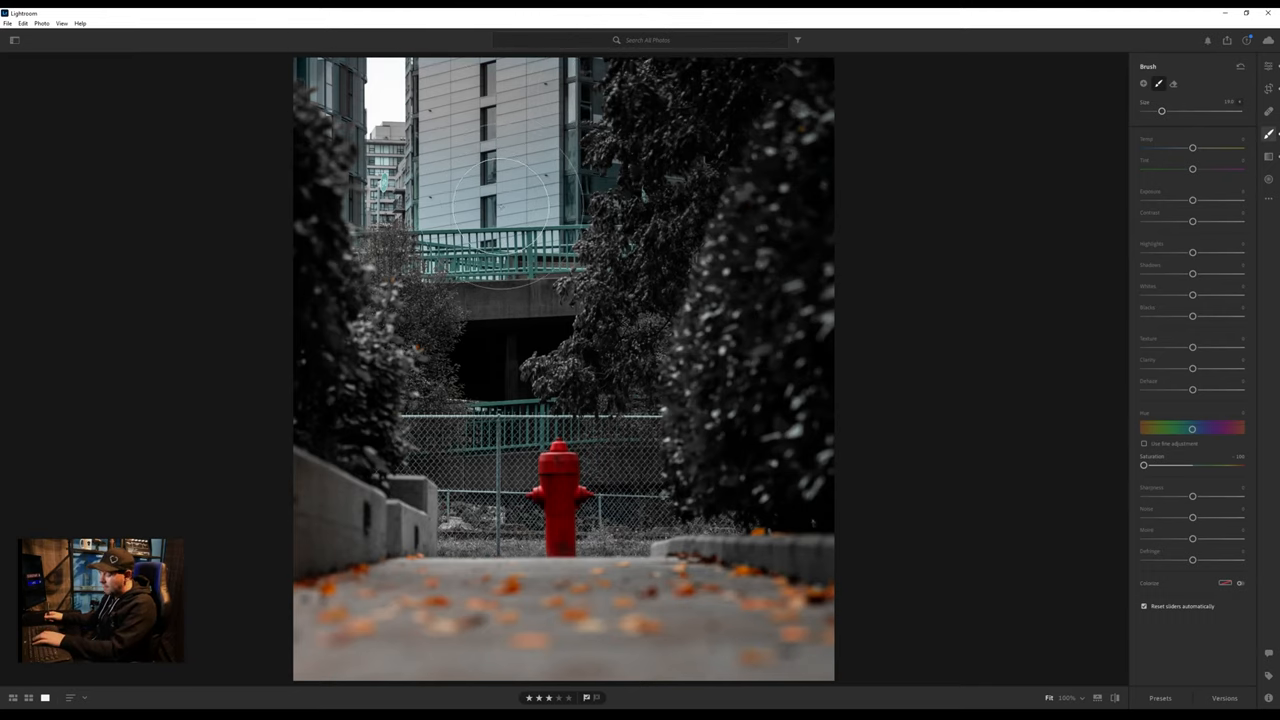
left_click_drag(1161, 110, 1152, 110)
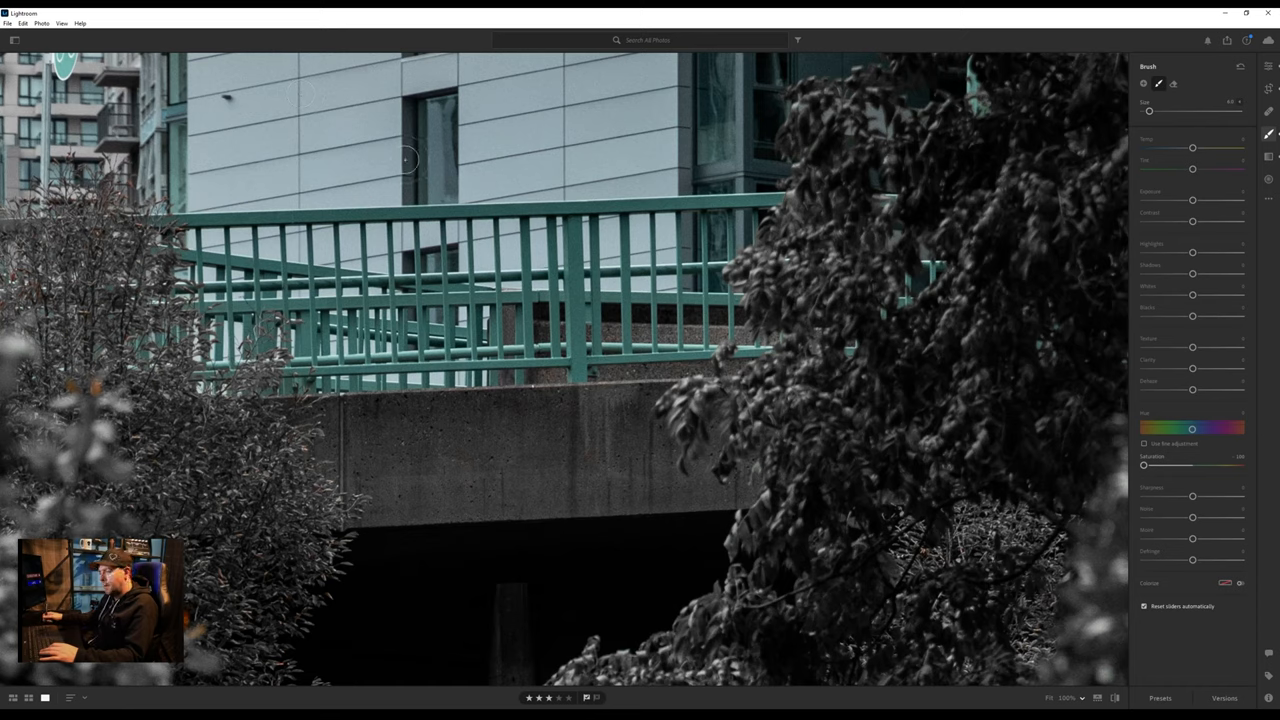
mouse_move(213, 223)
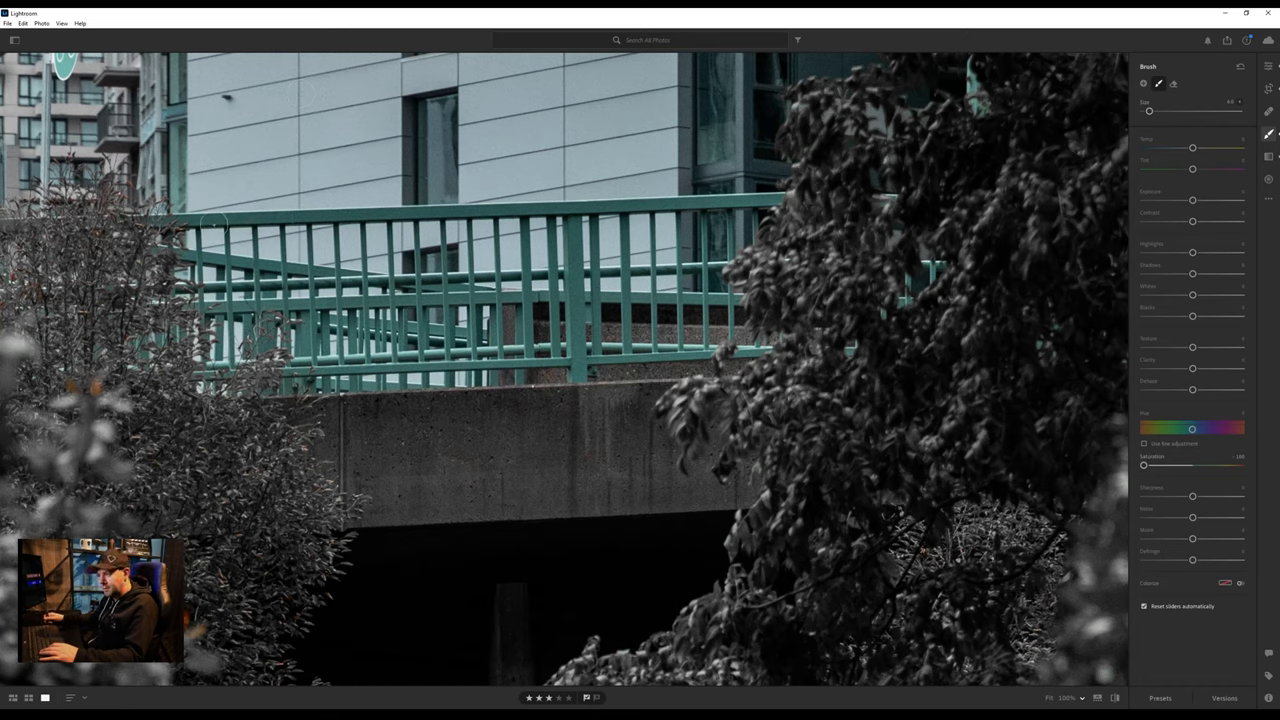
mouse_move(877, 153)
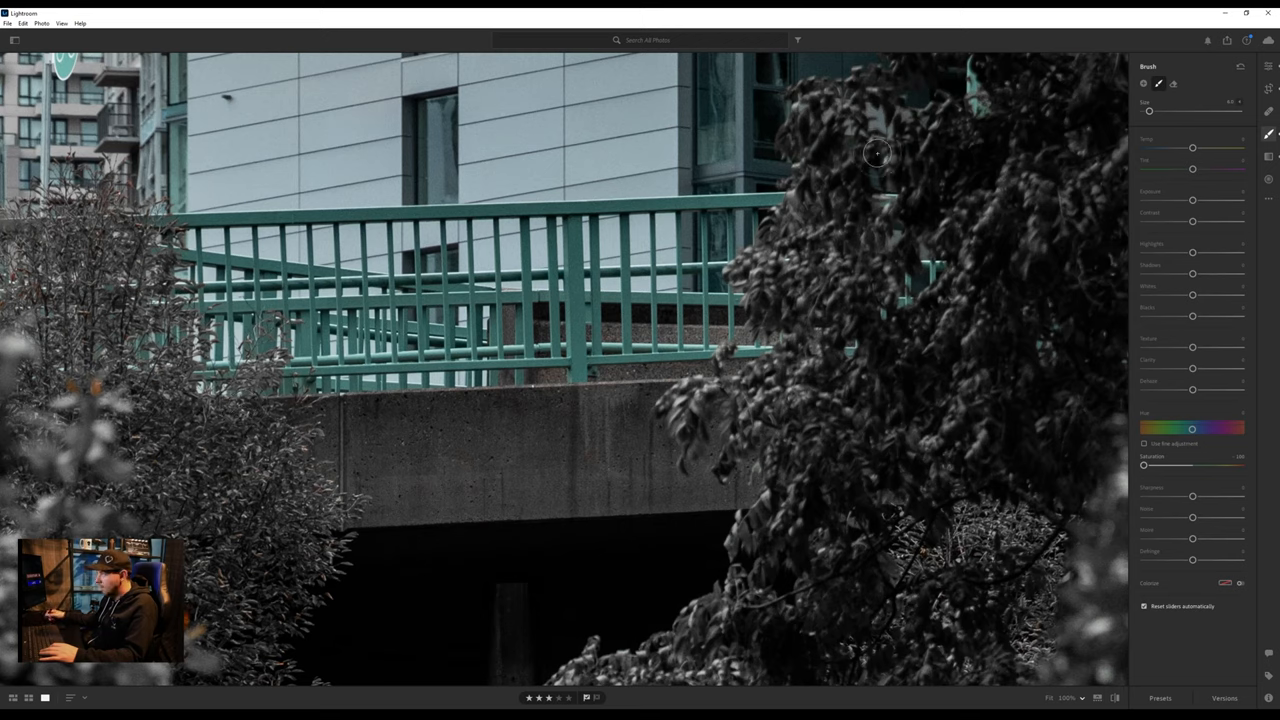
mouse_move(858, 204)
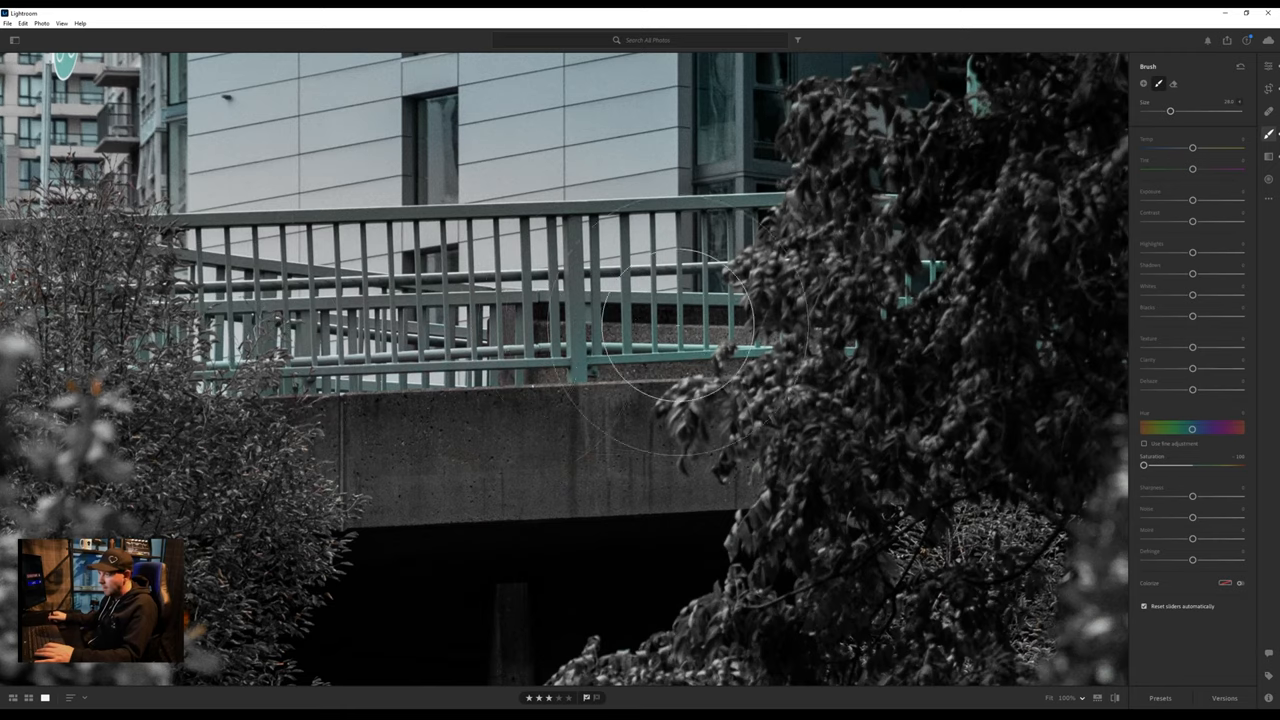
mouse_move(510, 380)
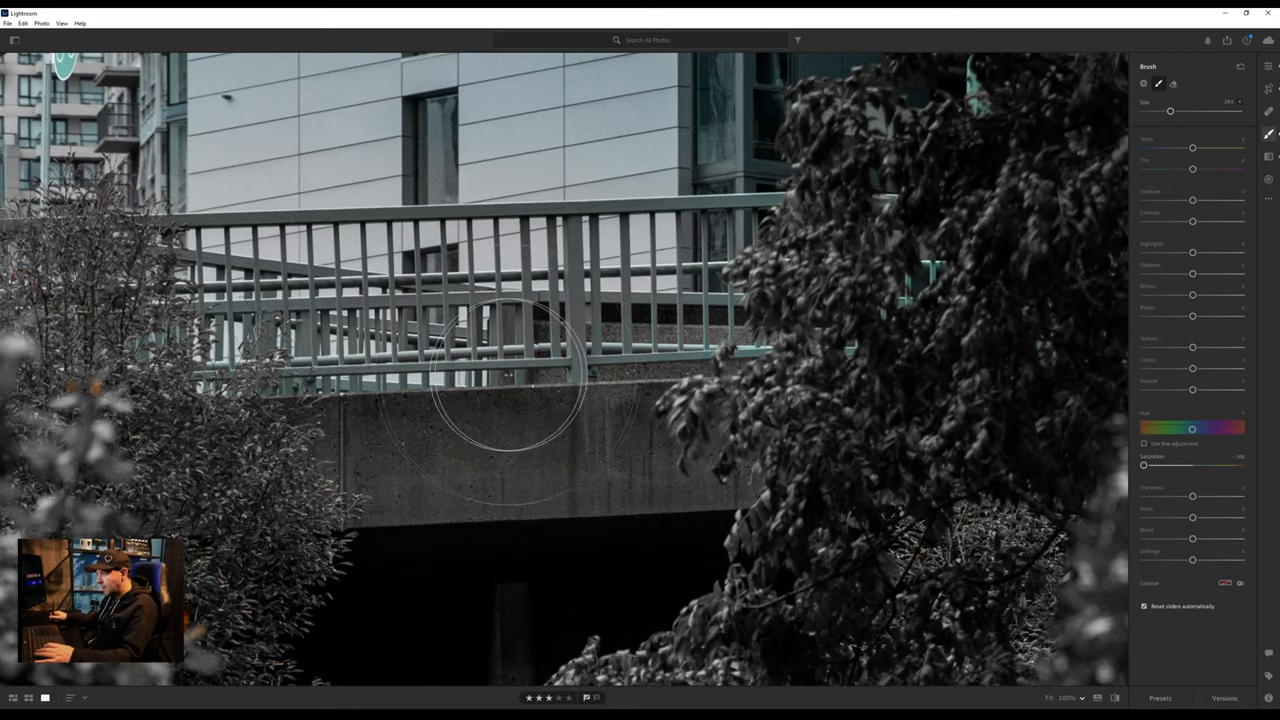
mouse_move(875, 280)
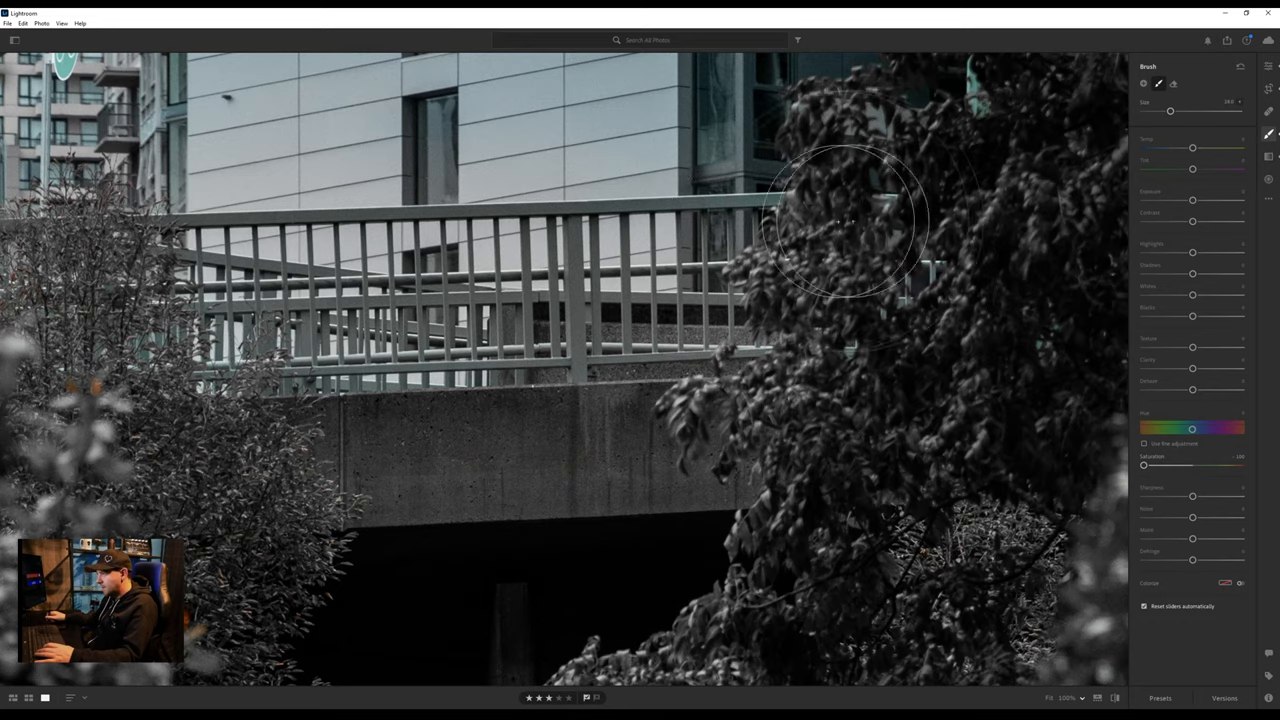
mouse_move(115, 345)
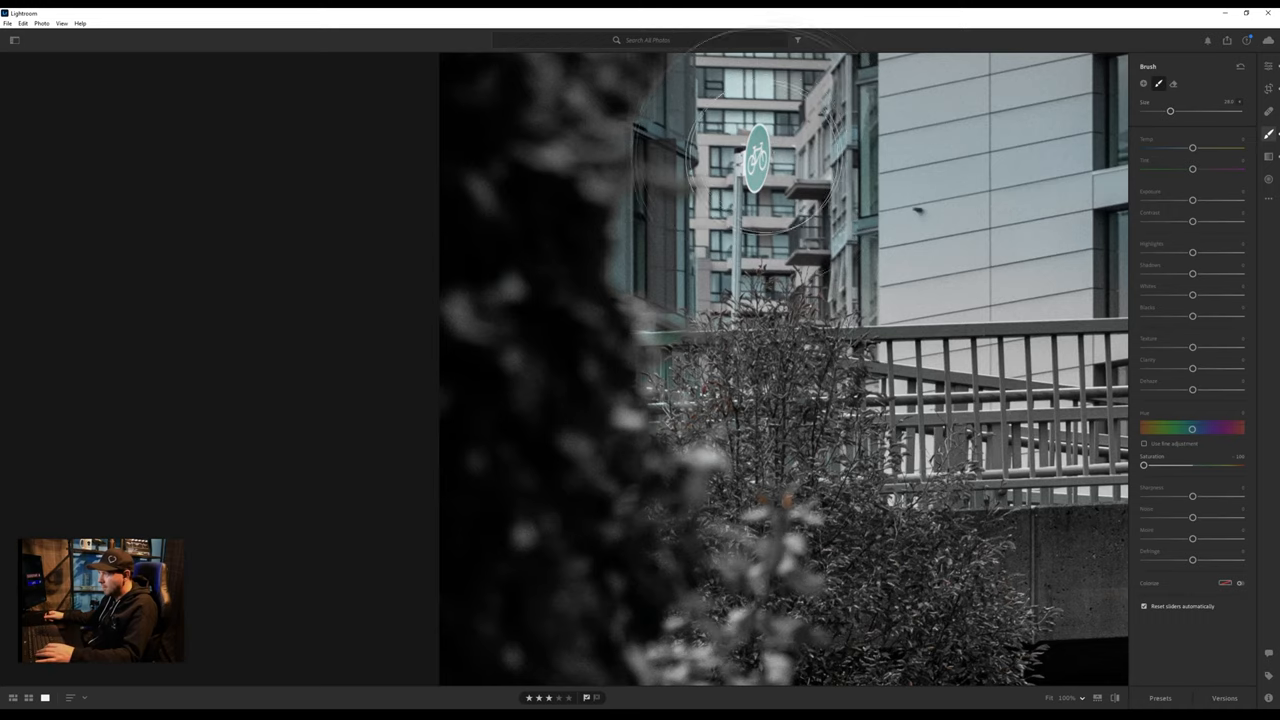
mouse_move(650, 130)
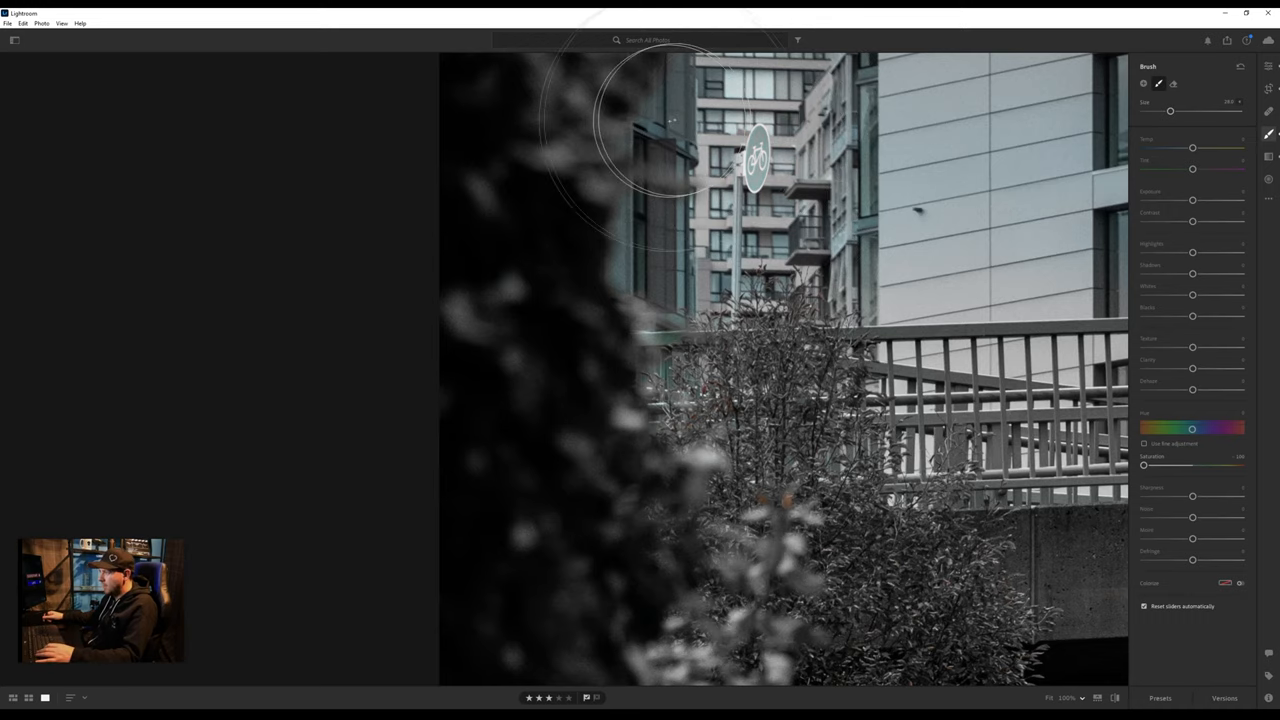
mouse_move(715, 260)
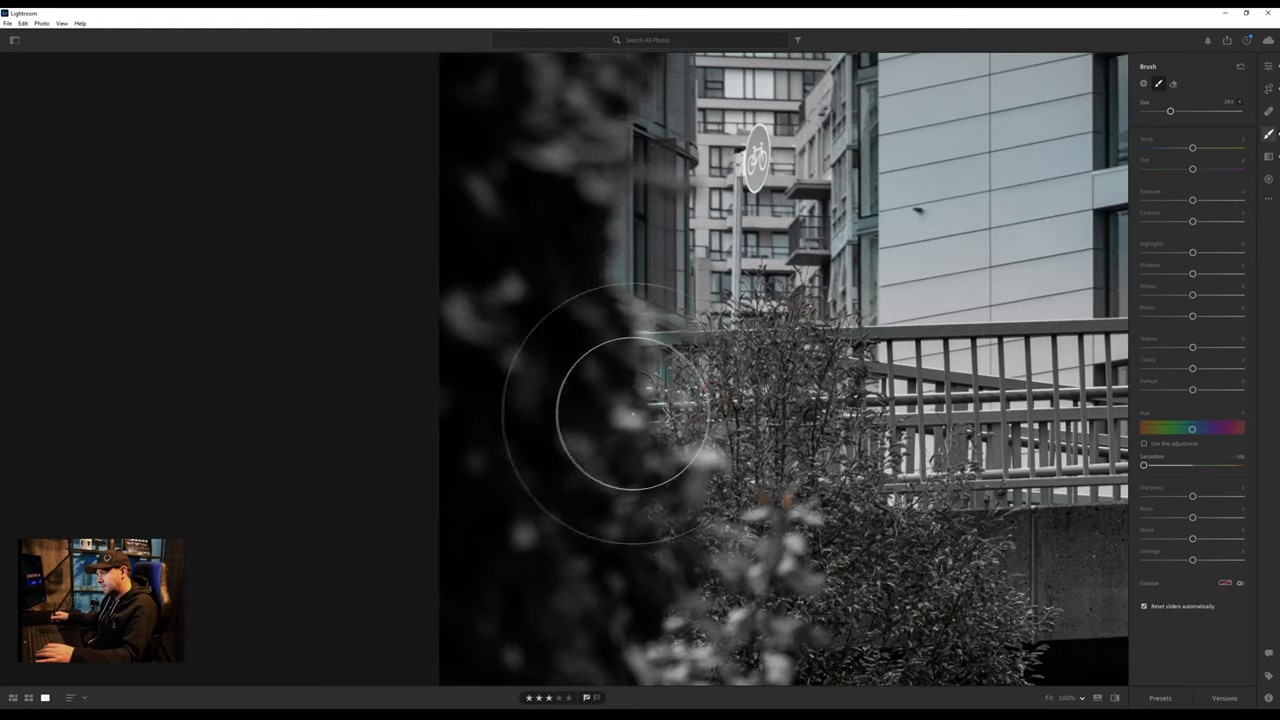
mouse_move(740, 510)
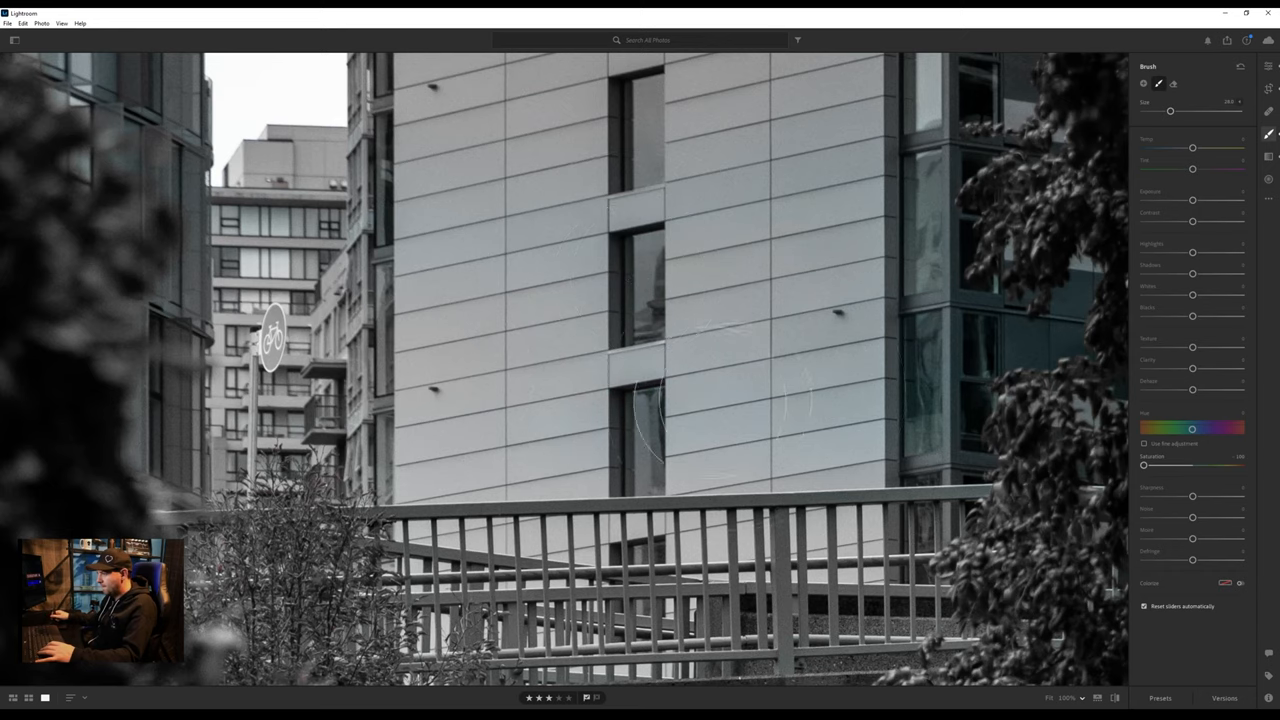
mouse_move(265, 270)
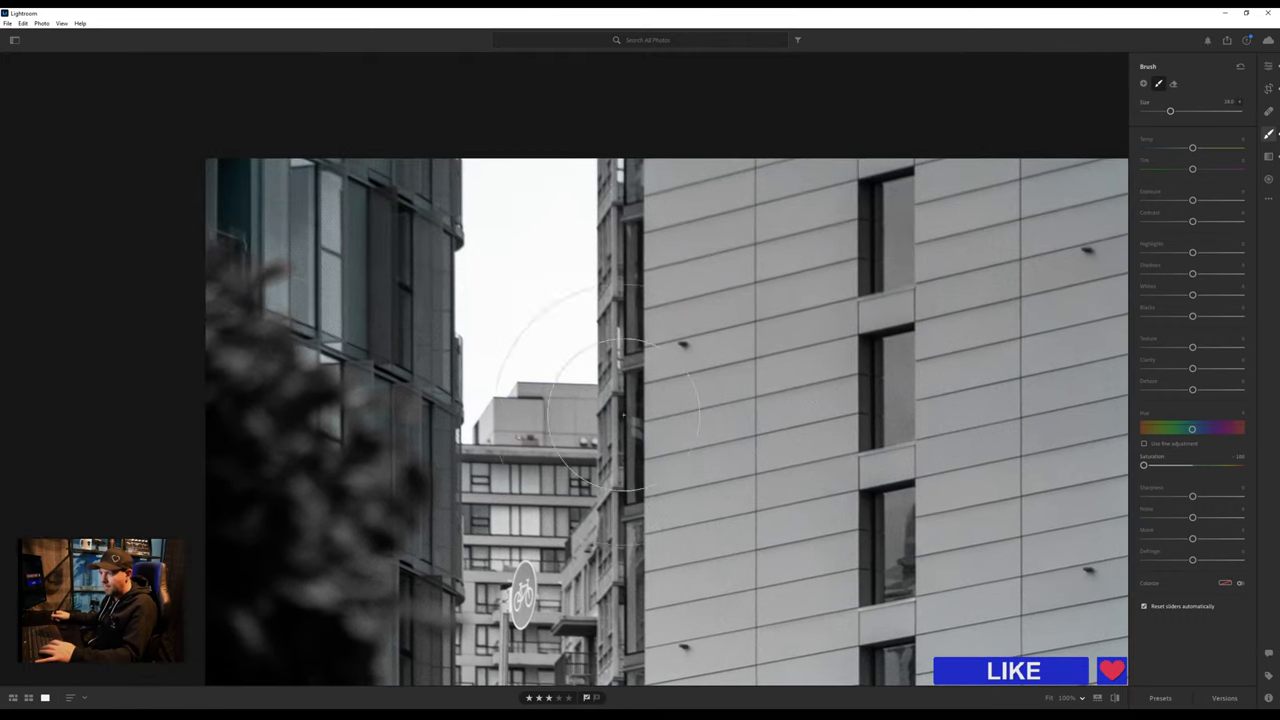
mouse_move(546, 190)
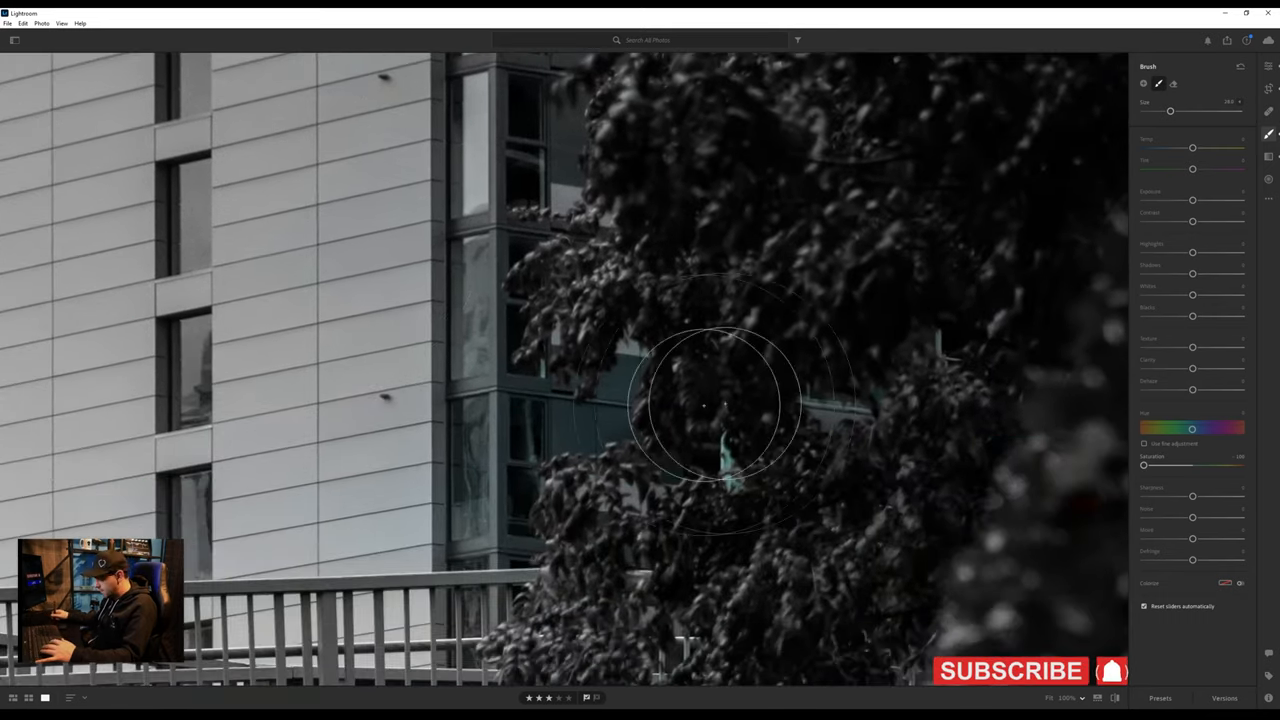
mouse_move(755, 460)
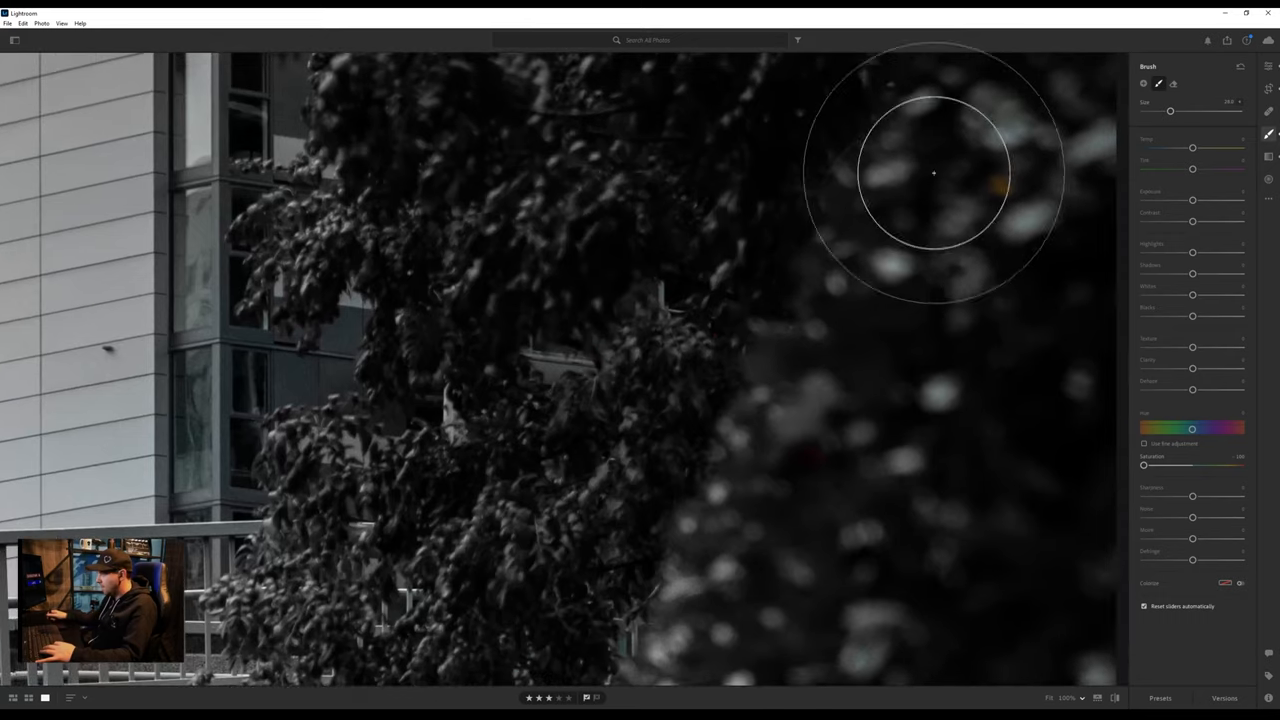
mouse_move(974, 193)
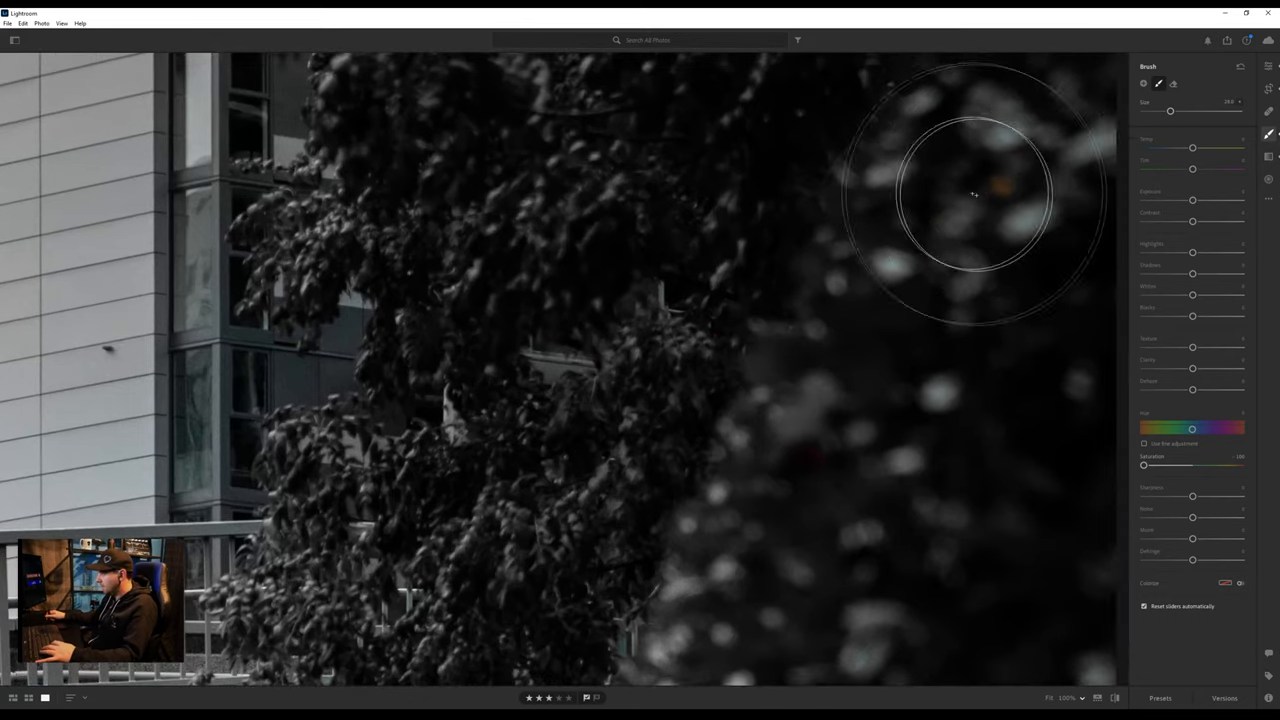
mouse_move(600, 290)
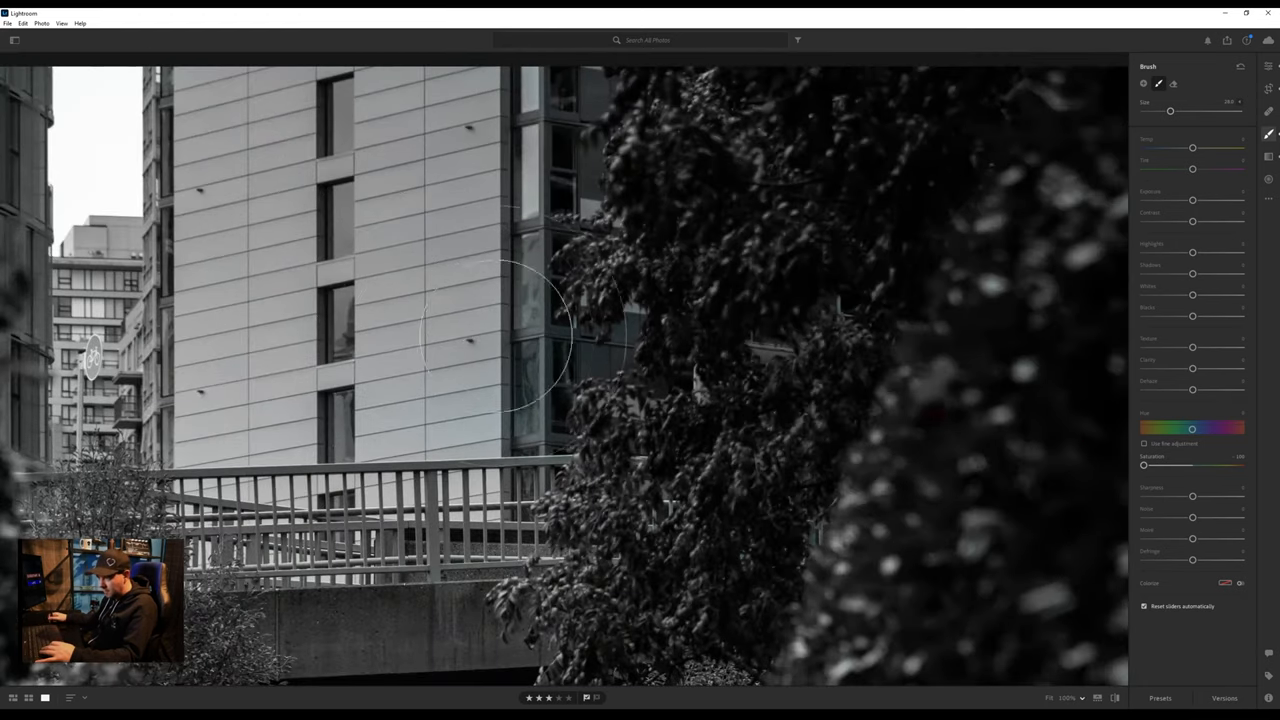
mouse_move(435, 300)
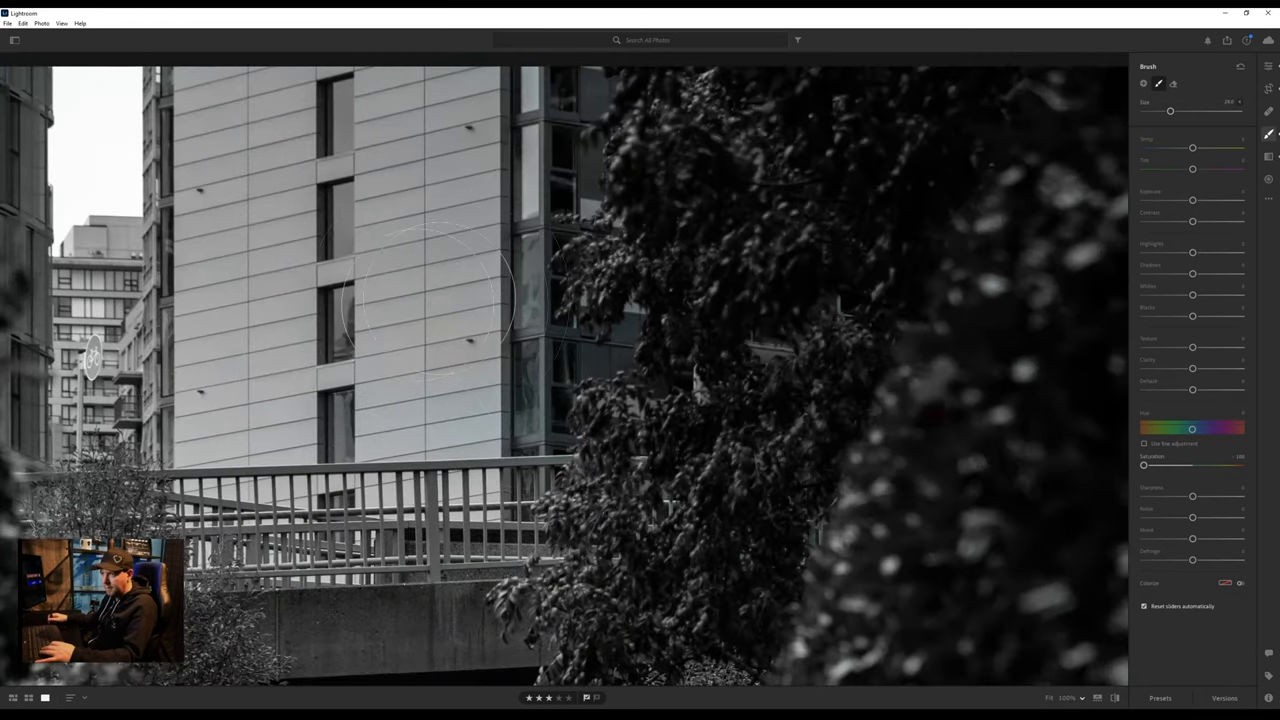
mouse_move(188, 157)
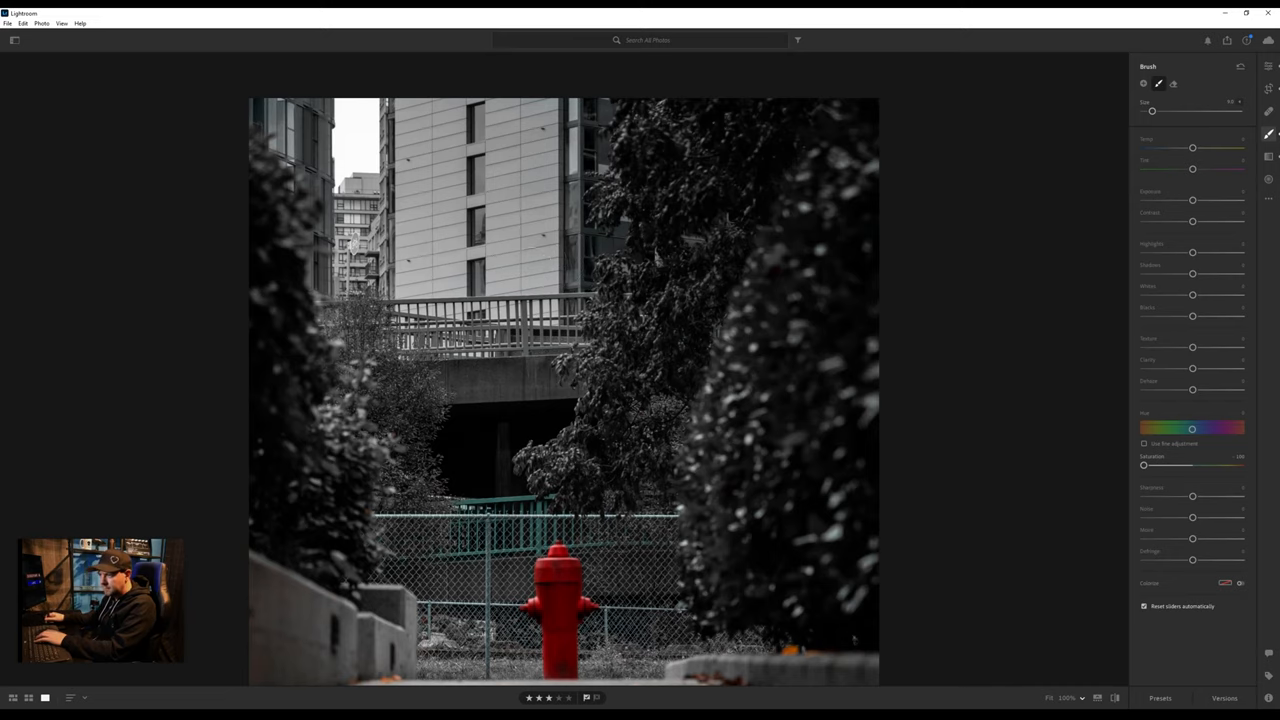
mouse_move(643, 337)
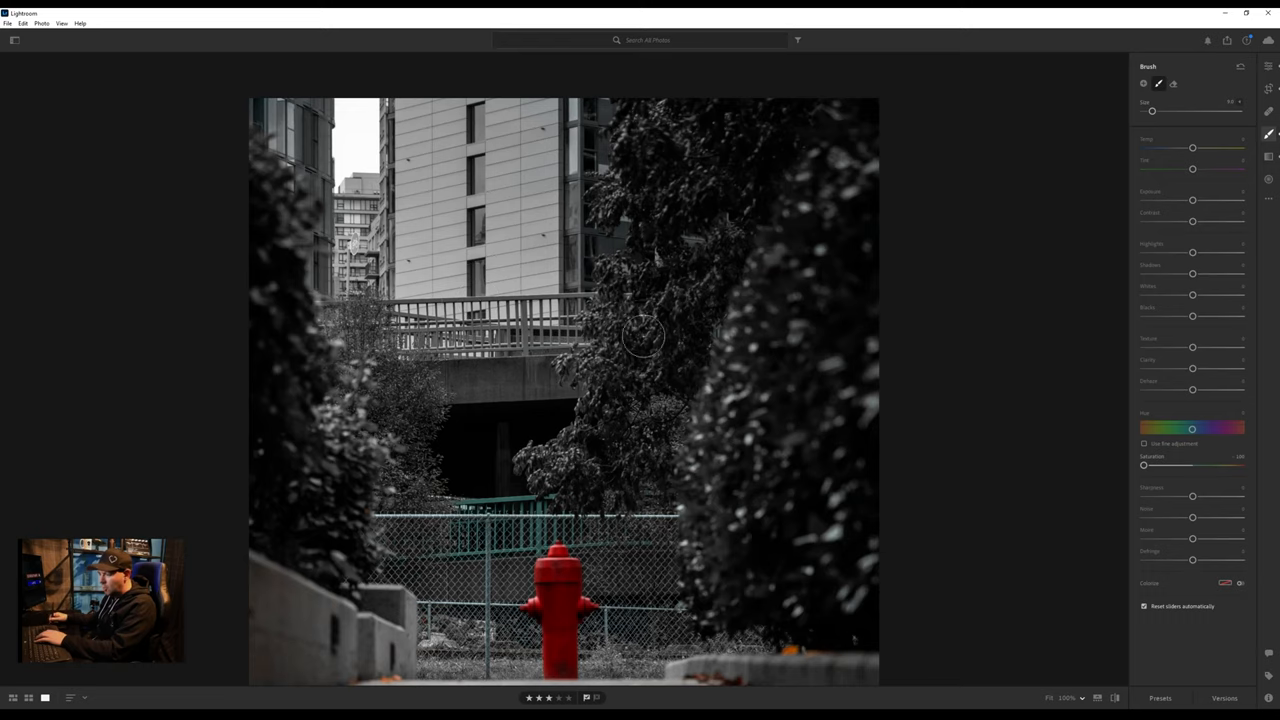
mouse_move(648, 329)
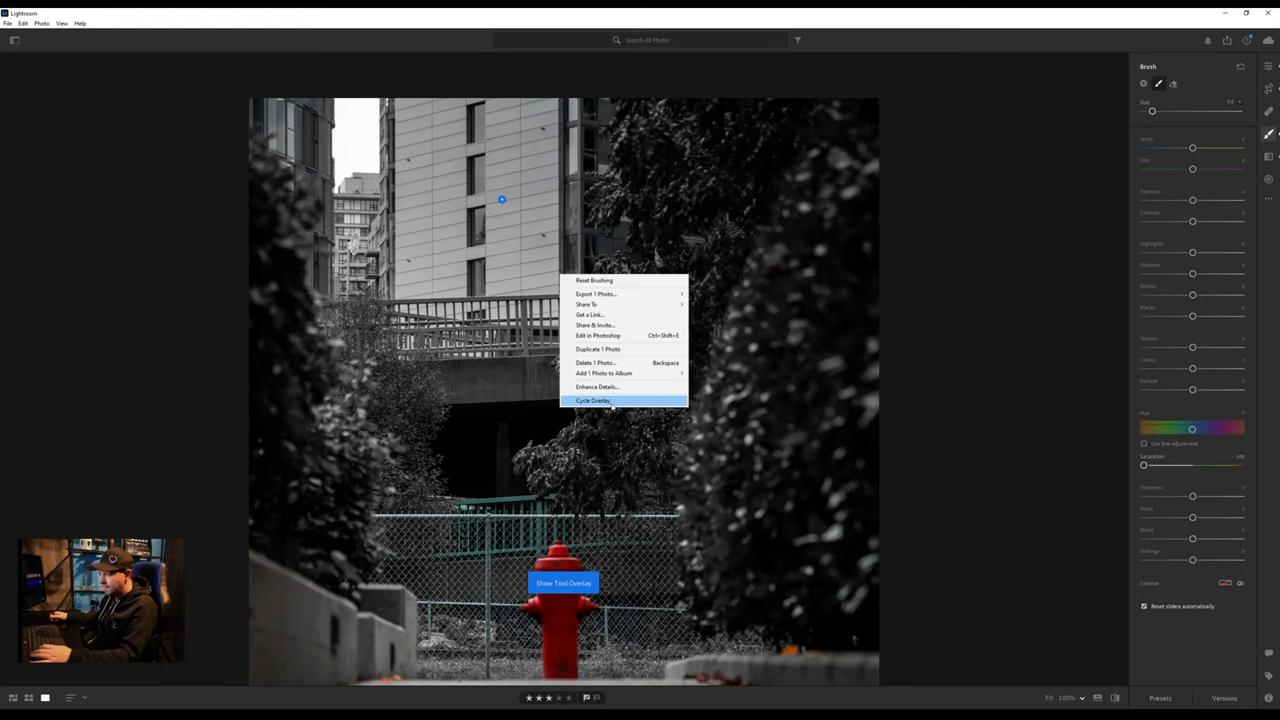
Step: Show the painted brush mask as a red overlay via Cycle Overlay
left_click(594, 400)
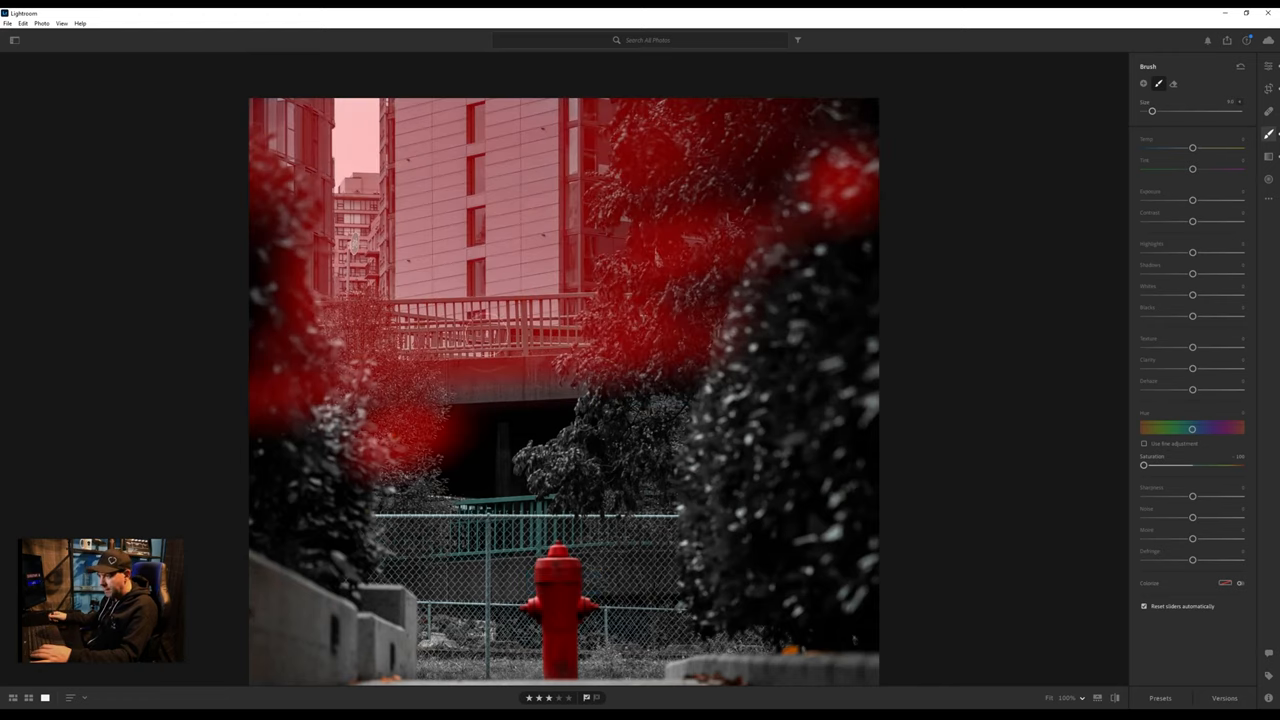
mouse_move(278, 247)
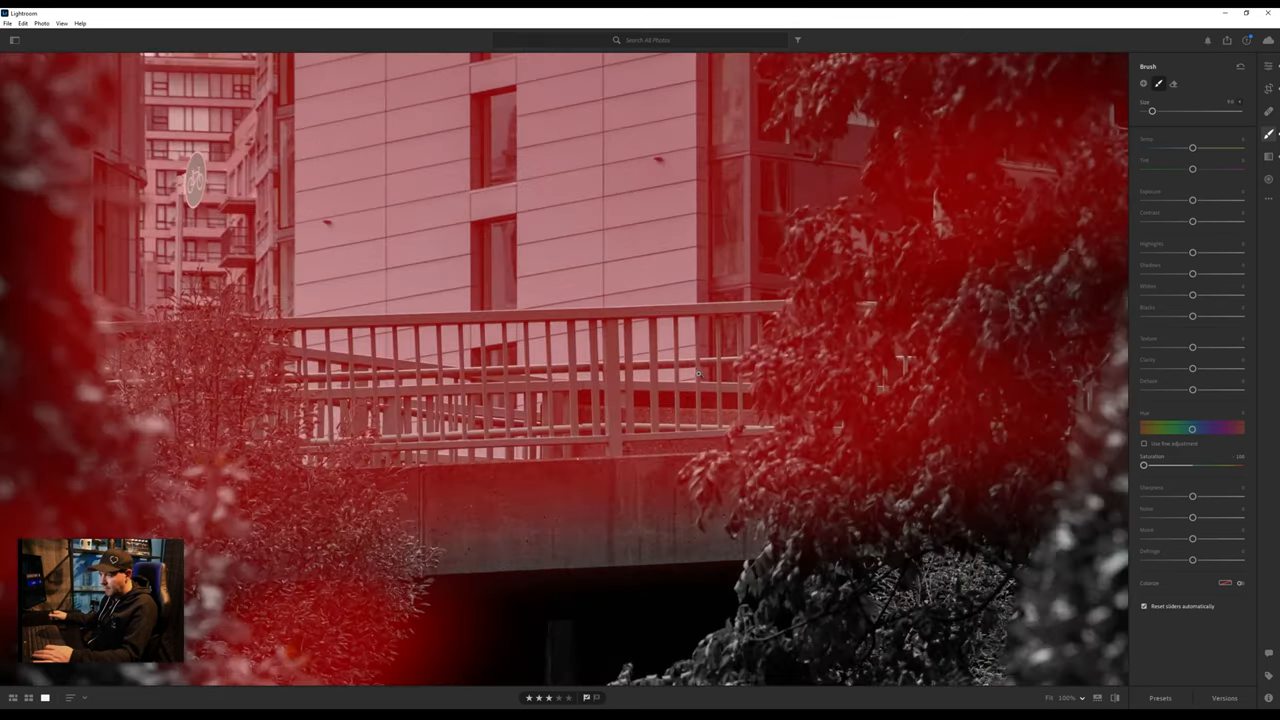
Step: Erase the mask along the top rail to restore its teal, then hide the overlay
left_click(1174, 83)
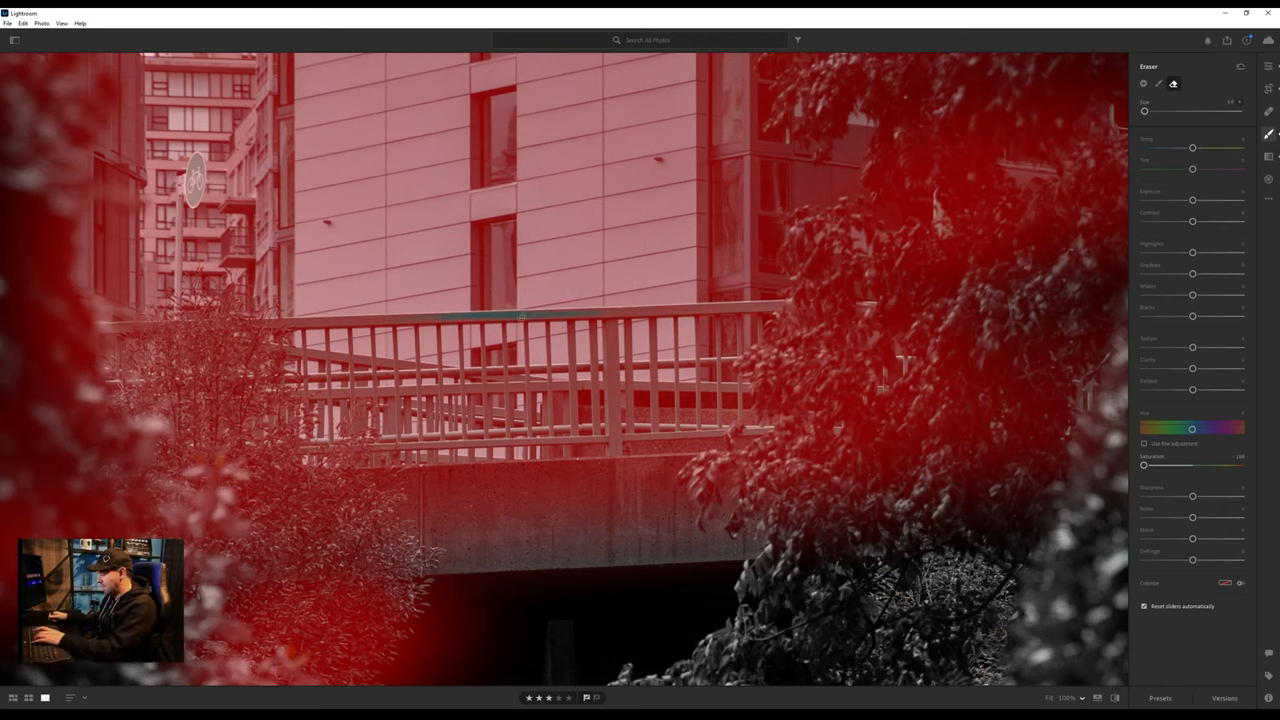
right_click(535, 320)
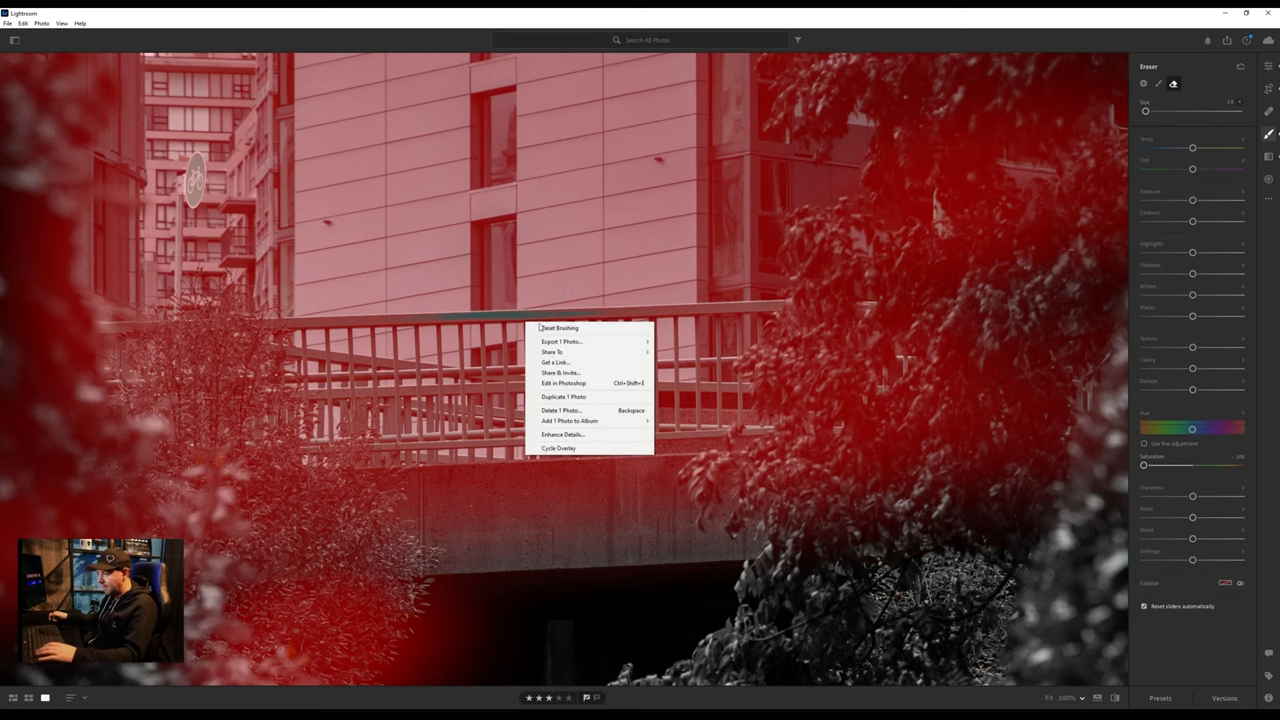
mouse_move(584, 430)
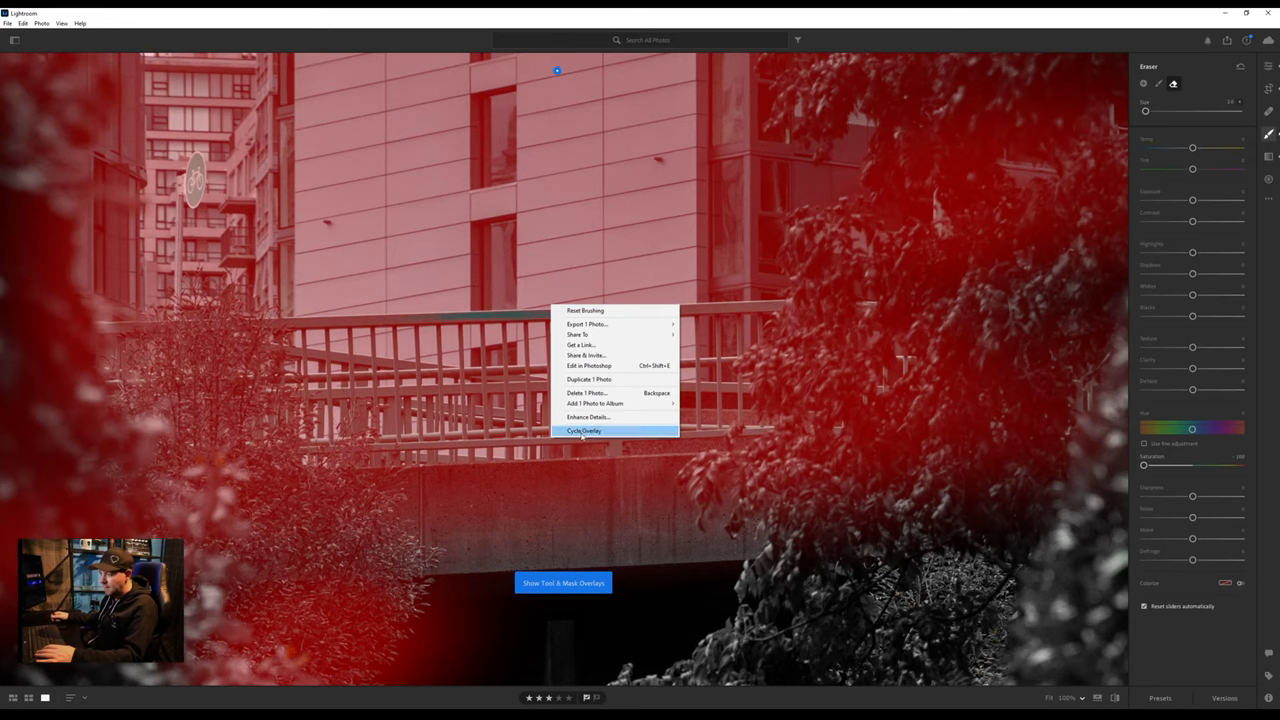
left_click(585, 430)
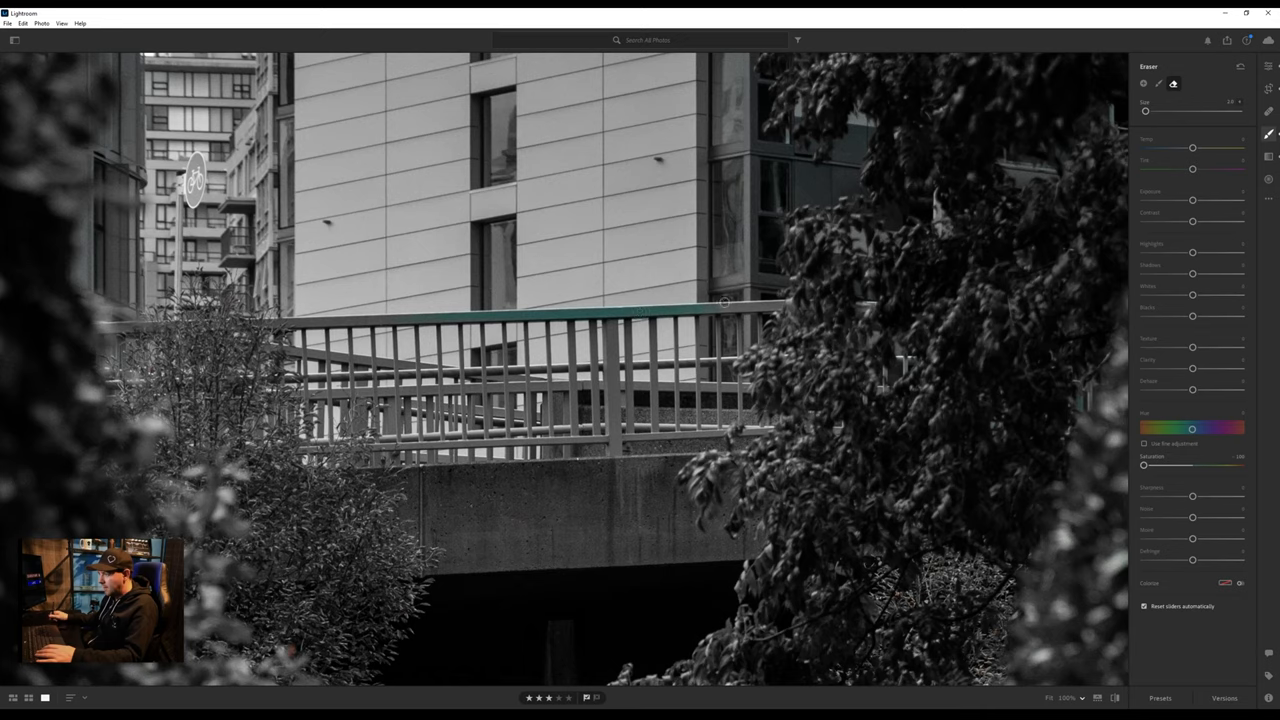
mouse_move(745, 302)
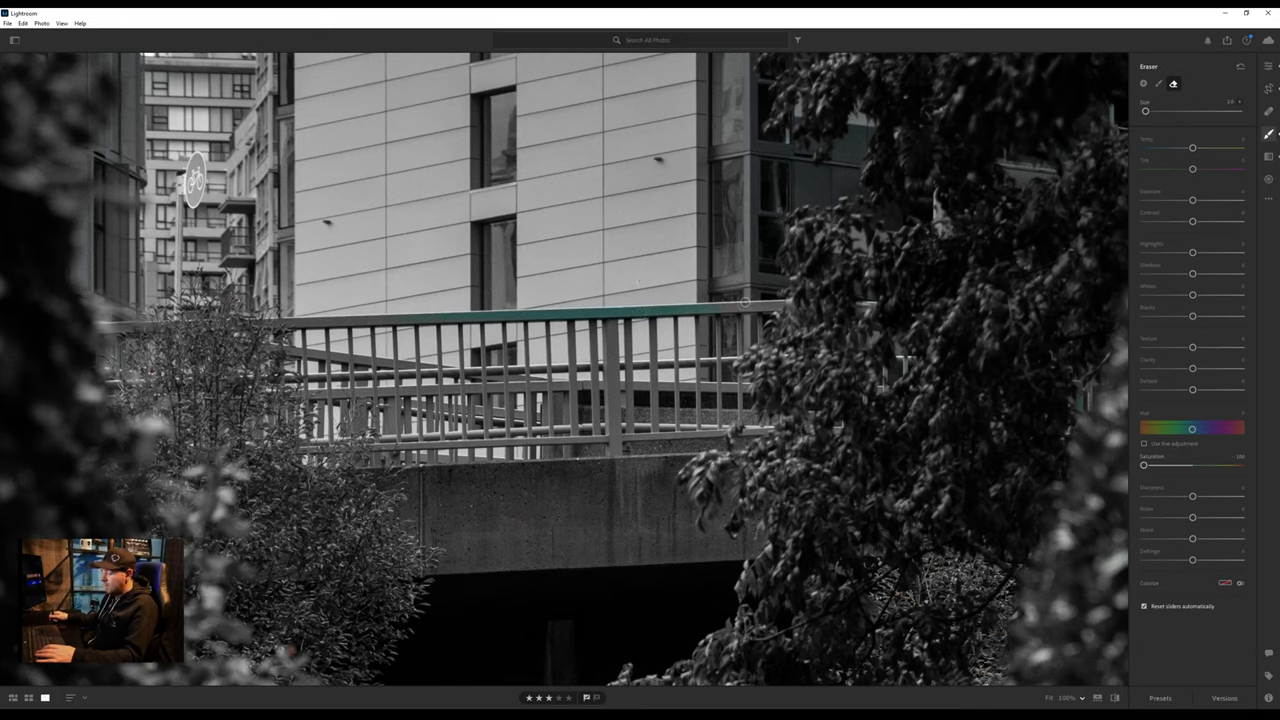
mouse_move(808, 296)
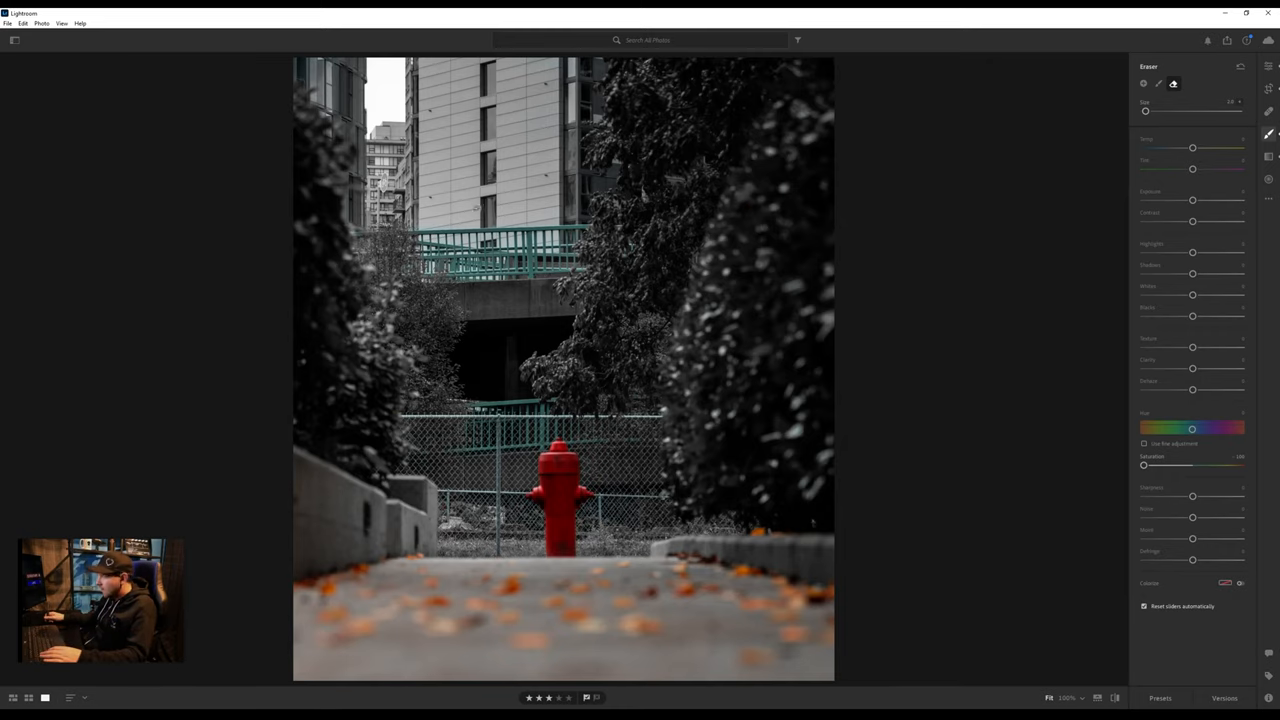
Step: Switch from the Eraser back to the Brush after clearing the upper railing
left_click(1159, 84)
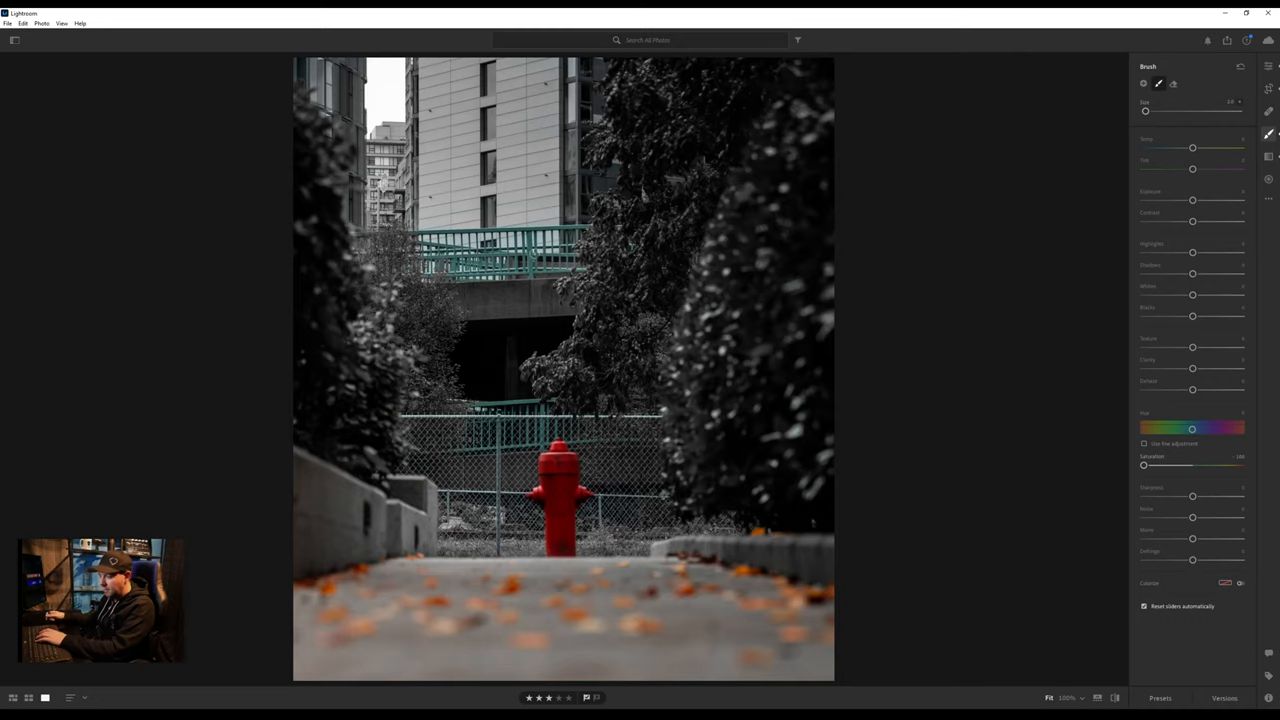
mouse_move(430, 497)
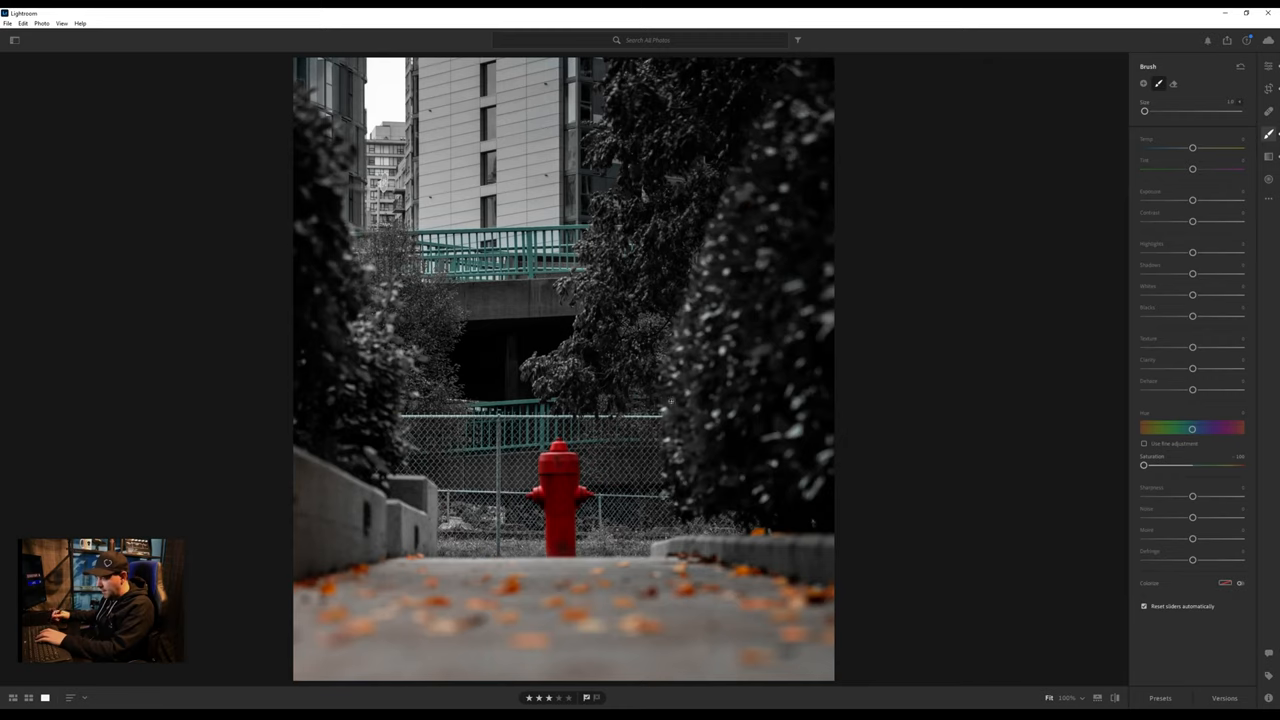
mouse_move(785, 556)
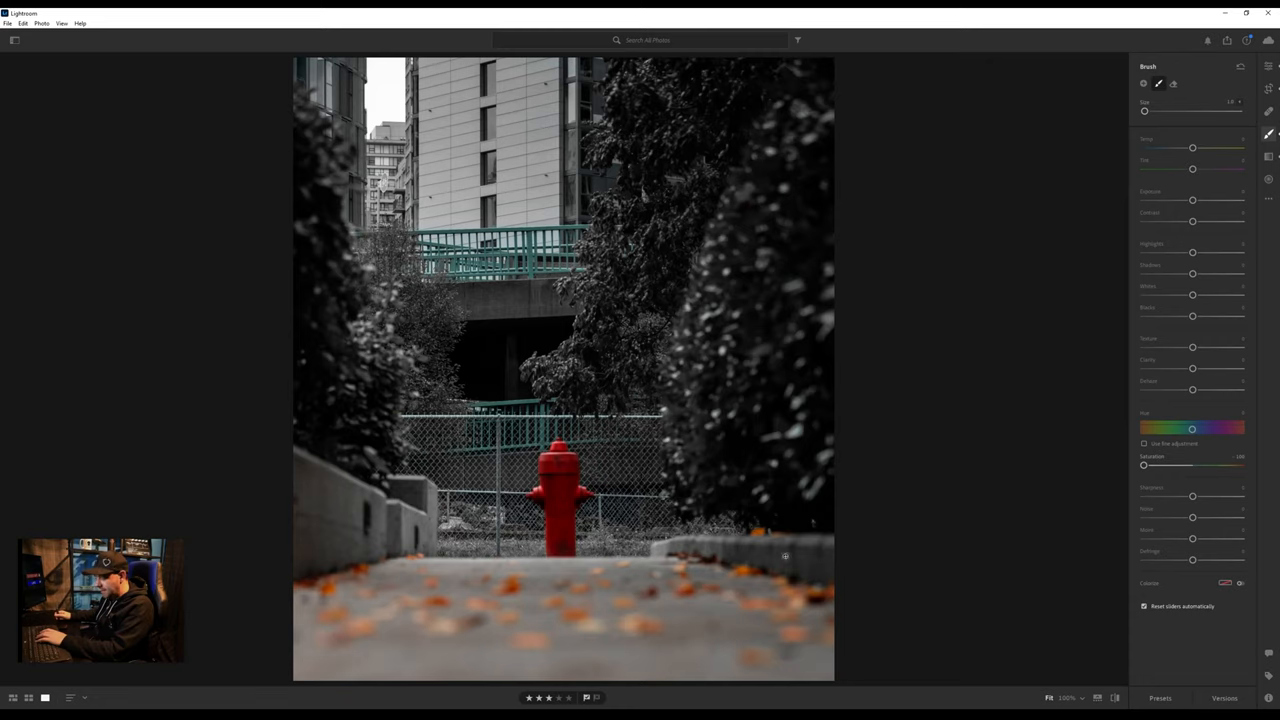
mouse_move(730, 523)
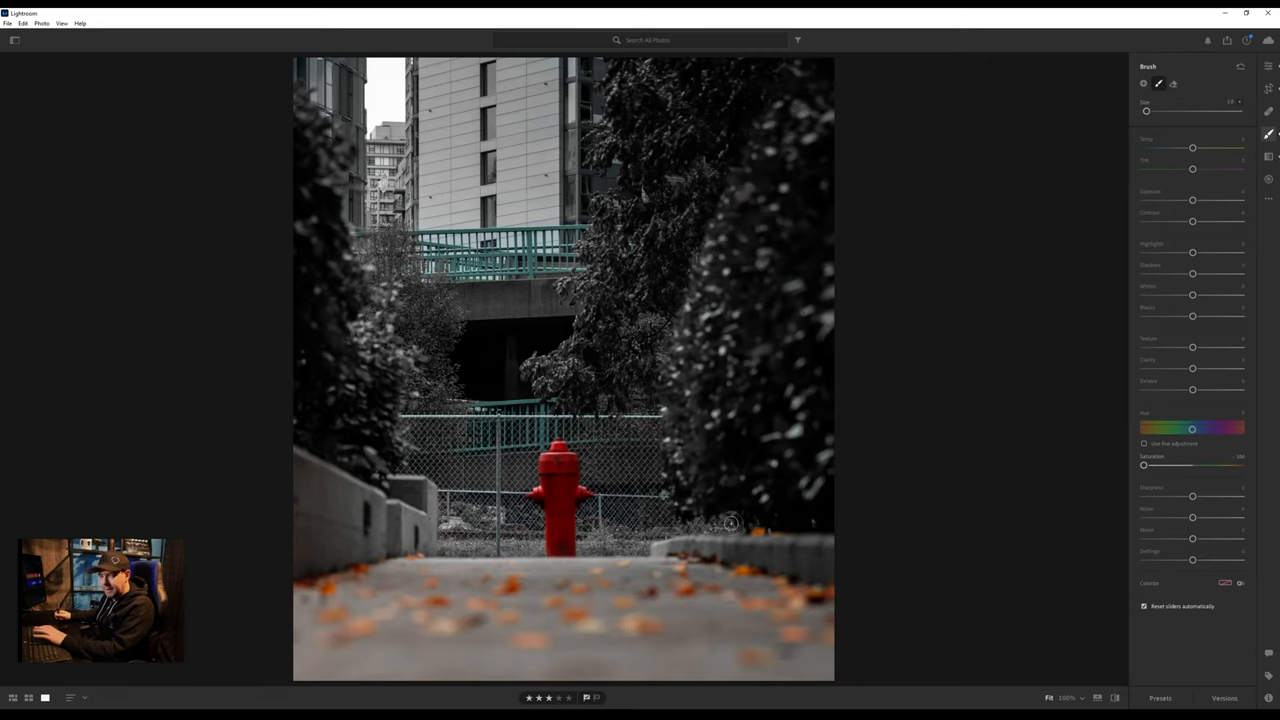
mouse_move(779, 498)
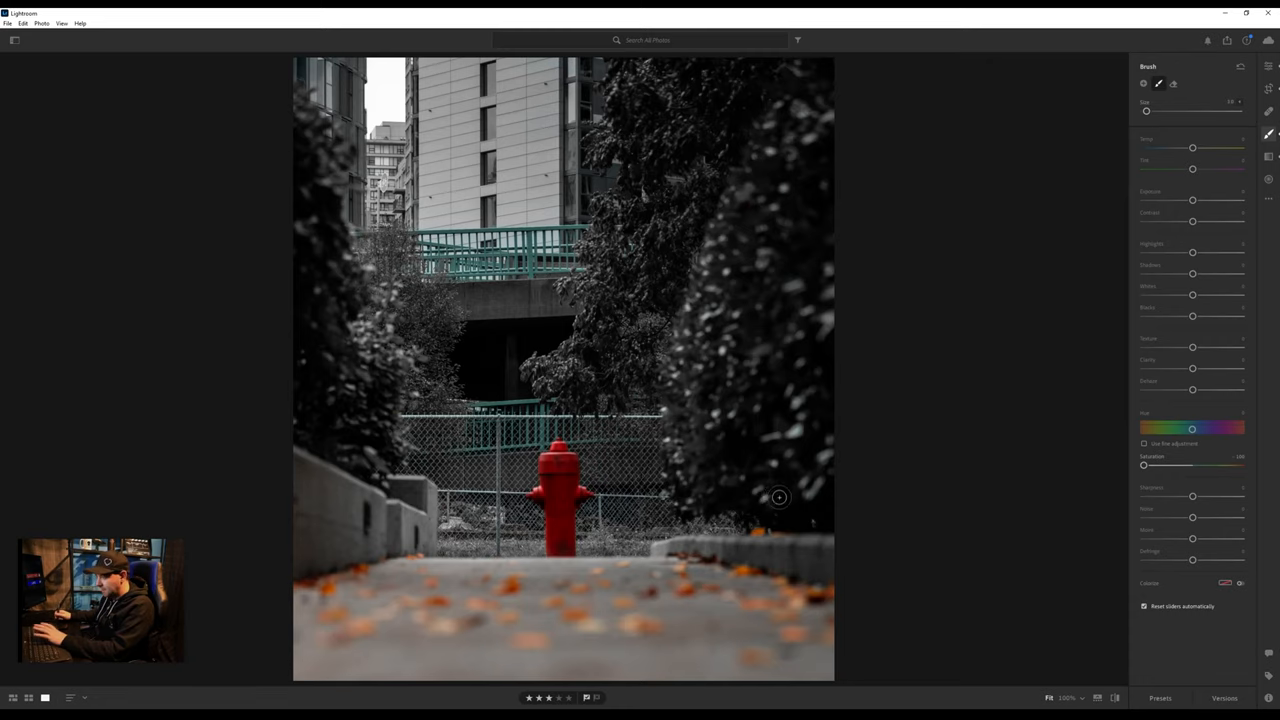
mouse_move(738, 529)
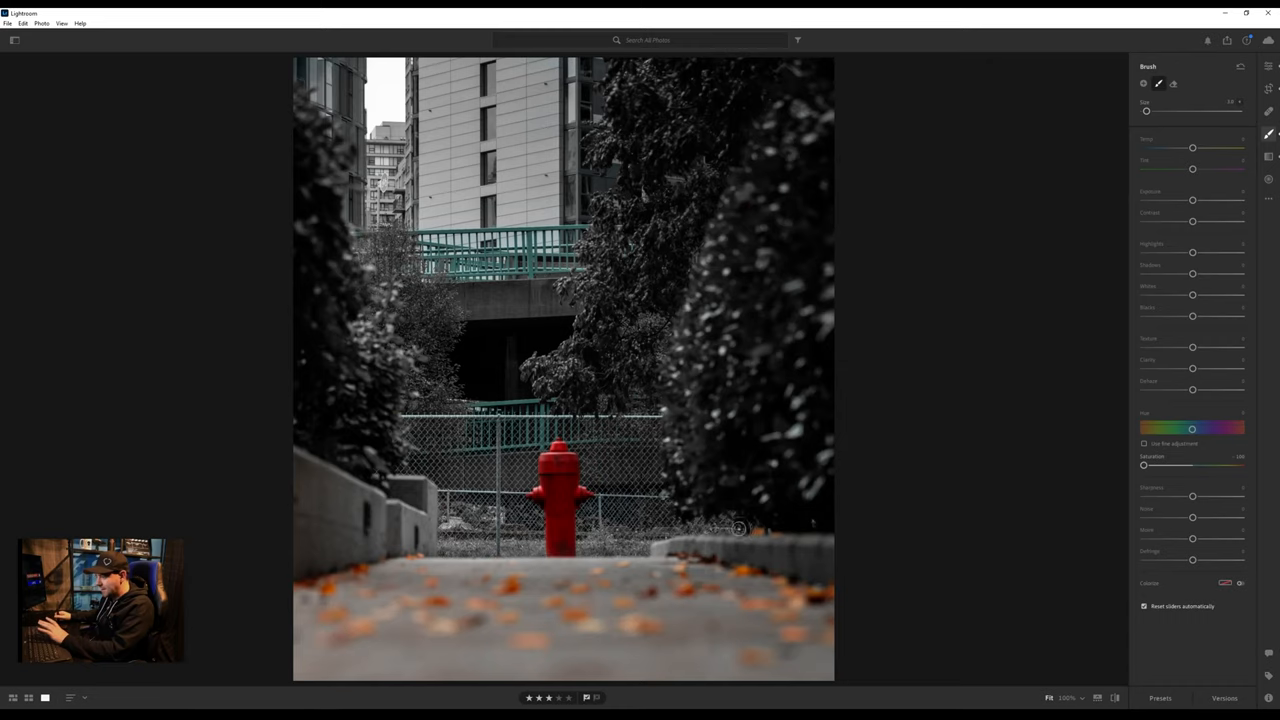
mouse_move(777, 528)
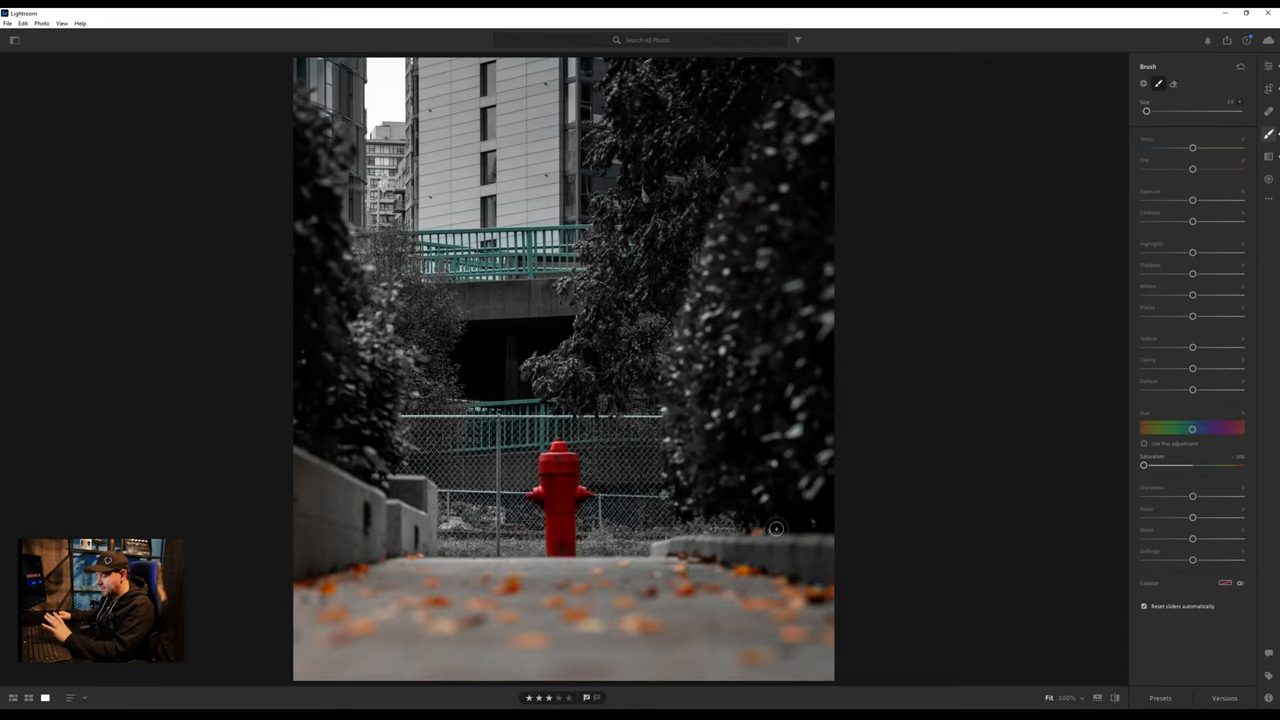
mouse_move(775, 462)
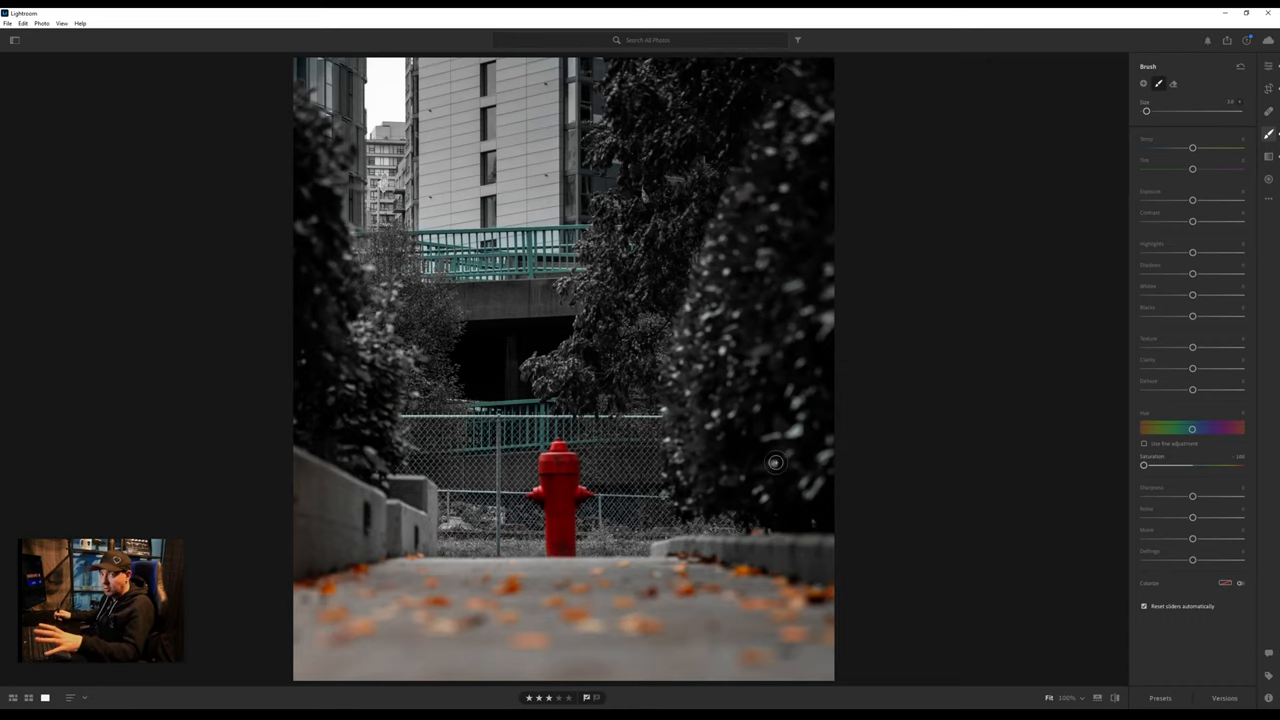
mouse_move(773, 527)
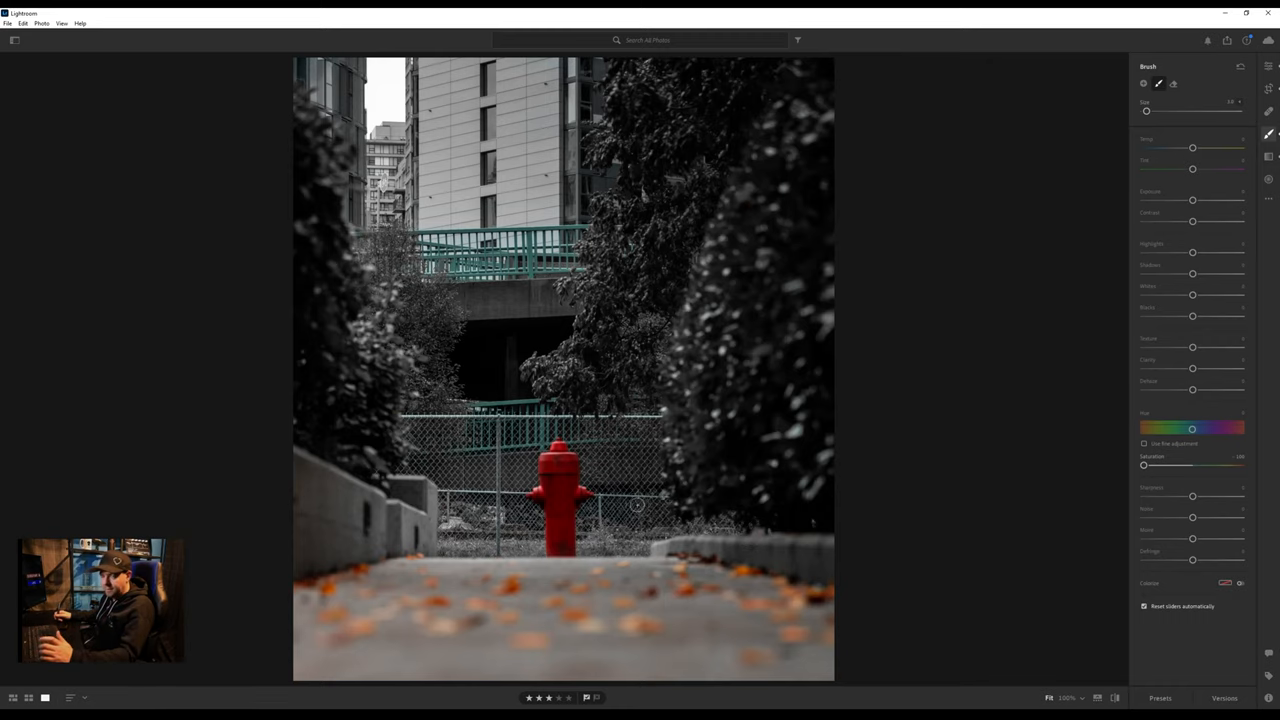
mouse_move(778, 523)
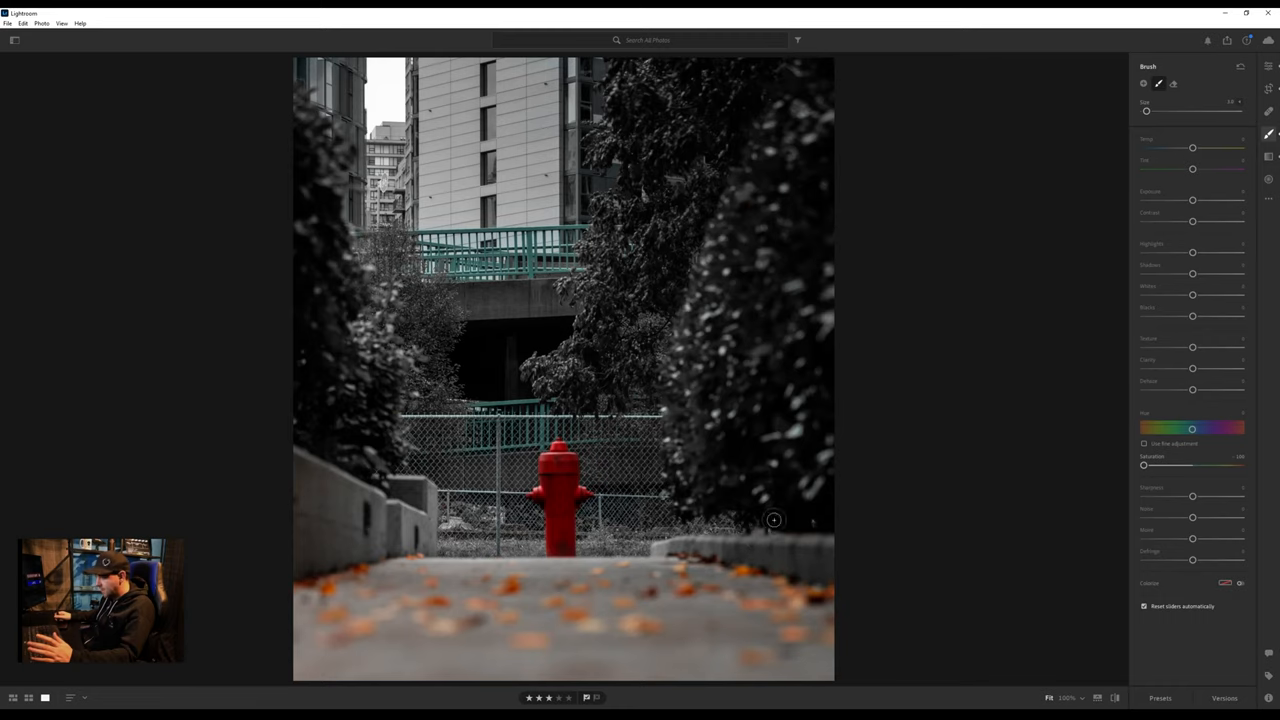
mouse_move(726, 261)
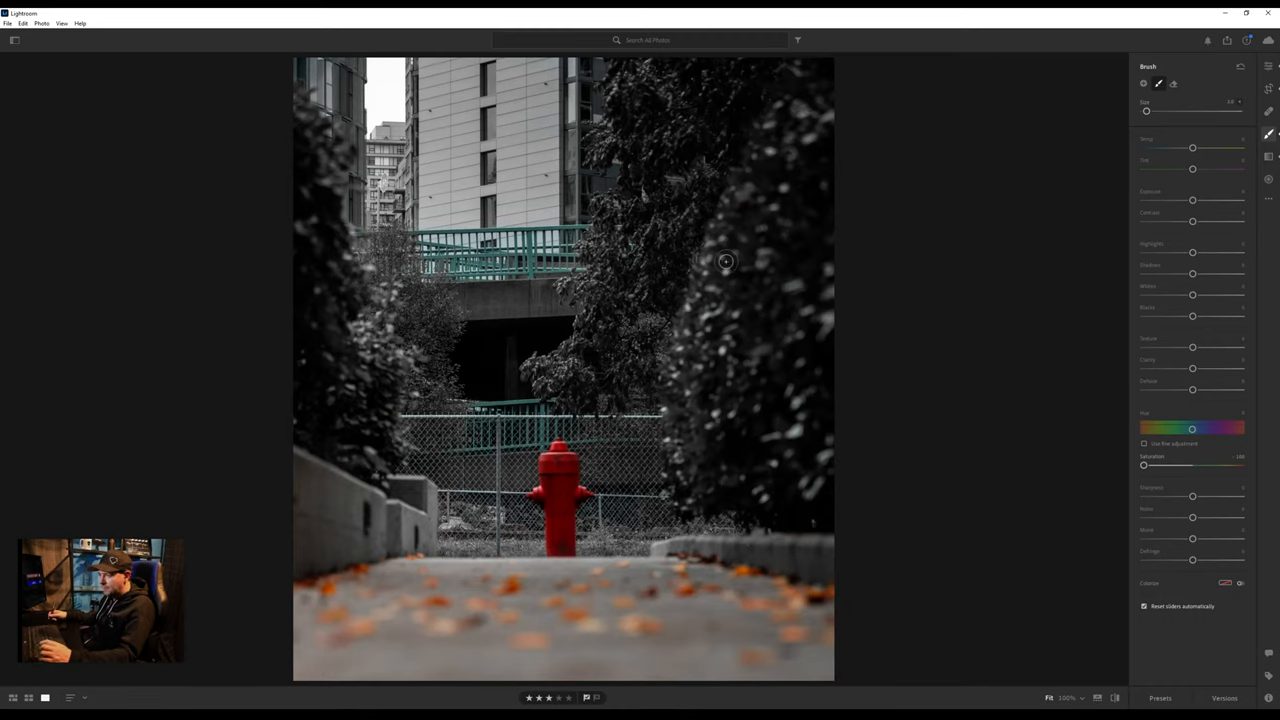
mouse_move(723, 295)
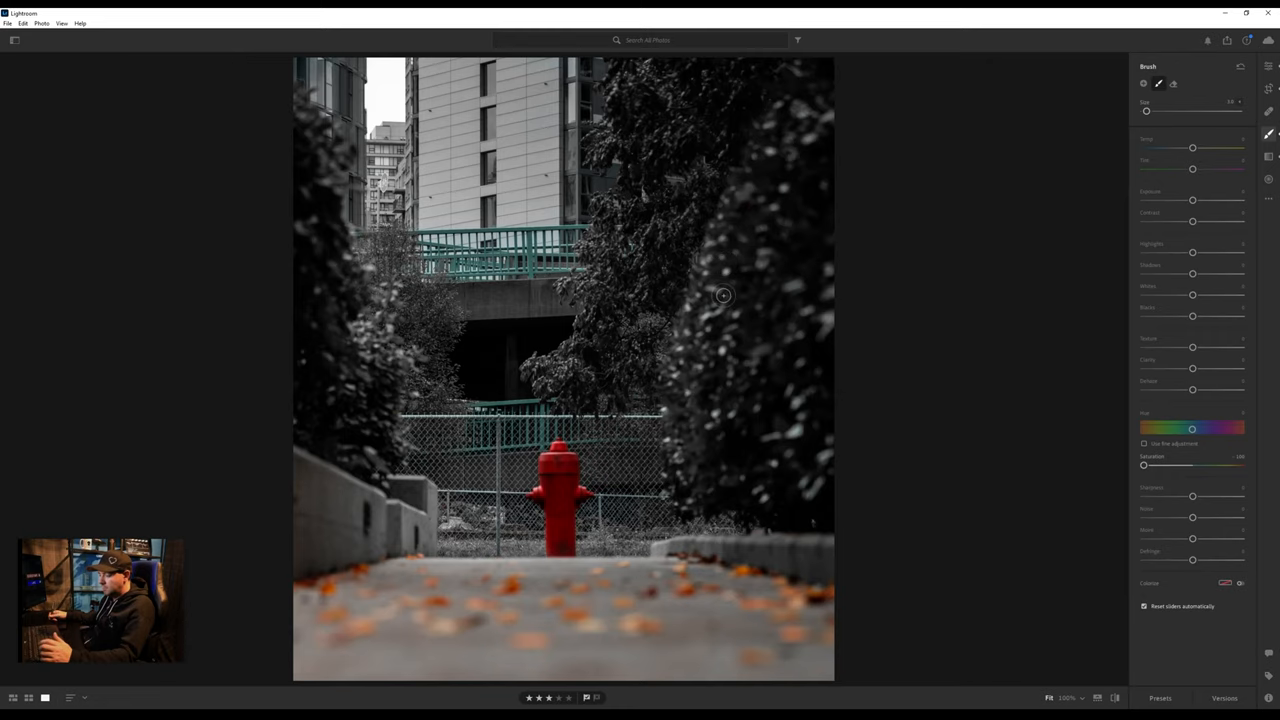
mouse_move(679, 290)
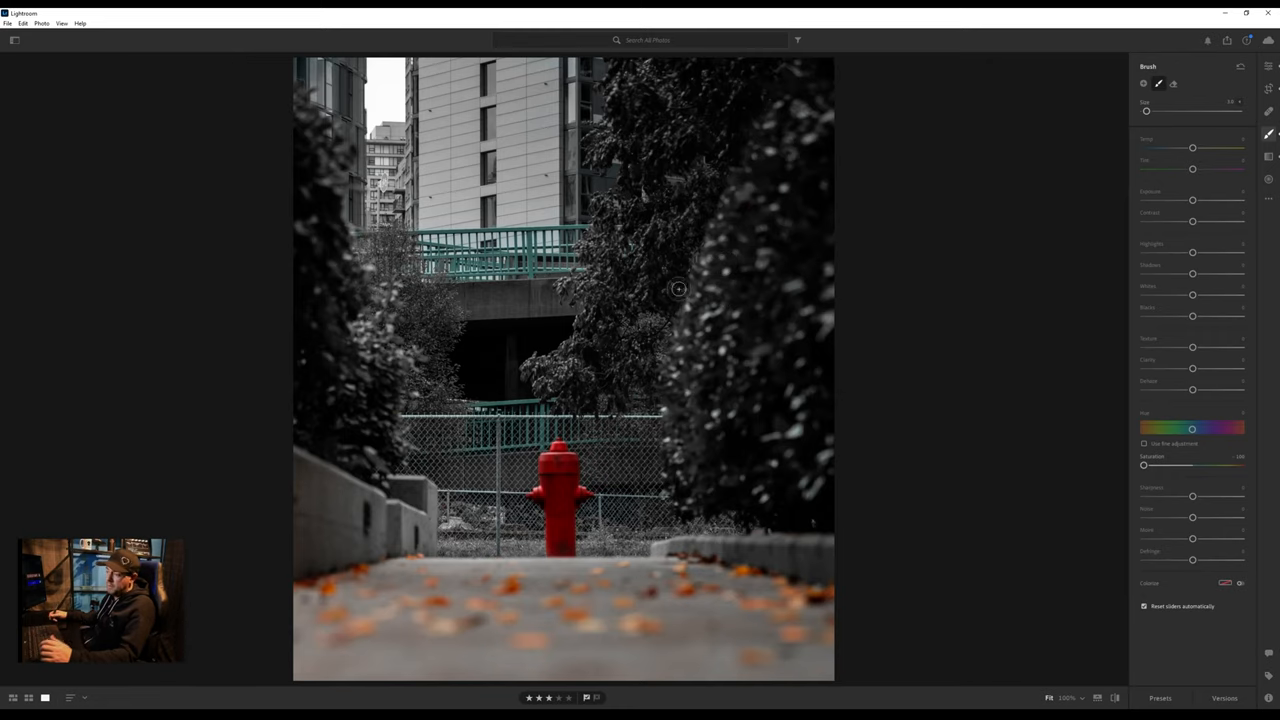
mouse_move(674, 462)
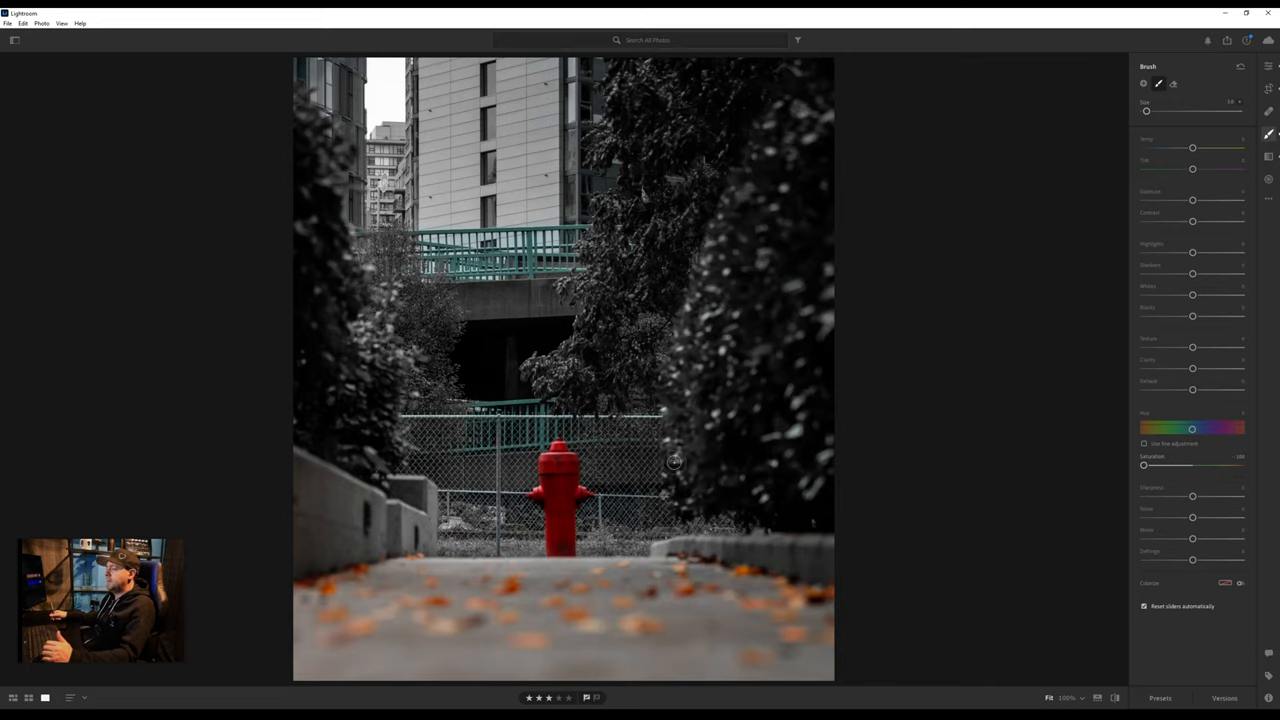
mouse_move(653, 432)
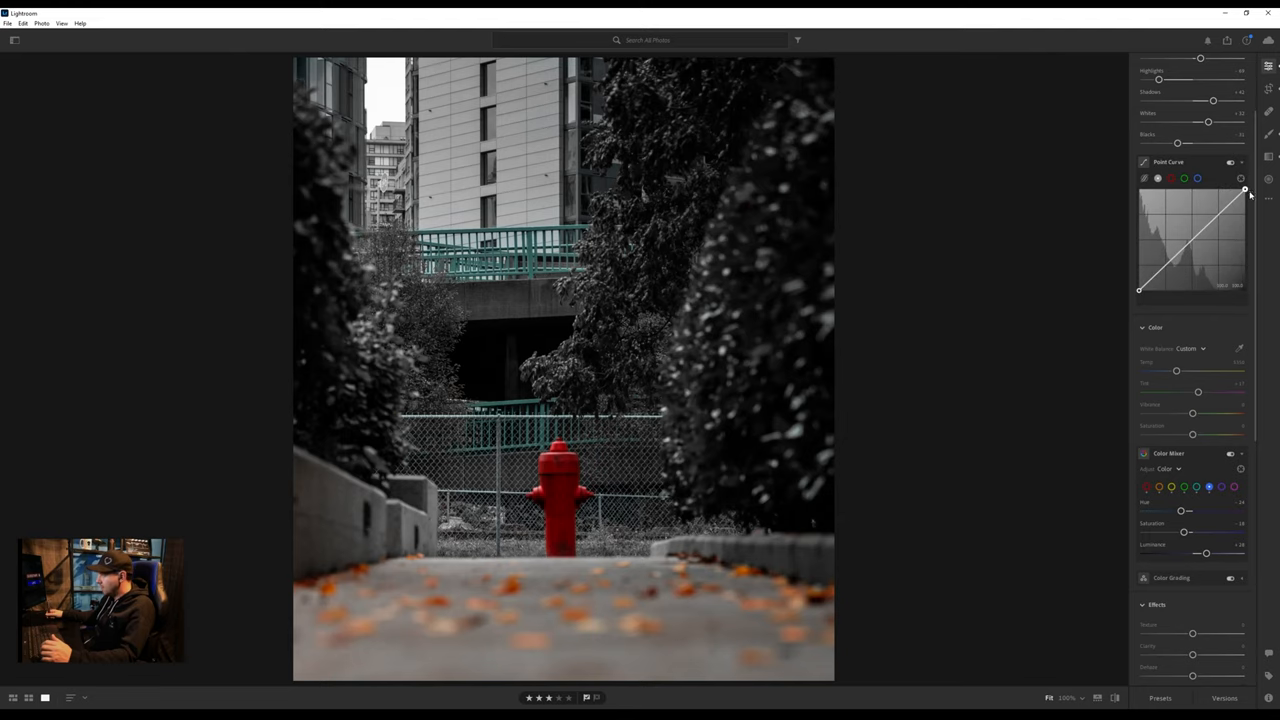
Step: Bend the Point Curve into an S shape and compare with curves turned off
left_click_drag(1244, 190, 1244, 197)
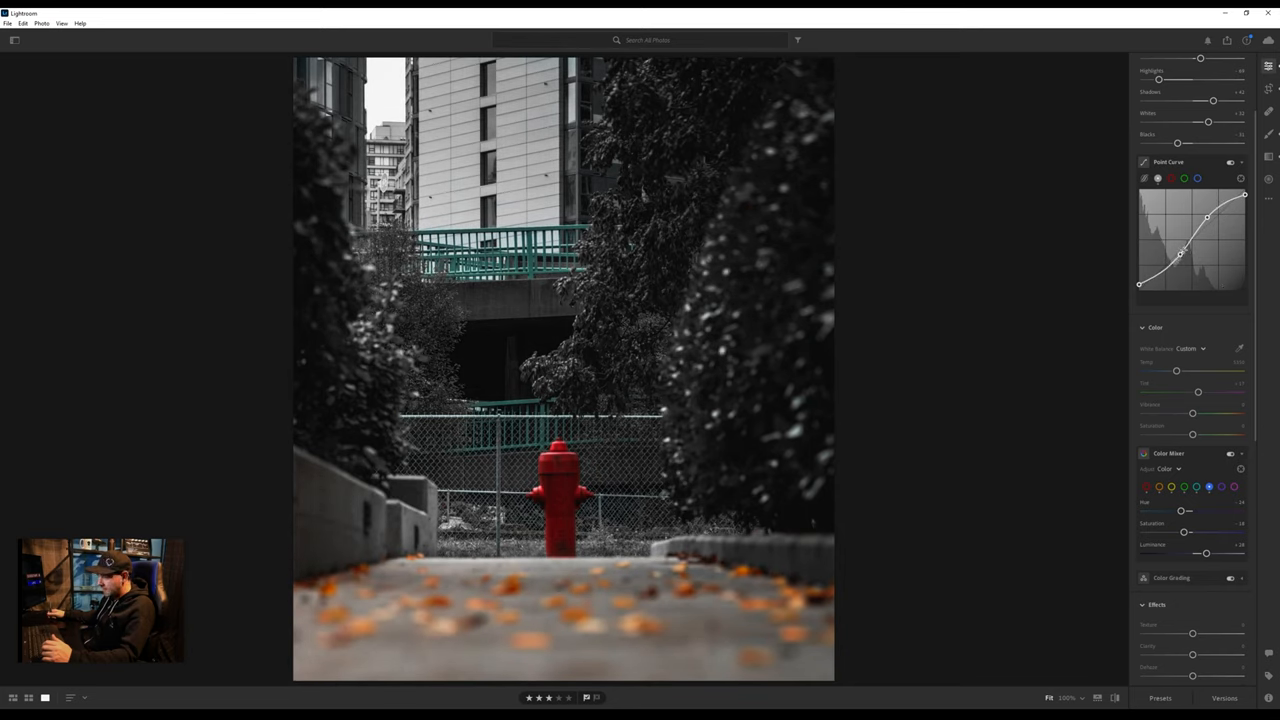
mouse_move(1231, 162)
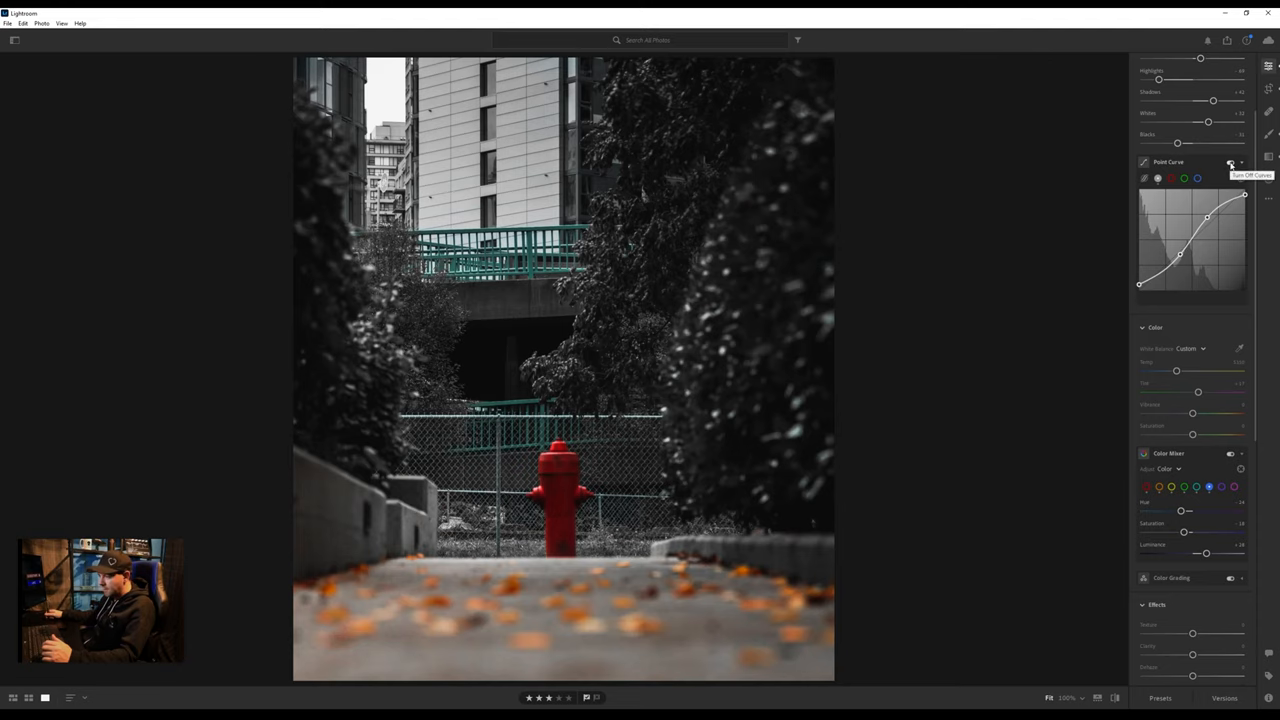
left_click(1231, 162)
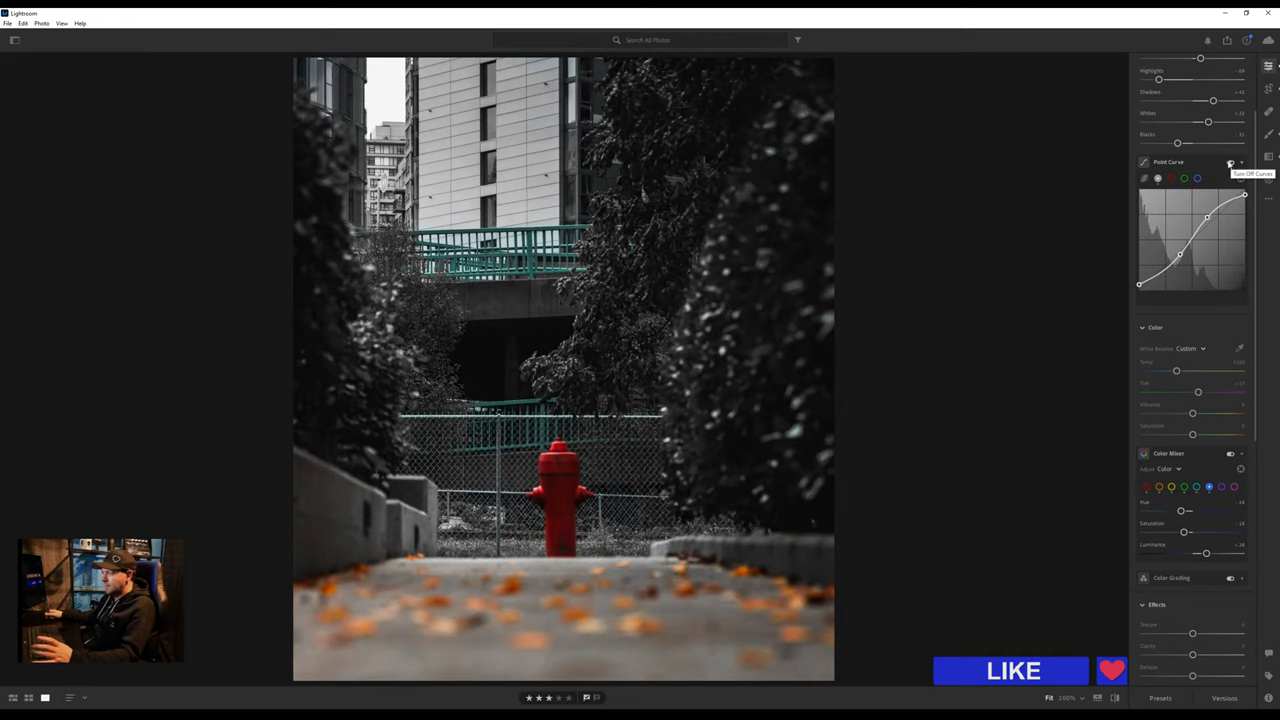
mouse_move(1225, 162)
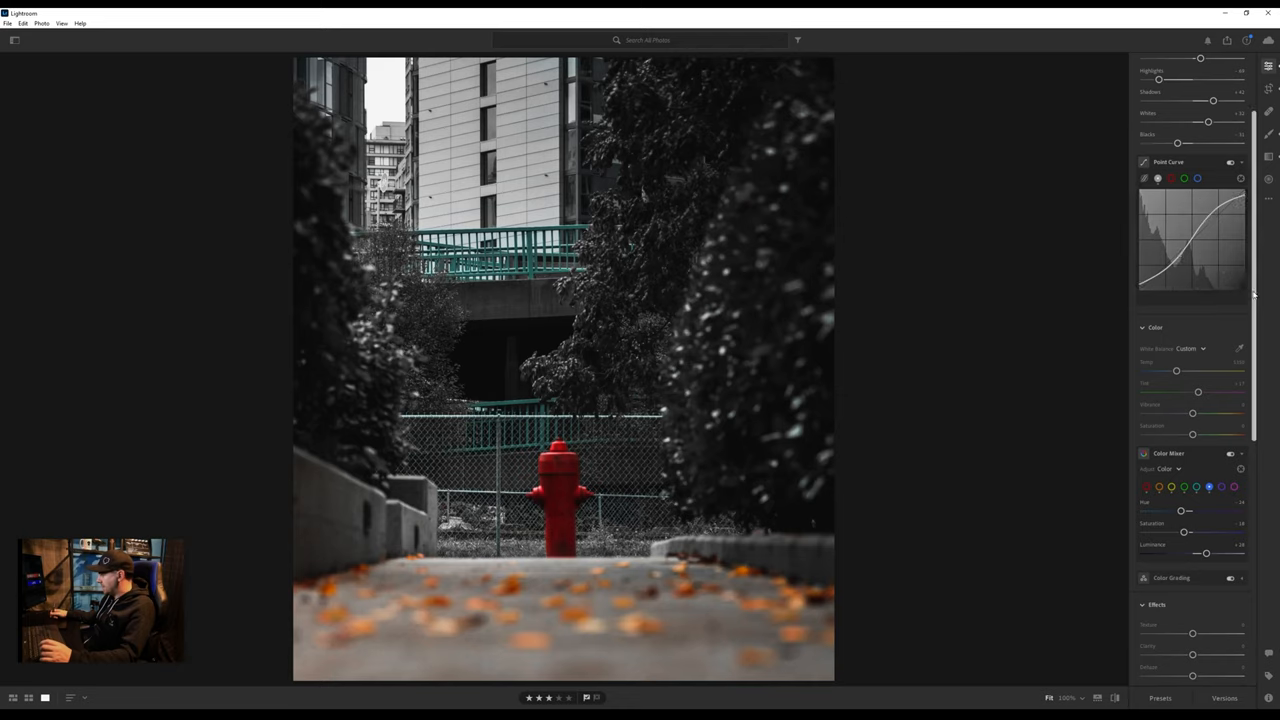
Step: Shift the Orange hue of the leaves in the Color Mixer
scroll("down", 3)
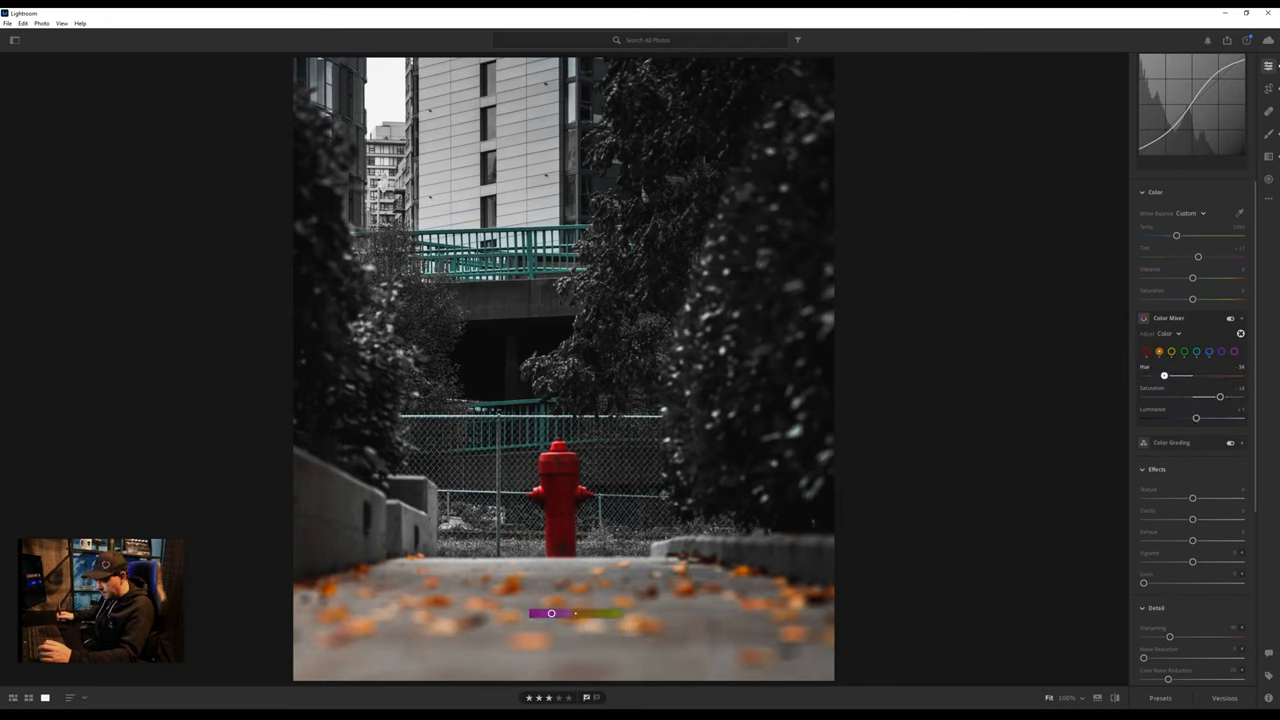
left_click_drag(1163, 375, 1155, 375)
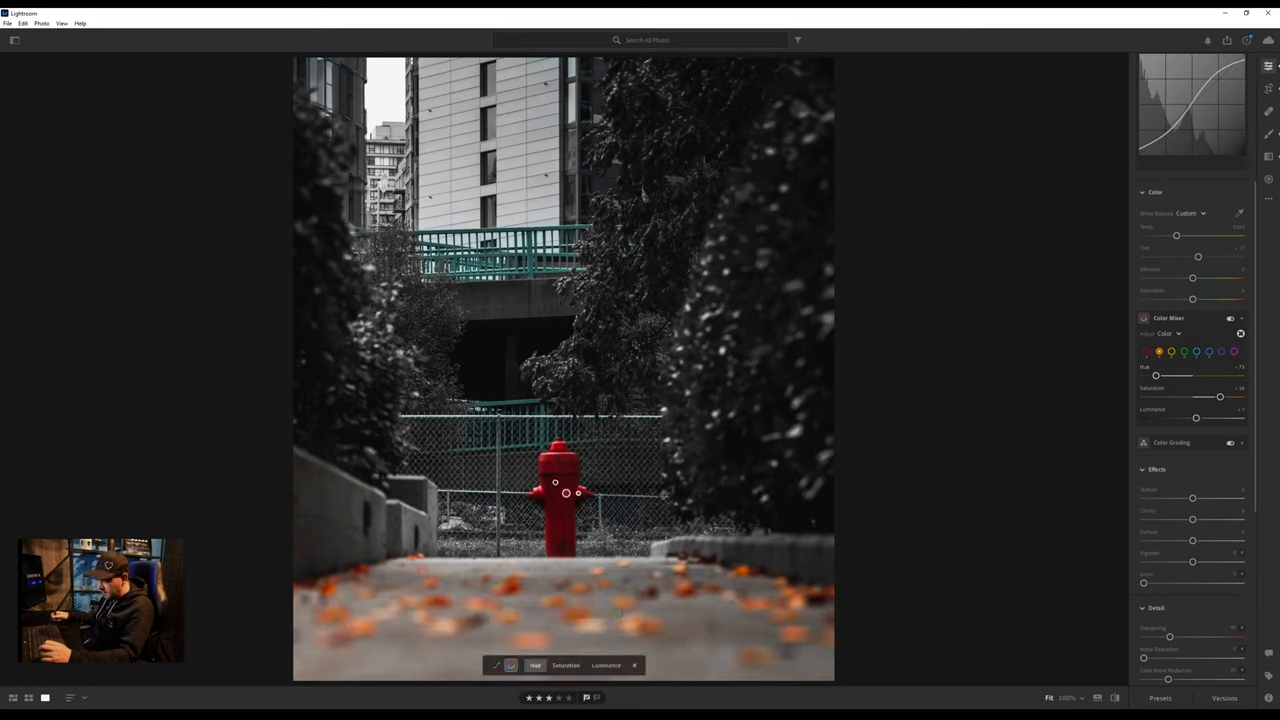
Step: Target the hydrant's Red, nudge its hue back and forth and raise its luminance
left_click(1148, 351)
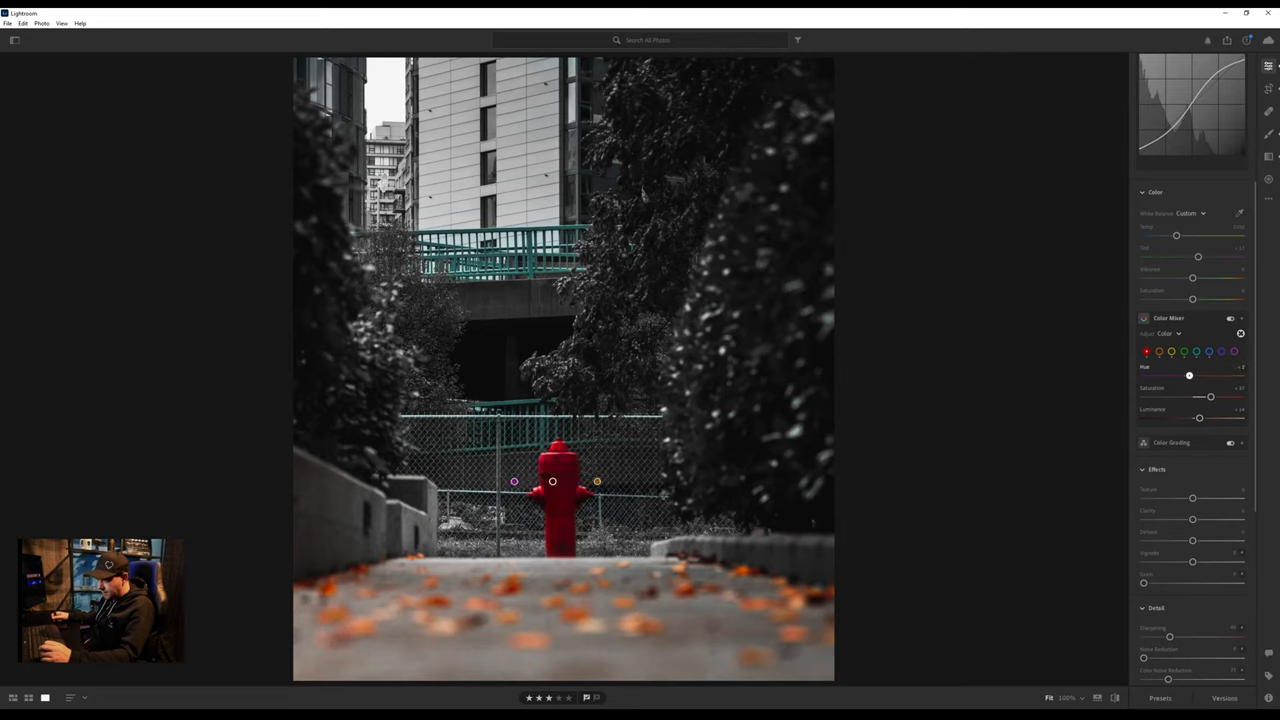
left_click_drag(1189, 375, 1211, 375)
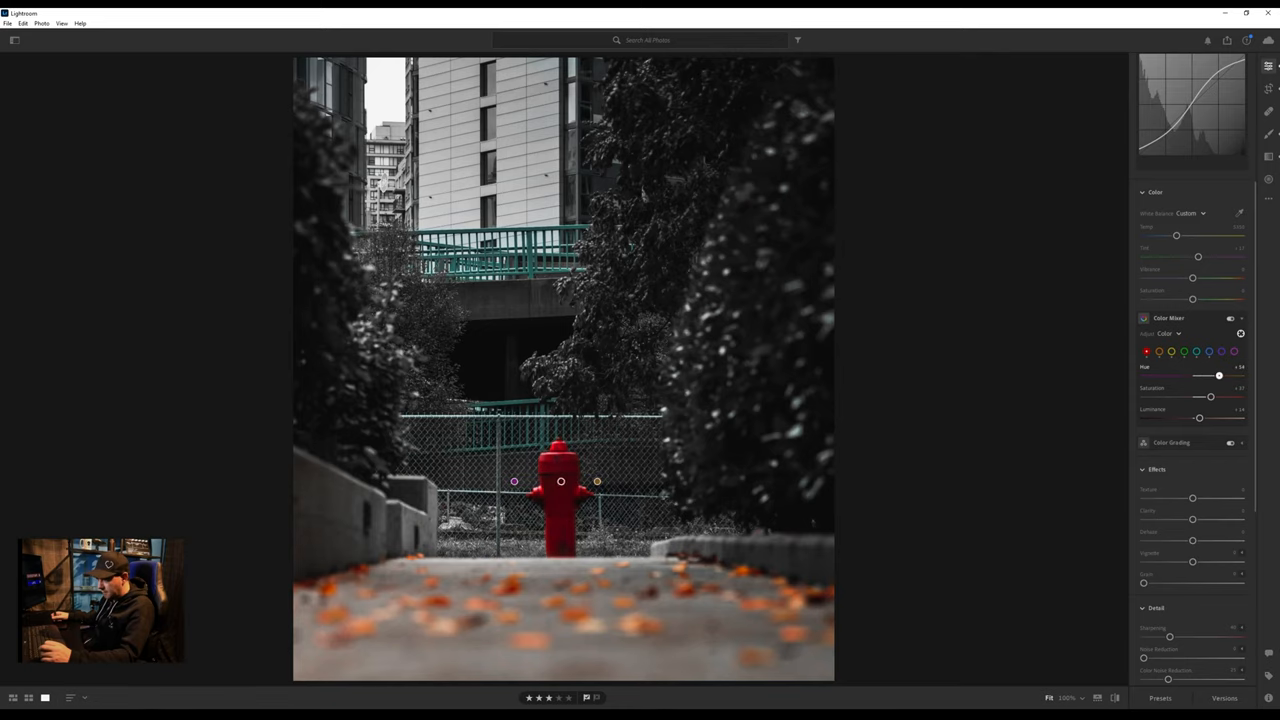
left_click_drag(1218, 375, 1204, 375)
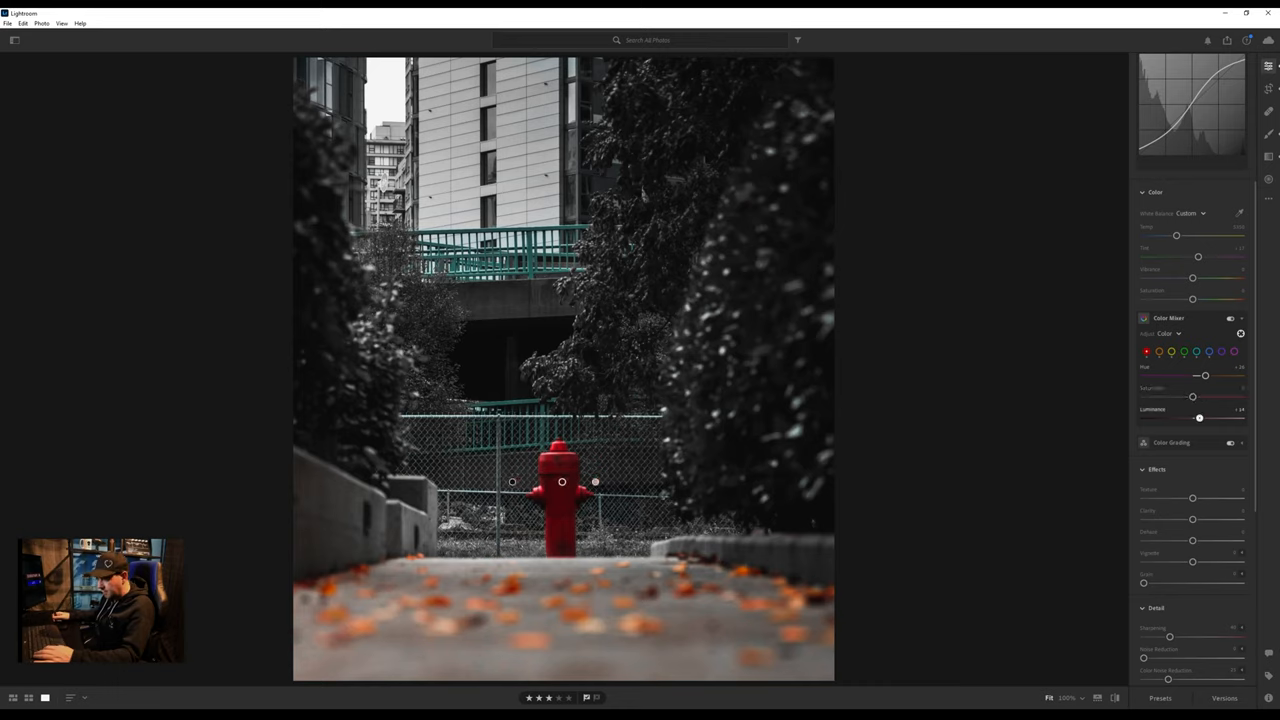
left_click_drag(1199, 418, 1210, 418)
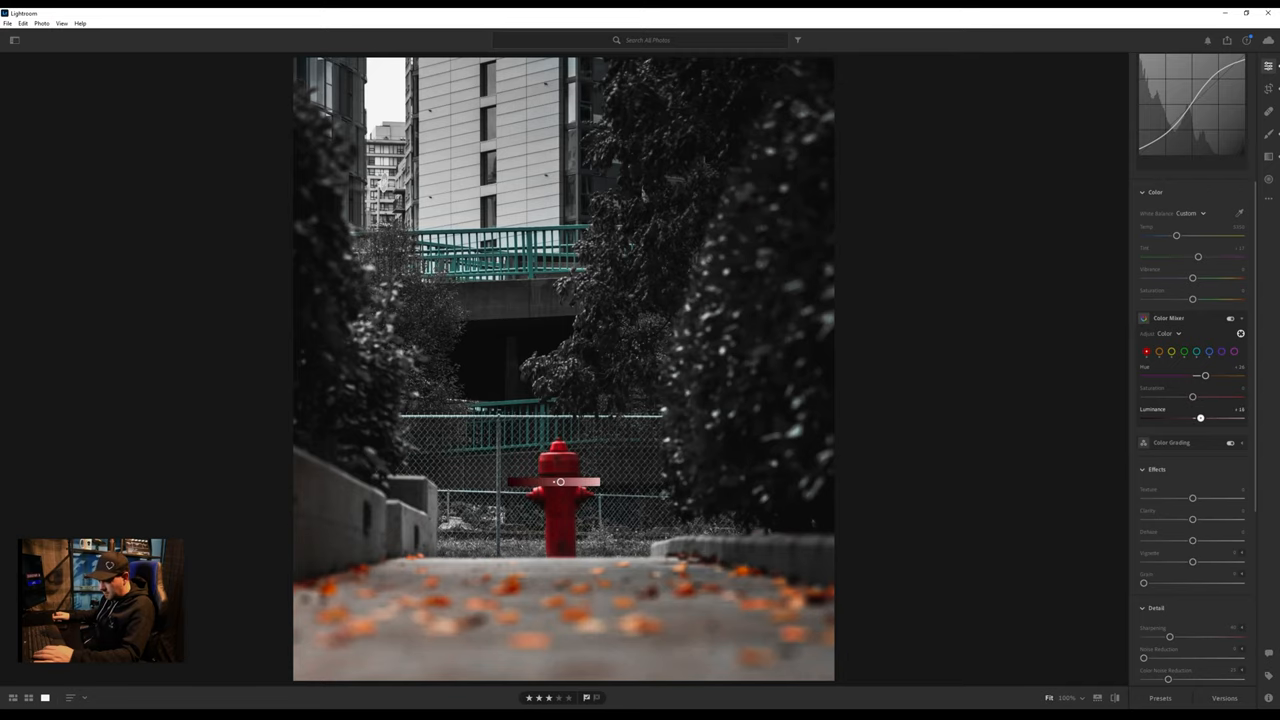
left_click_drag(1200, 417, 1213, 417)
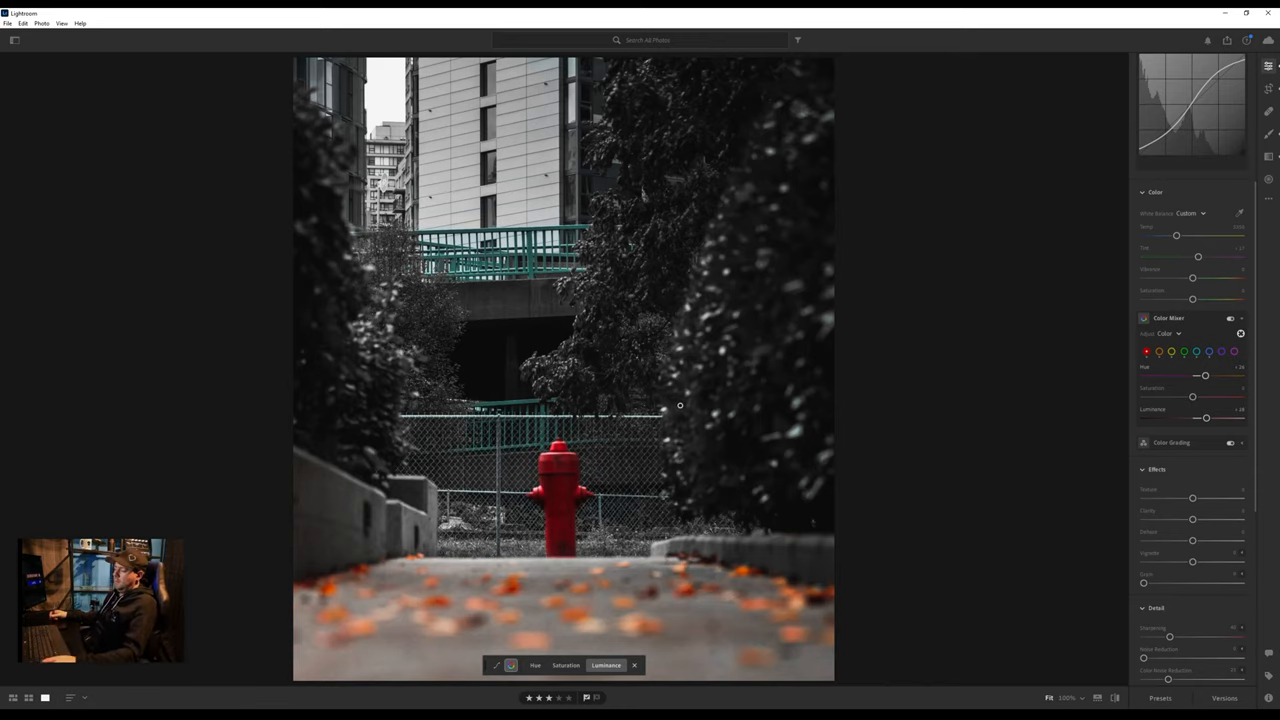
mouse_move(731, 298)
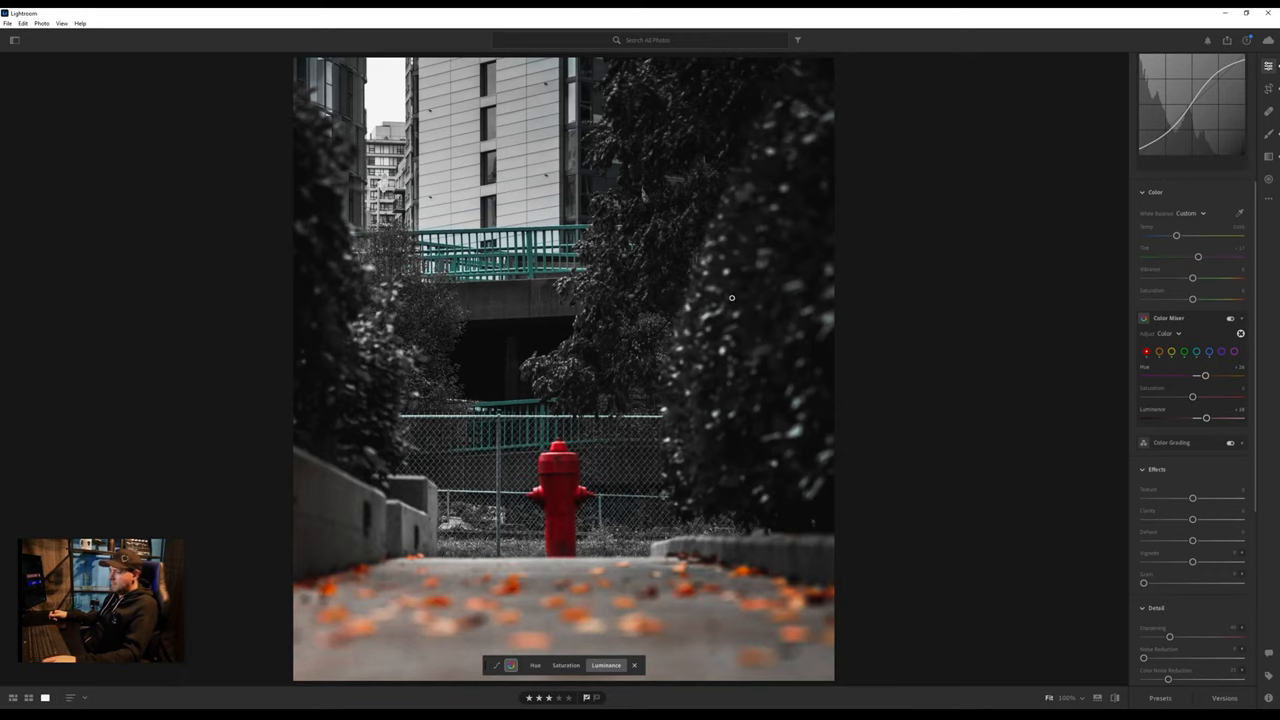
left_click(733, 309)
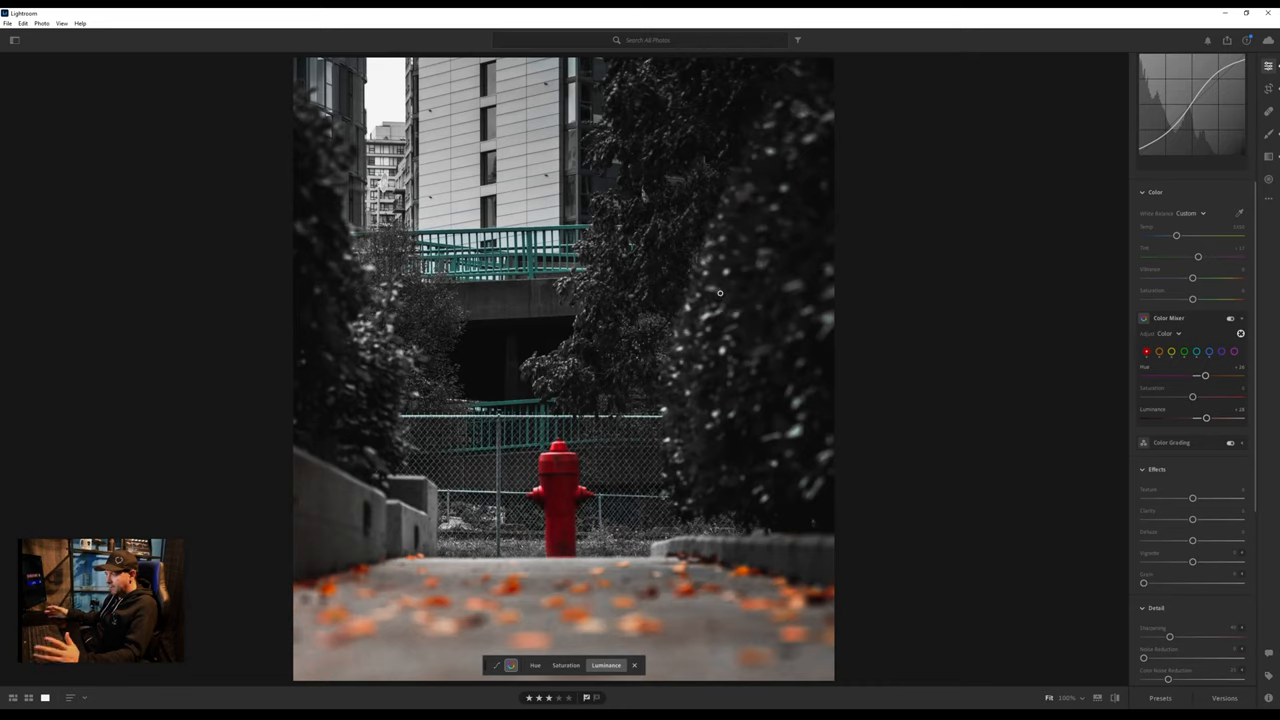
left_click(731, 304)
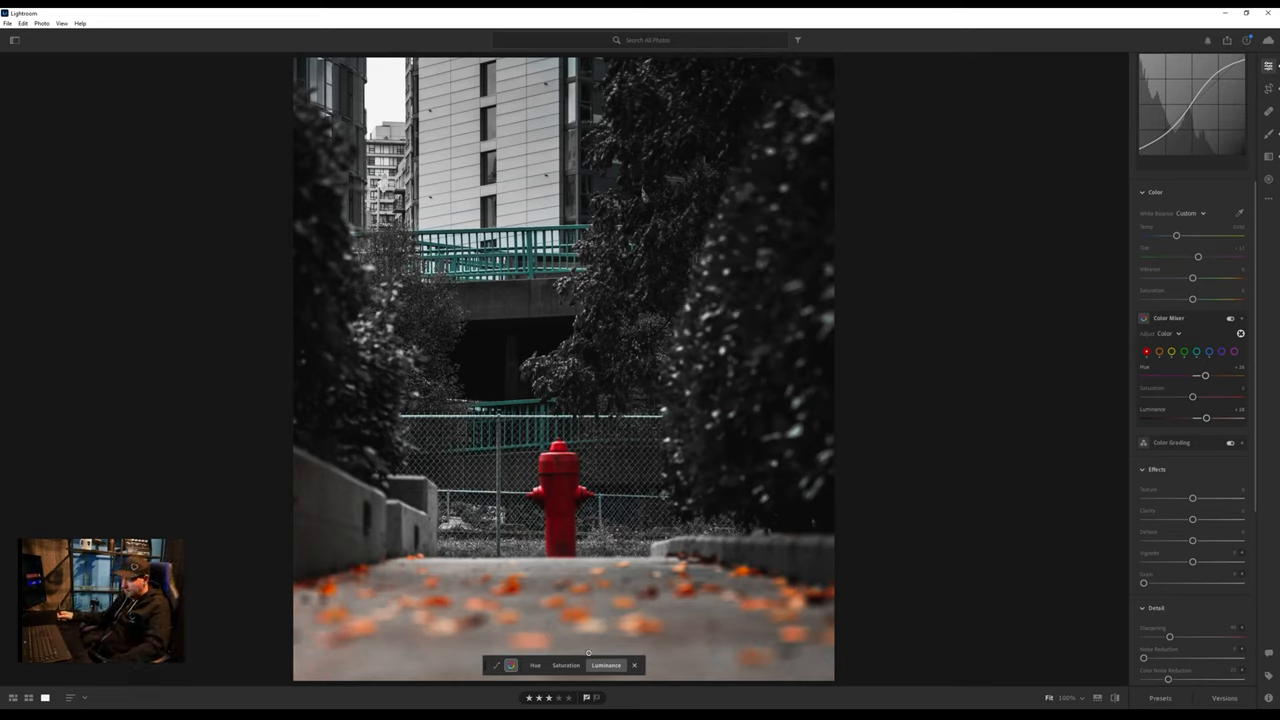
Step: Target the railings' Blue and settle its luminance at a darker value
left_click(1208, 351)
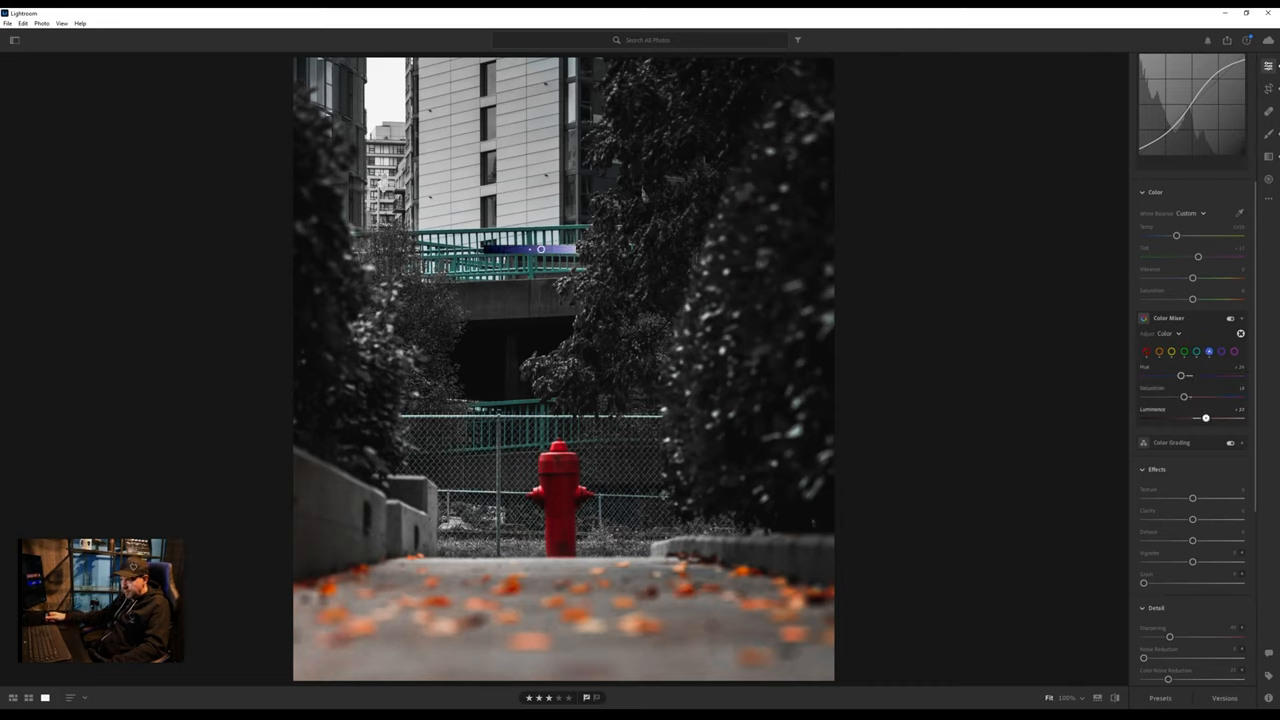
left_click_drag(1205, 418, 1220, 418)
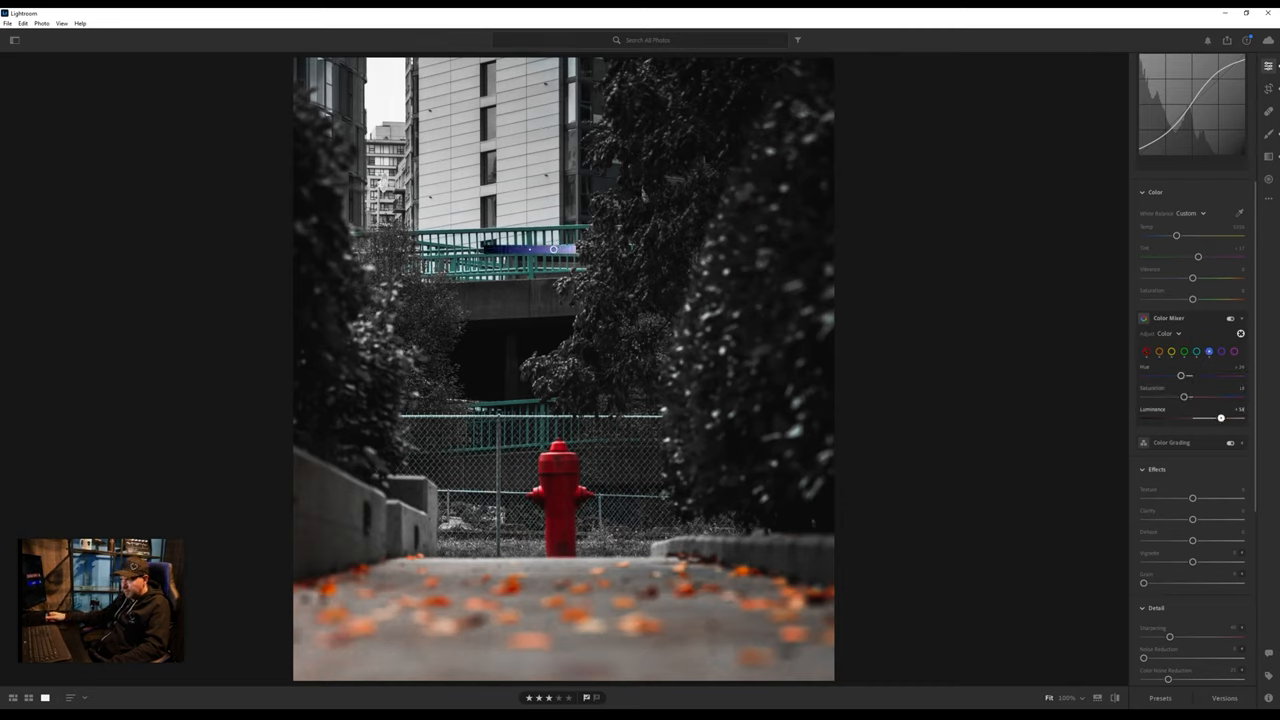
left_click_drag(1220, 418, 1143, 418)
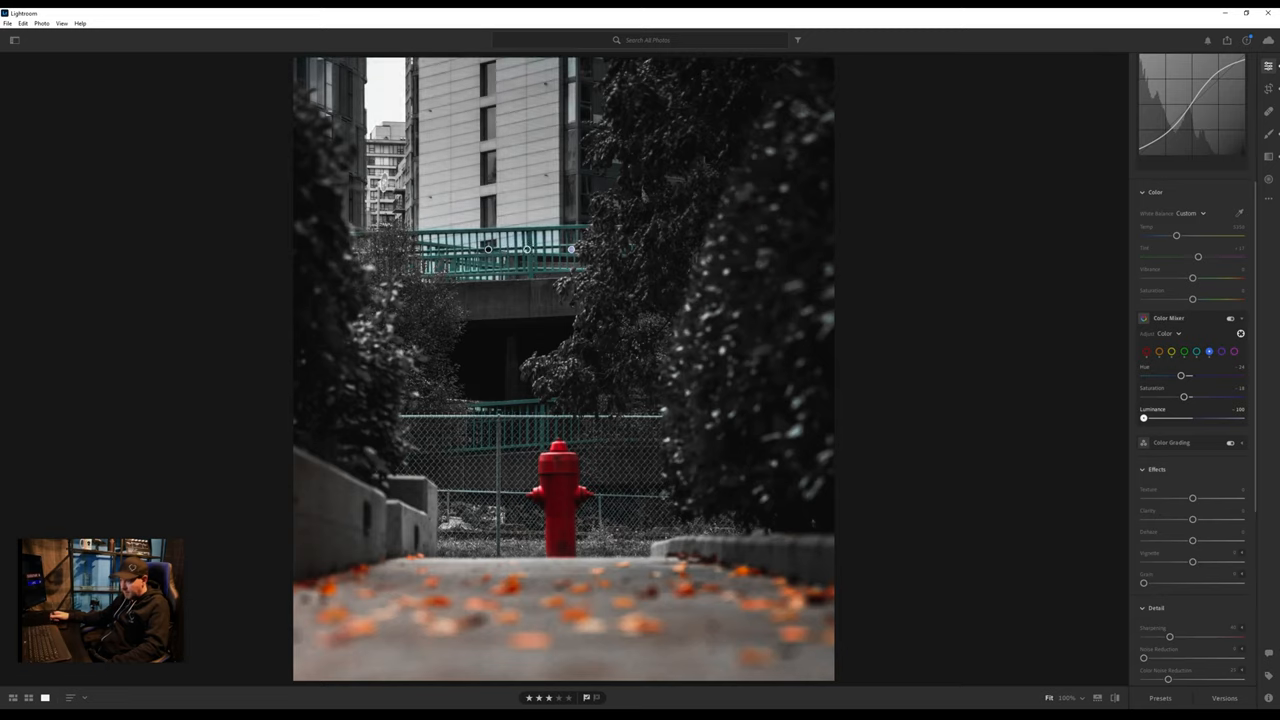
left_click_drag(1143, 418, 1147, 418)
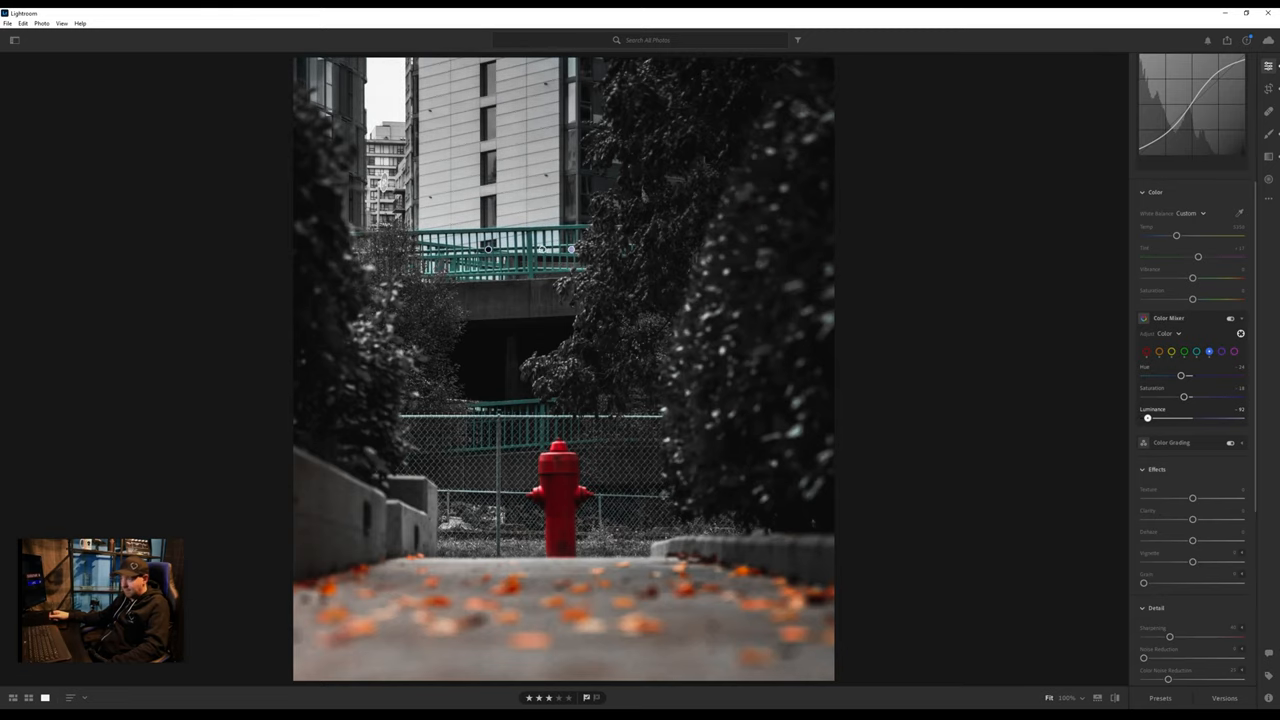
left_click_drag(1147, 418, 1178, 418)
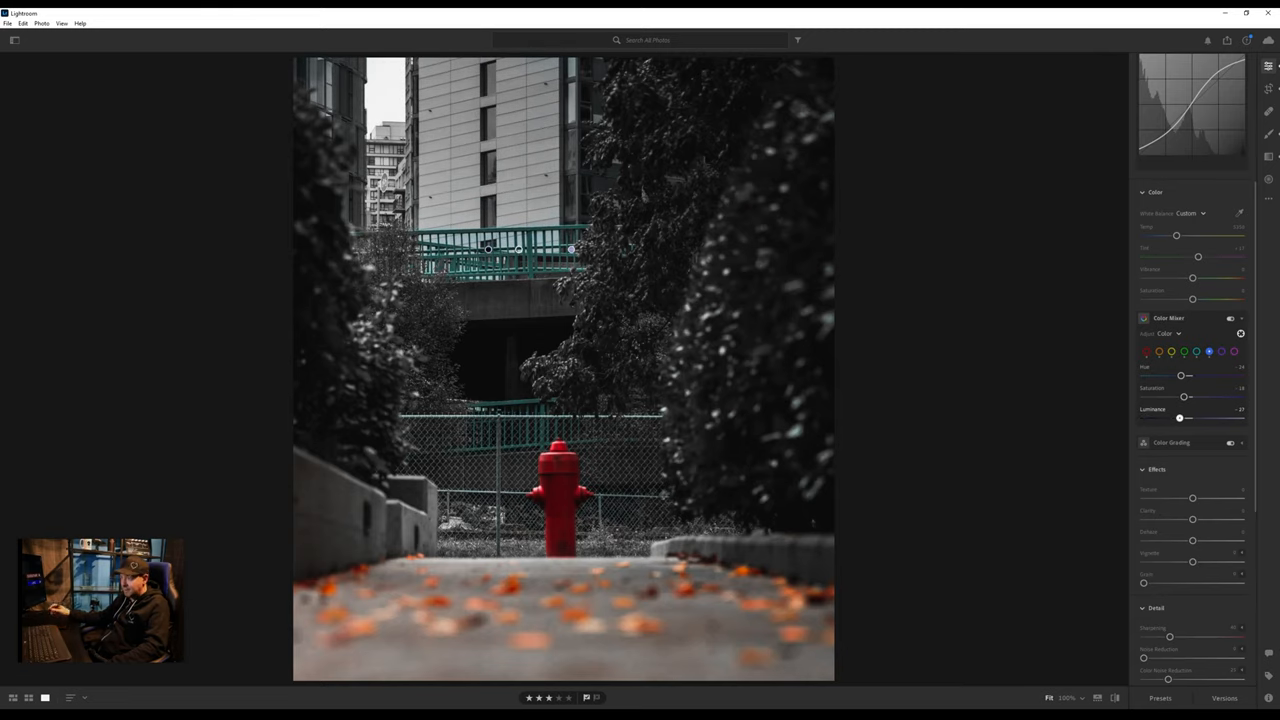
left_click_drag(1179, 417, 1166, 417)
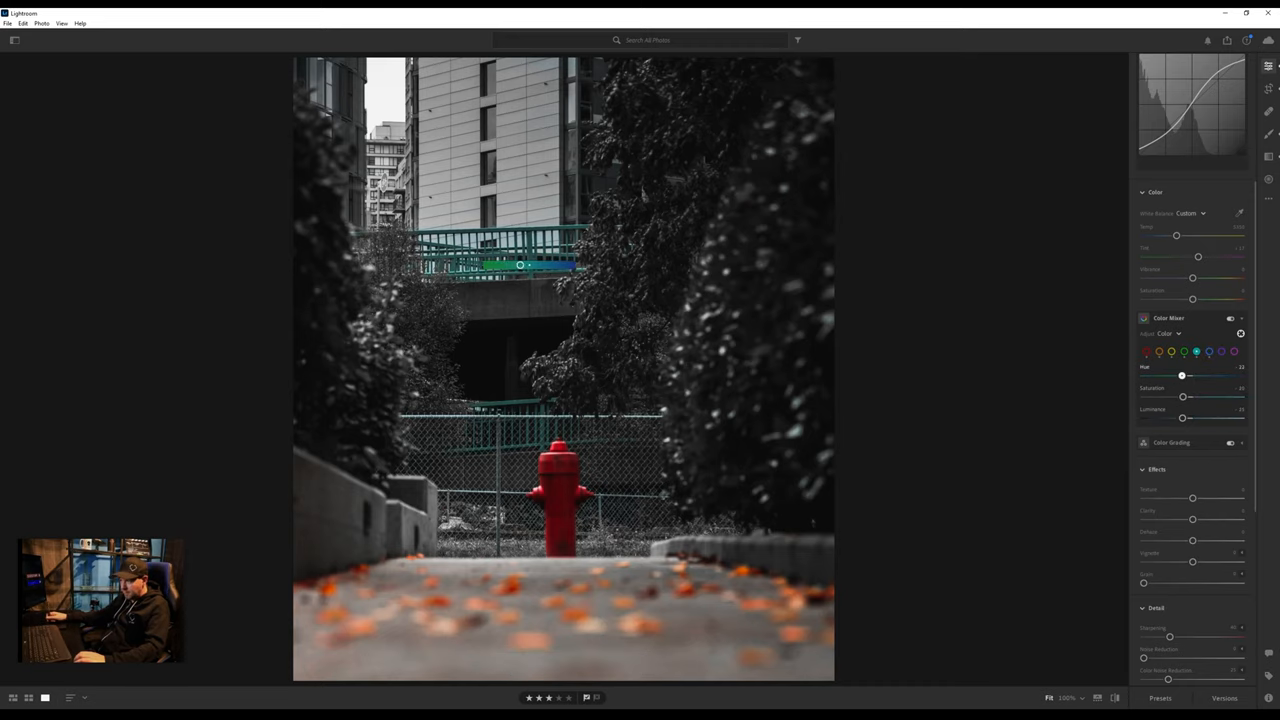
Step: Shift and fine-tune the Aqua hue of the railings
left_click_drag(1182, 374, 1199, 374)
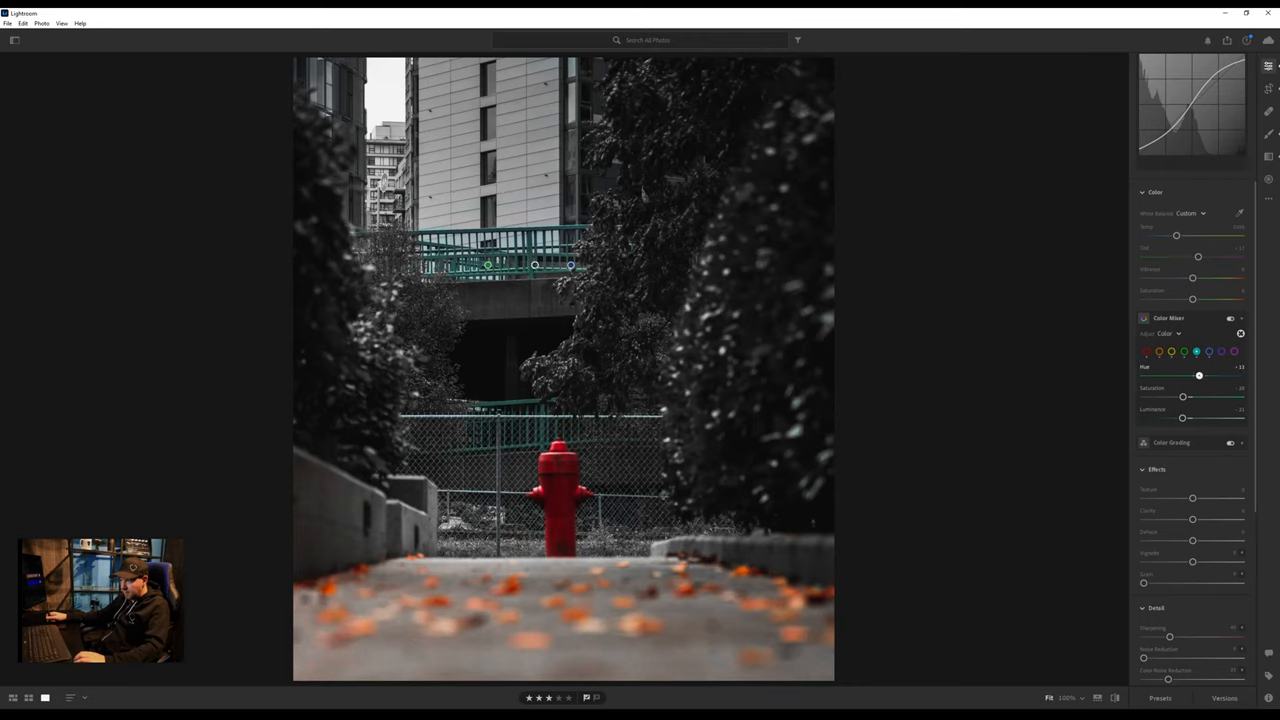
left_click_drag(1199, 374, 1177, 374)
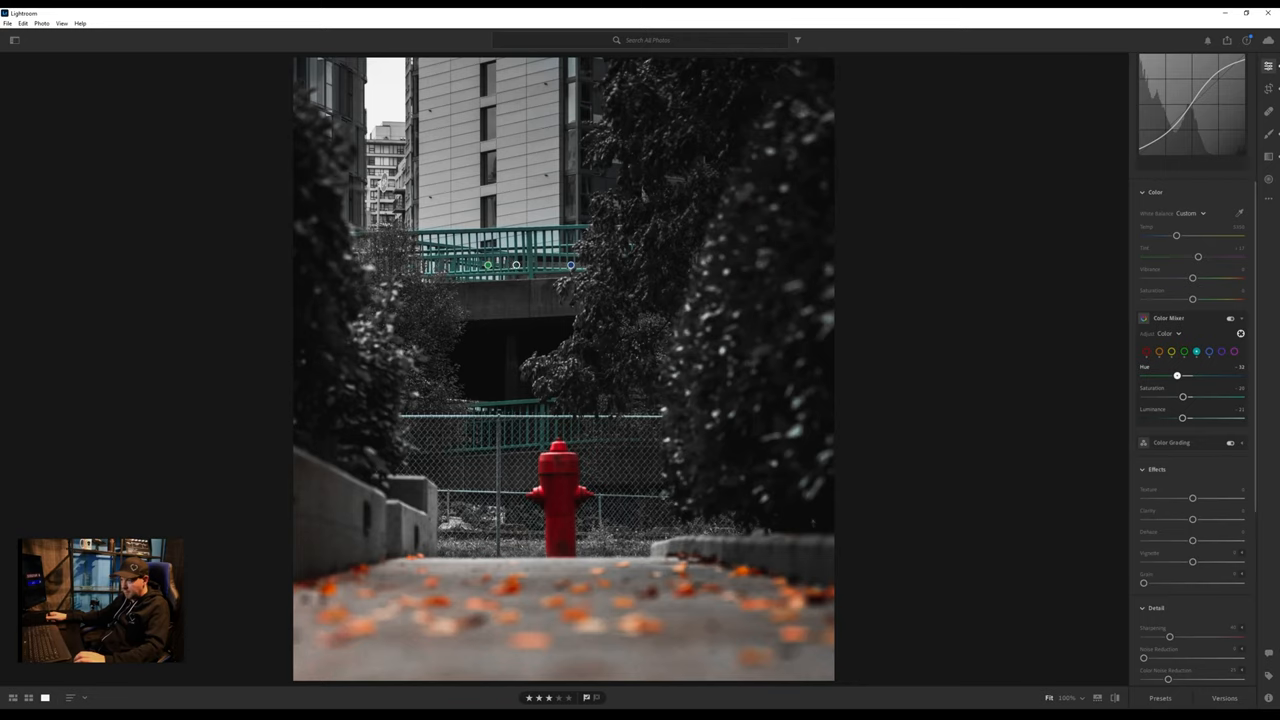